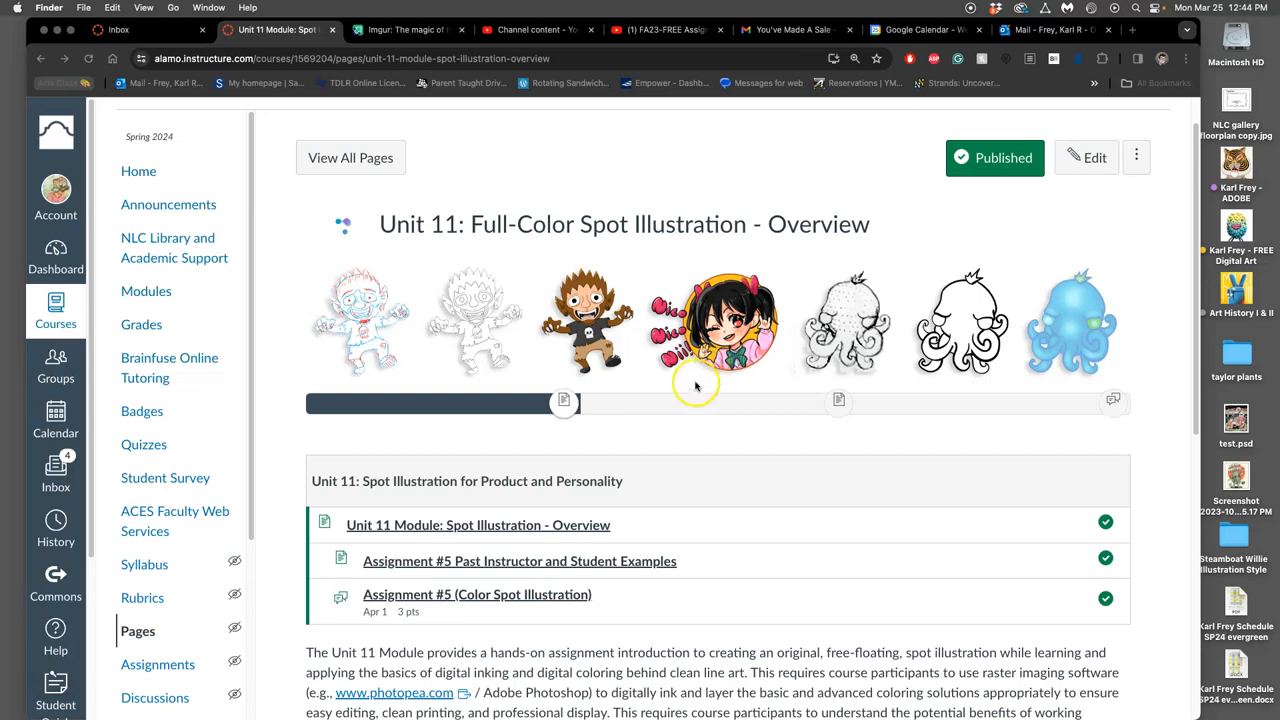
mouse_move(376, 344)
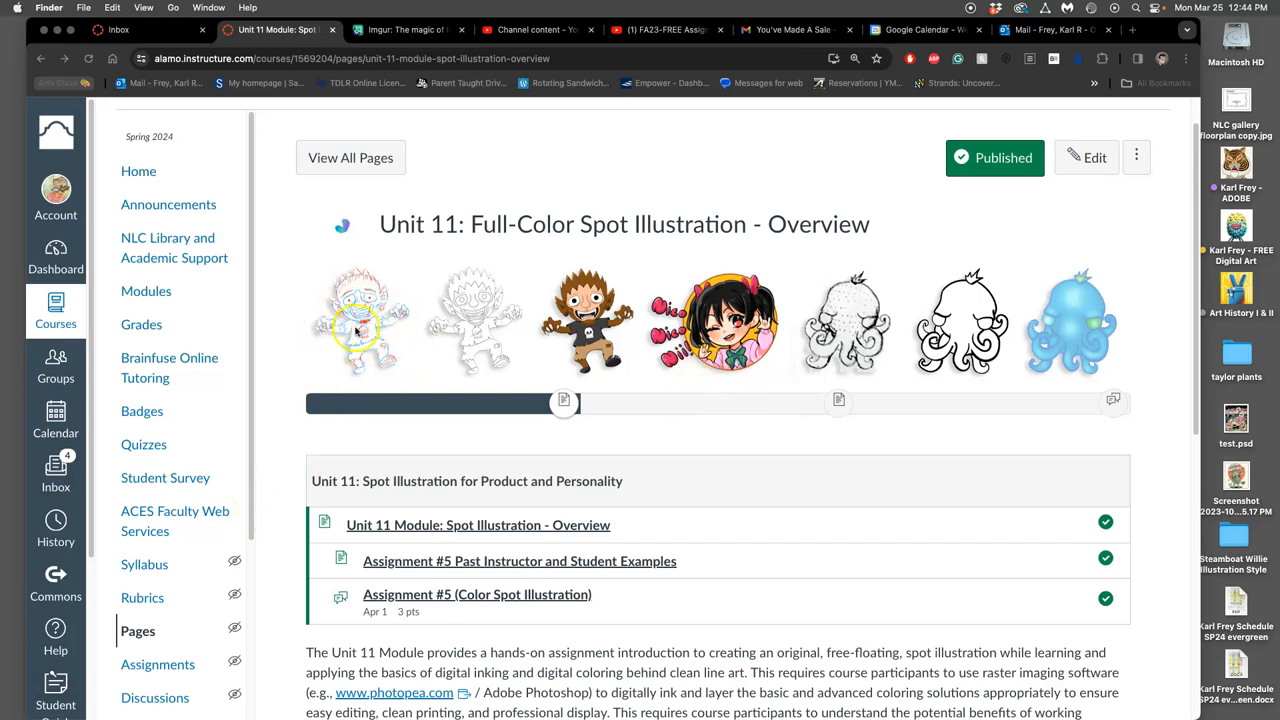
mouse_move(470, 304)
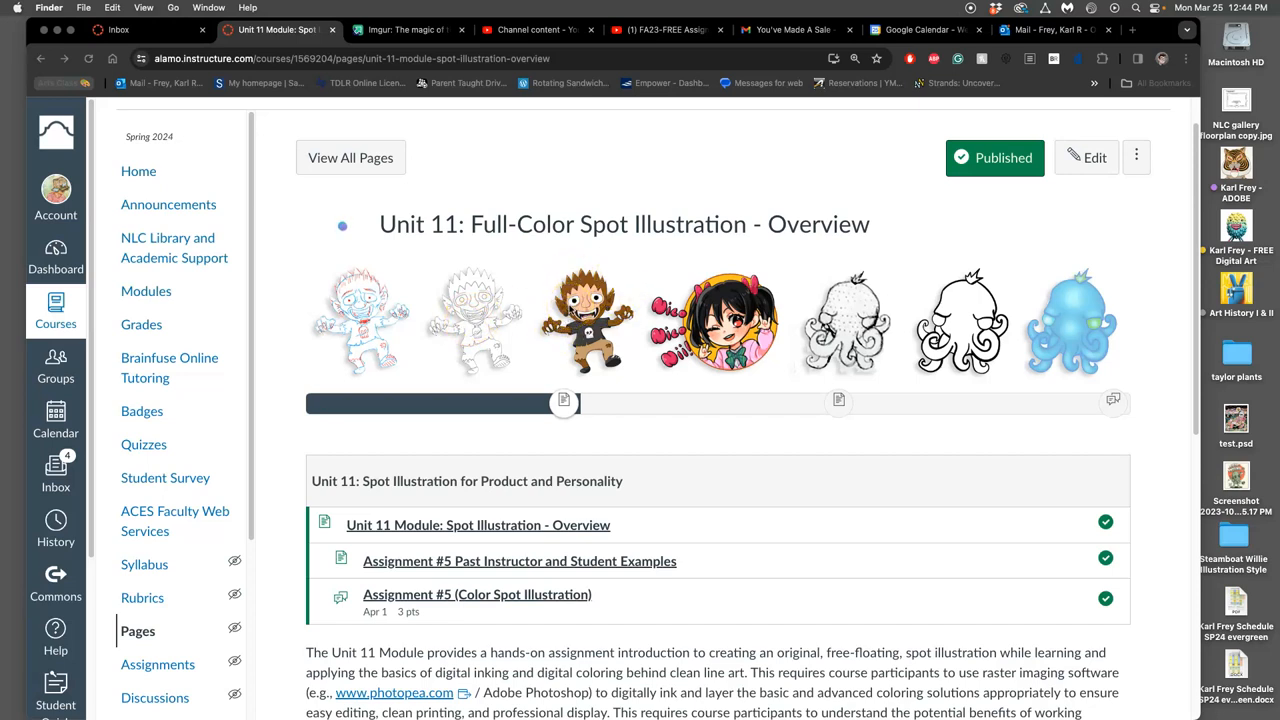
mouse_move(548, 292)
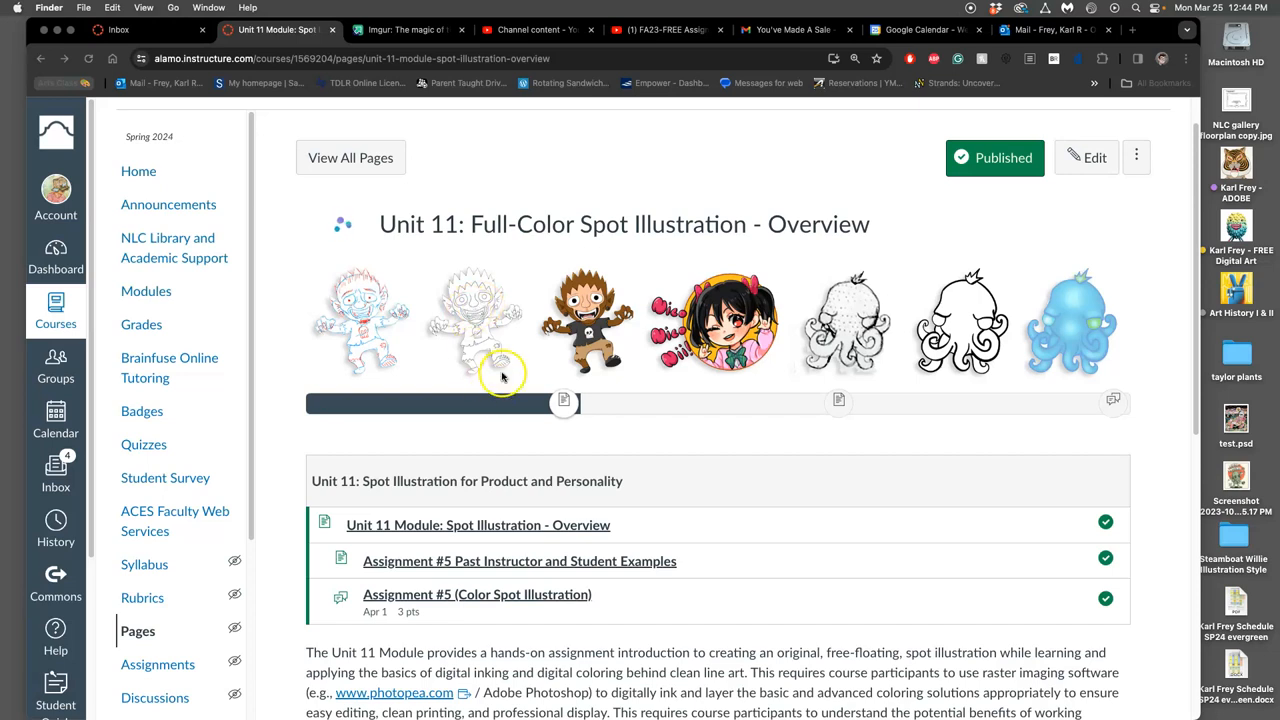
mouse_move(518, 340)
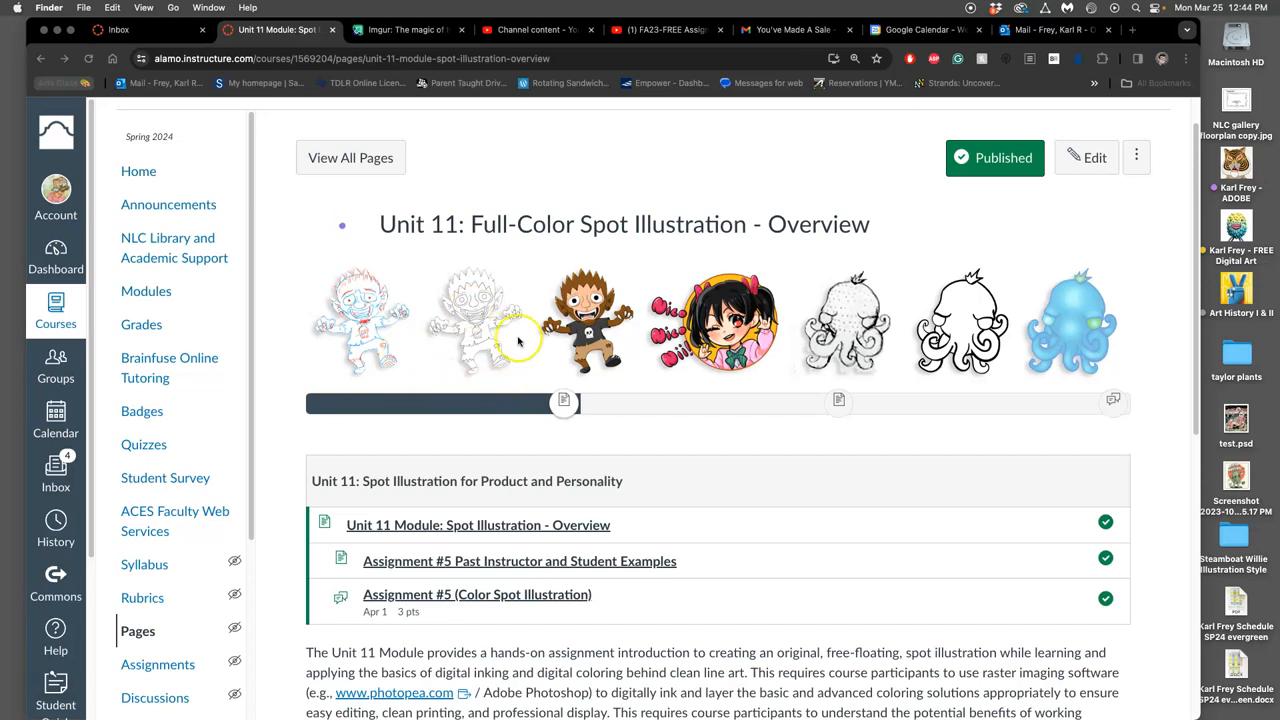
mouse_move(928, 318)
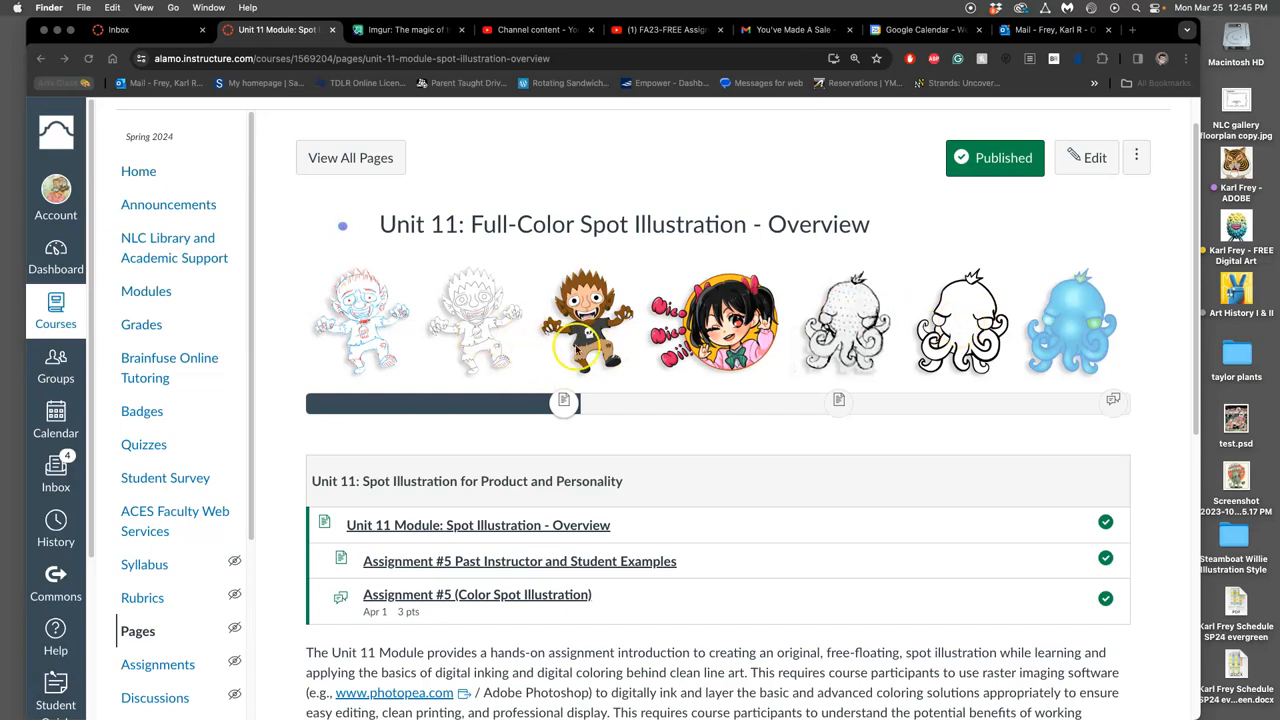
- Advance from the Unit 11 overview to the Assignment #5 Past Examples page via Next
scroll(down, 3)
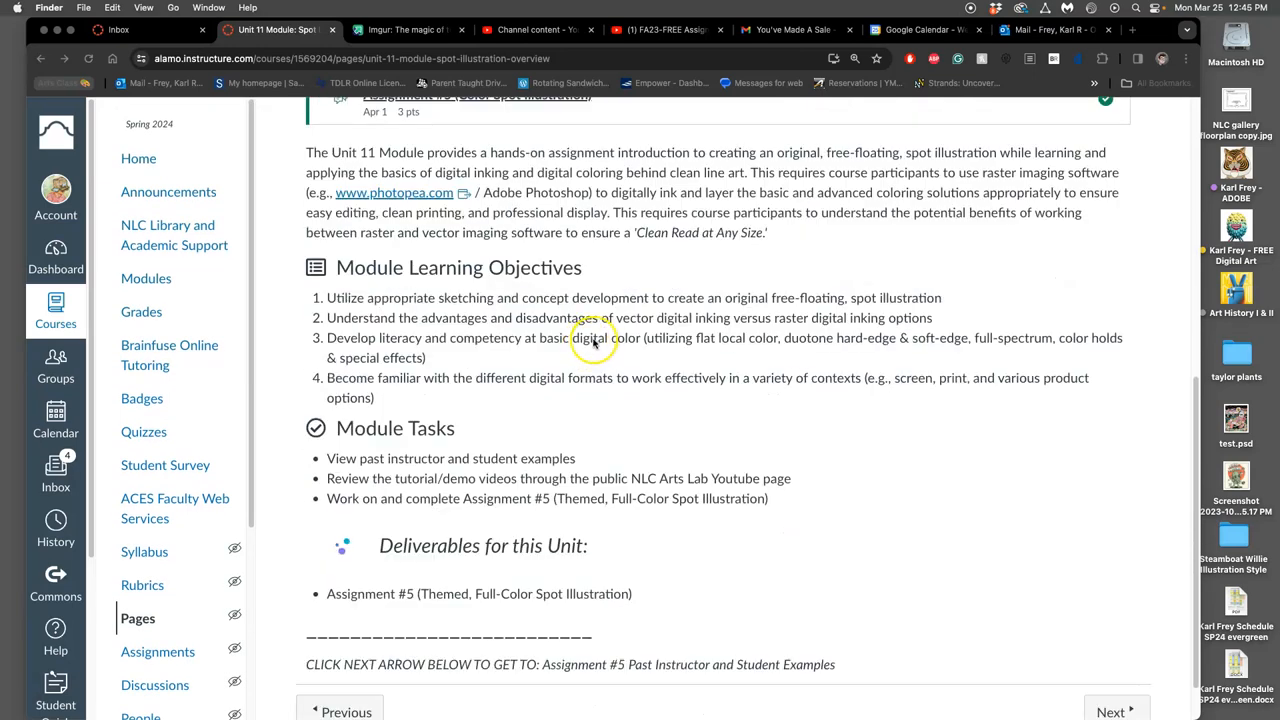
scroll(down, 3)
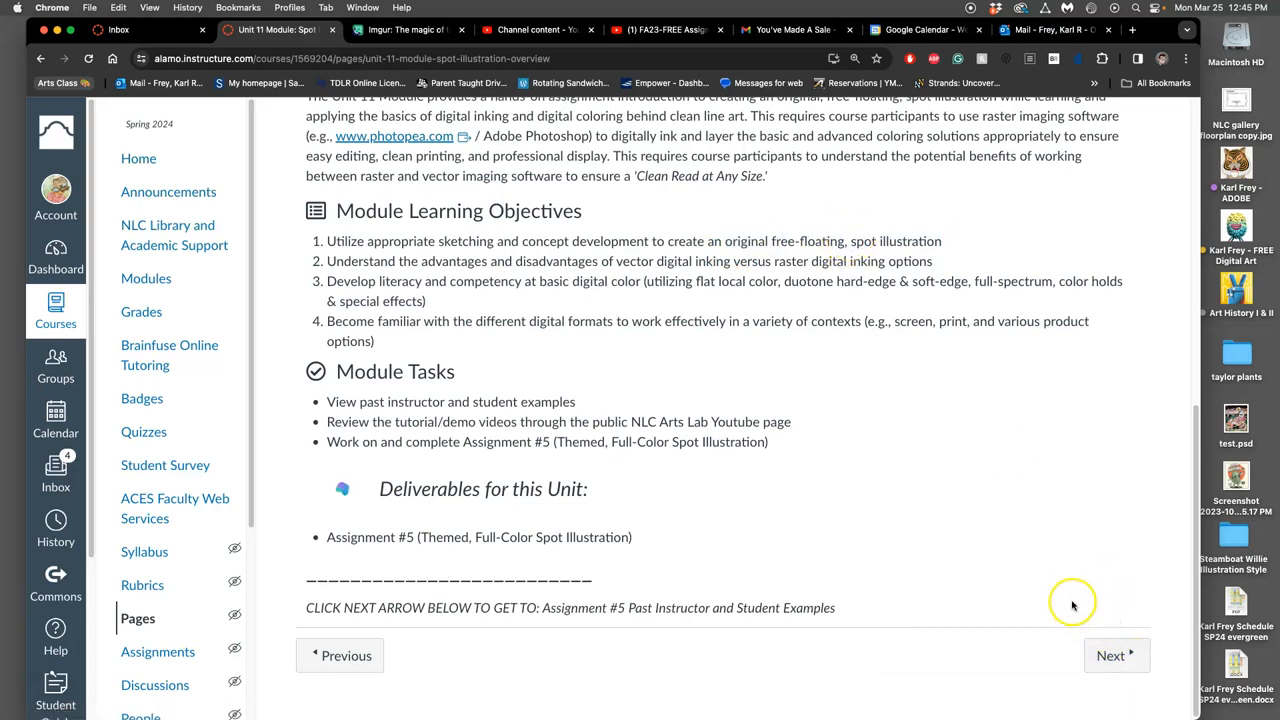
mouse_move(792, 418)
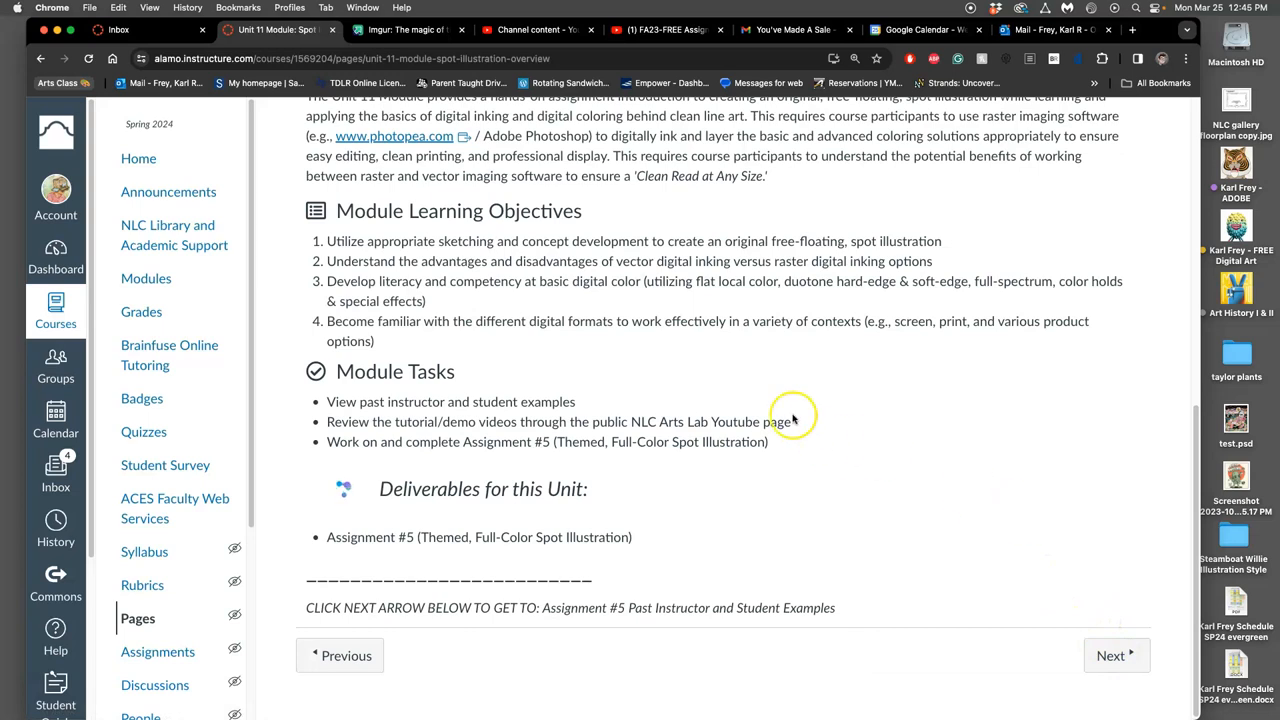
mouse_move(500, 288)
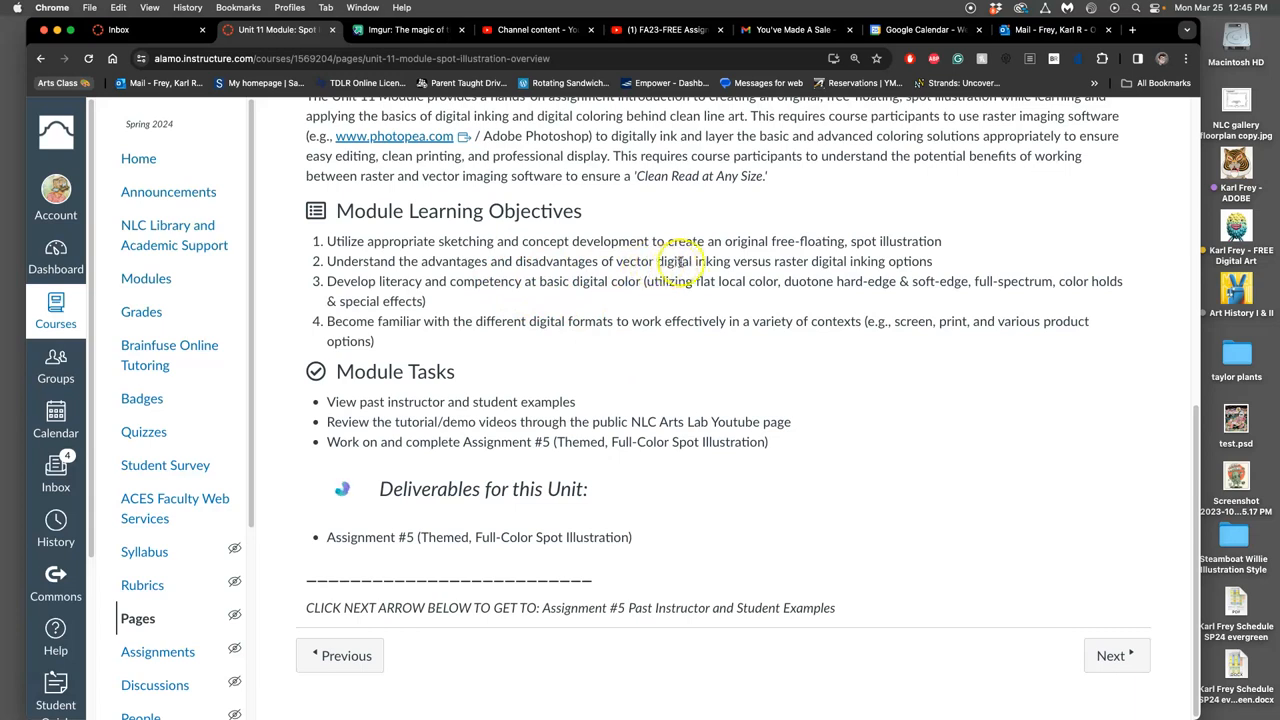
mouse_move(856, 272)
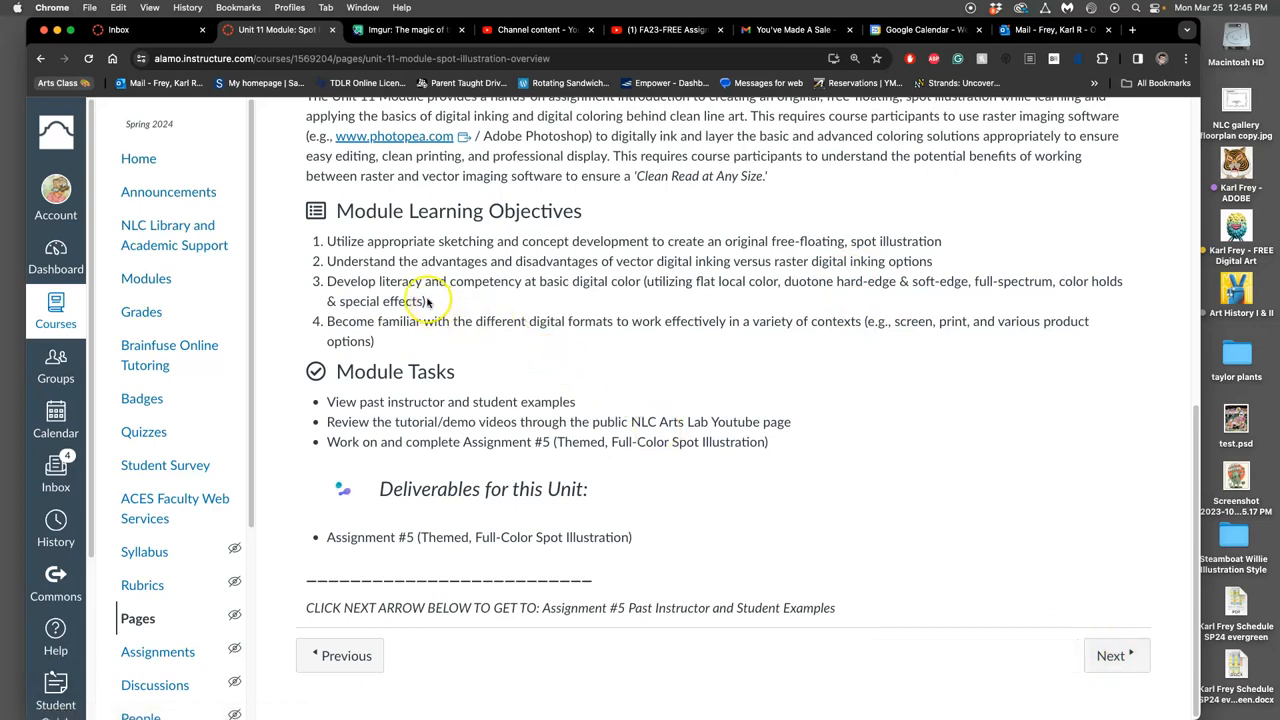
mouse_move(590, 296)
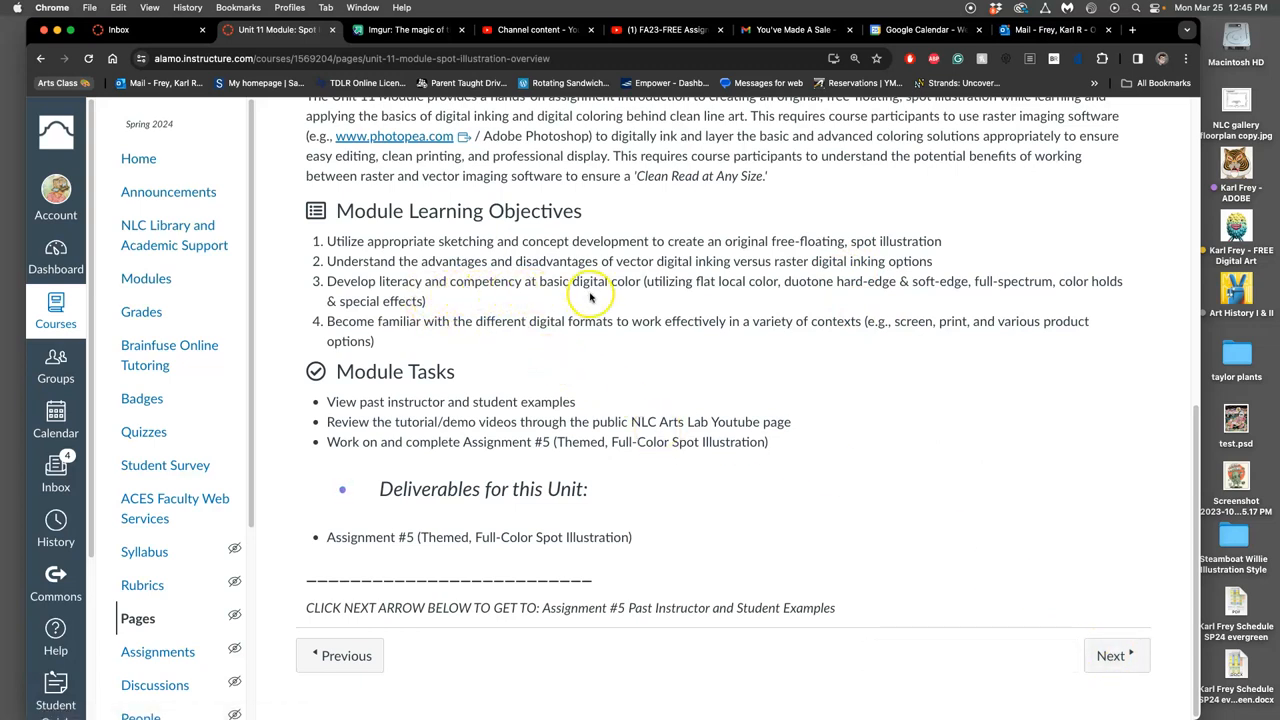
mouse_move(742, 294)
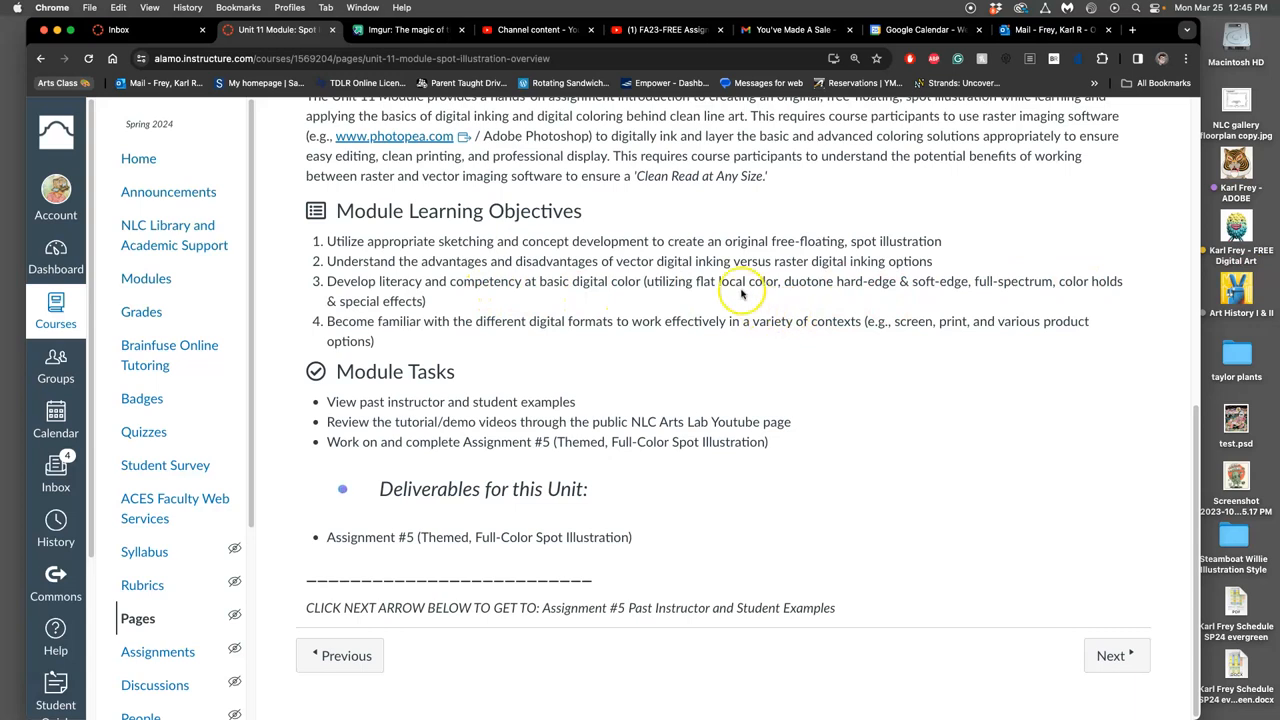
mouse_move(956, 280)
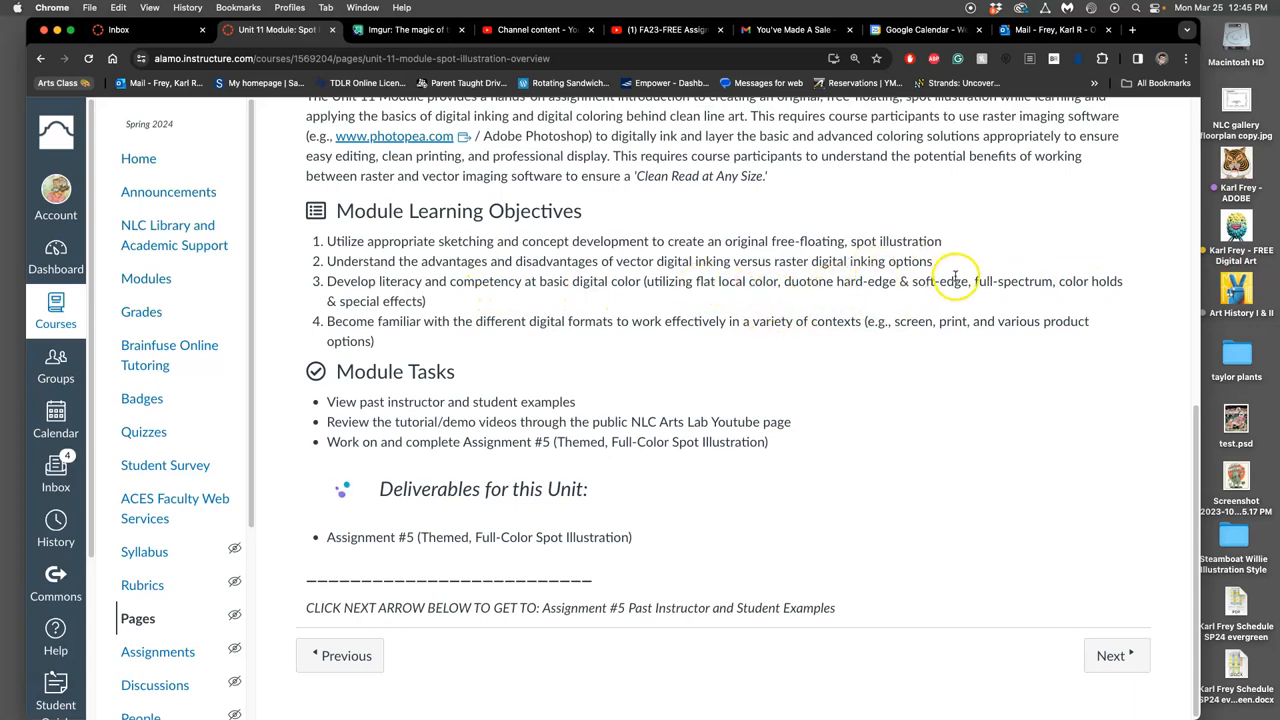
mouse_move(460, 332)
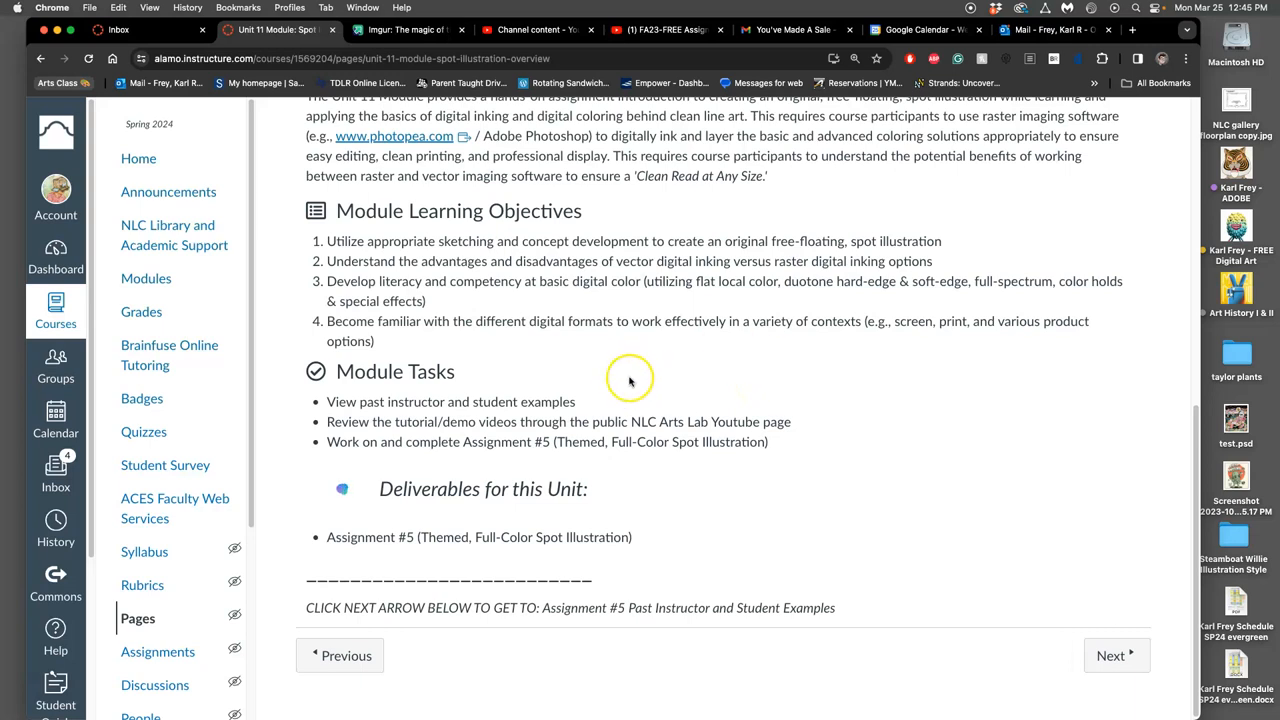
mouse_move(892, 342)
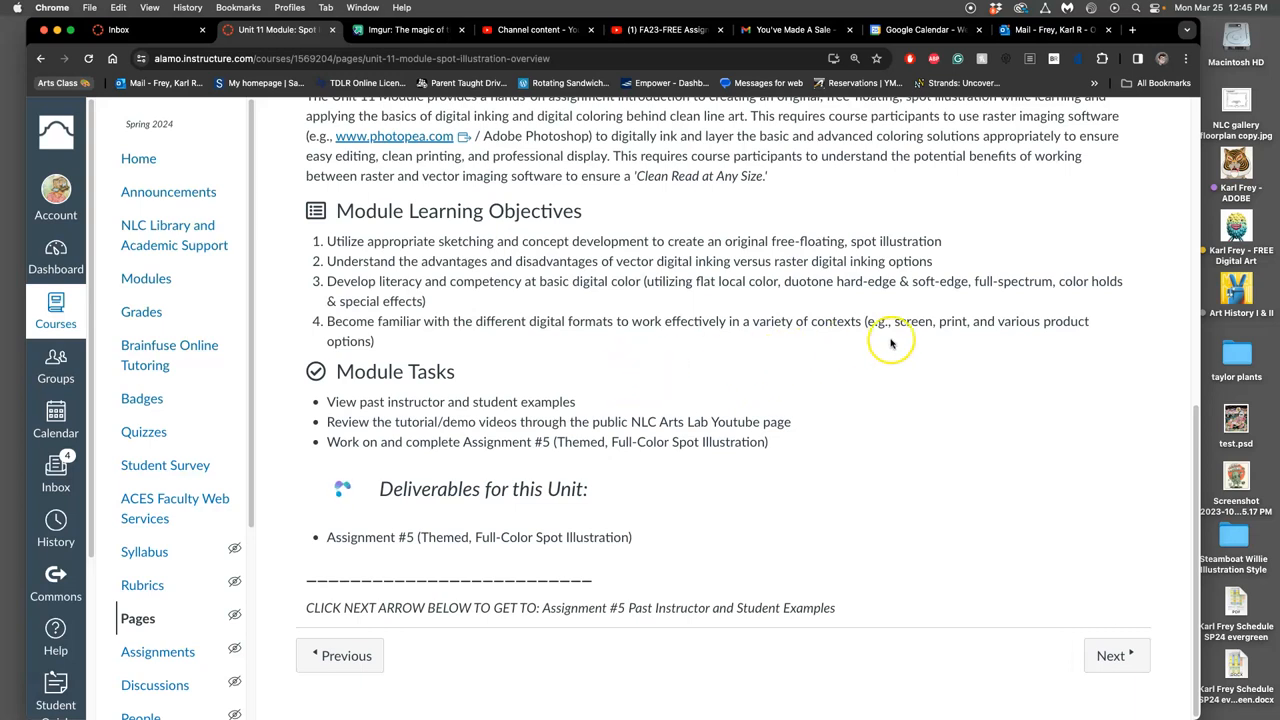
mouse_move(920, 376)
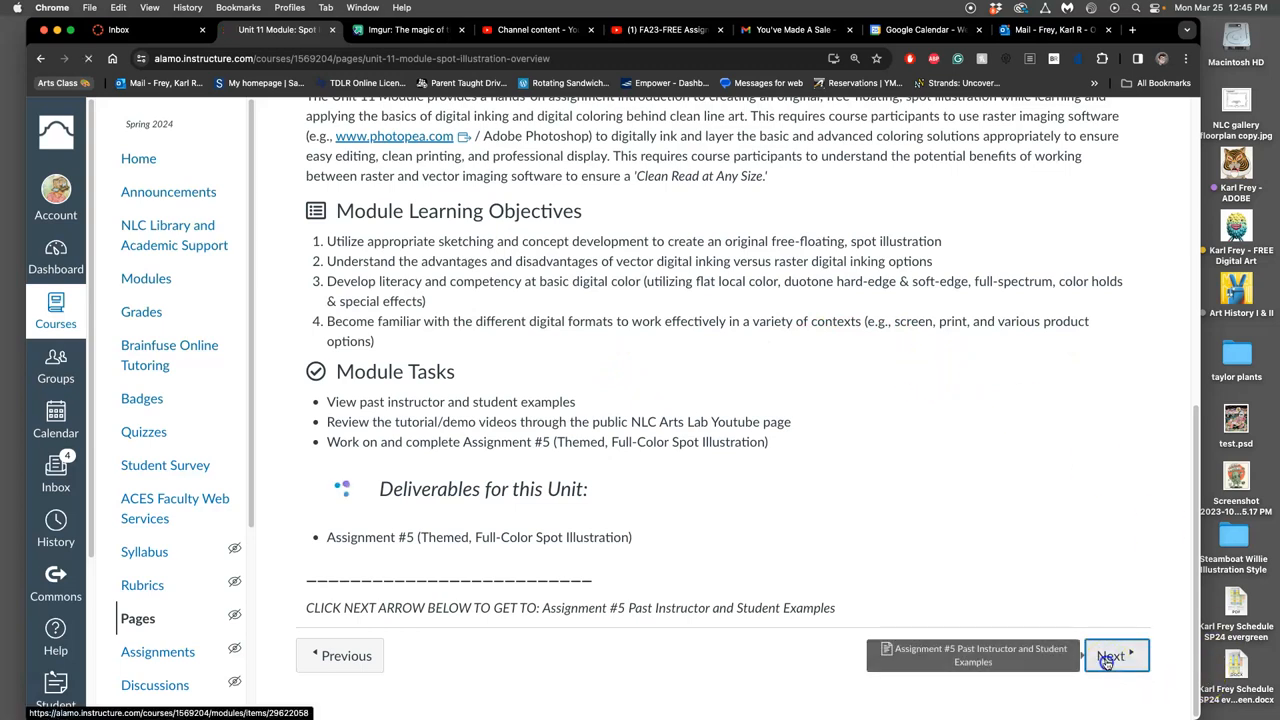
click(1116, 656)
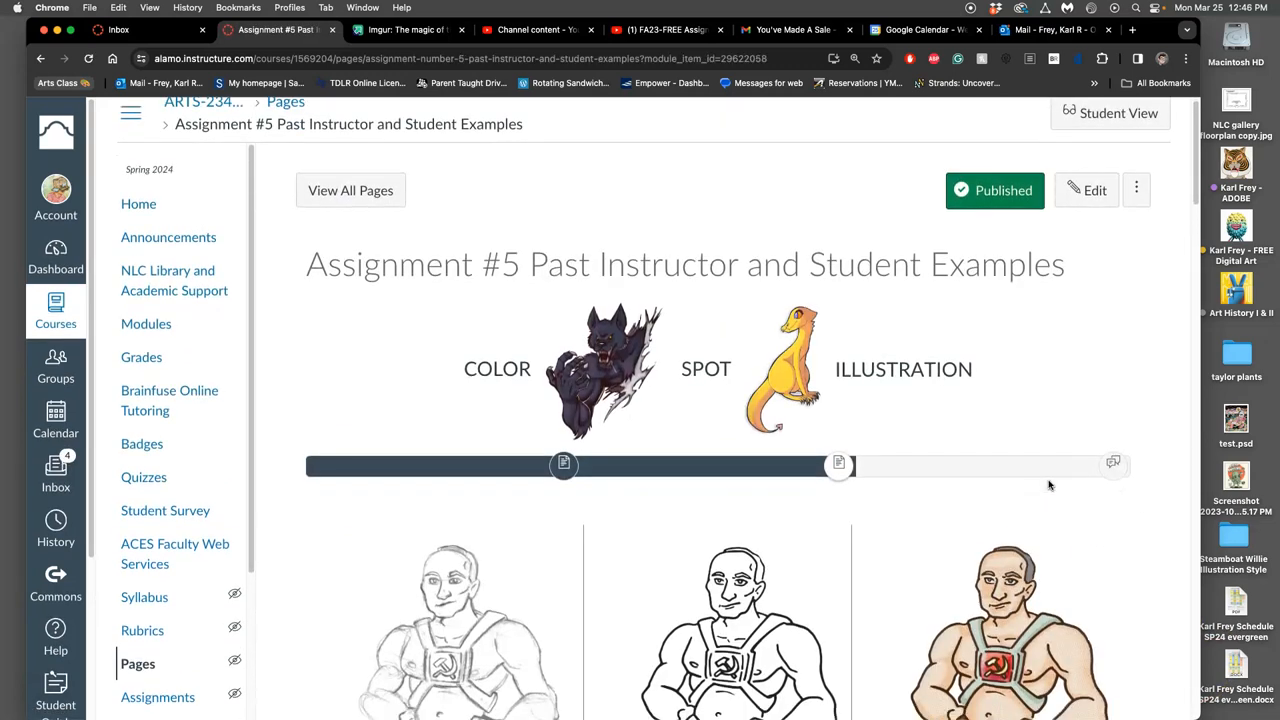
scroll(down, 3)
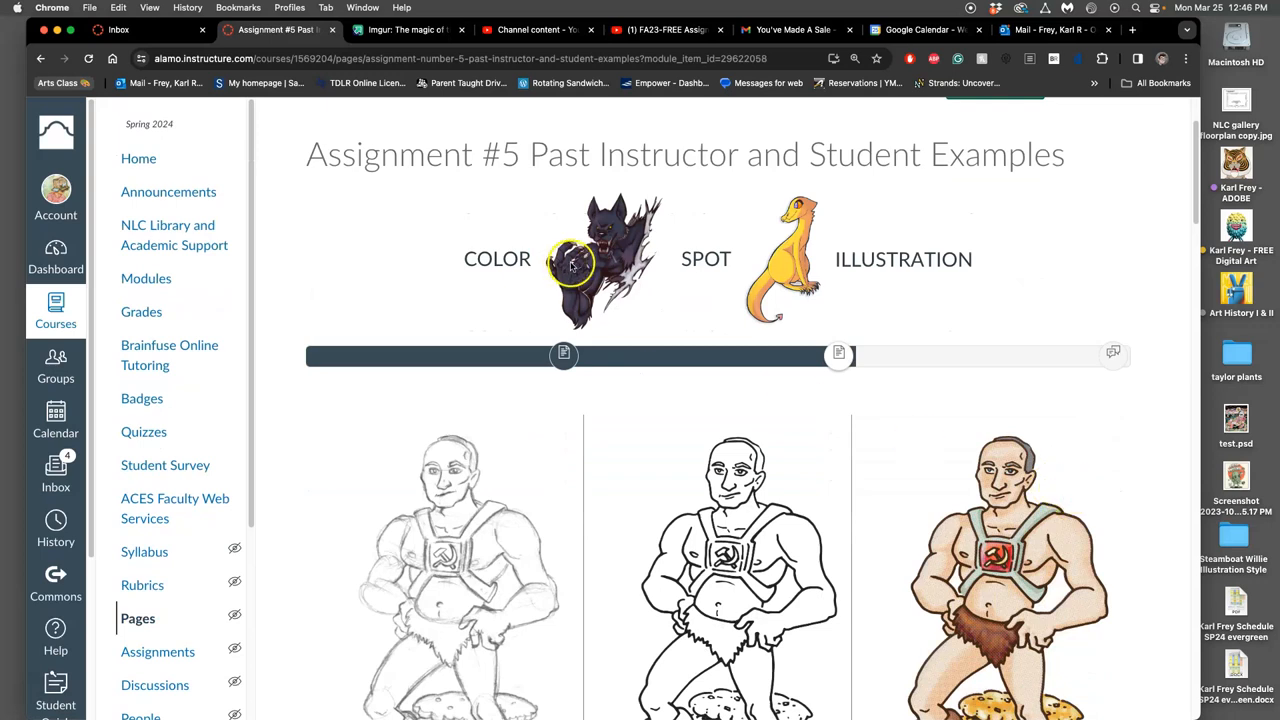
mouse_move(612, 258)
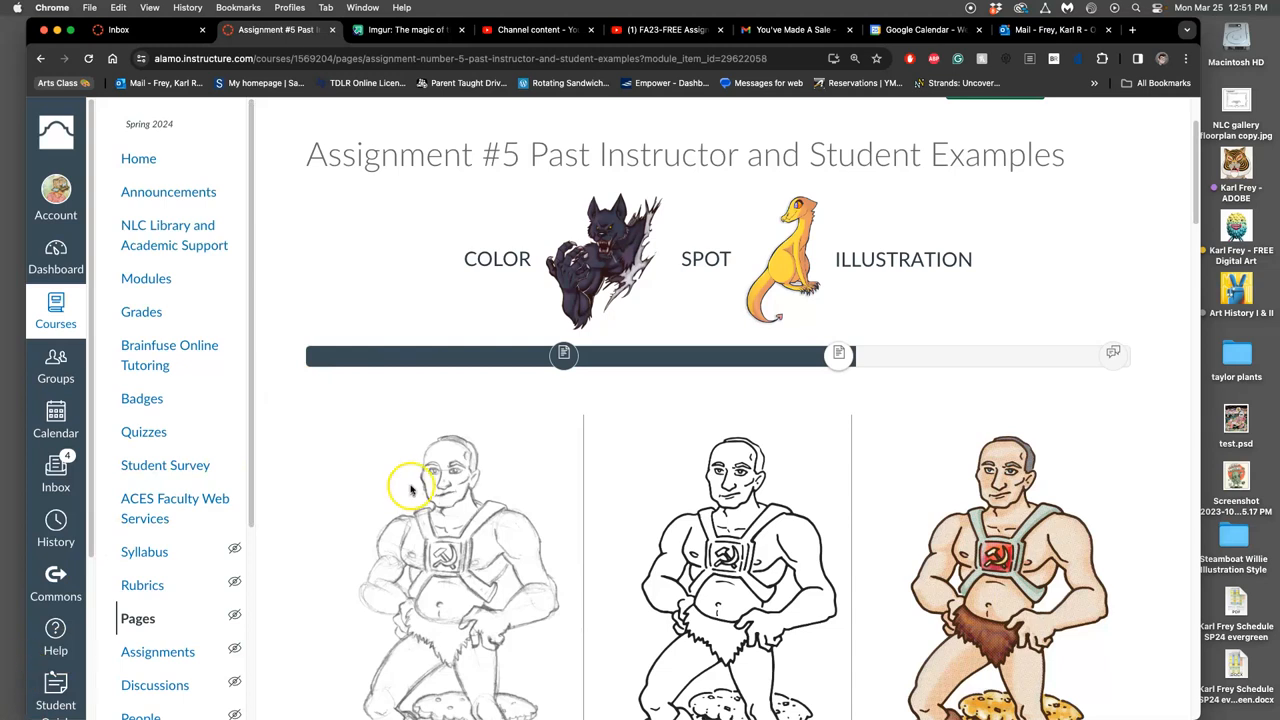
mouse_move(502, 522)
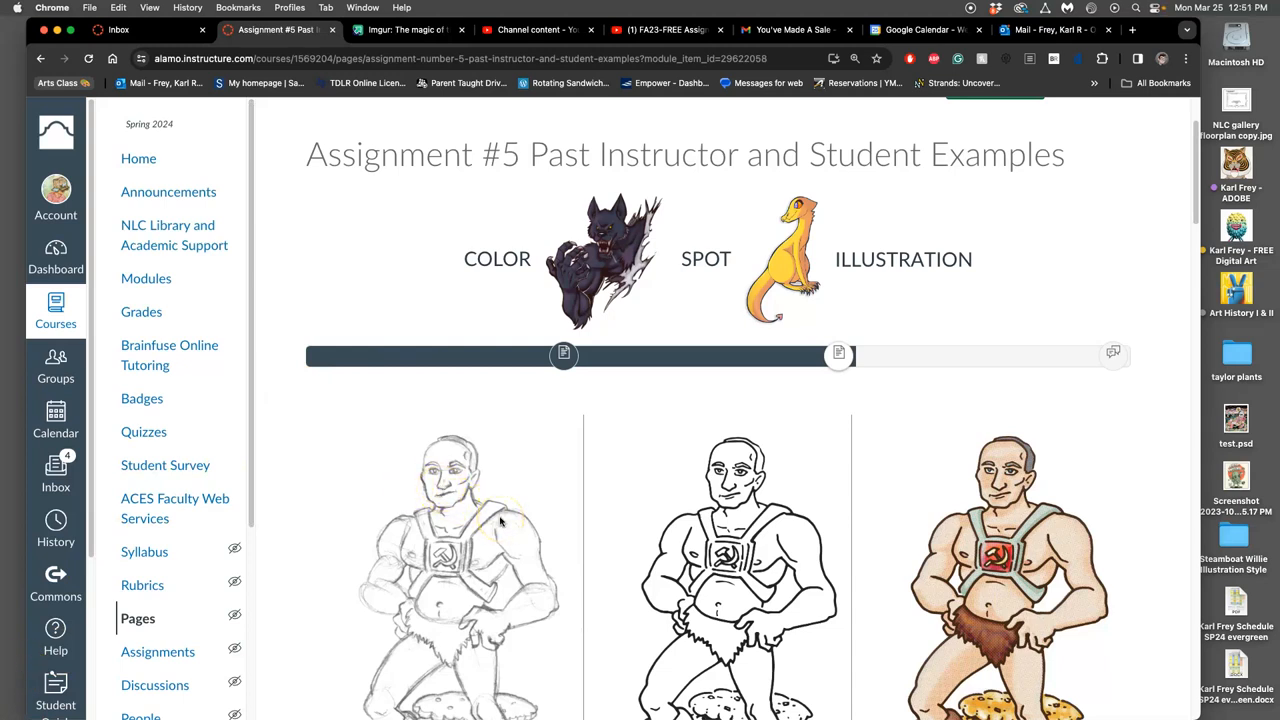
scroll(down, 3)
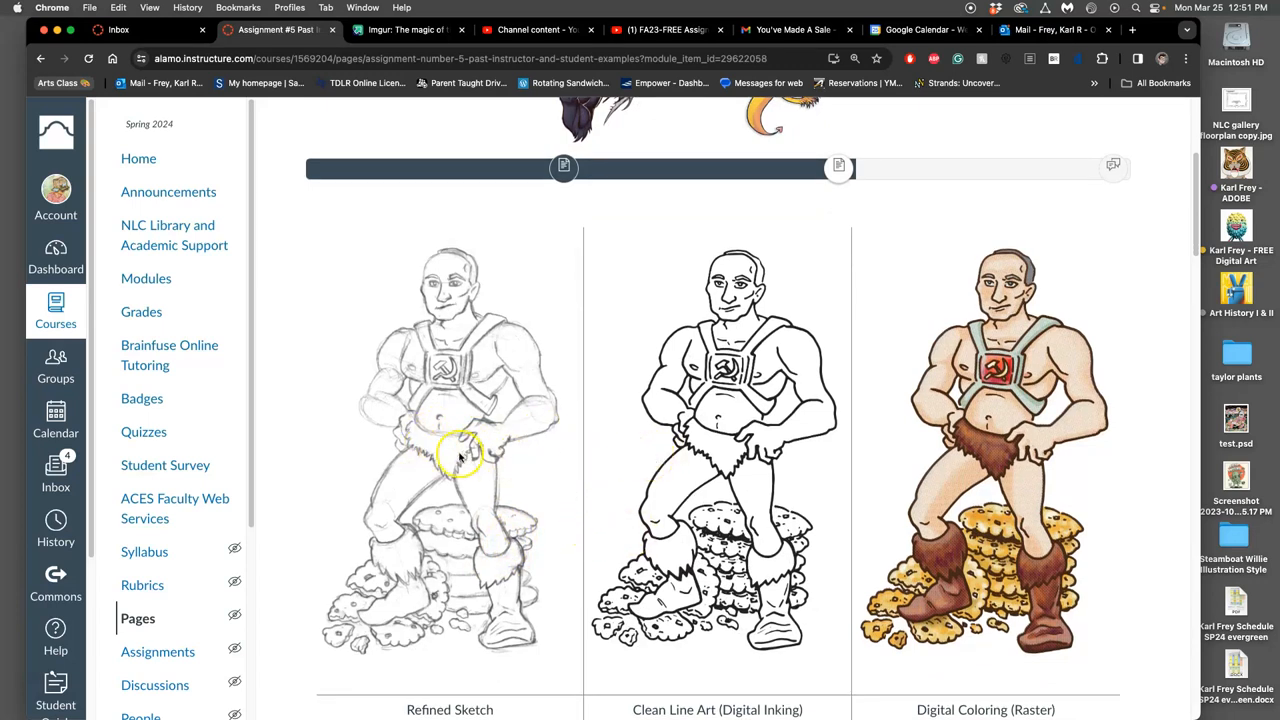
mouse_move(484, 624)
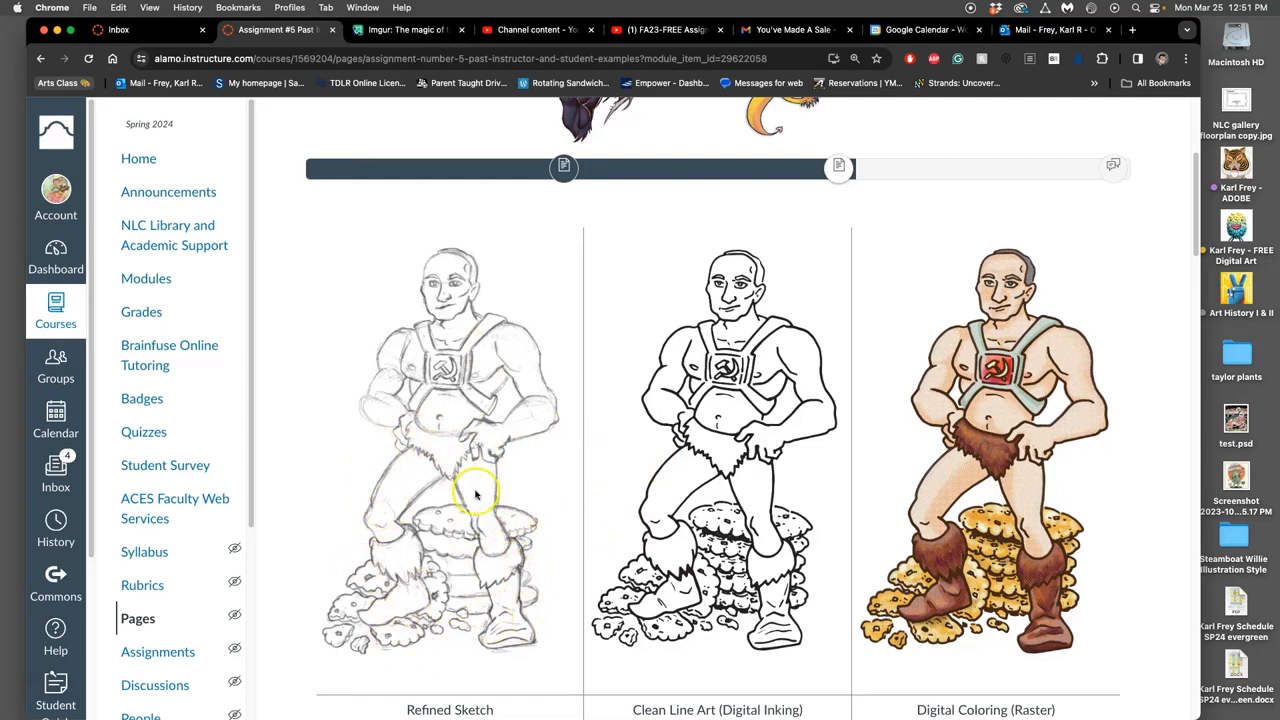
mouse_move(1092, 428)
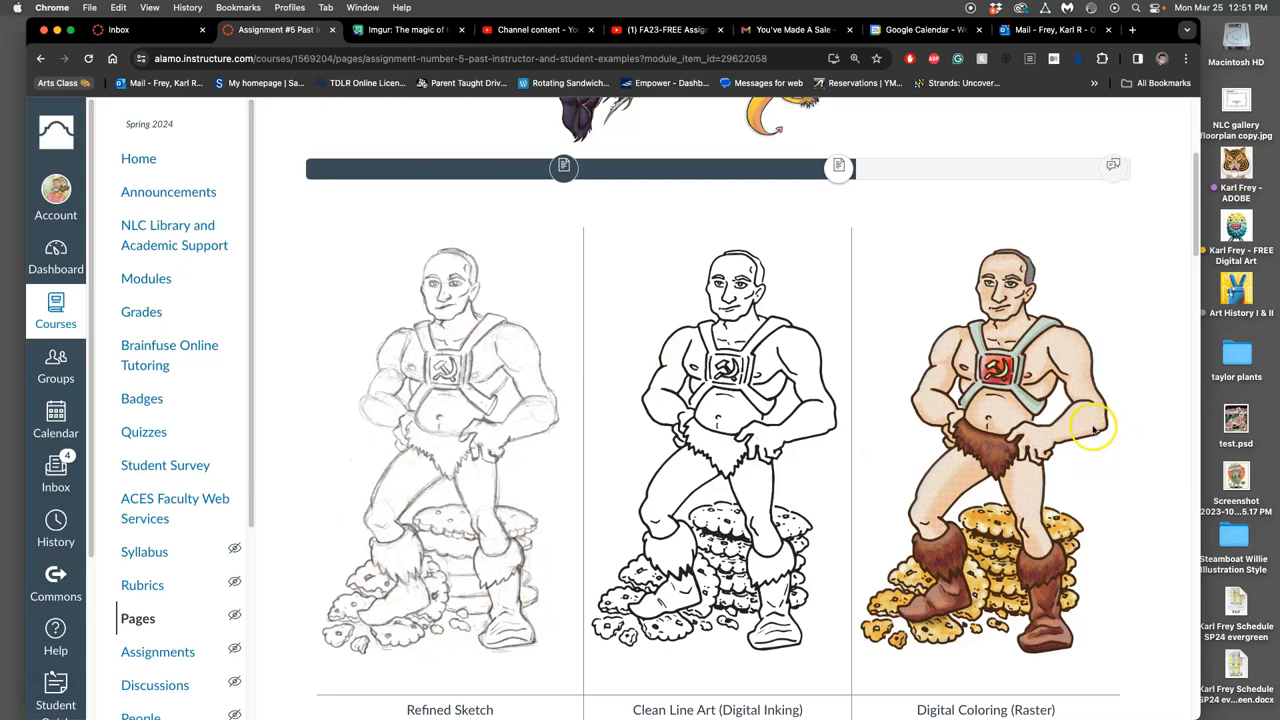
scroll(down, 3)
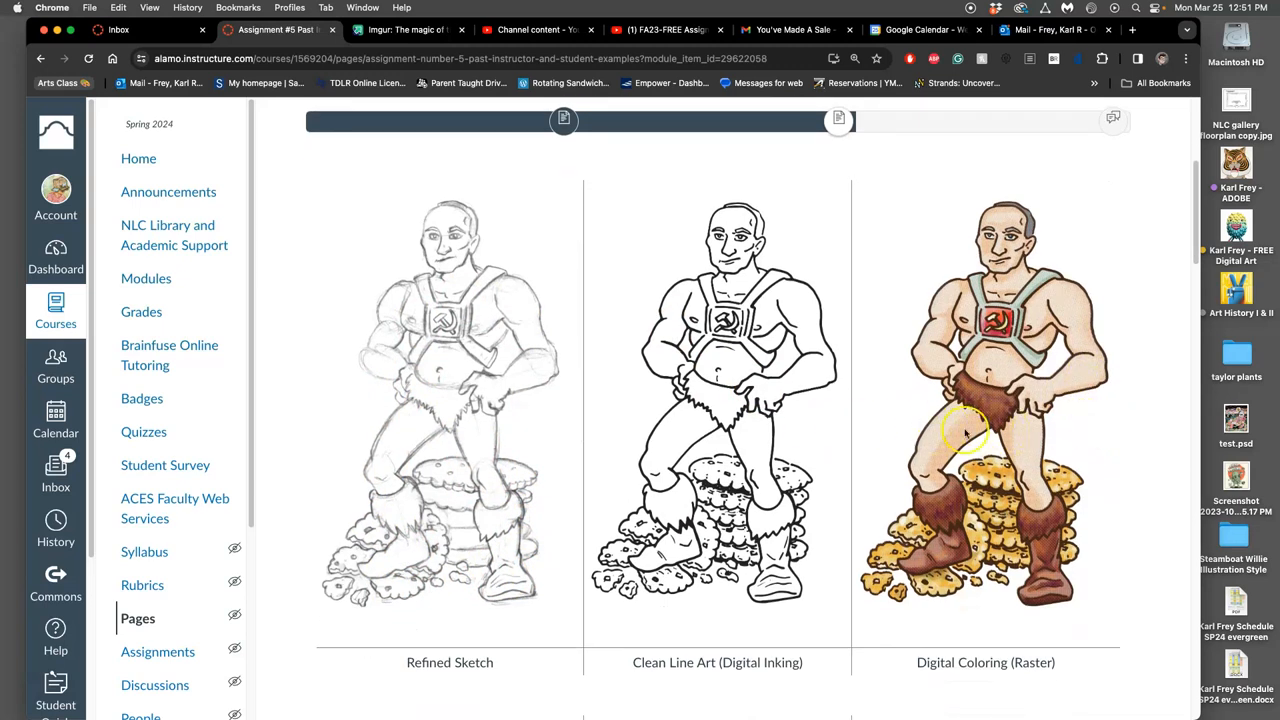
mouse_move(902, 430)
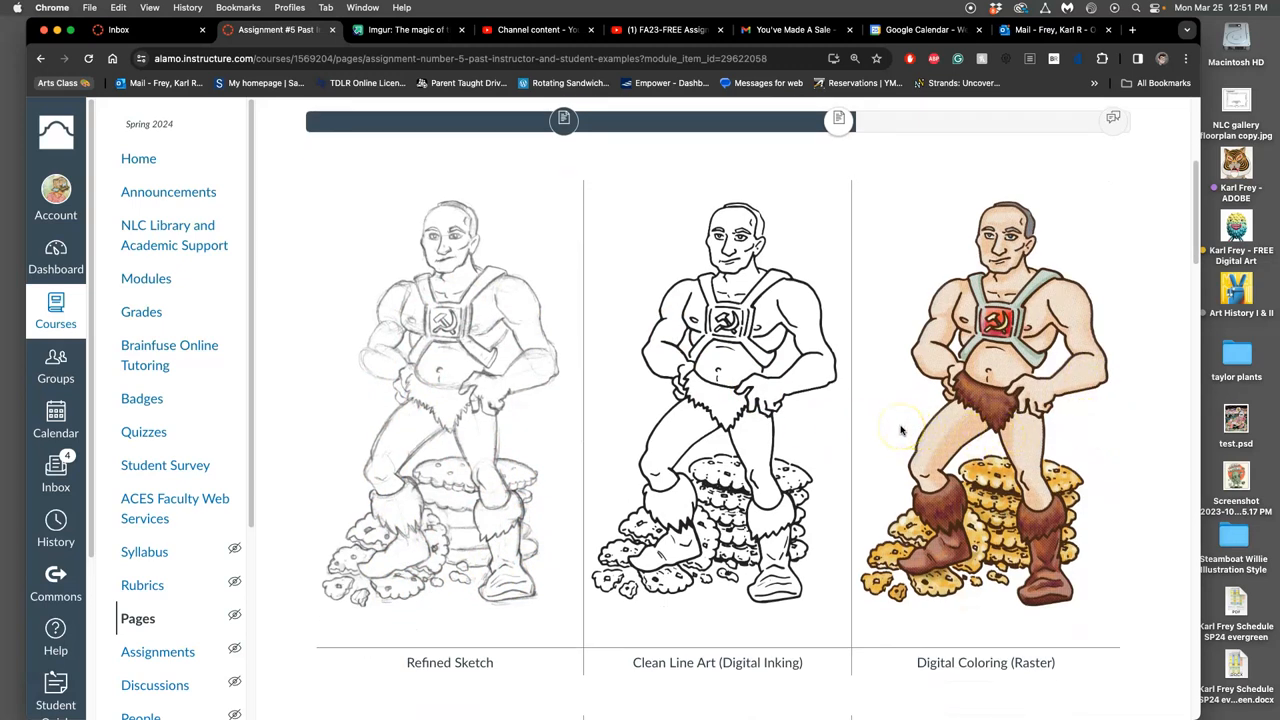
mouse_move(894, 404)
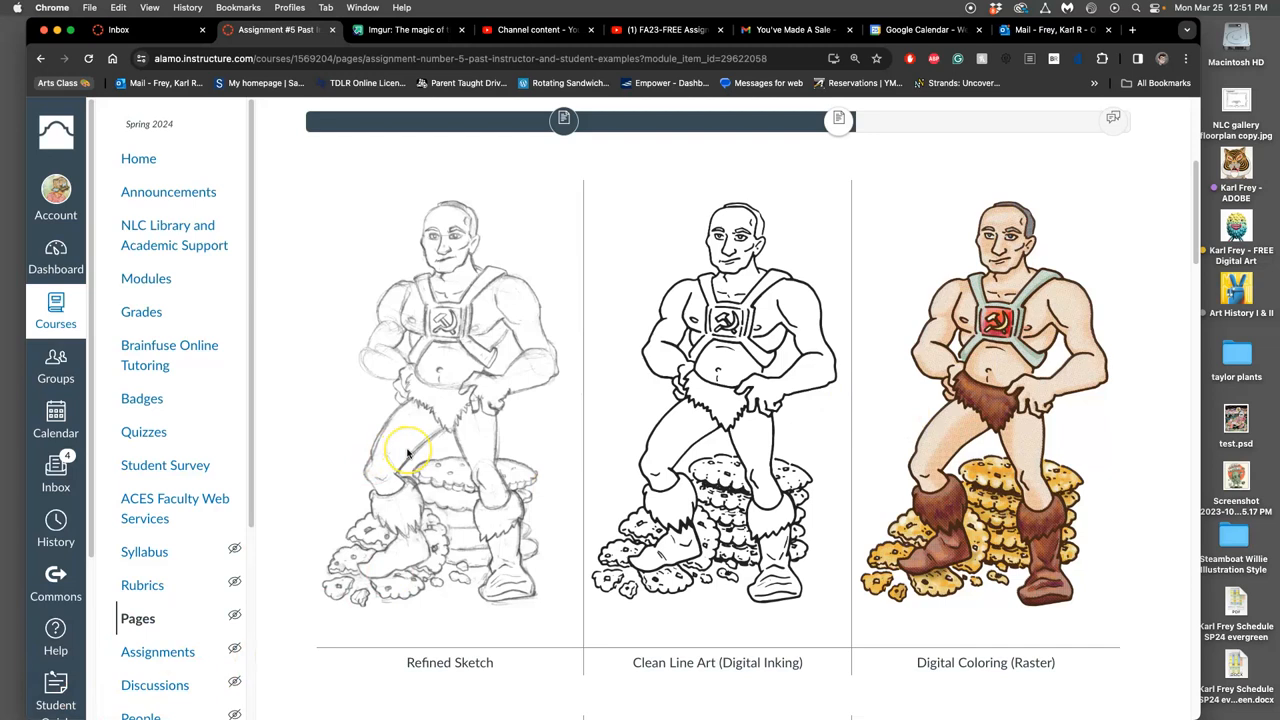
mouse_move(520, 336)
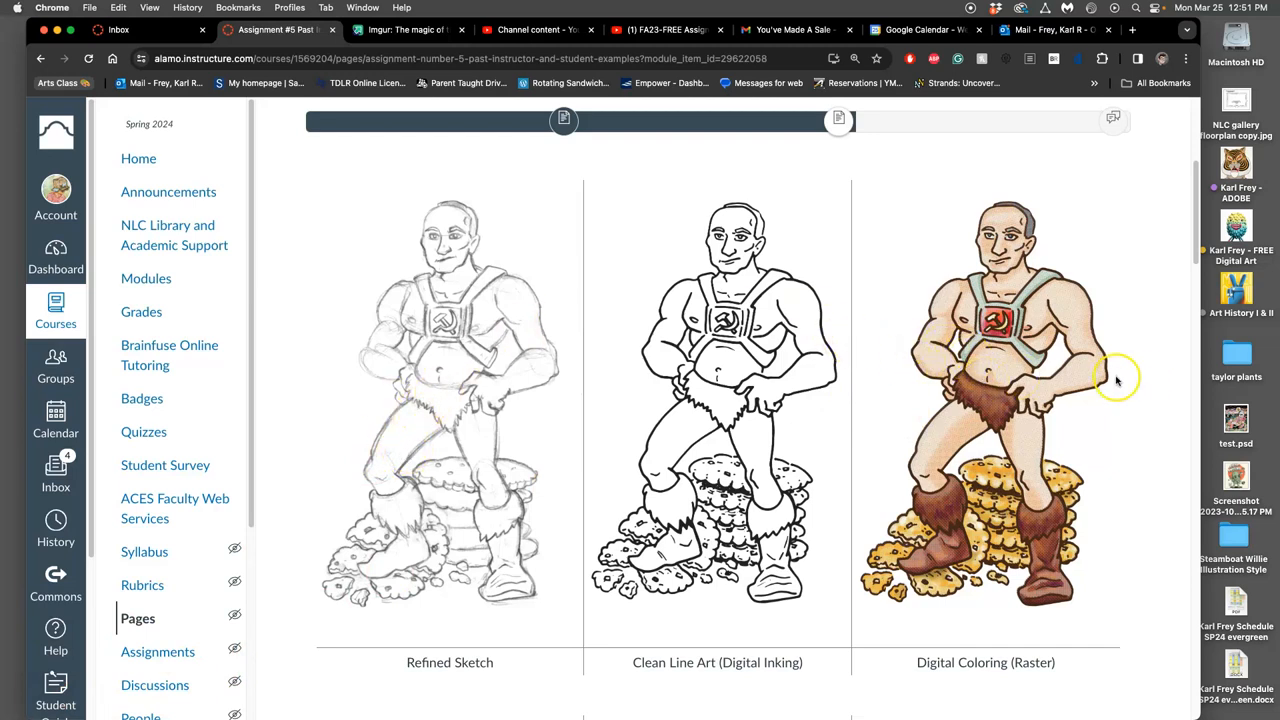
mouse_move(1040, 396)
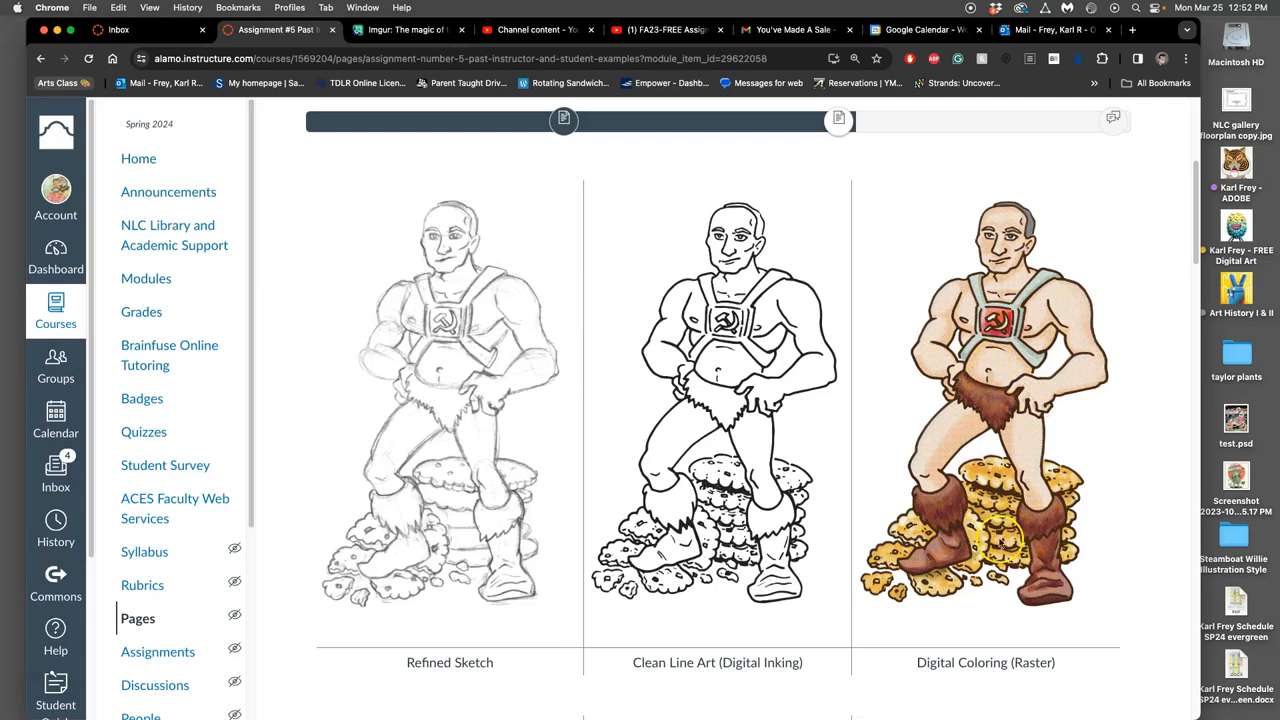
scroll(down, 3)
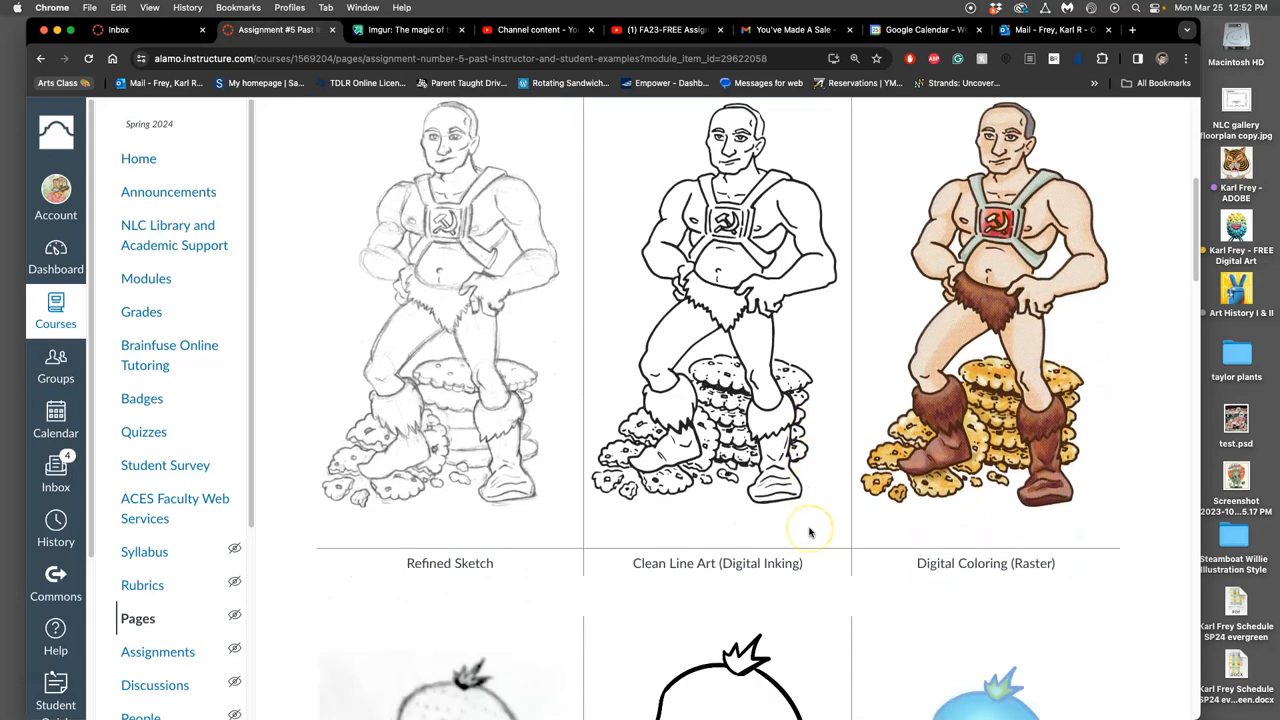
scroll(down, 3)
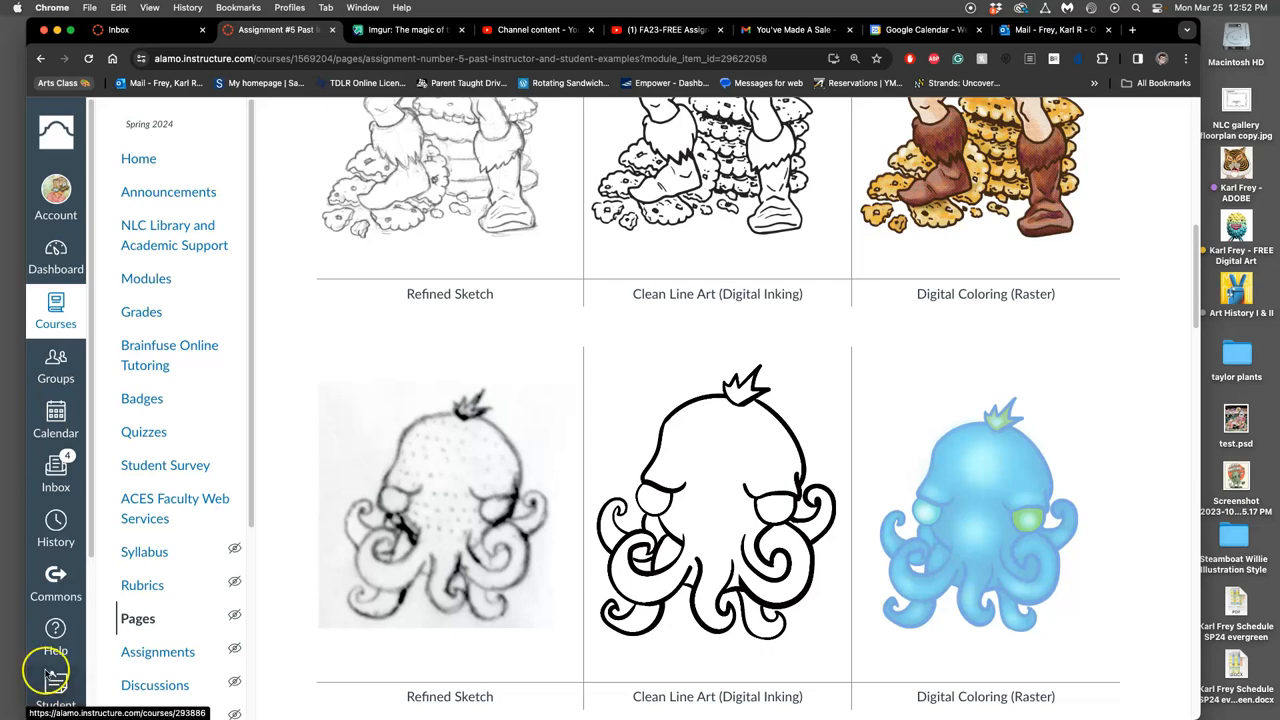
mouse_move(978, 584)
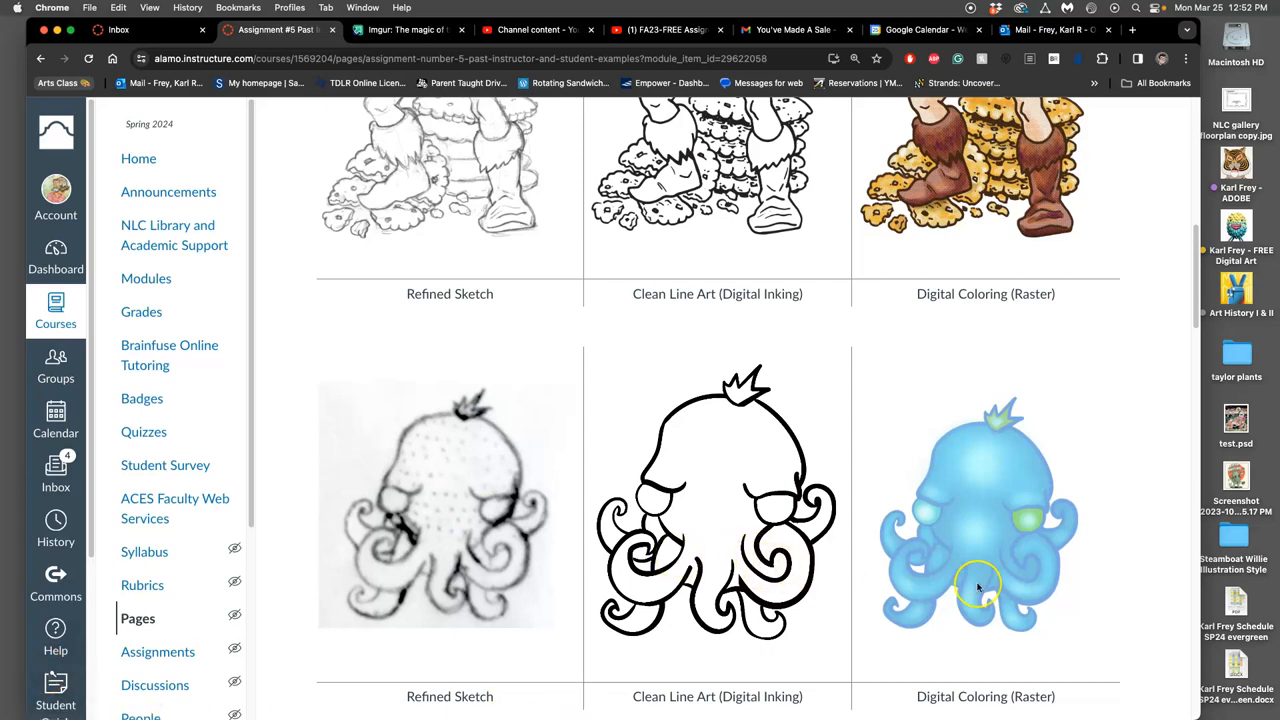
mouse_move(480, 548)
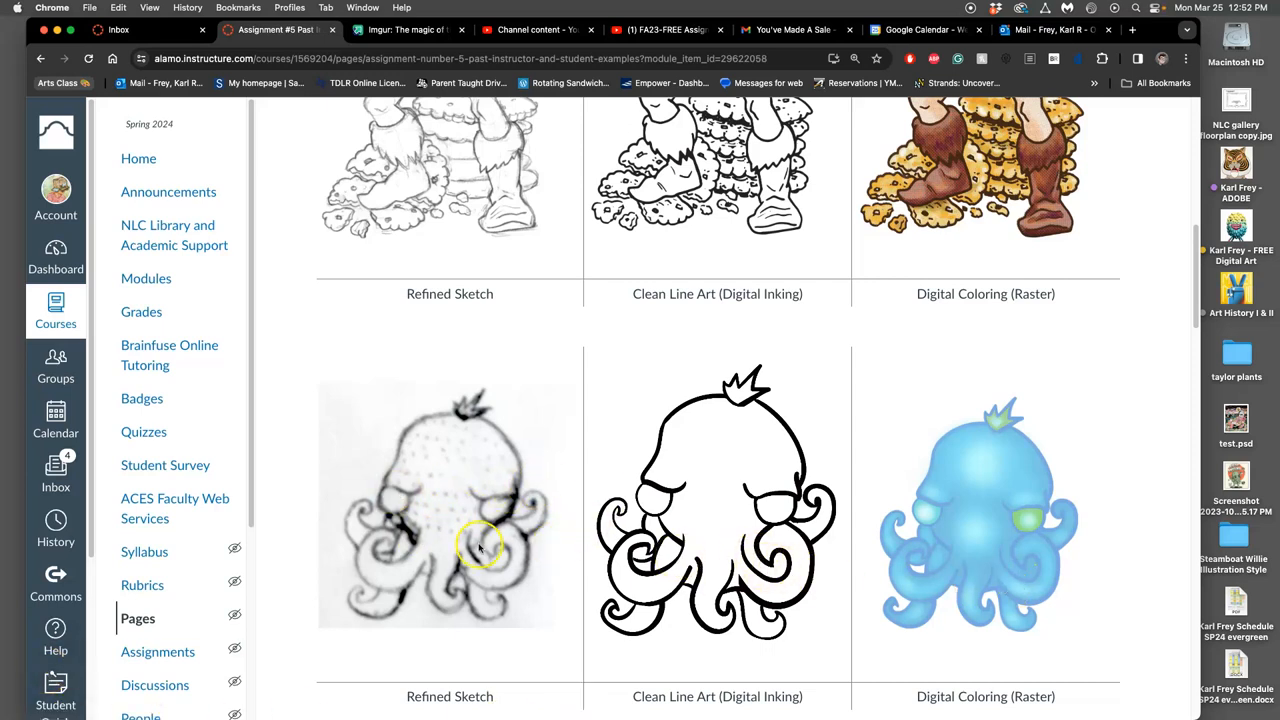
mouse_move(726, 444)
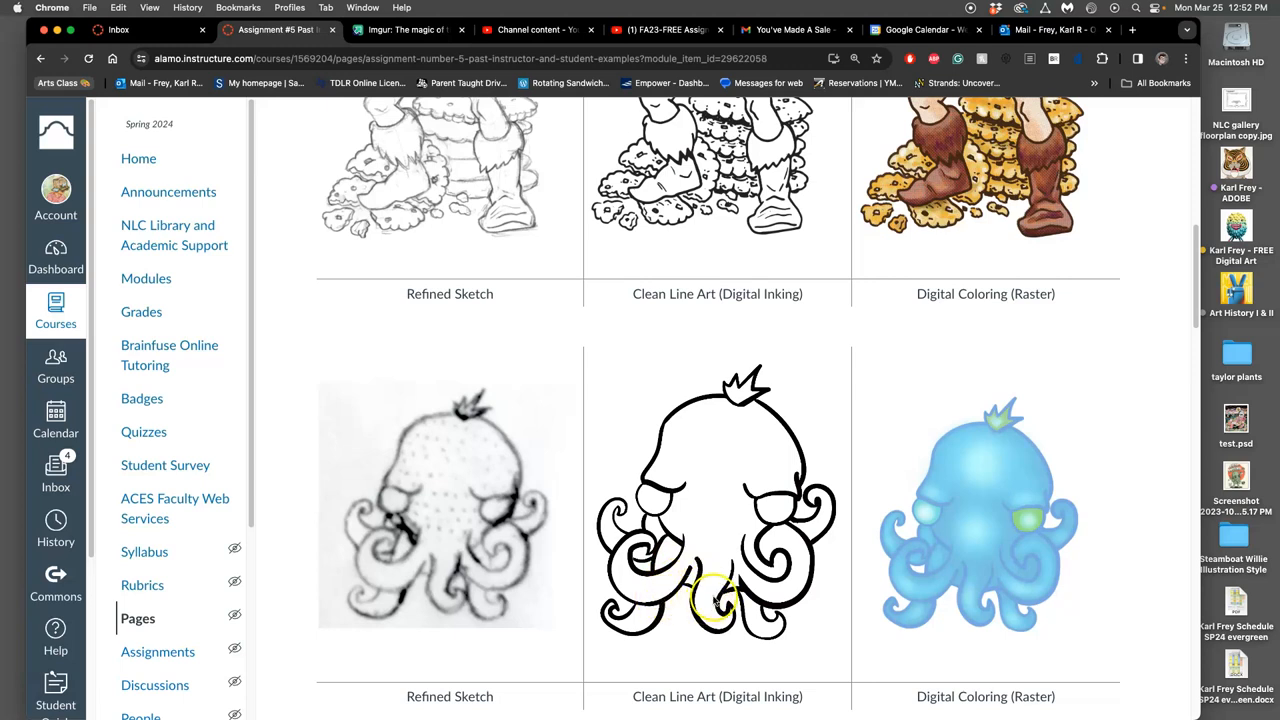
mouse_move(940, 510)
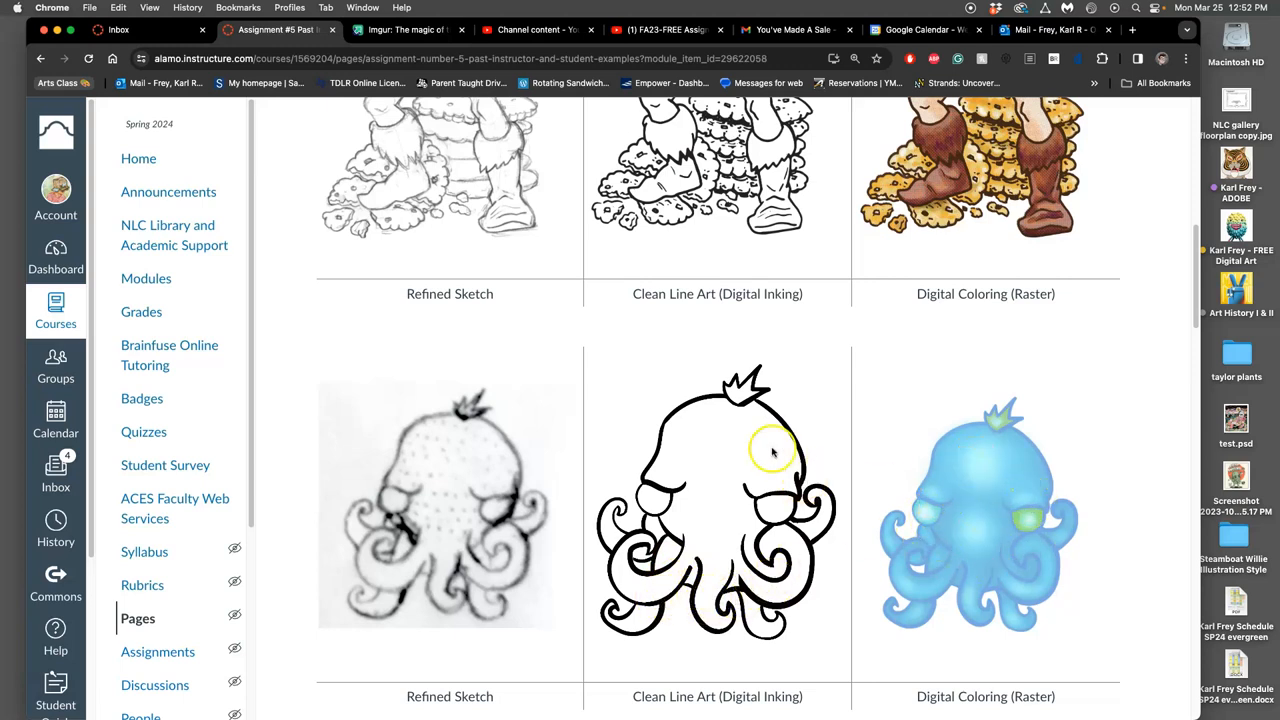
mouse_move(962, 428)
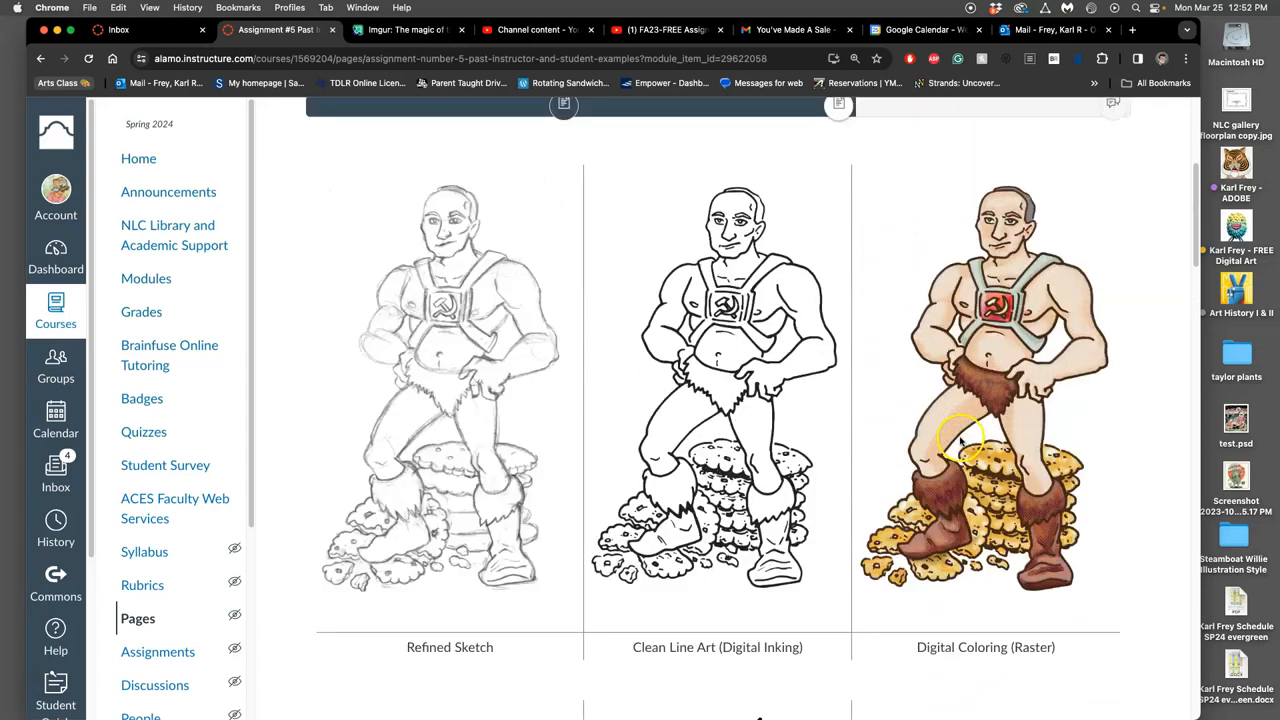
mouse_move(1078, 424)
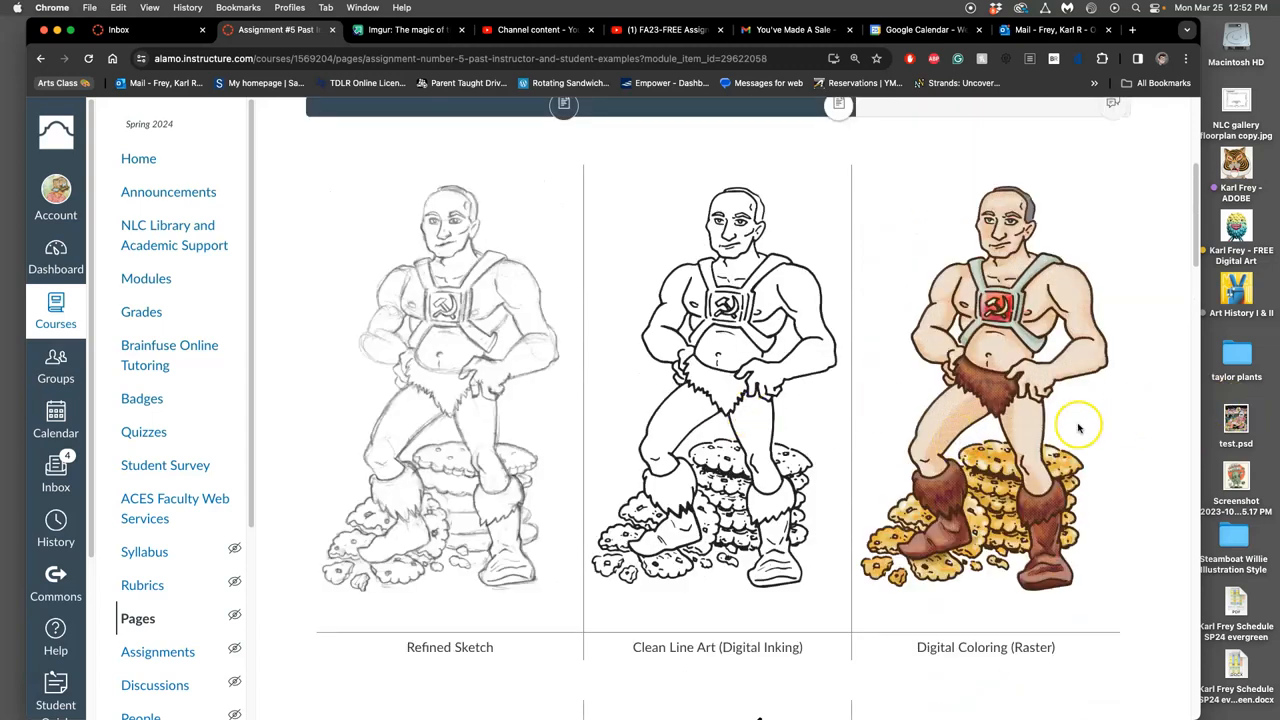
mouse_move(1056, 384)
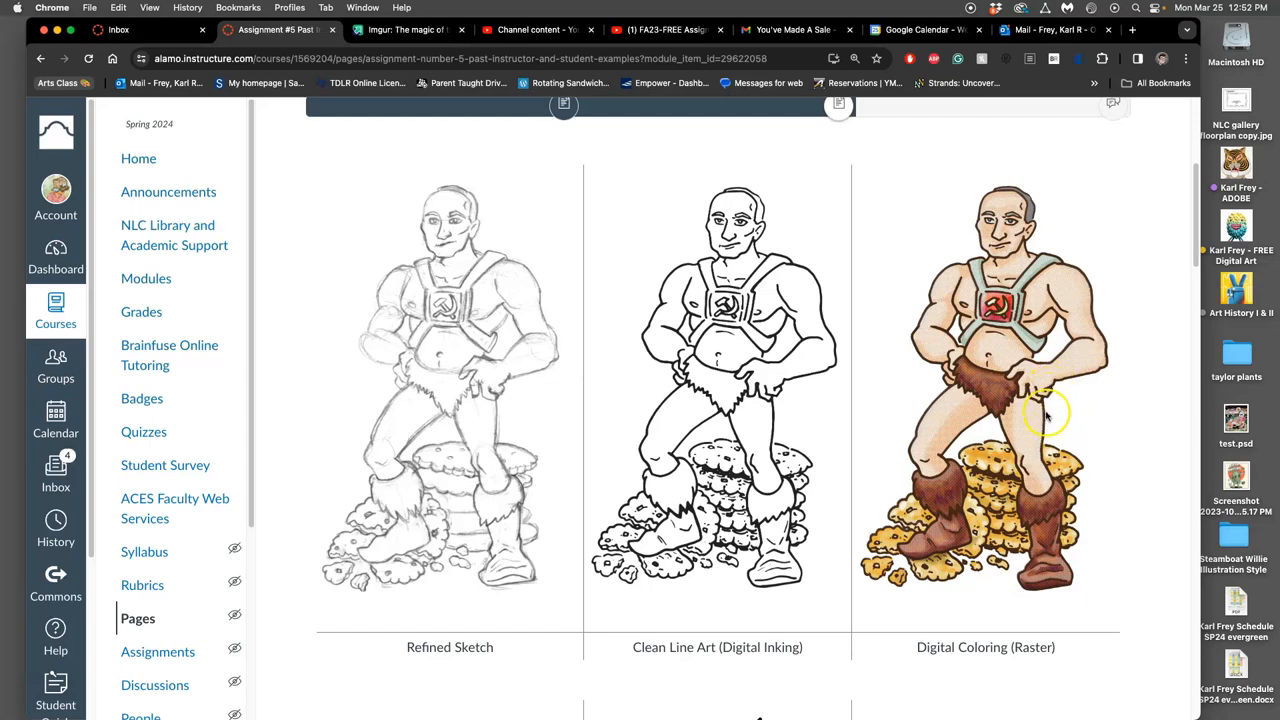
mouse_move(824, 374)
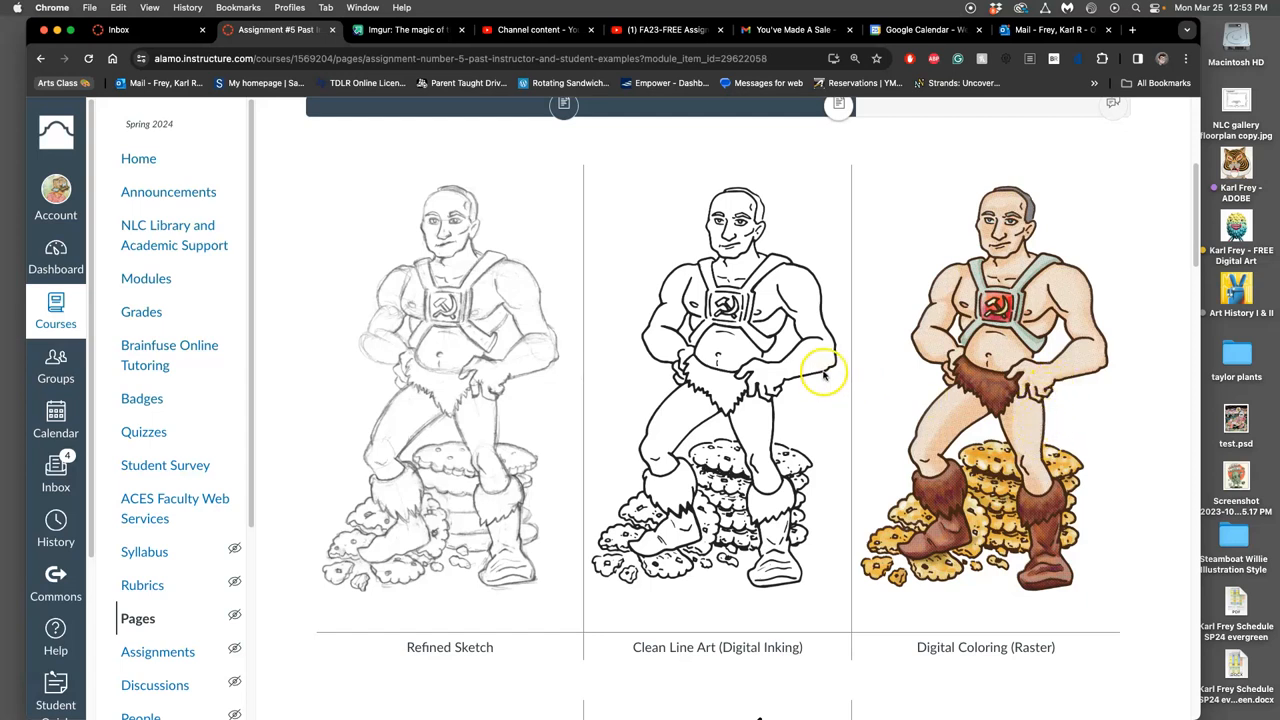
mouse_move(890, 396)
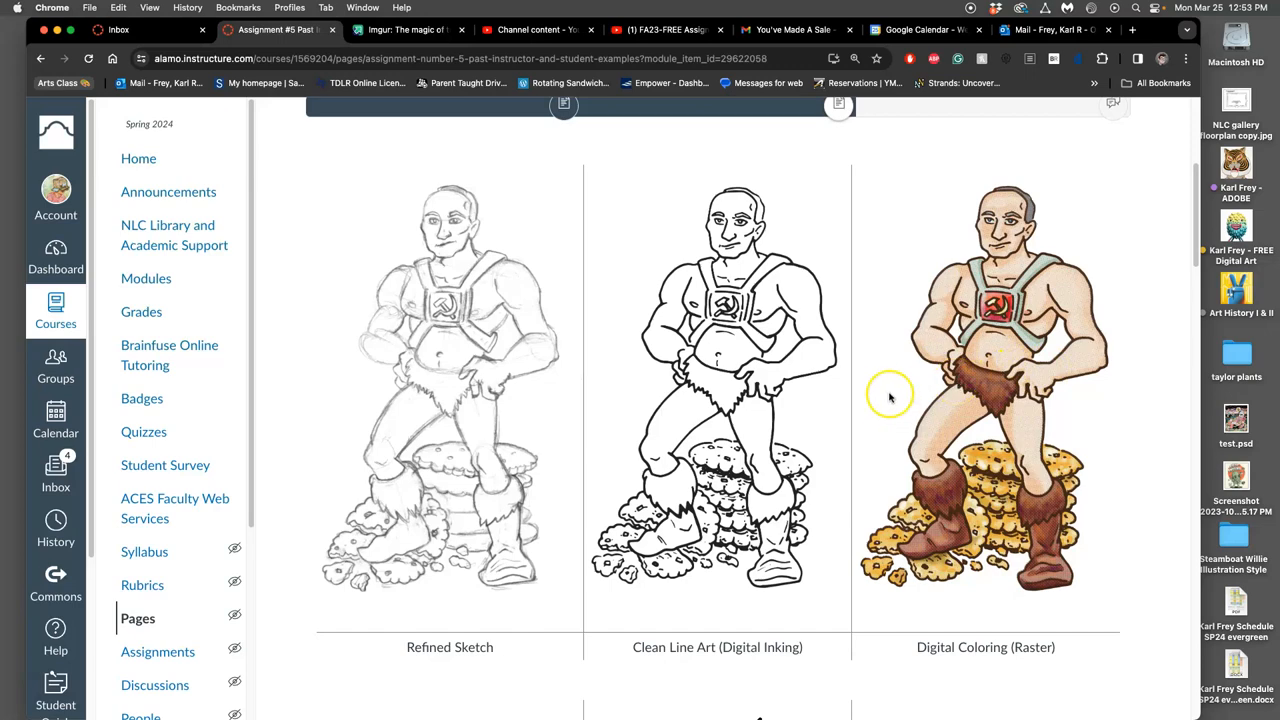
scroll(down, 3)
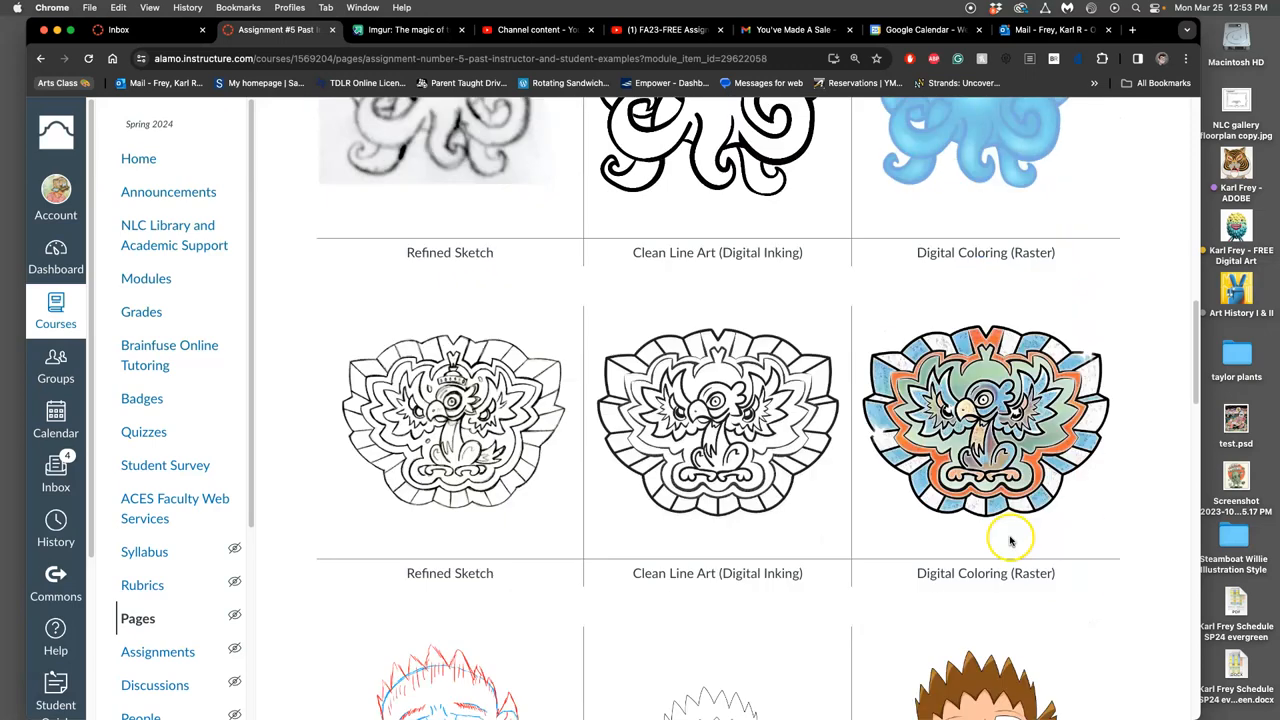
scroll(down, 3)
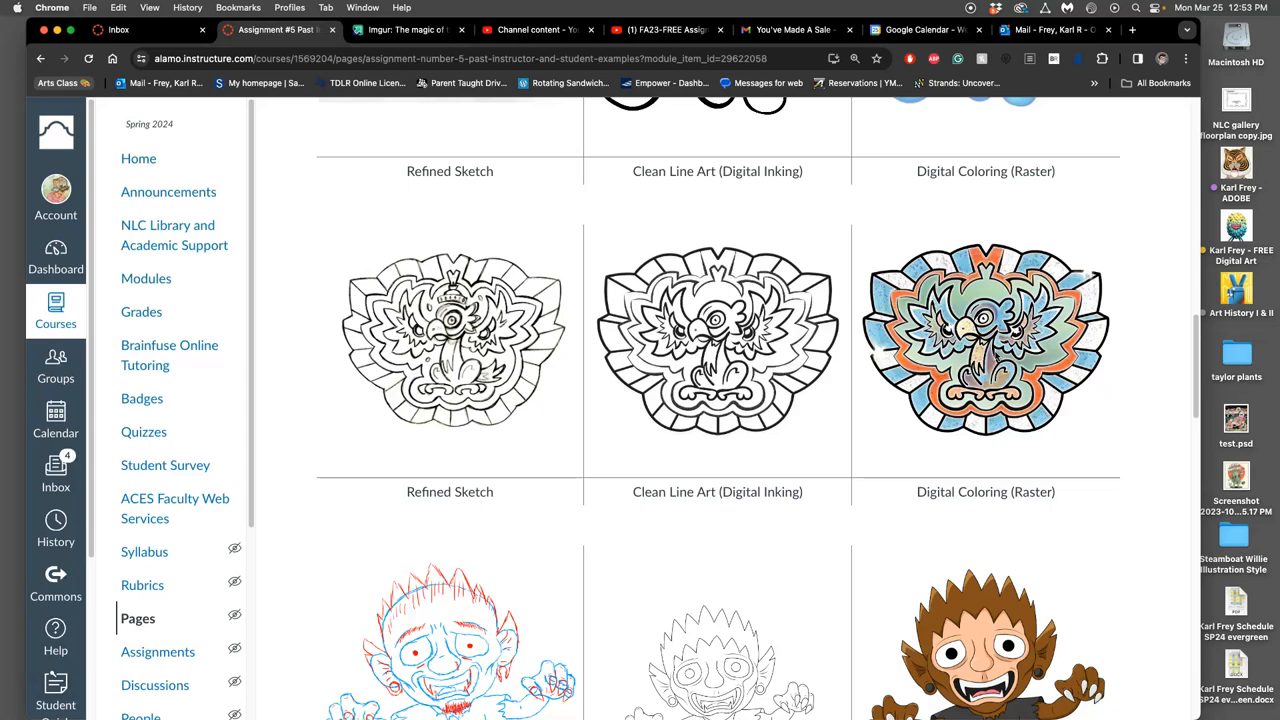
scroll(down, 3)
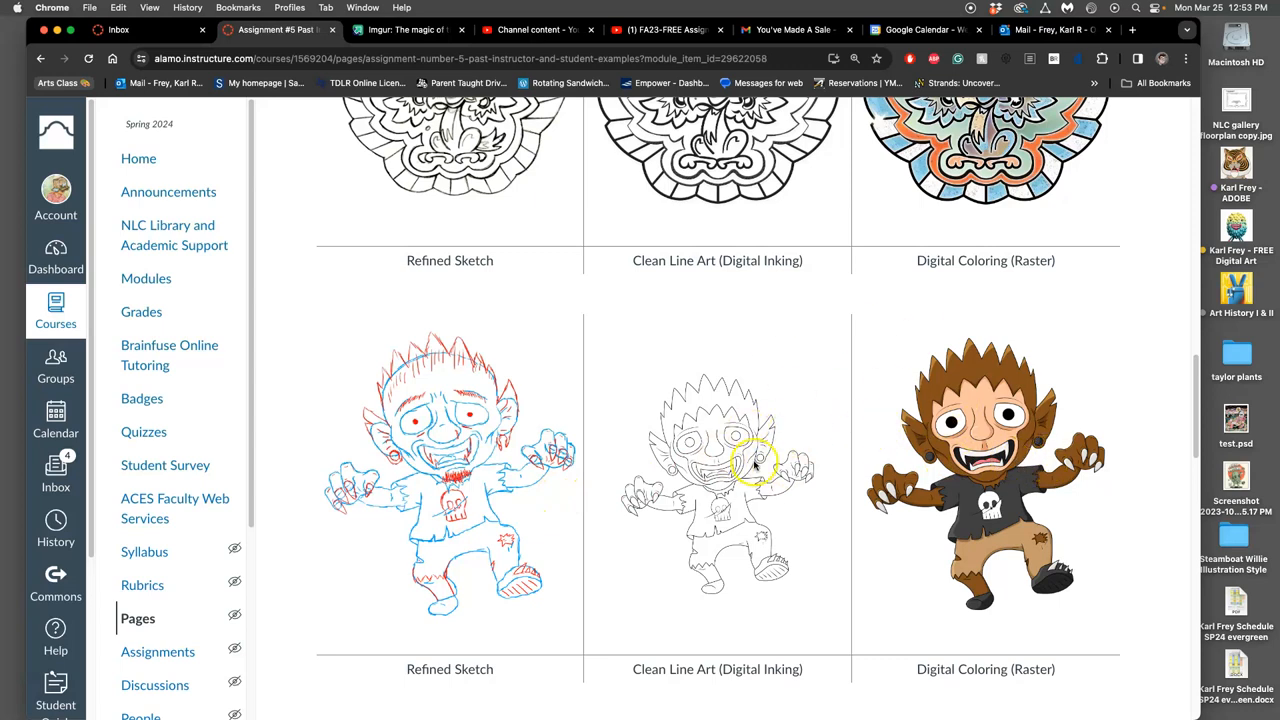
mouse_move(730, 496)
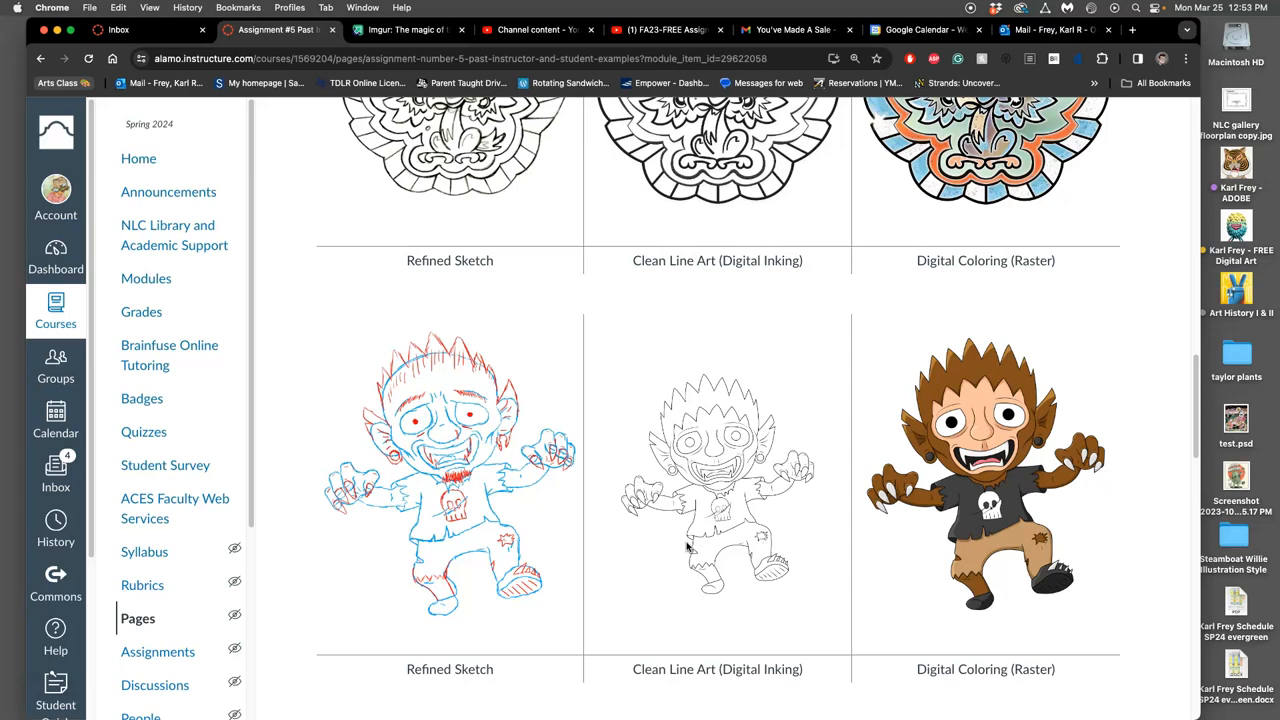
scroll(down, 3)
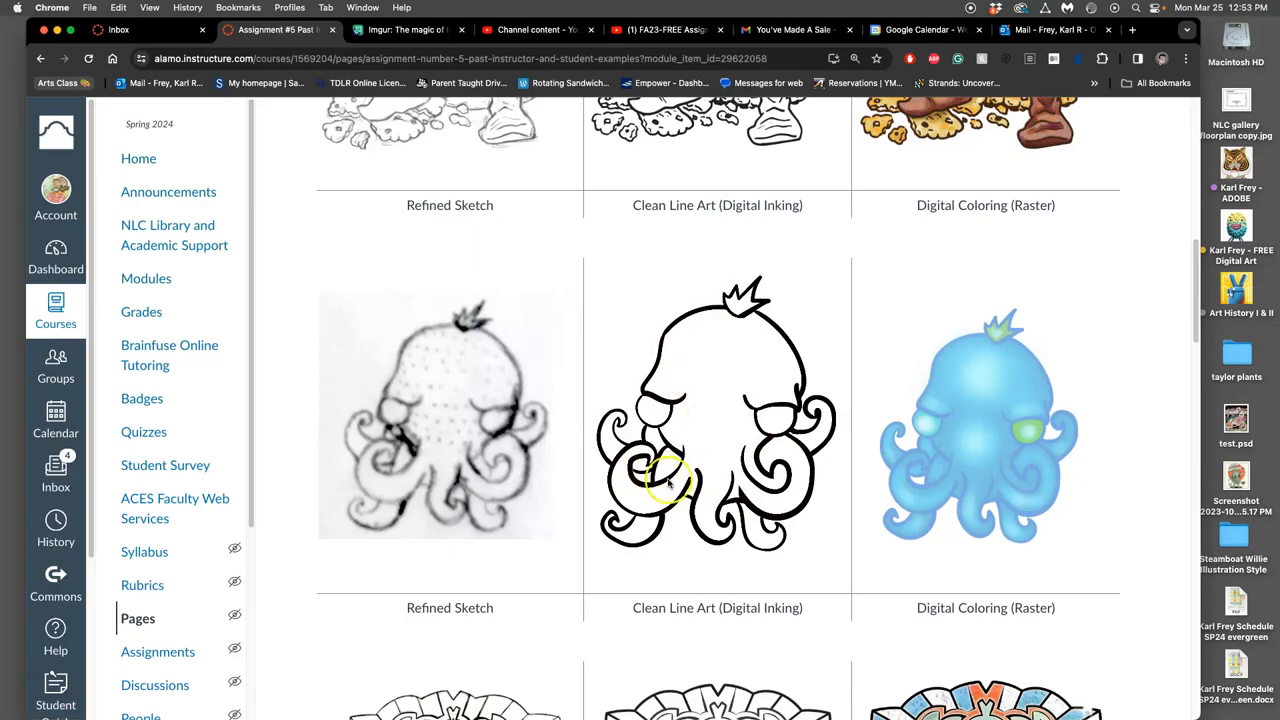
scroll(down, 3)
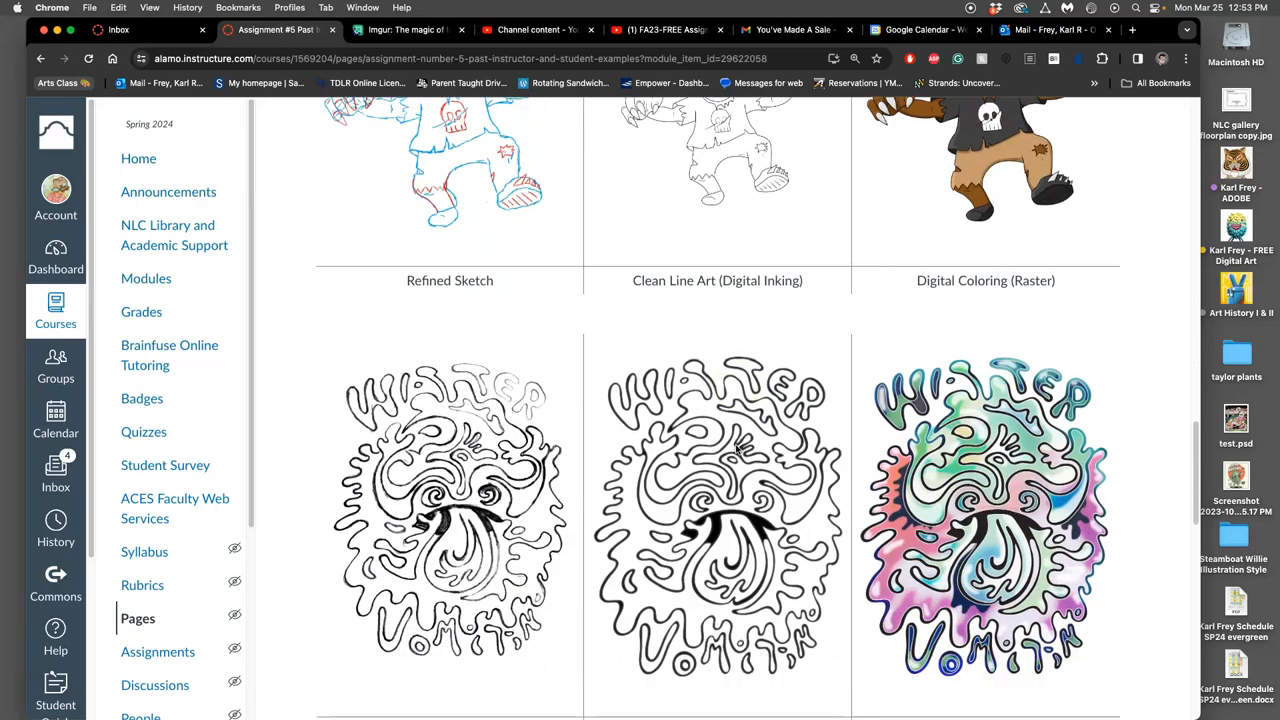
scroll(down, 3)
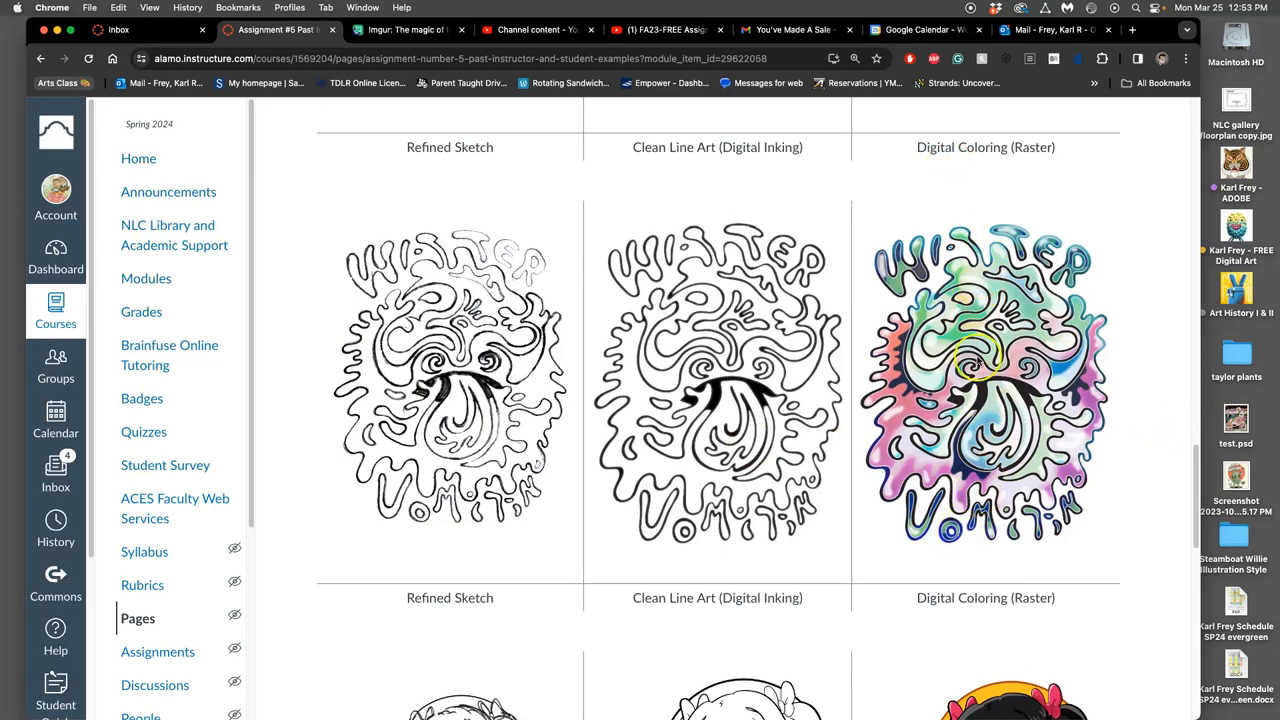
scroll(down, 3)
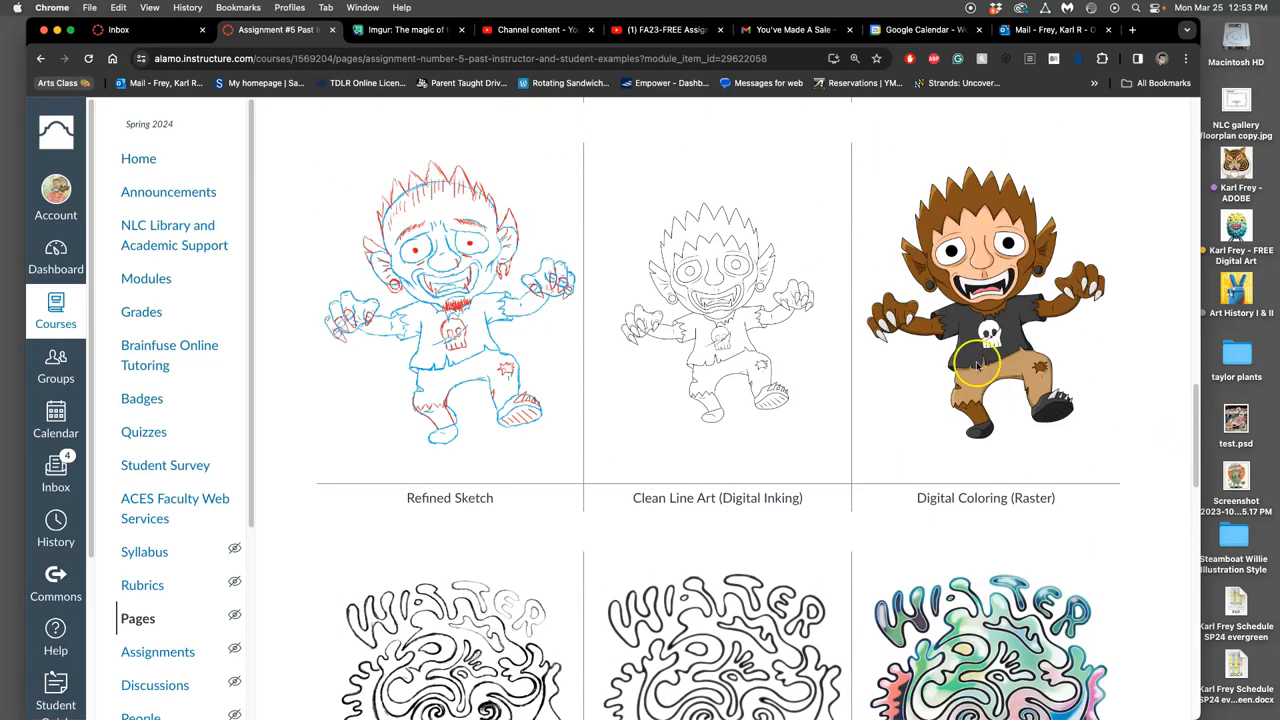
scroll(down, 3)
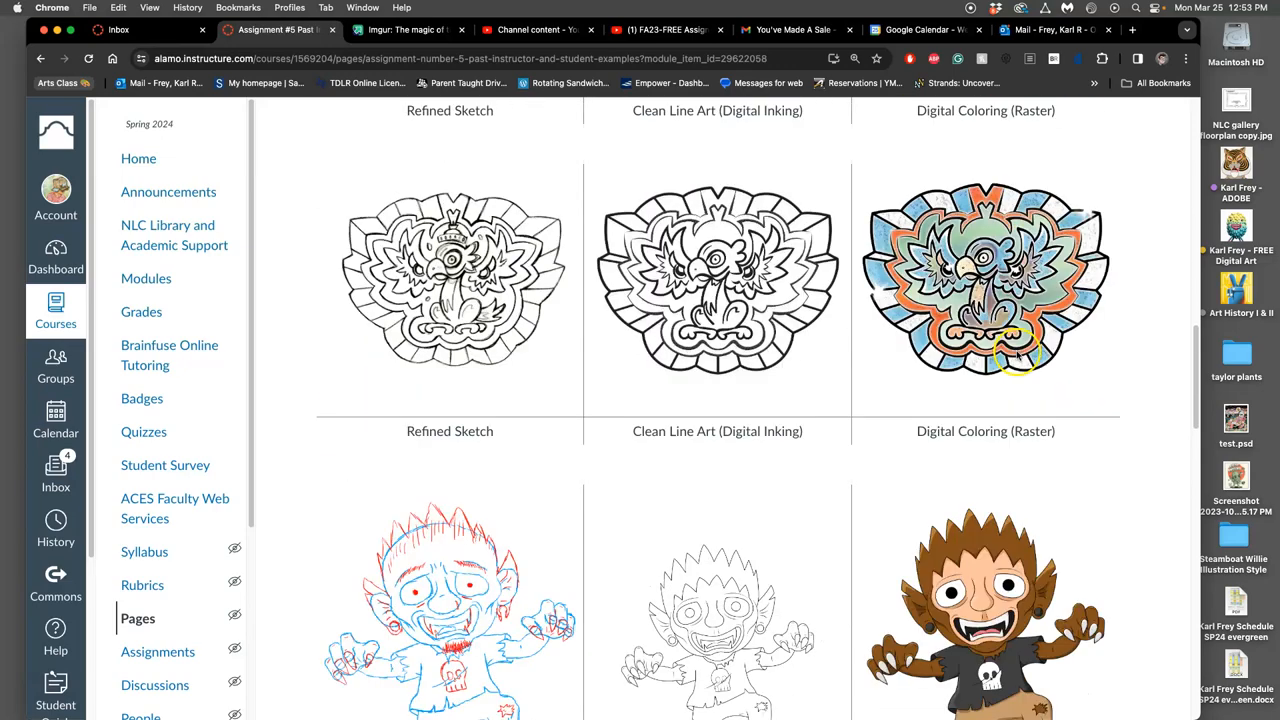
scroll(down, 3)
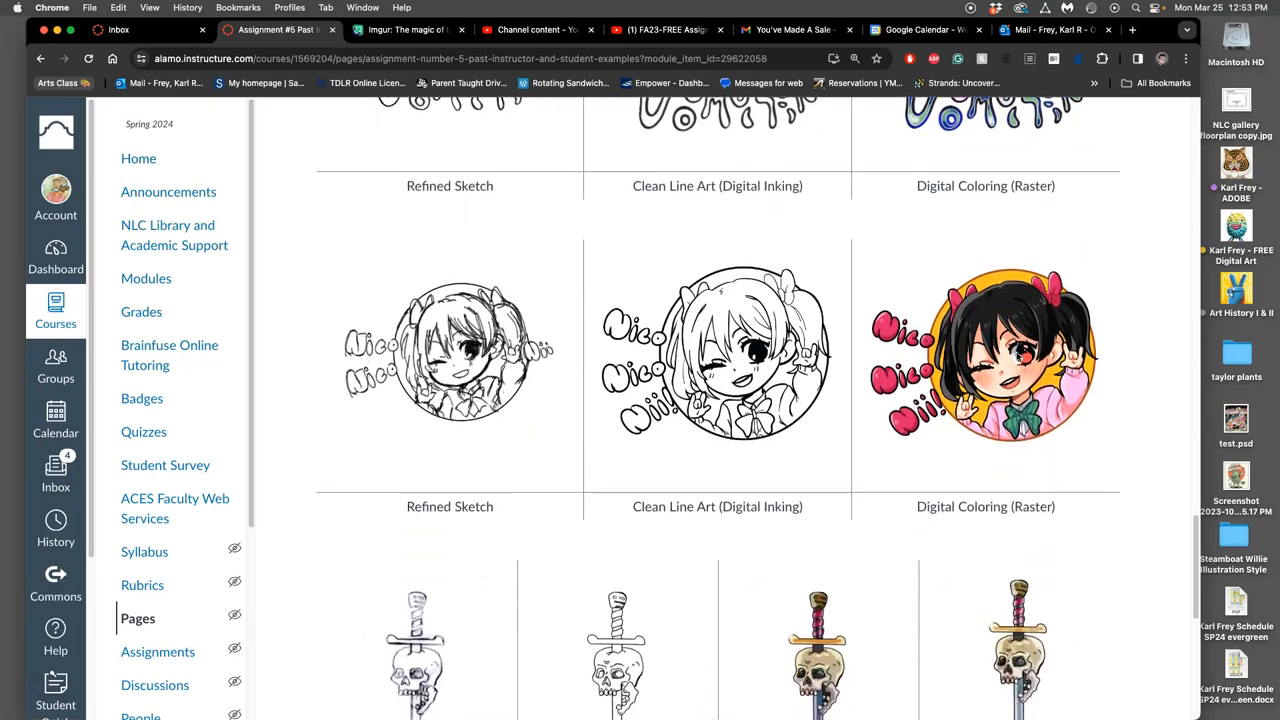
scroll(down, 3)
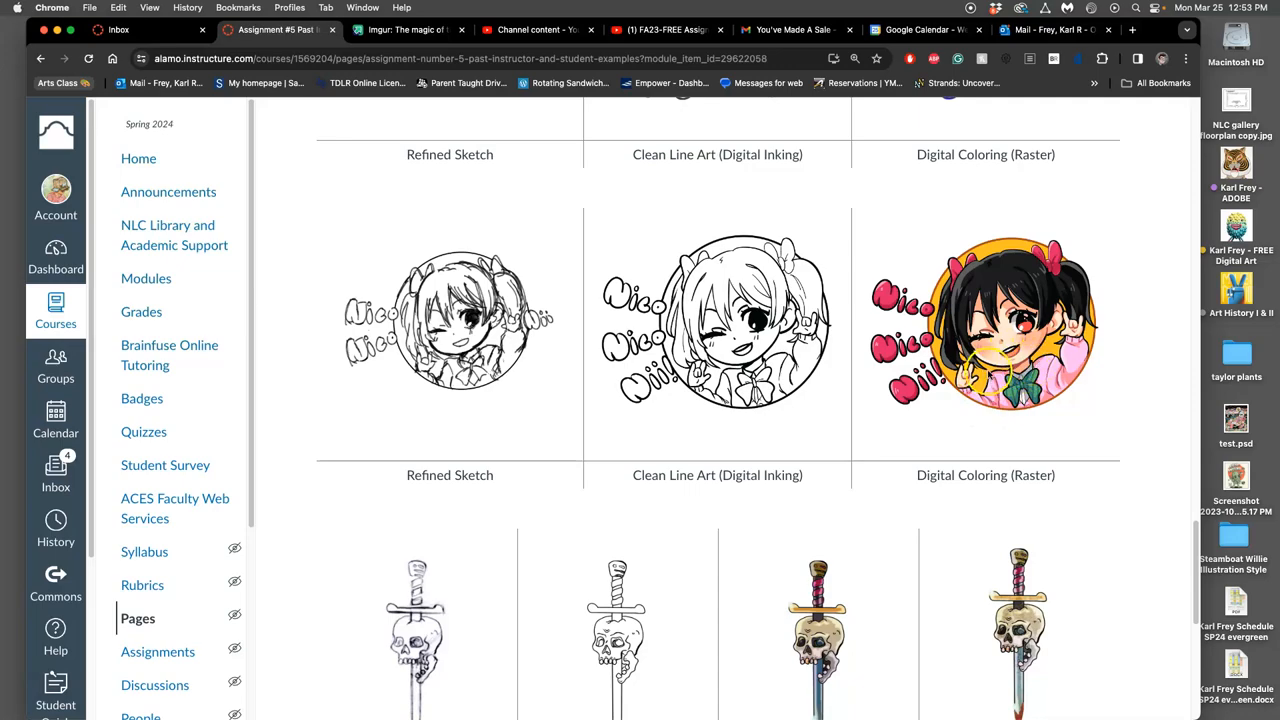
scroll(down, 3)
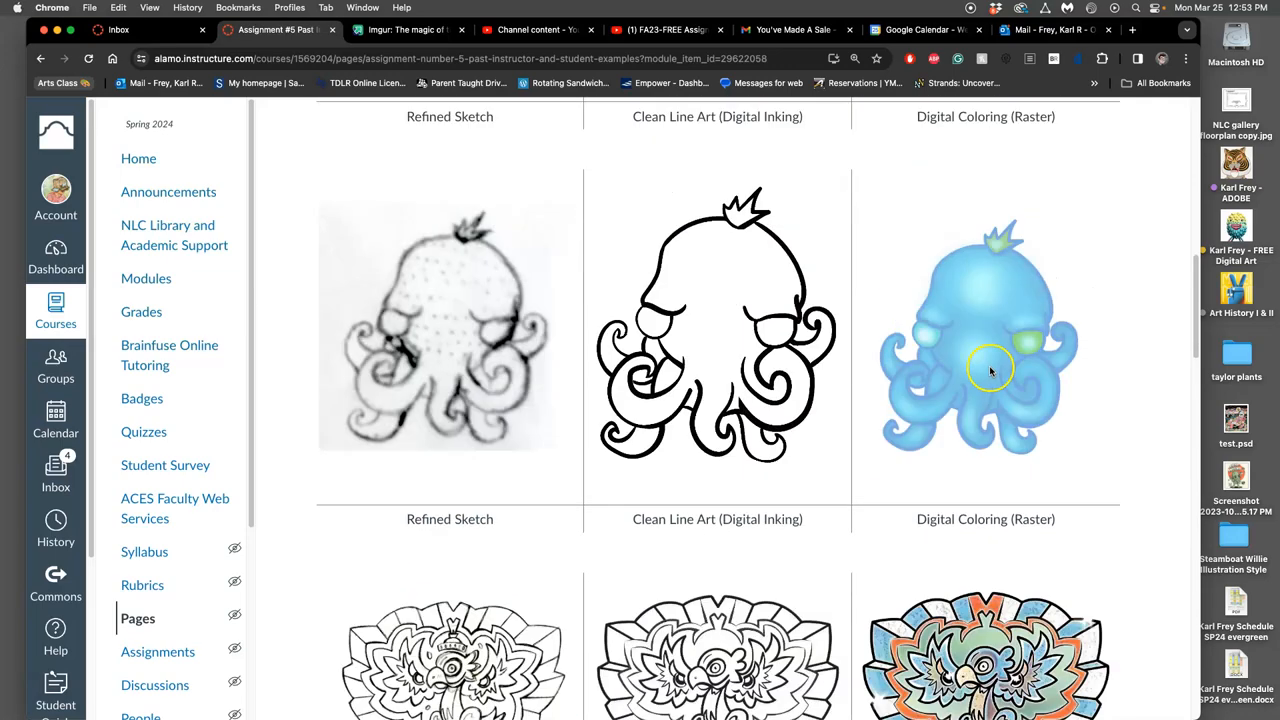
scroll(down, 3)
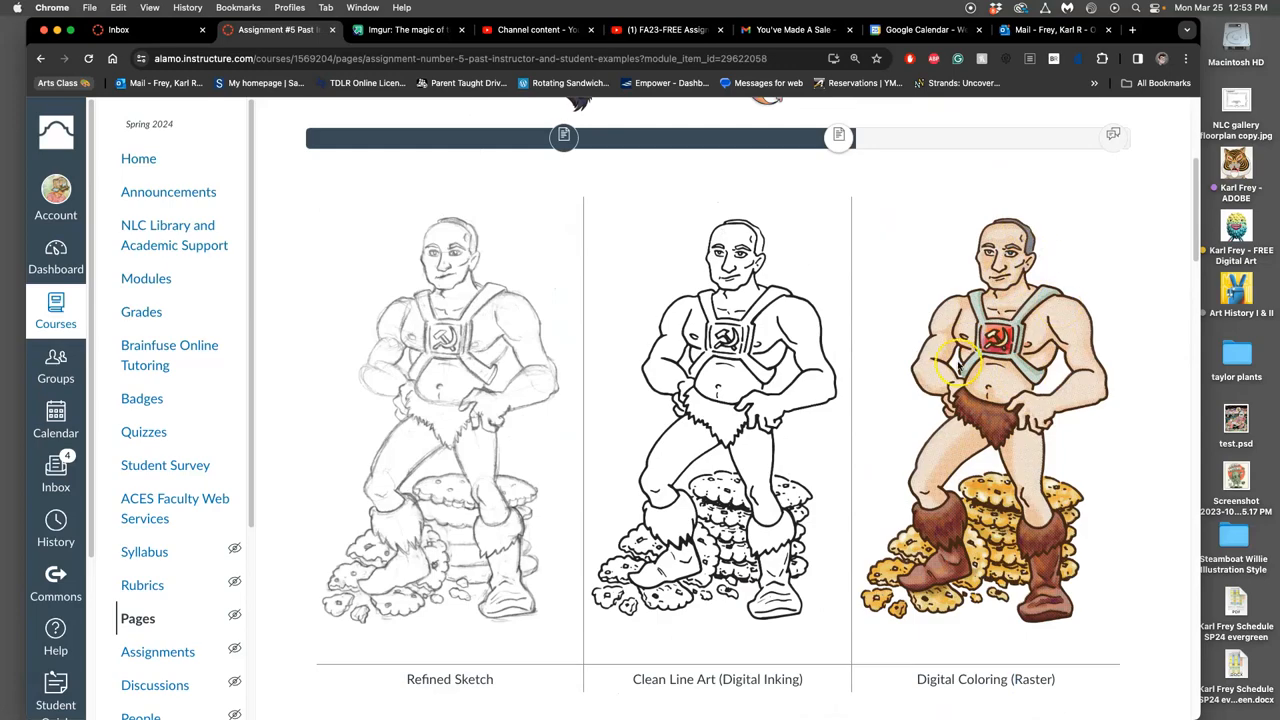
scroll(down, 3)
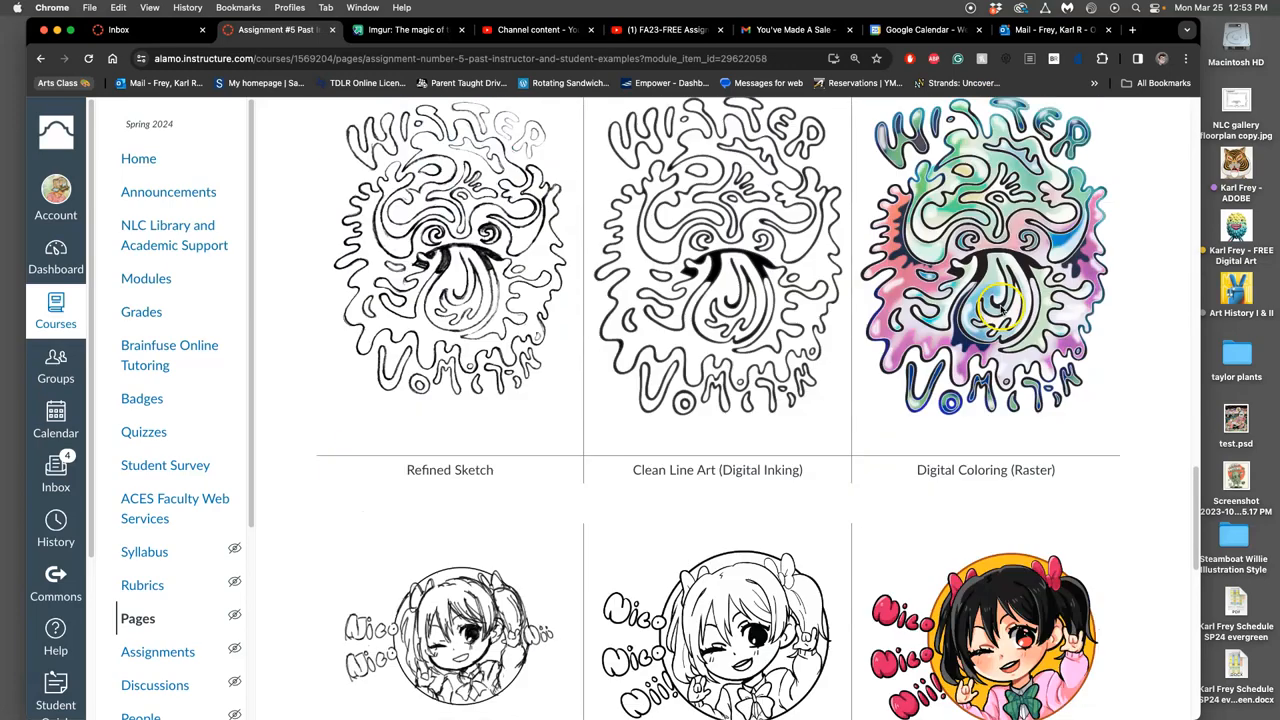
scroll(down, 3)
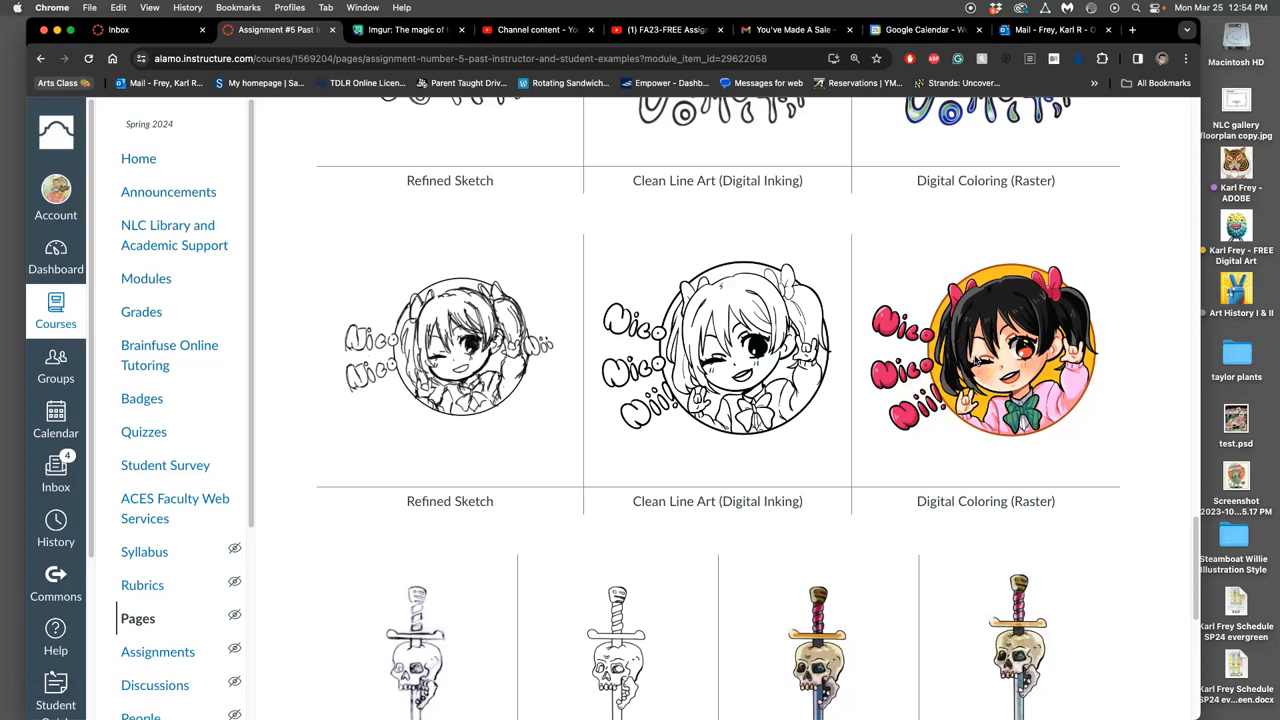
scroll(down, 3)
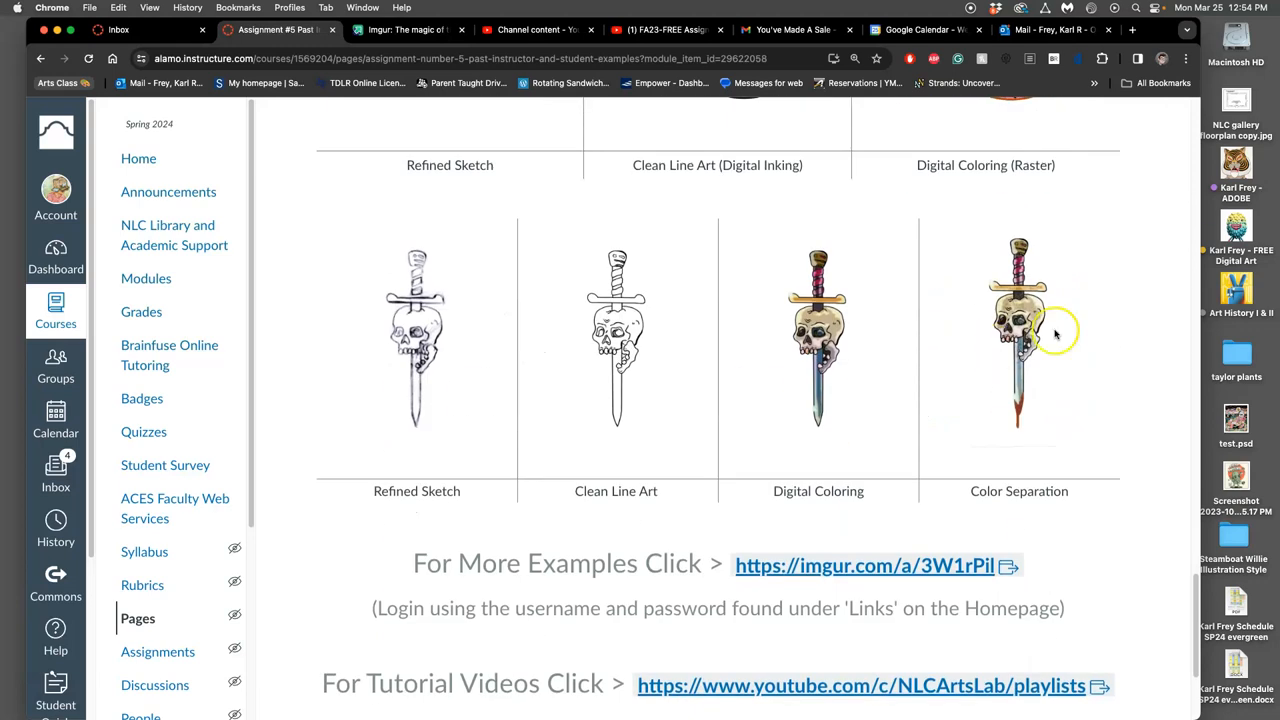
mouse_move(966, 554)
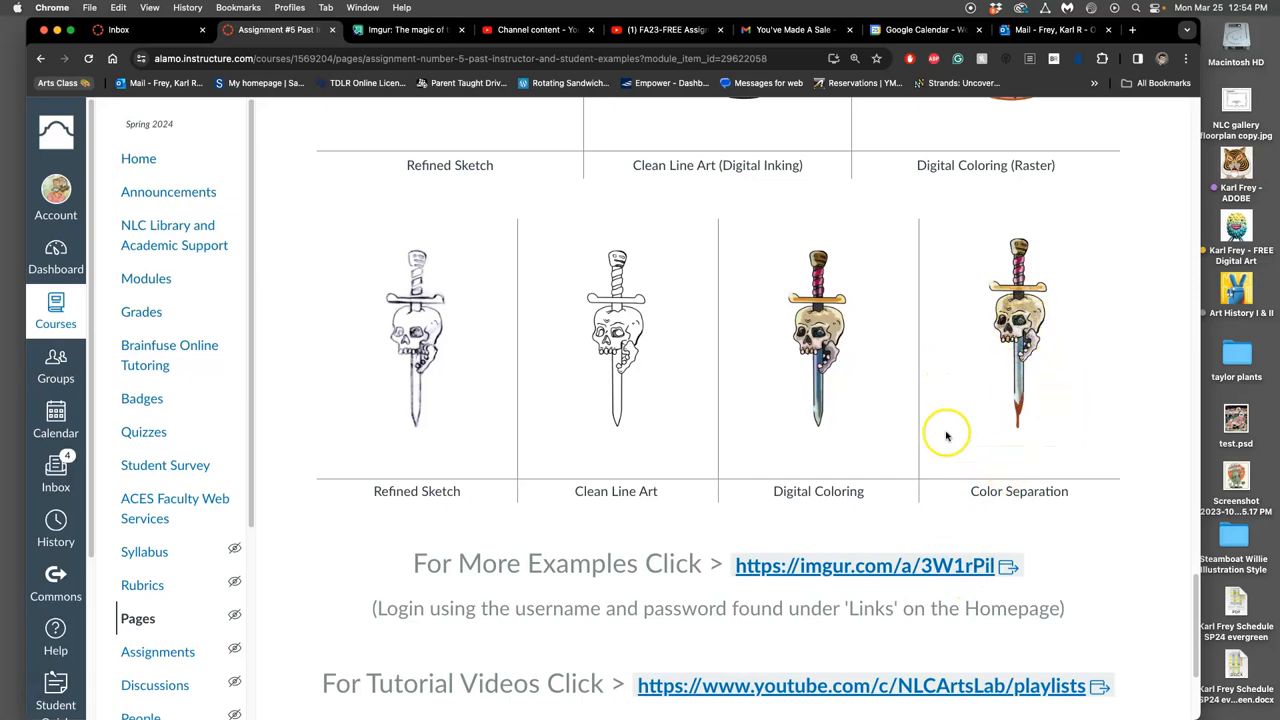
mouse_move(1024, 348)
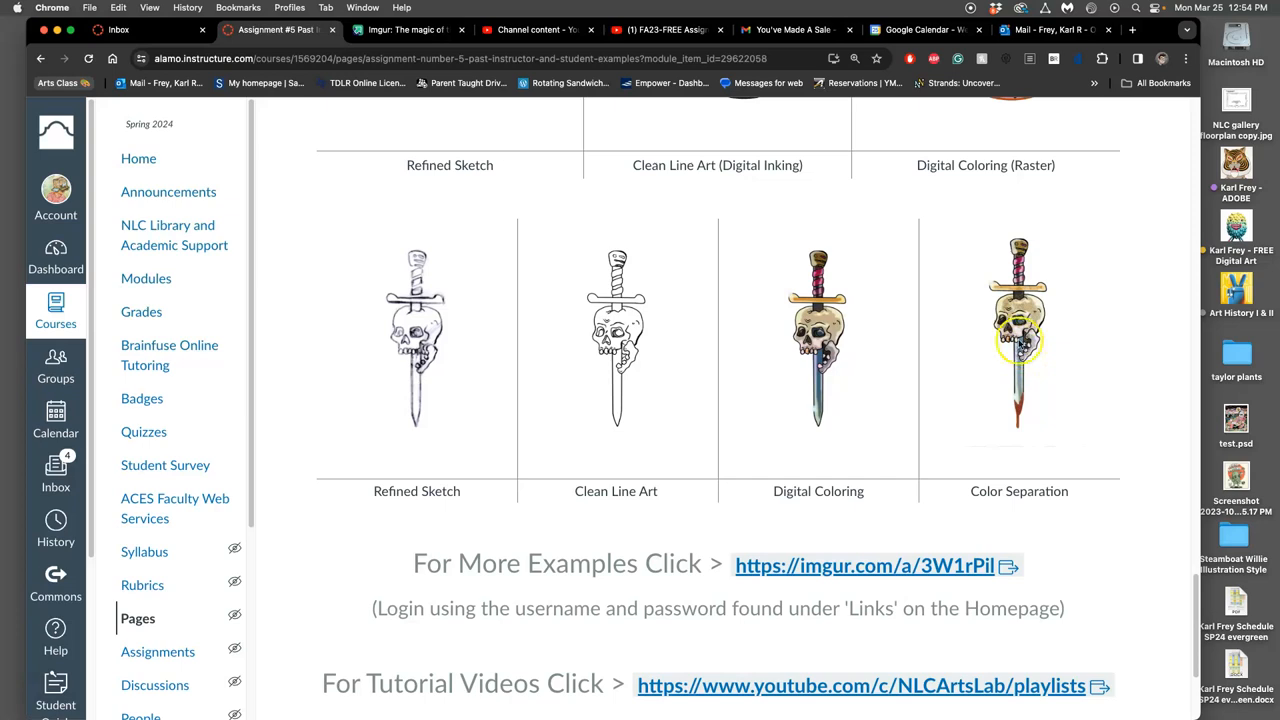
- Open the imgur.com more-examples album link in a new tab
right_click(864, 380)
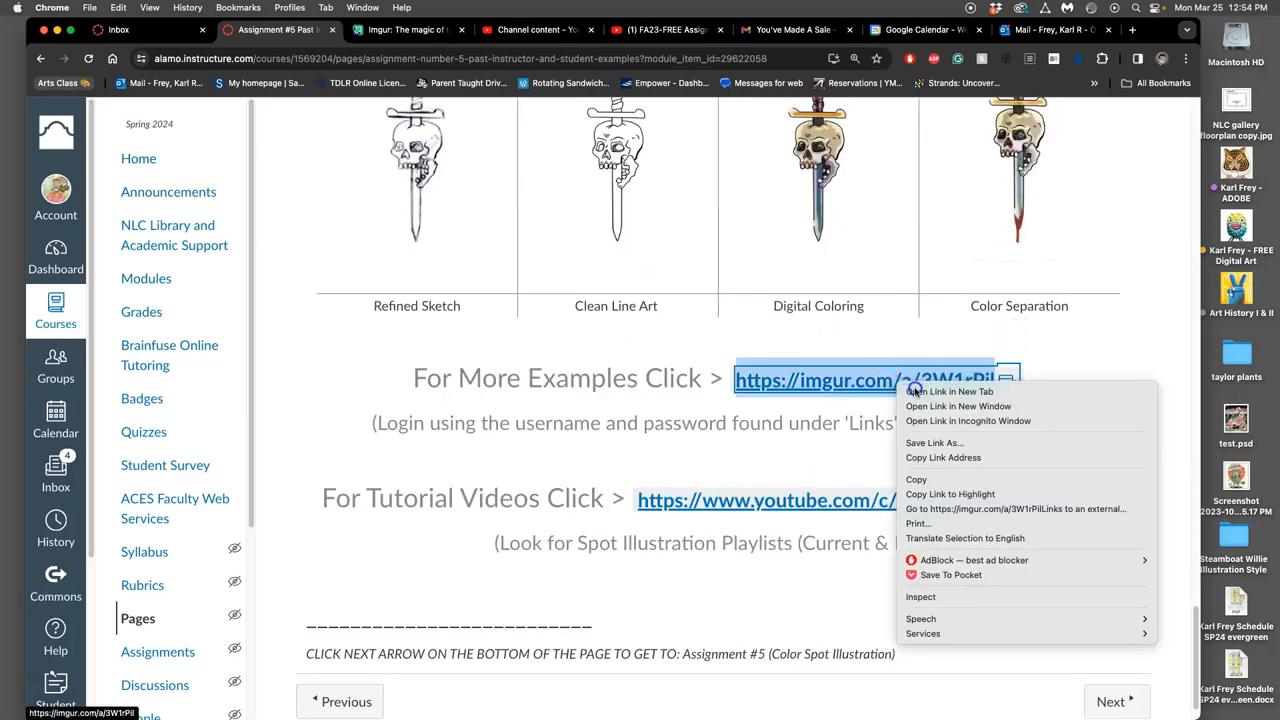
click(950, 390)
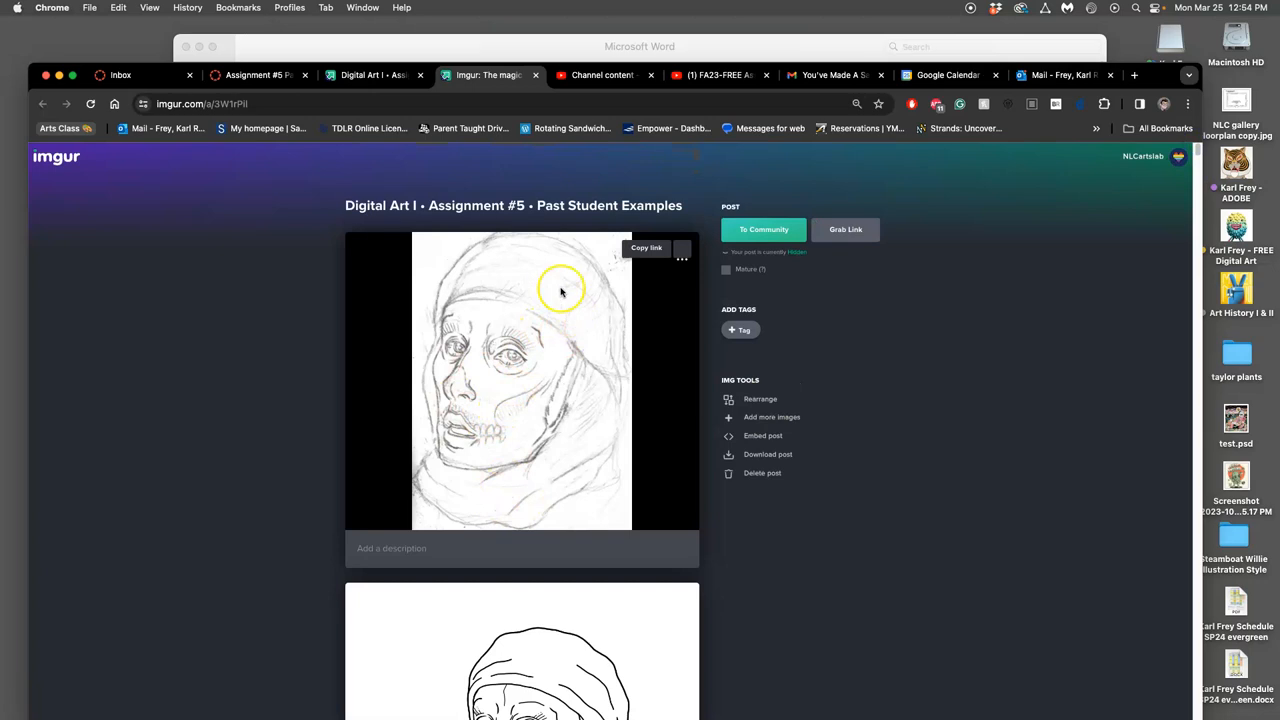
- Scroll the Imgur album past the hooded skull and skeleton snowman to the dancer-and-guitarist sketch
scroll(down, 3)
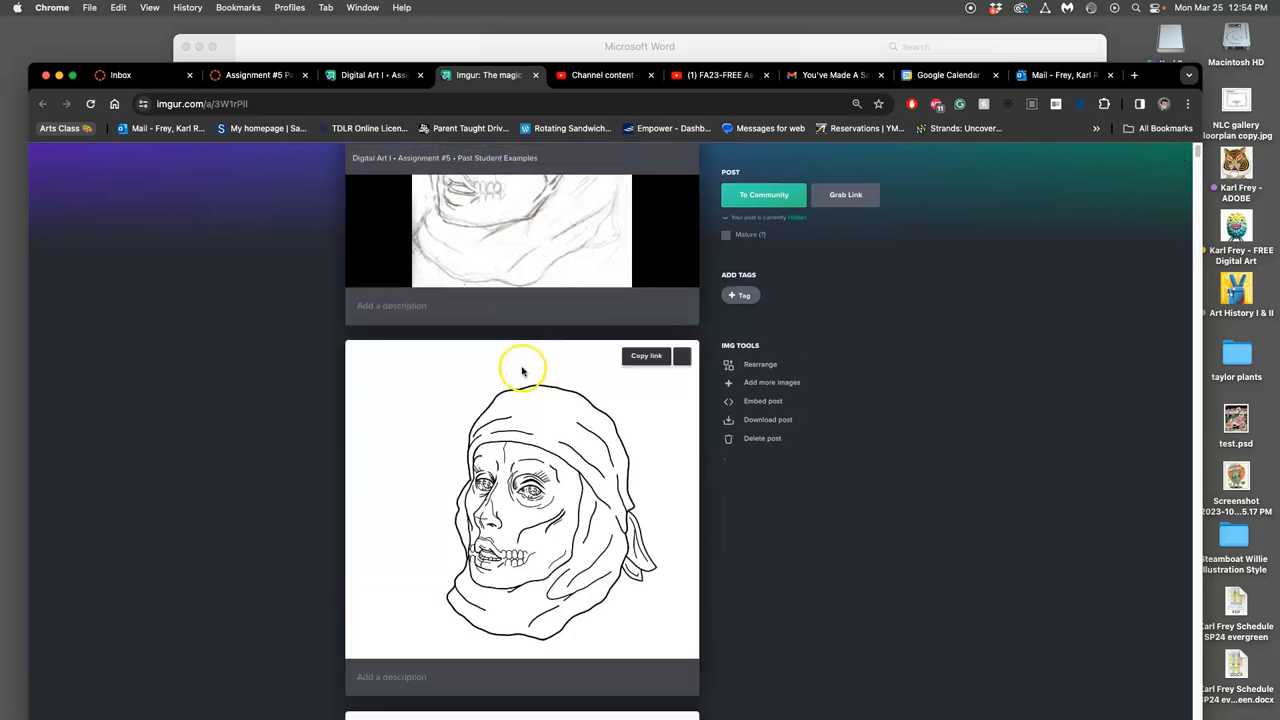
scroll(down, 3)
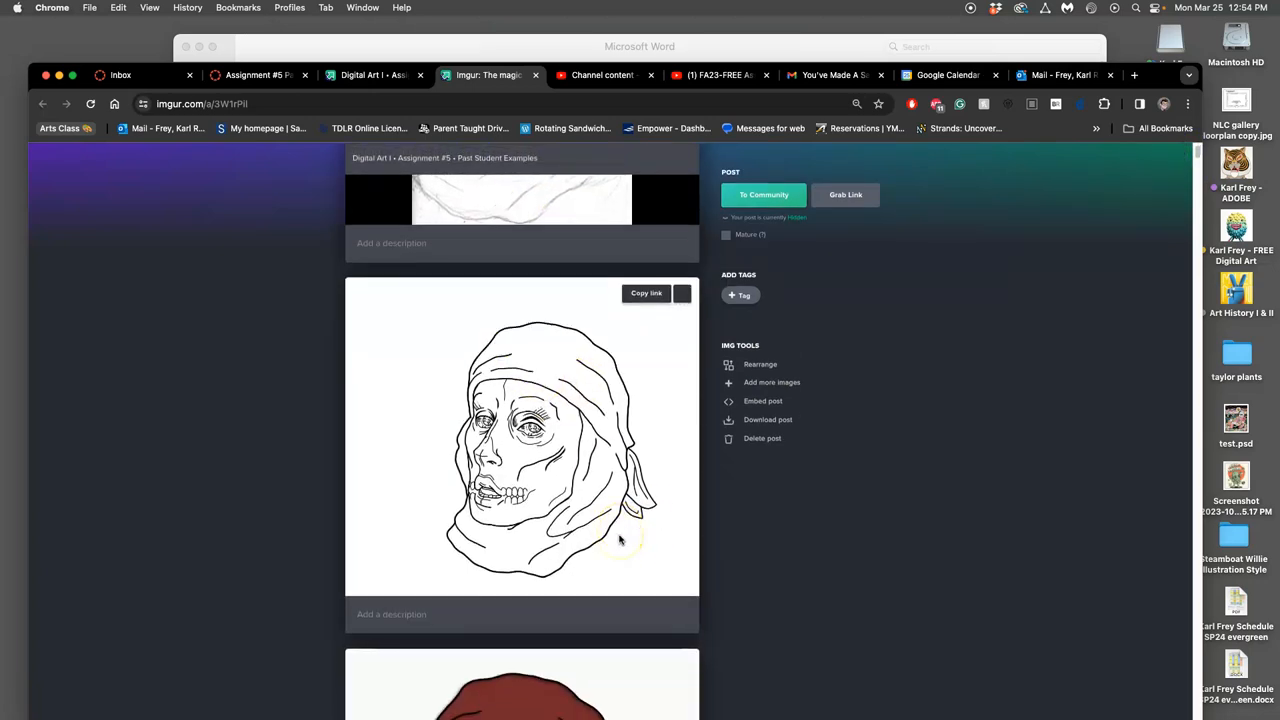
scroll(down, 3)
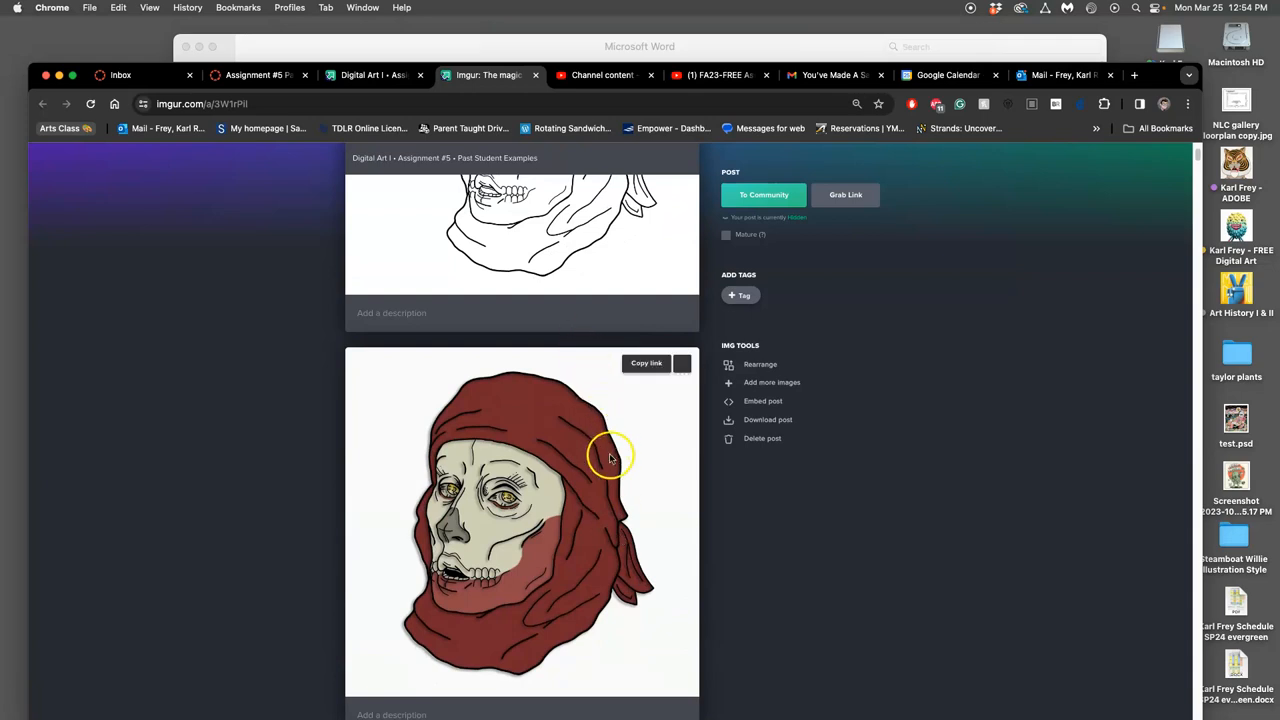
mouse_move(556, 652)
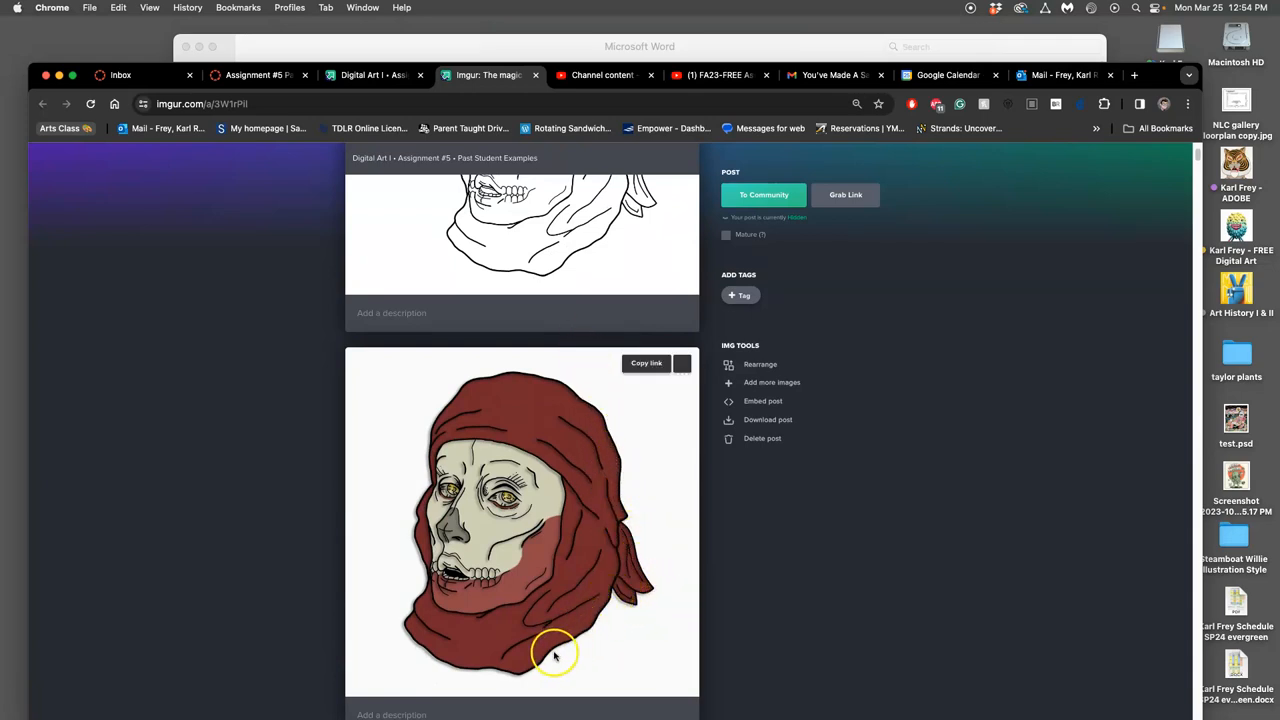
mouse_move(514, 396)
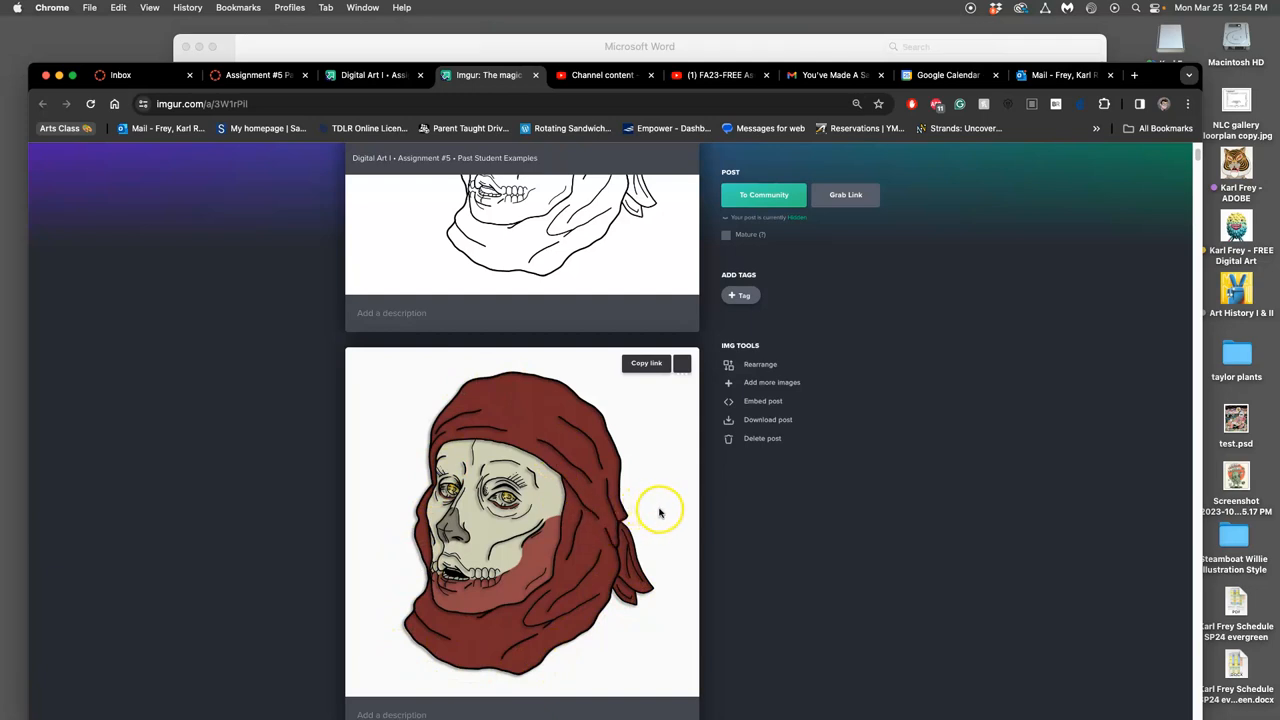
mouse_move(640, 504)
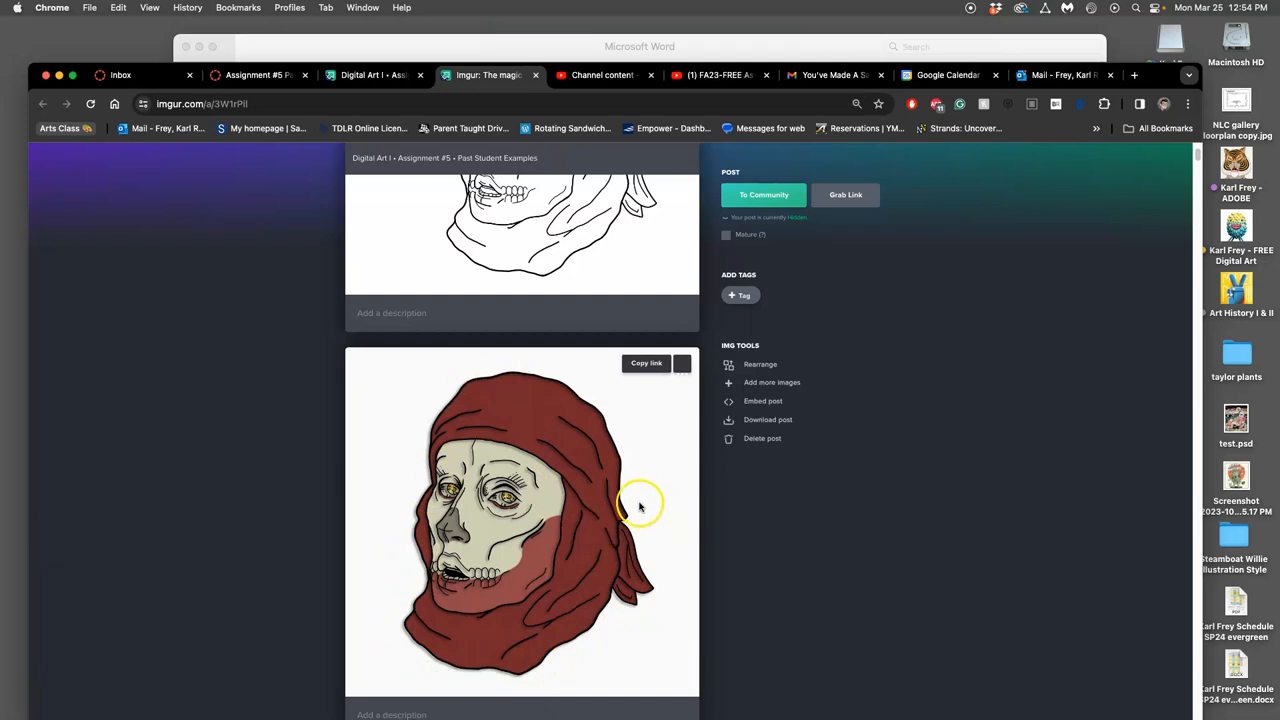
mouse_move(602, 584)
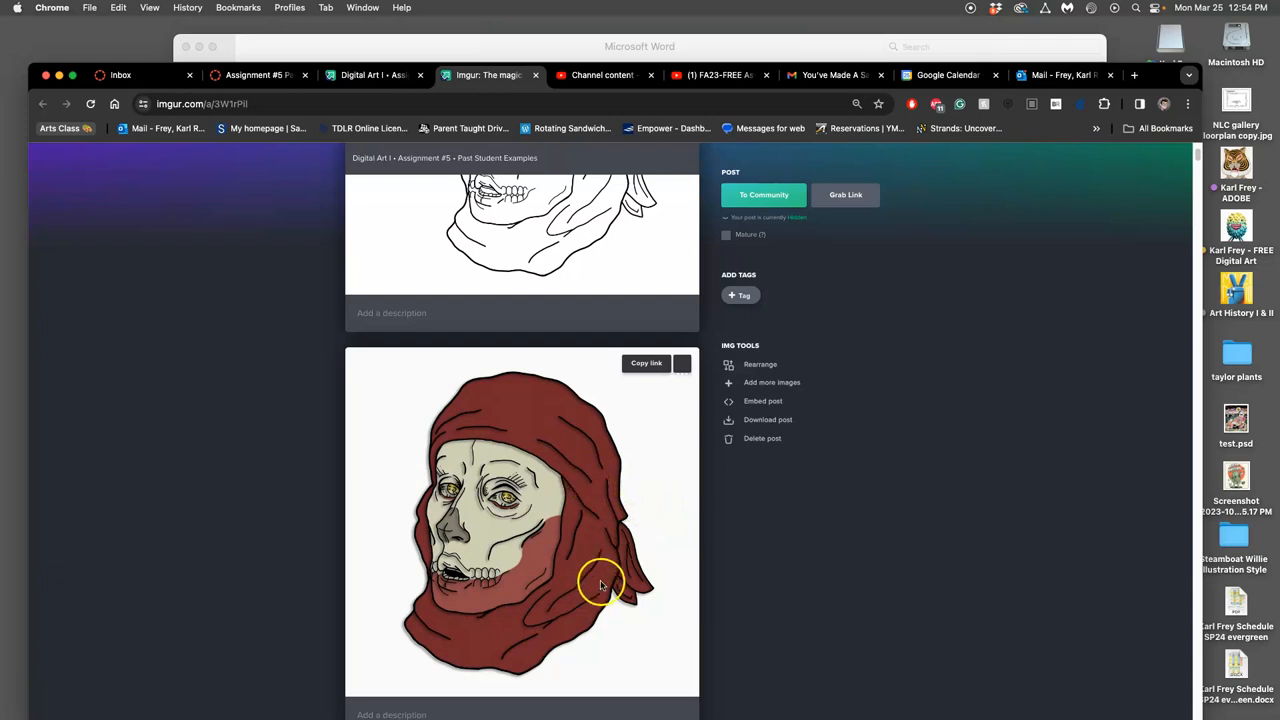
scroll(down, 3)
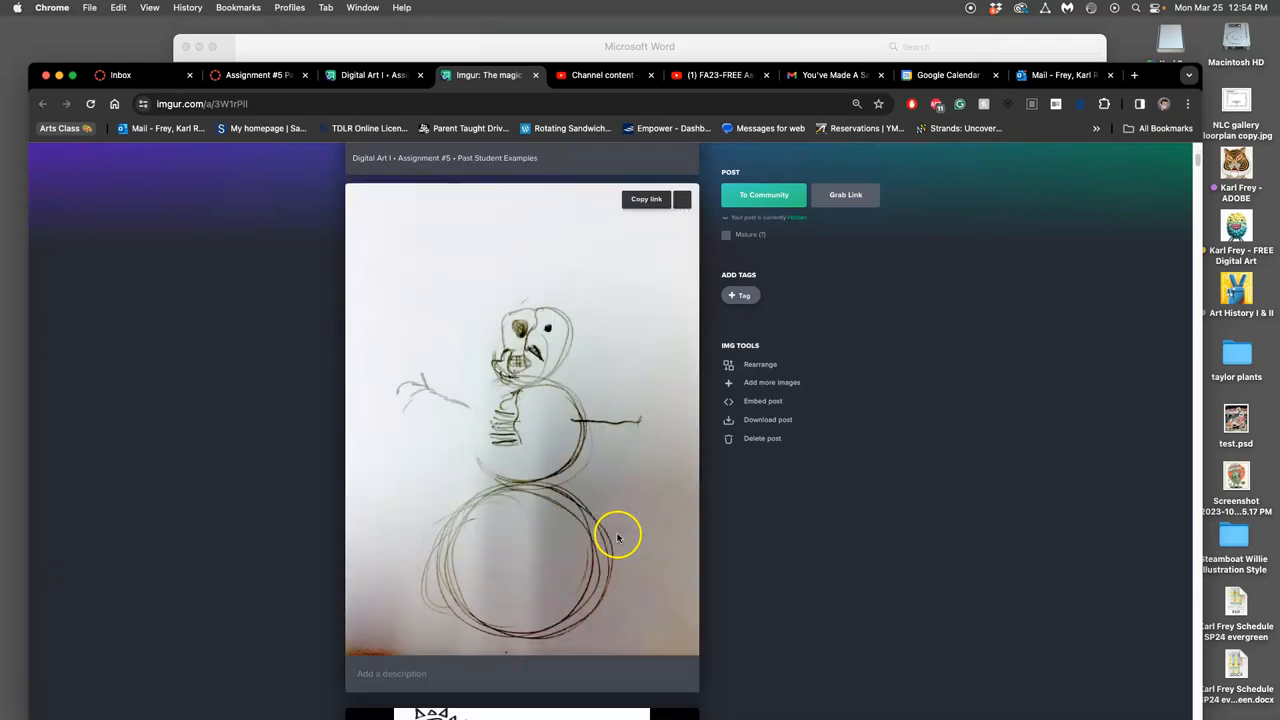
scroll(down, 3)
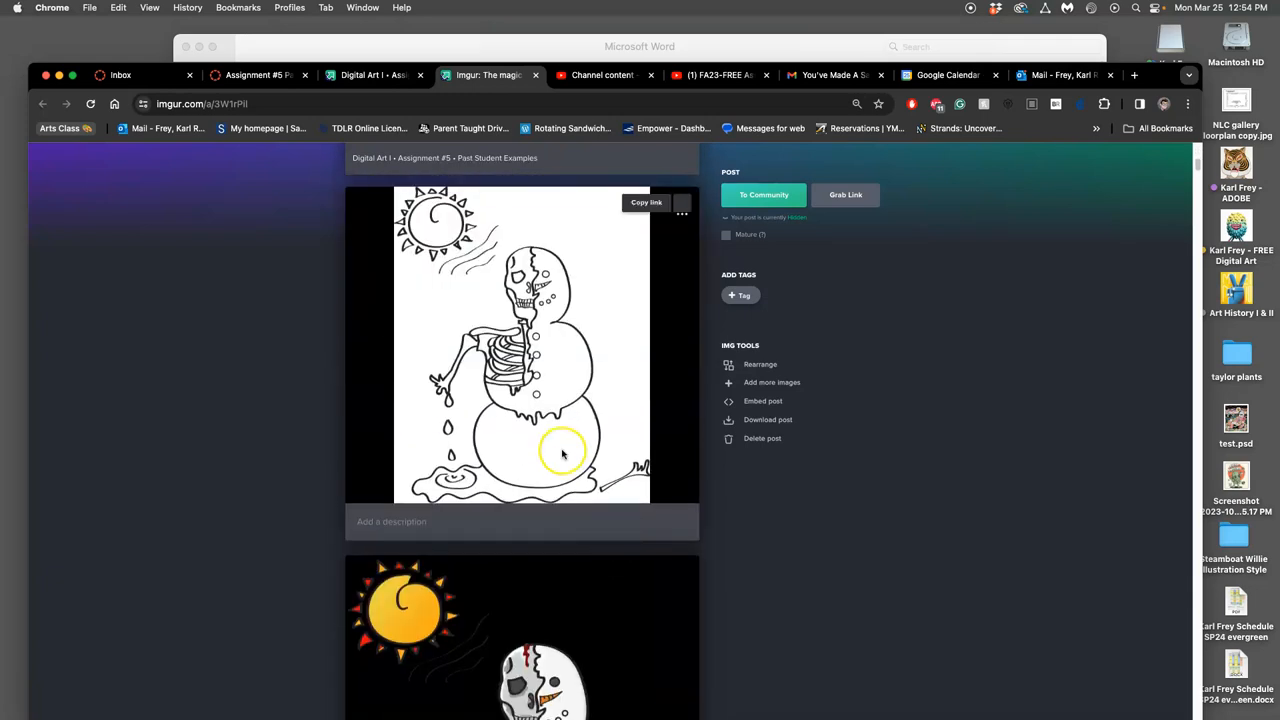
scroll(down, 3)
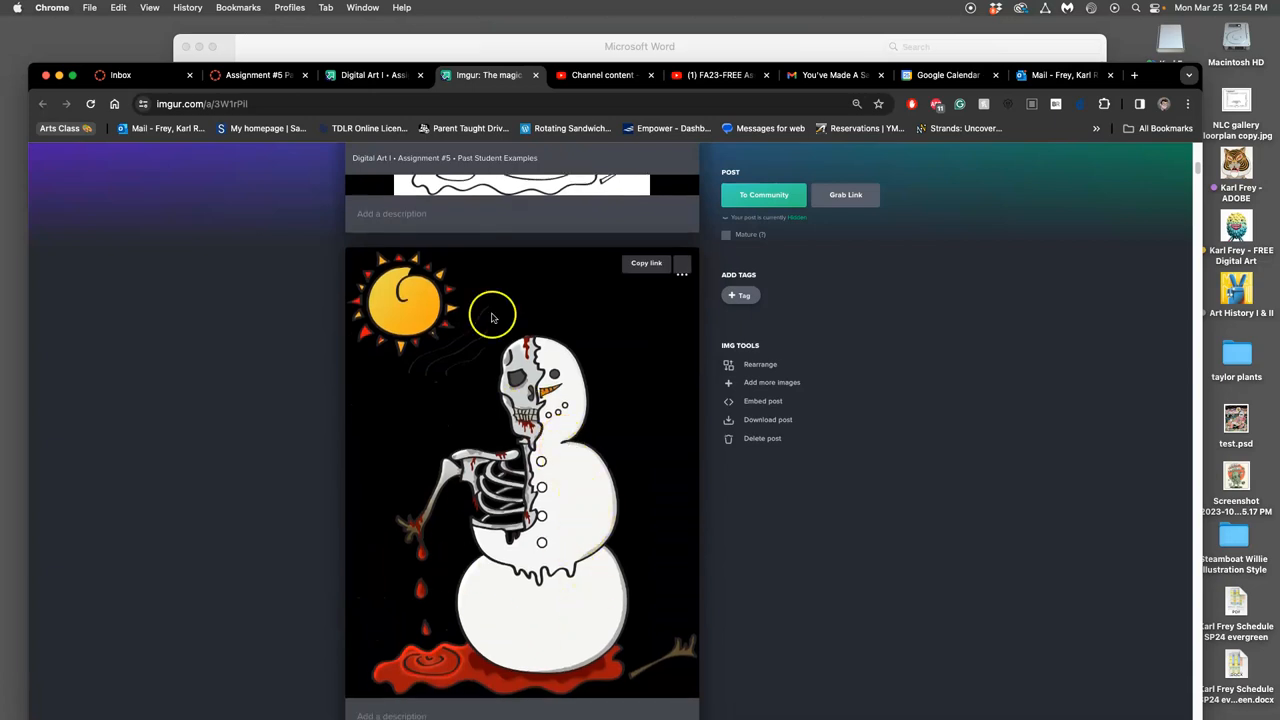
scroll(down, 3)
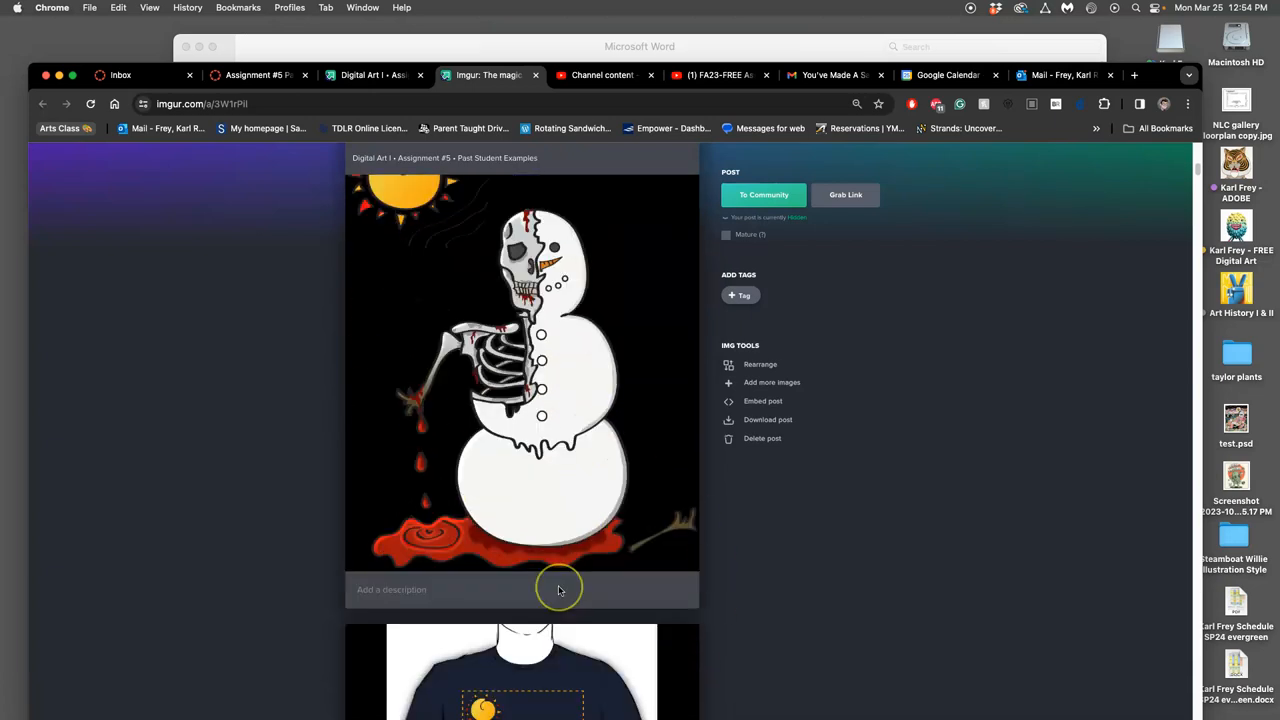
scroll(down, 3)
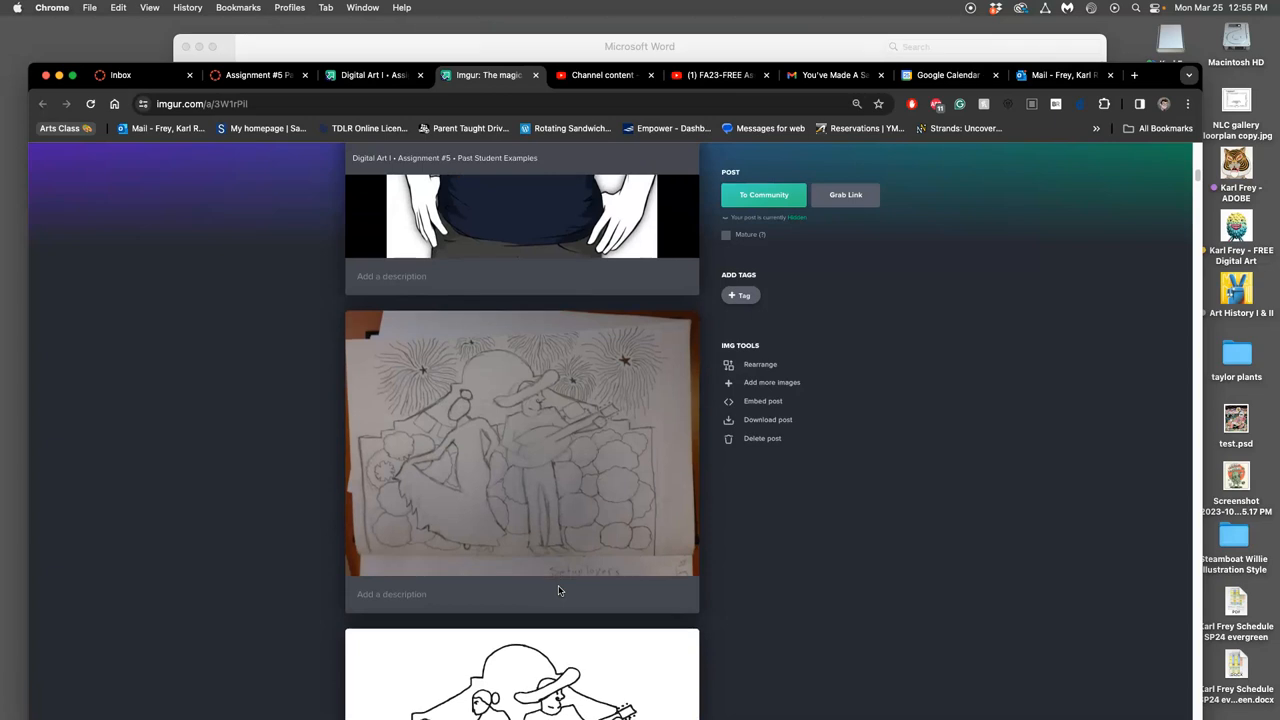
- Scroll past the coloured dancers and golden twins artwork to the purple pillow mockup
scroll(down, 3)
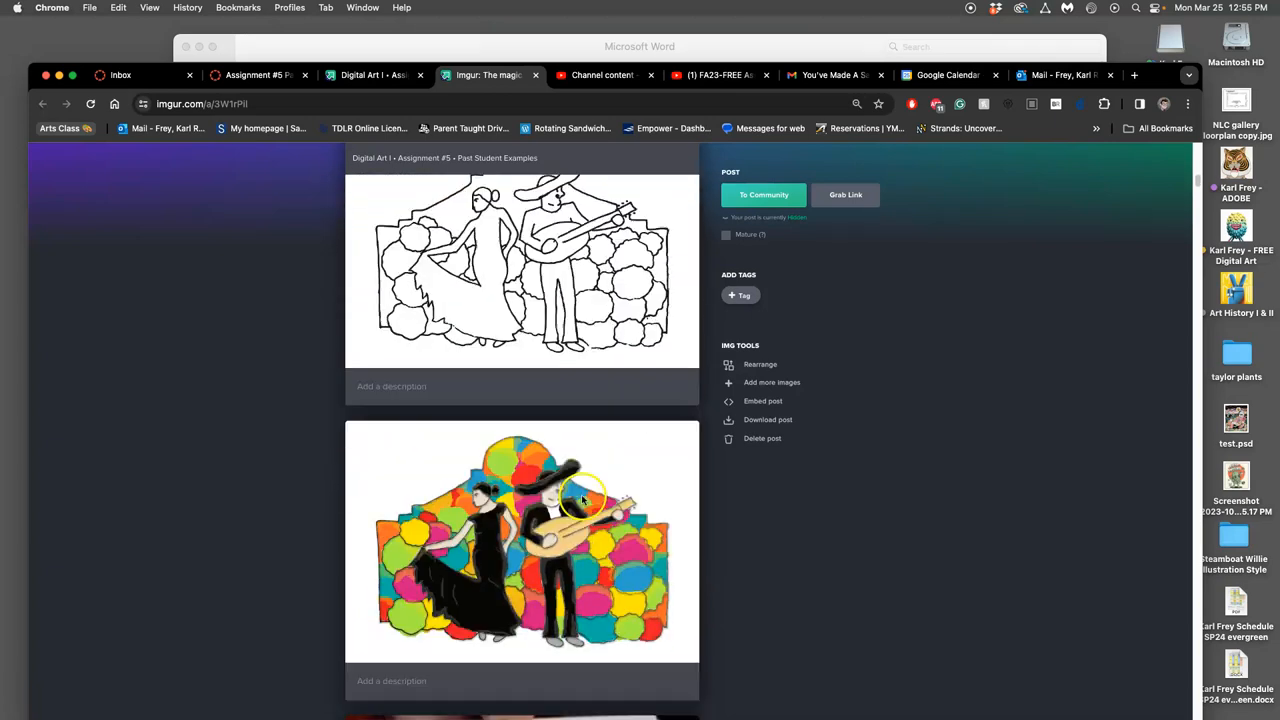
scroll(down, 3)
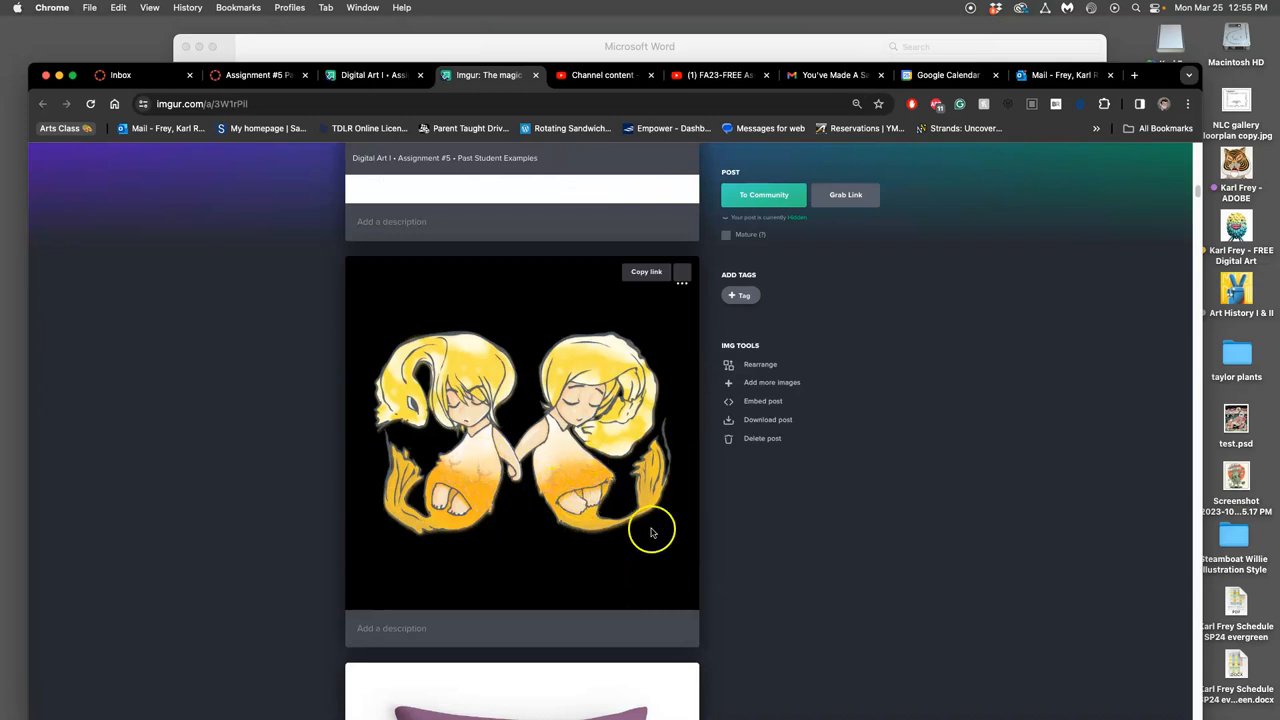
scroll(down, 3)
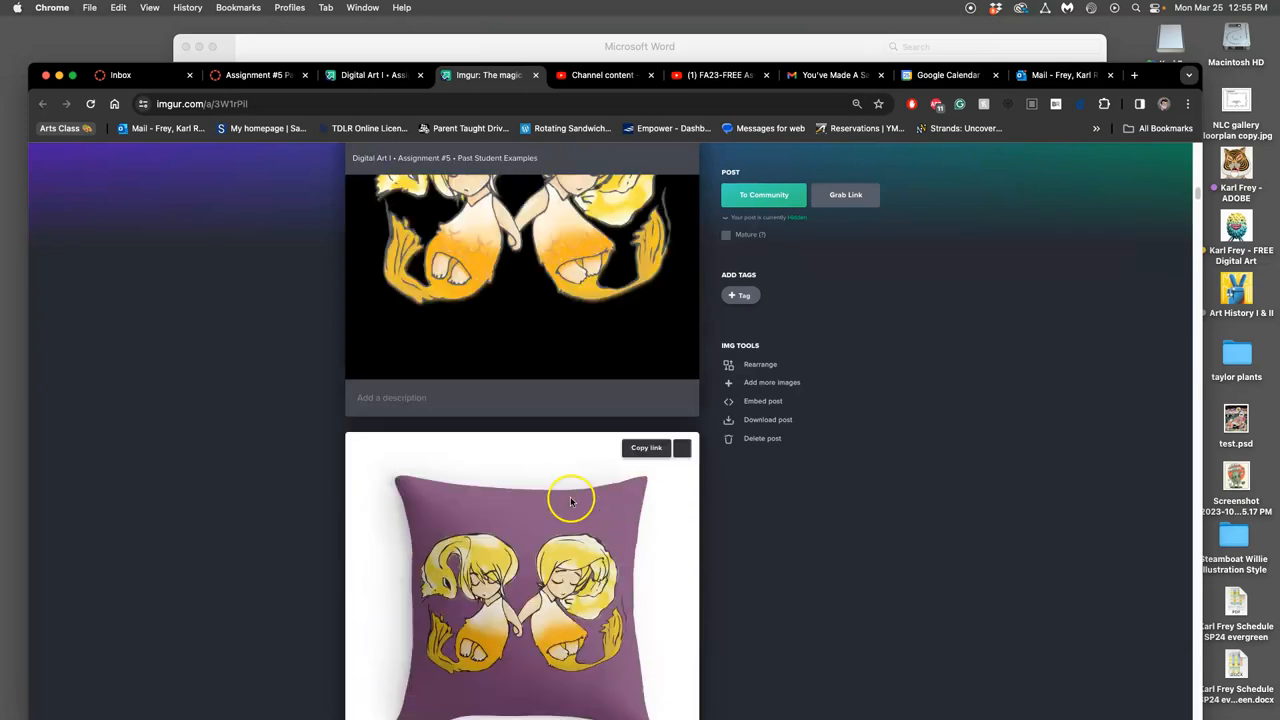
scroll(down, 3)
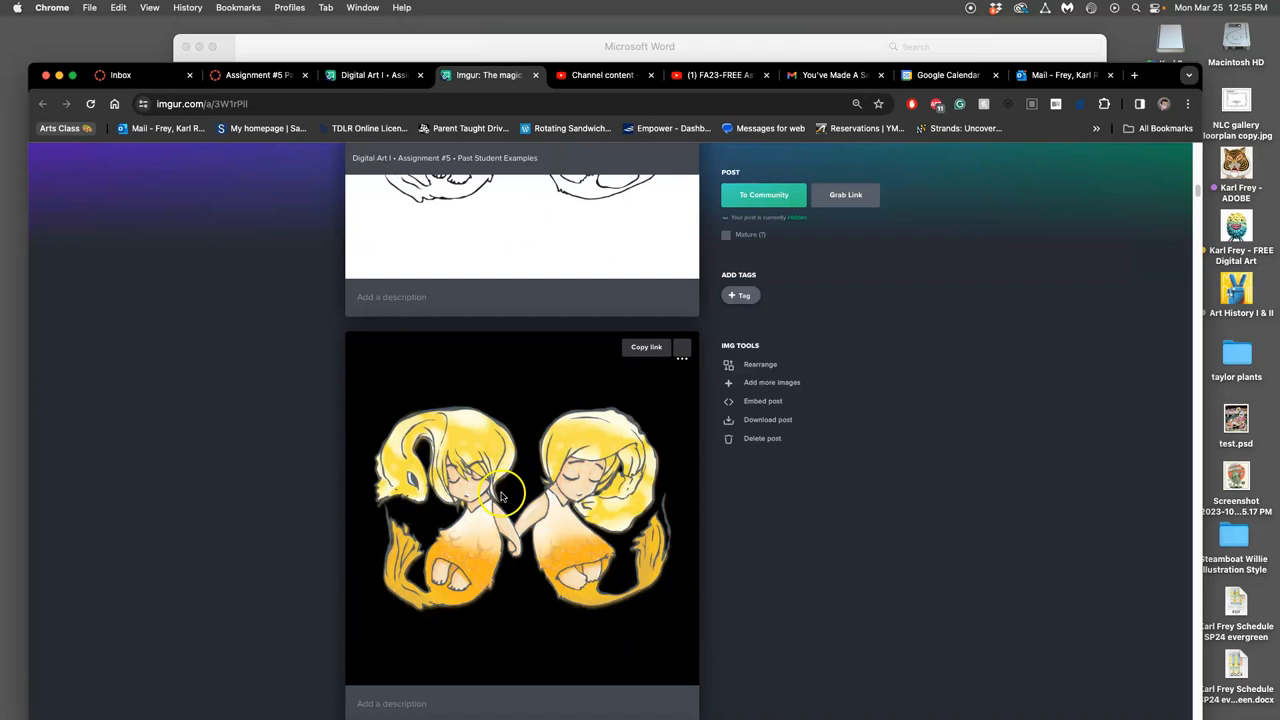
mouse_move(516, 500)
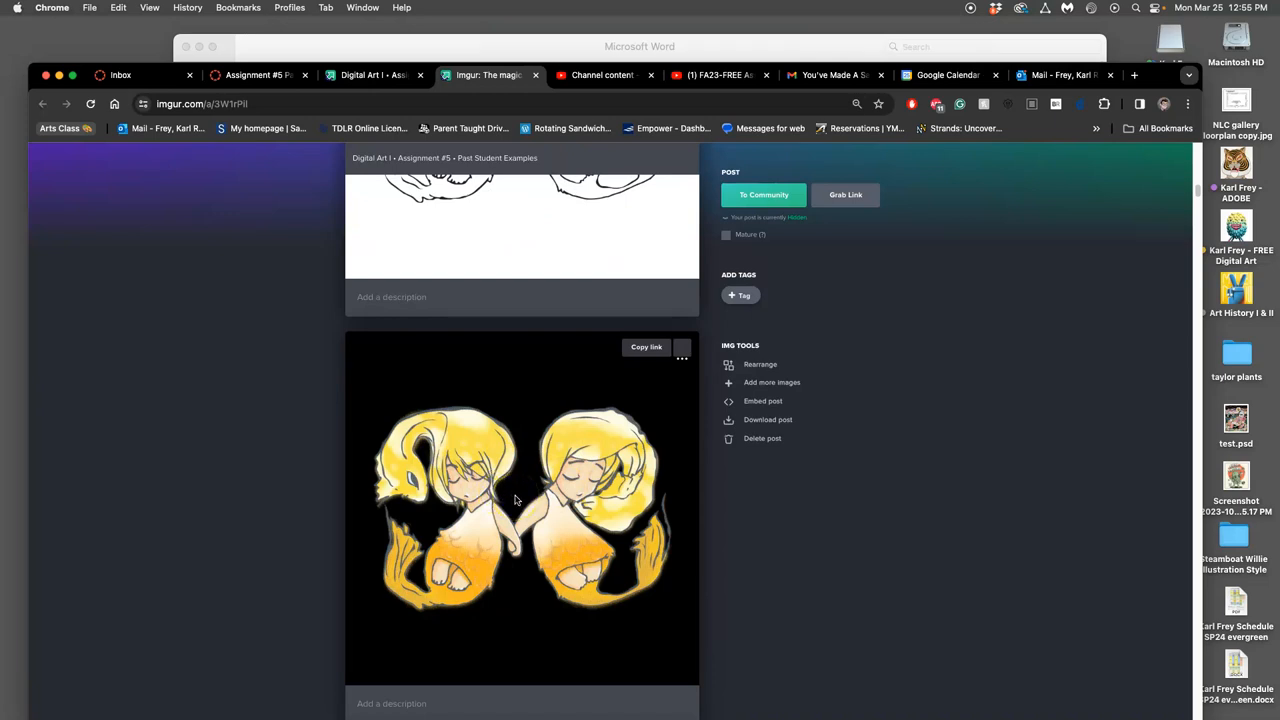
scroll(down, 3)
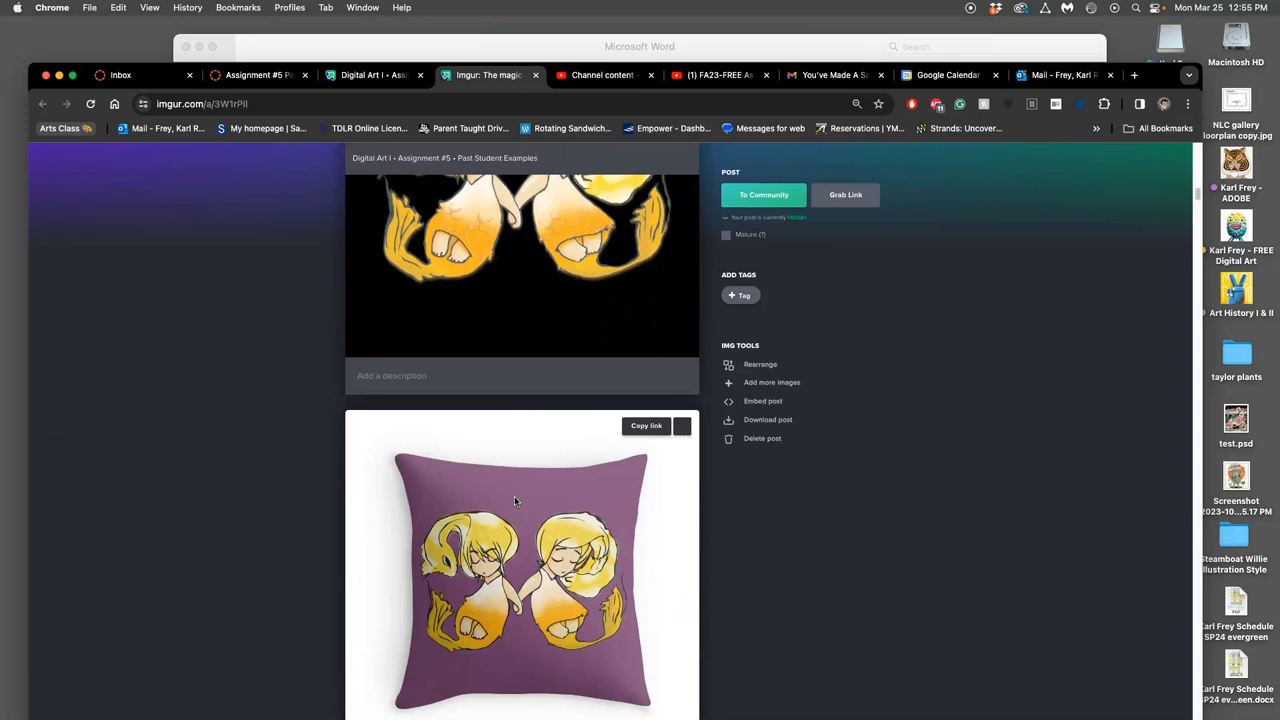
scroll(down, 3)
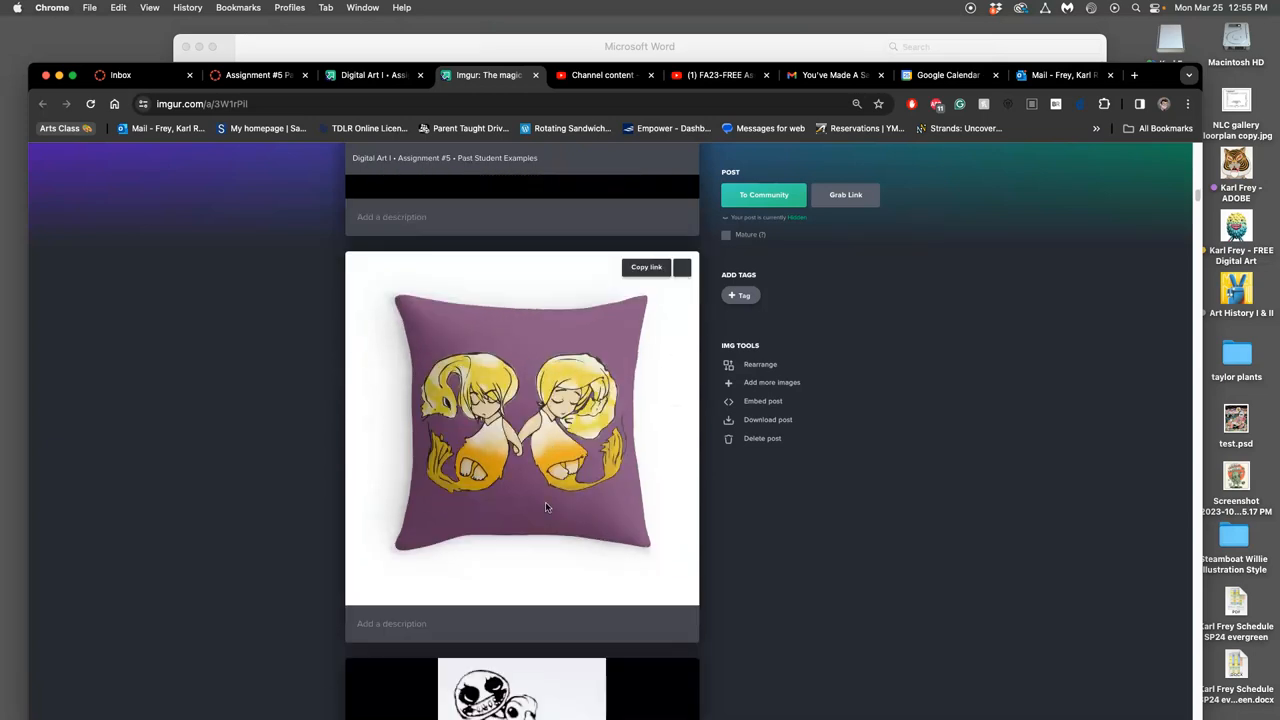
mouse_move(570, 496)
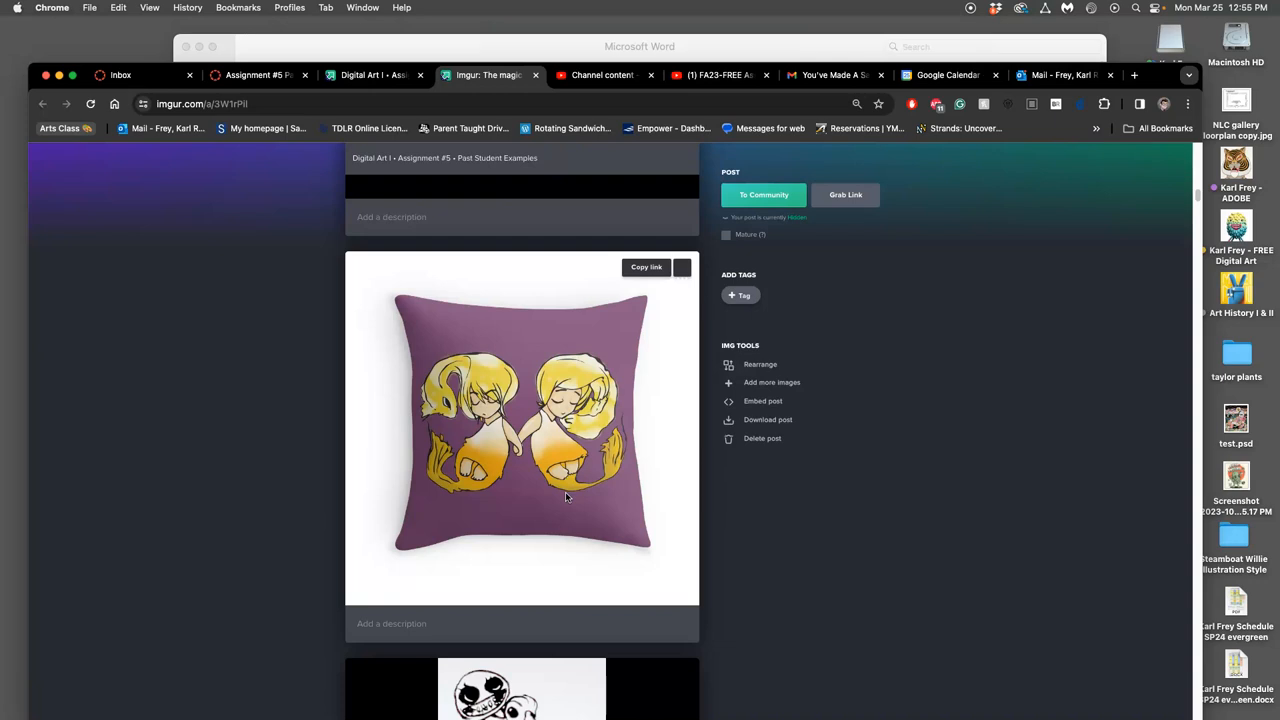
- Scroll through the crowded monster drawing, its coloured version and the hoodie mockup
scroll(down, 3)
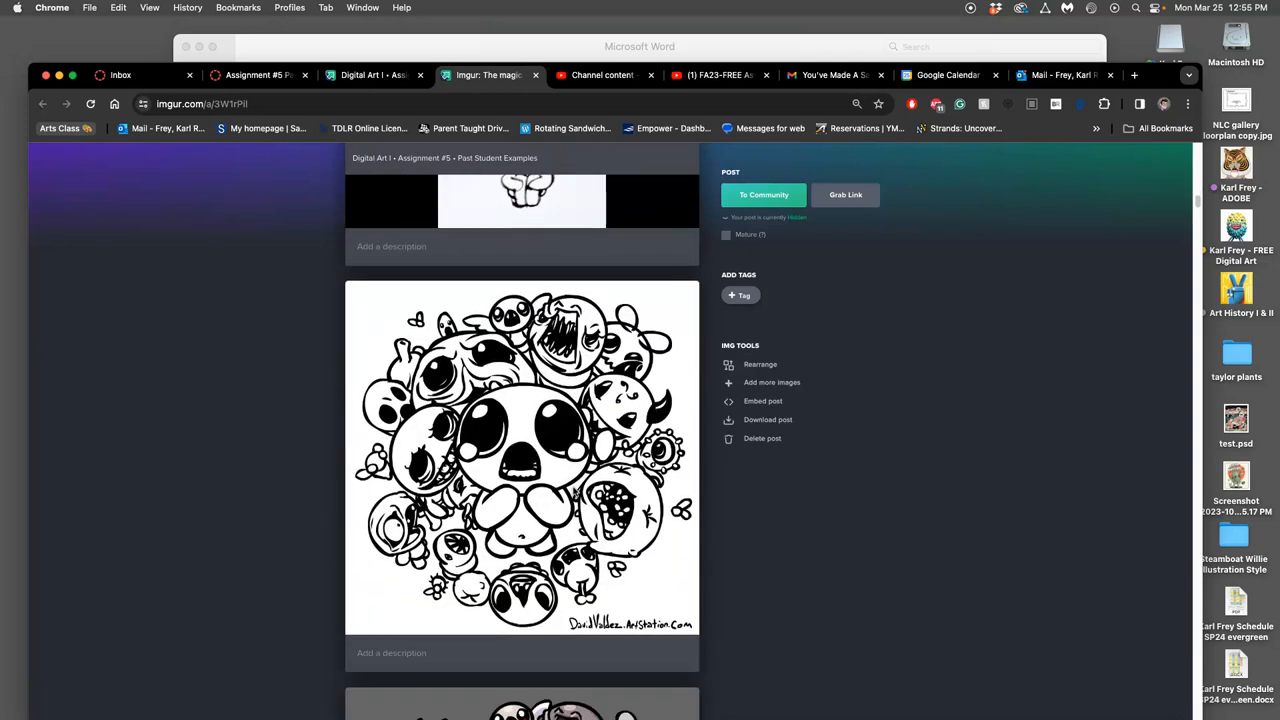
scroll(down, 3)
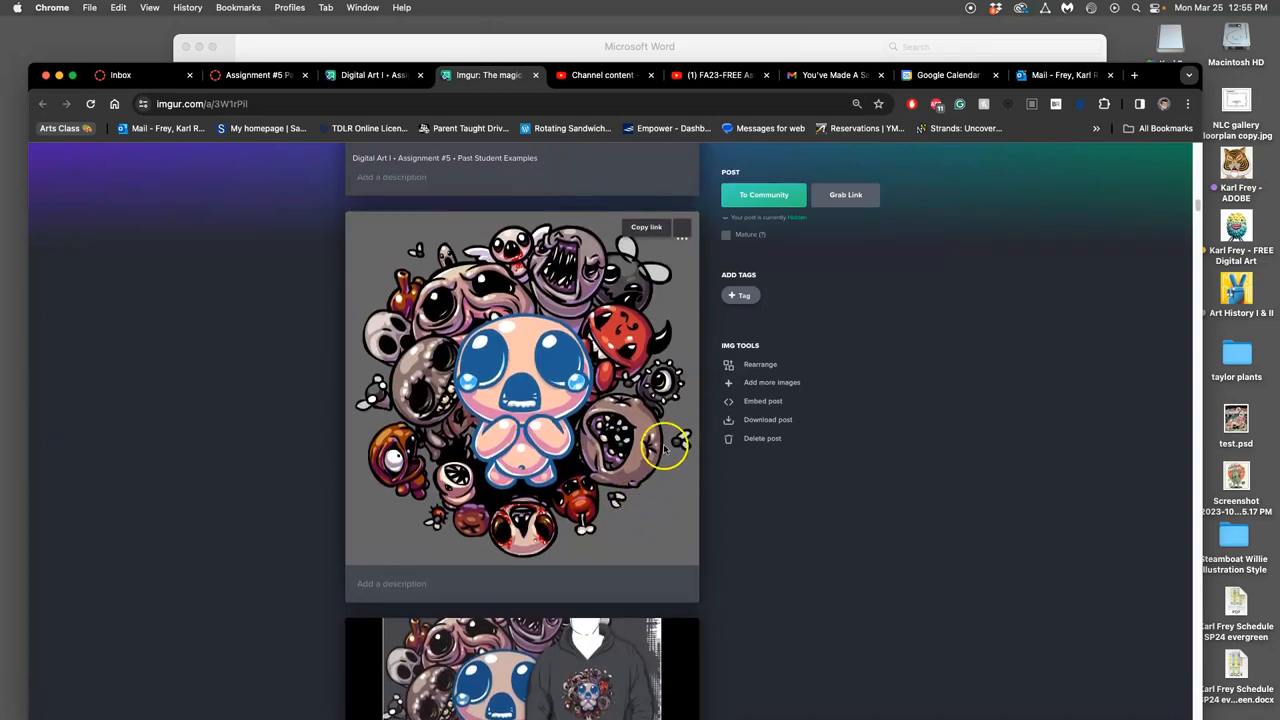
mouse_move(648, 504)
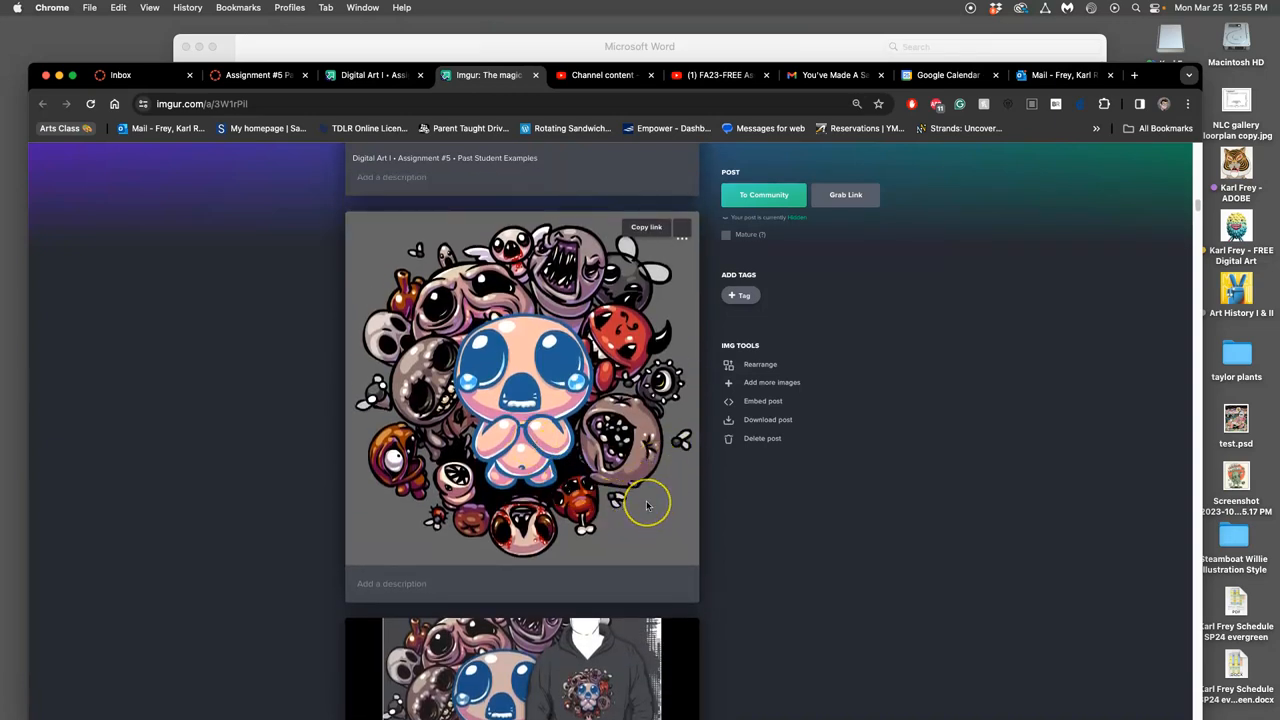
scroll(down, 3)
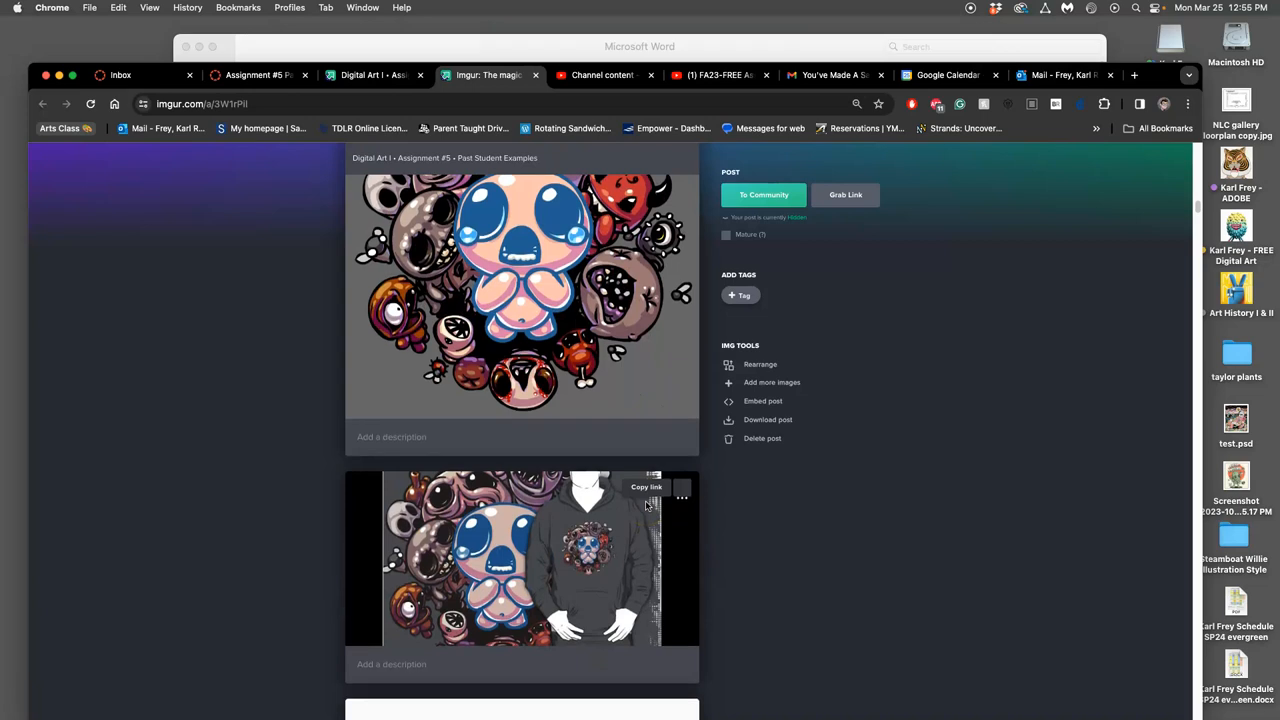
scroll(down, 3)
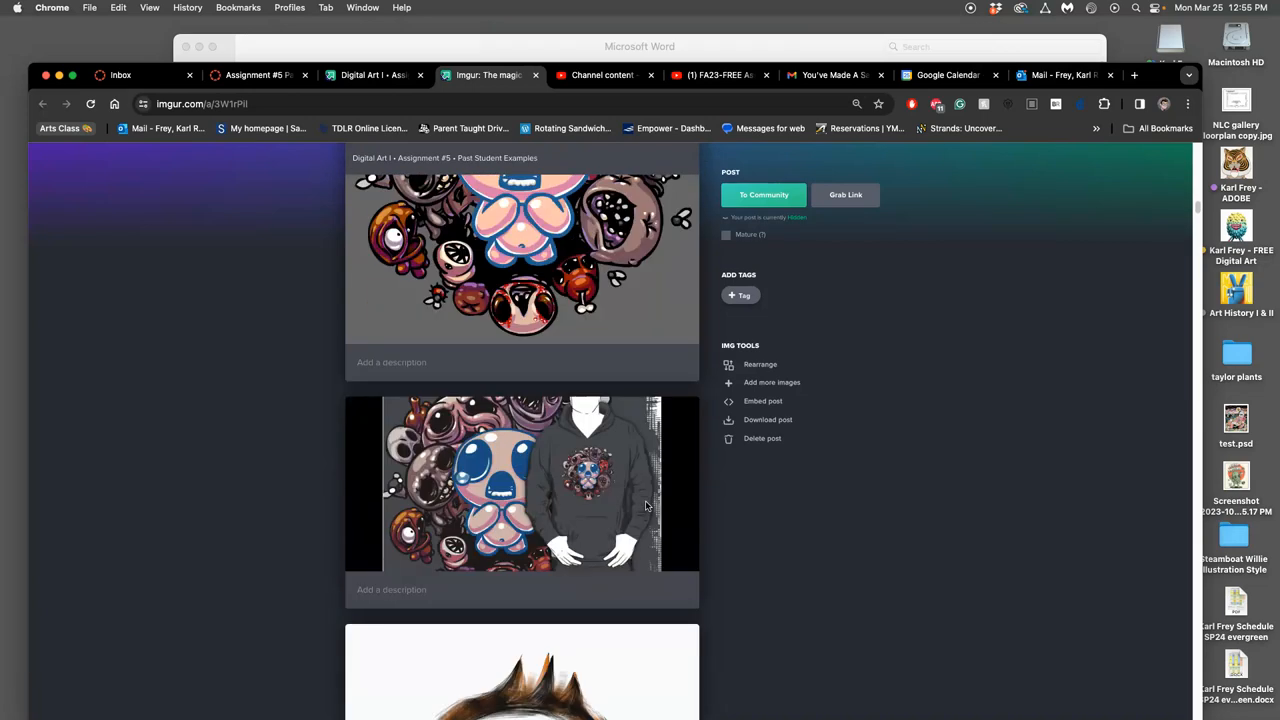
scroll(down, 3)
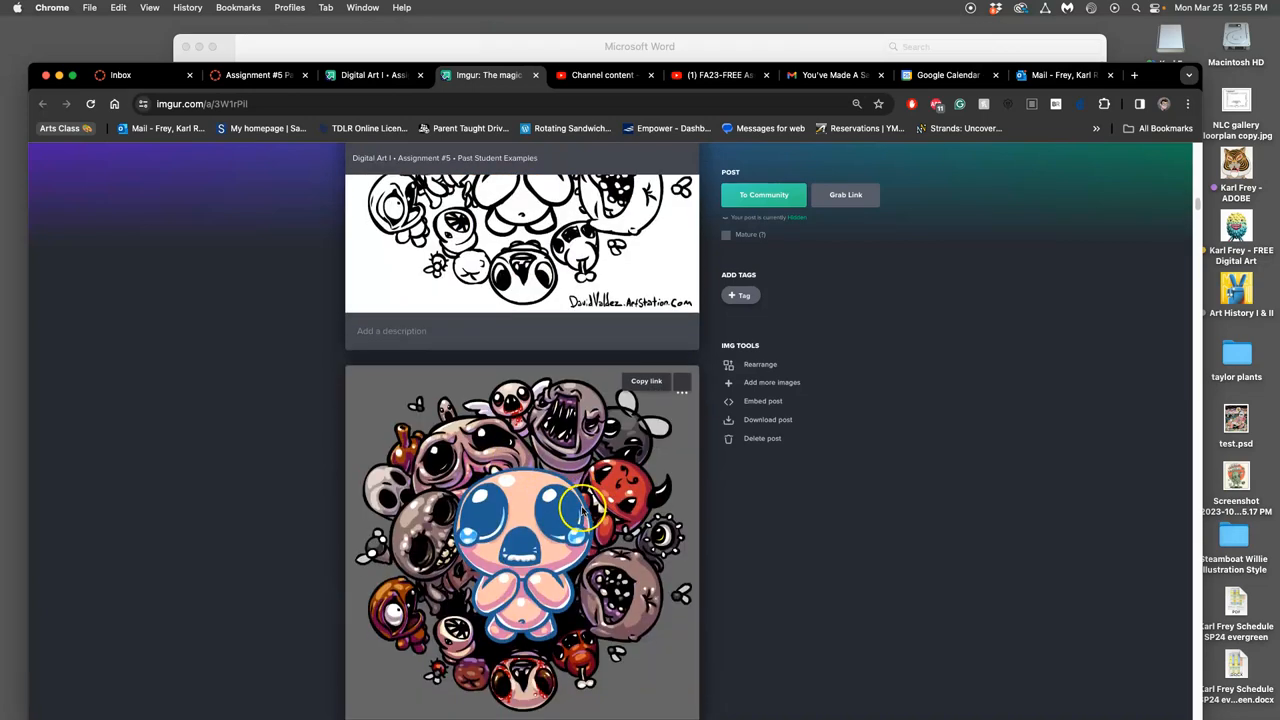
scroll(down, 3)
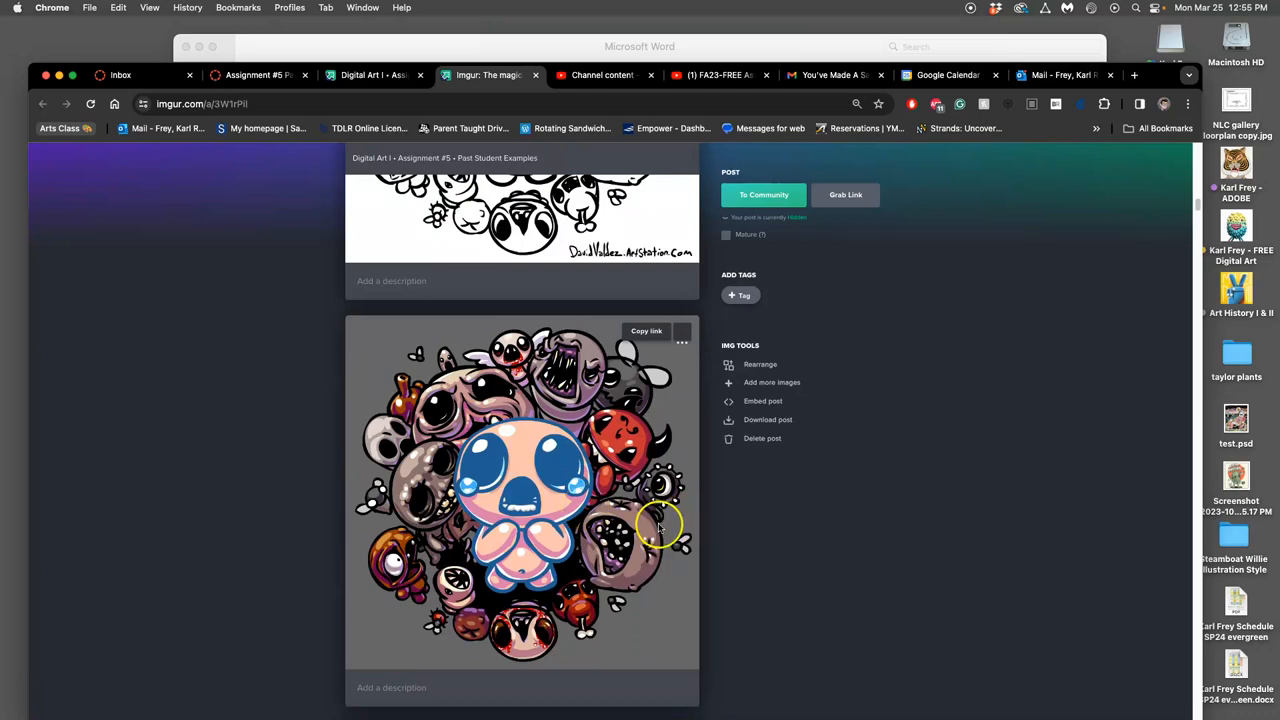
mouse_move(658, 524)
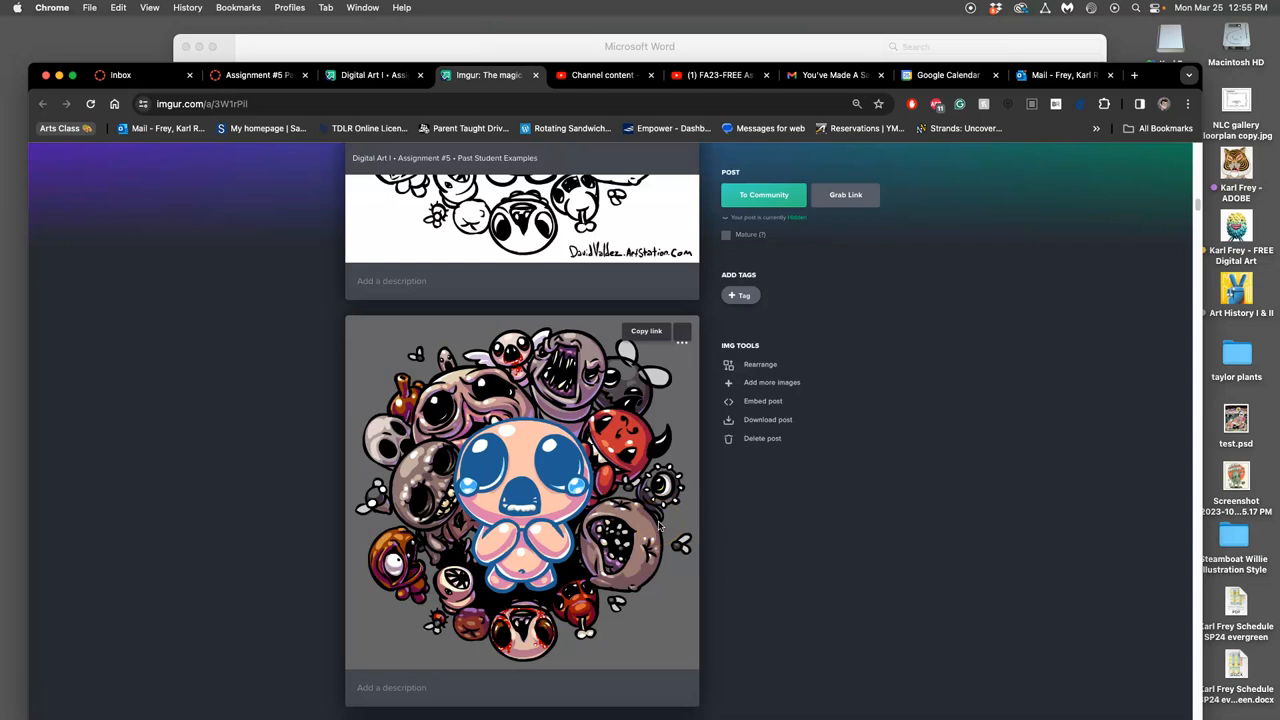
scroll(down, 3)
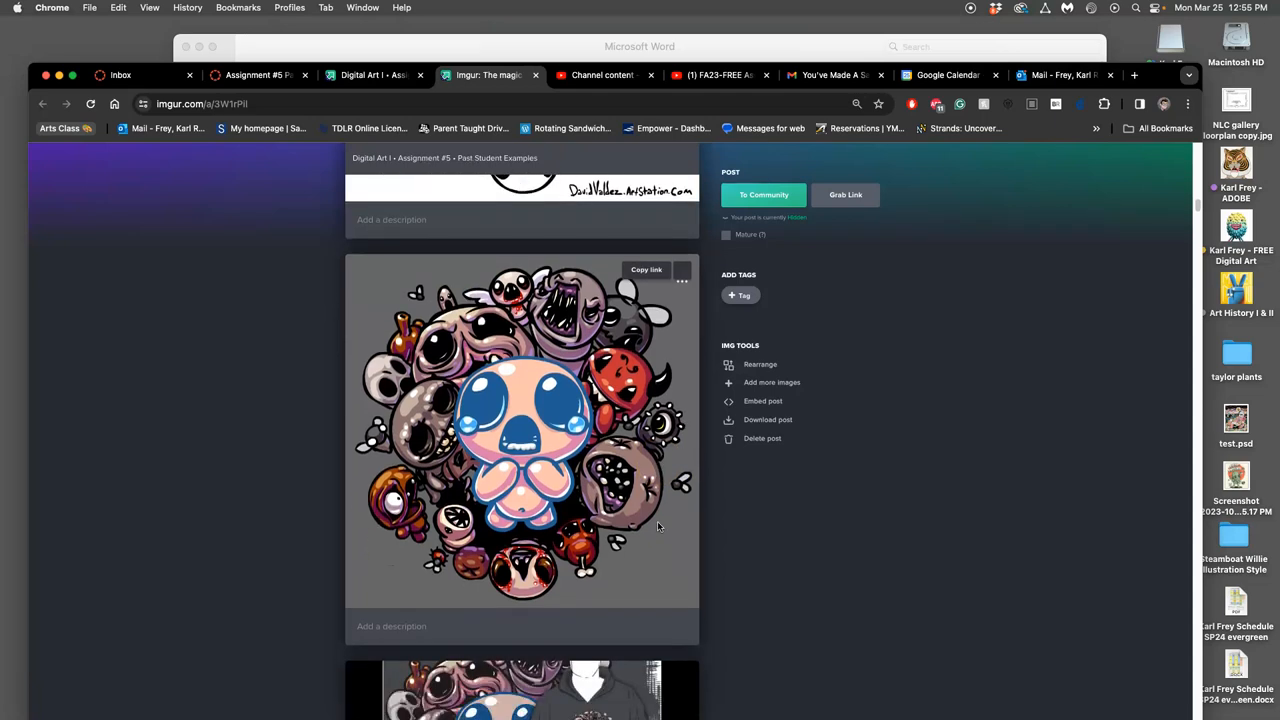
scroll(down, 3)
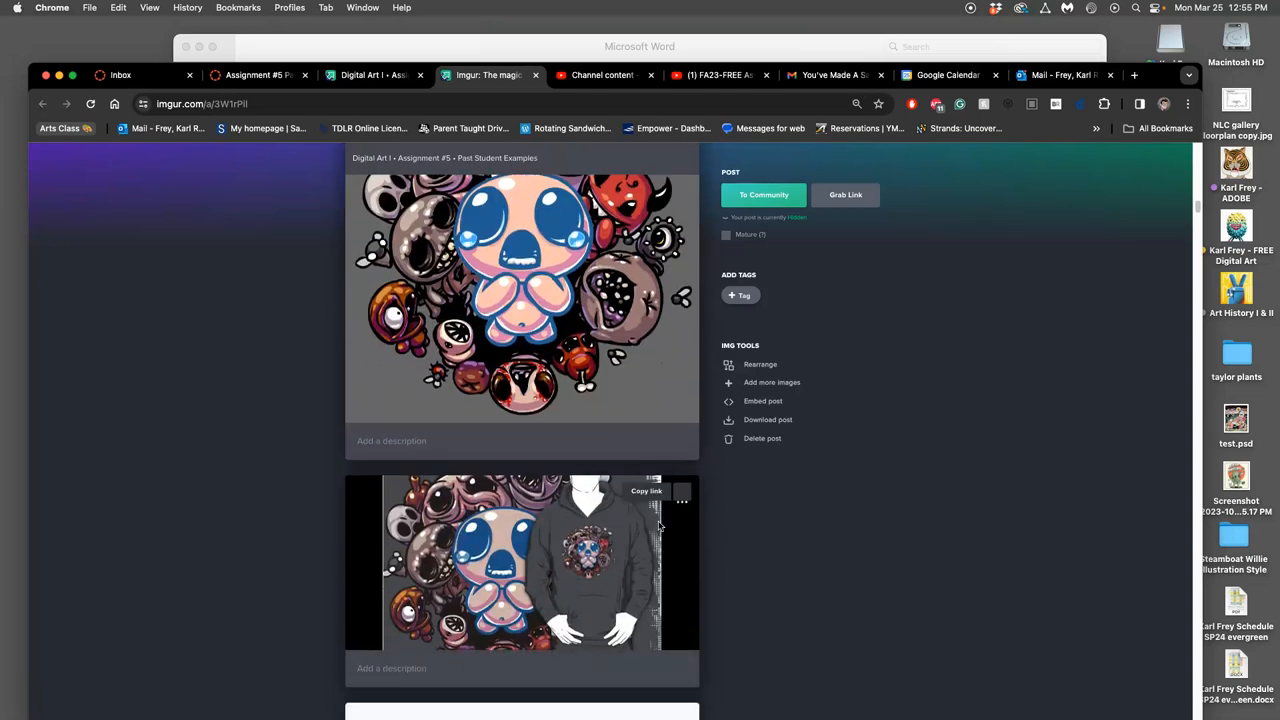
scroll(down, 3)
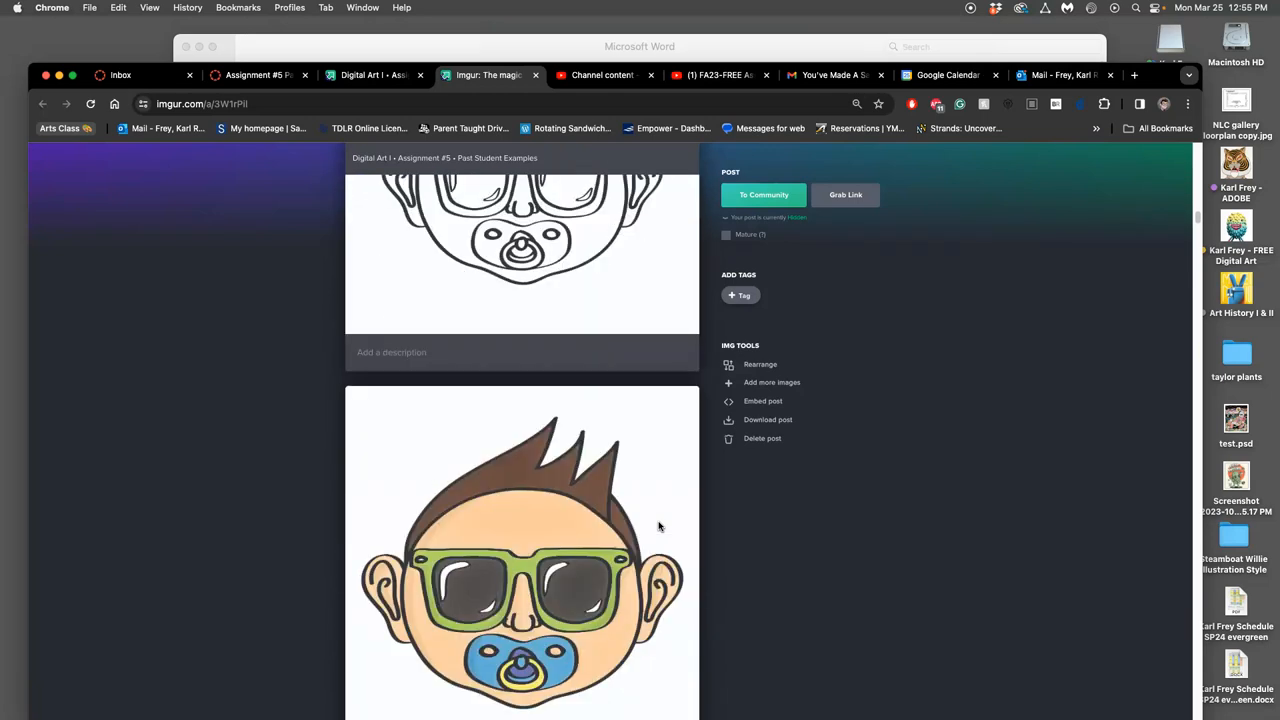
scroll(down, 3)
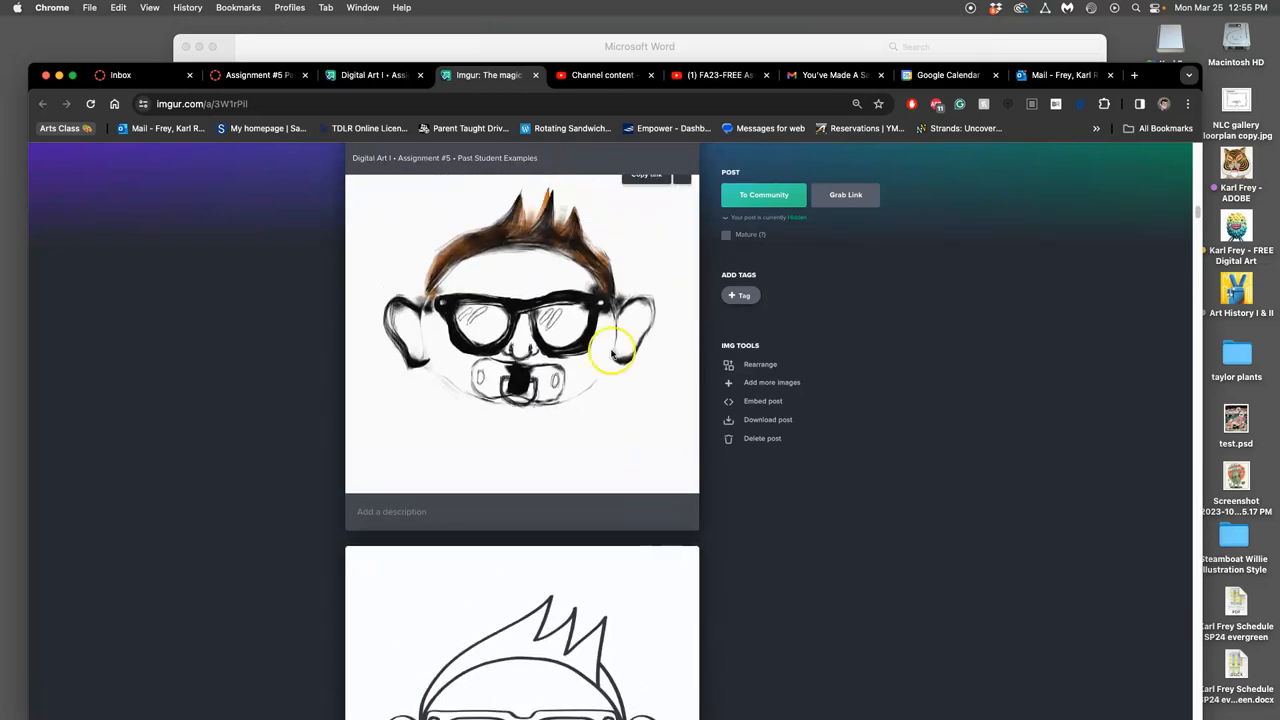
mouse_move(556, 350)
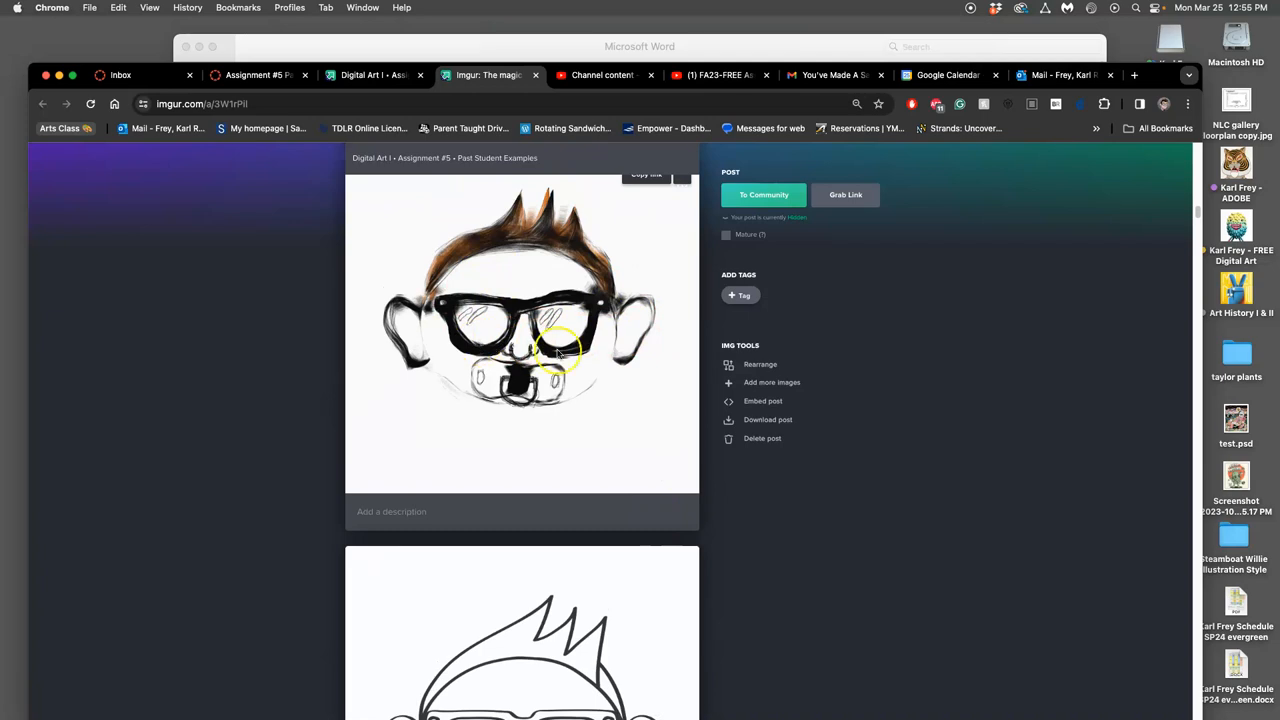
scroll(down, 3)
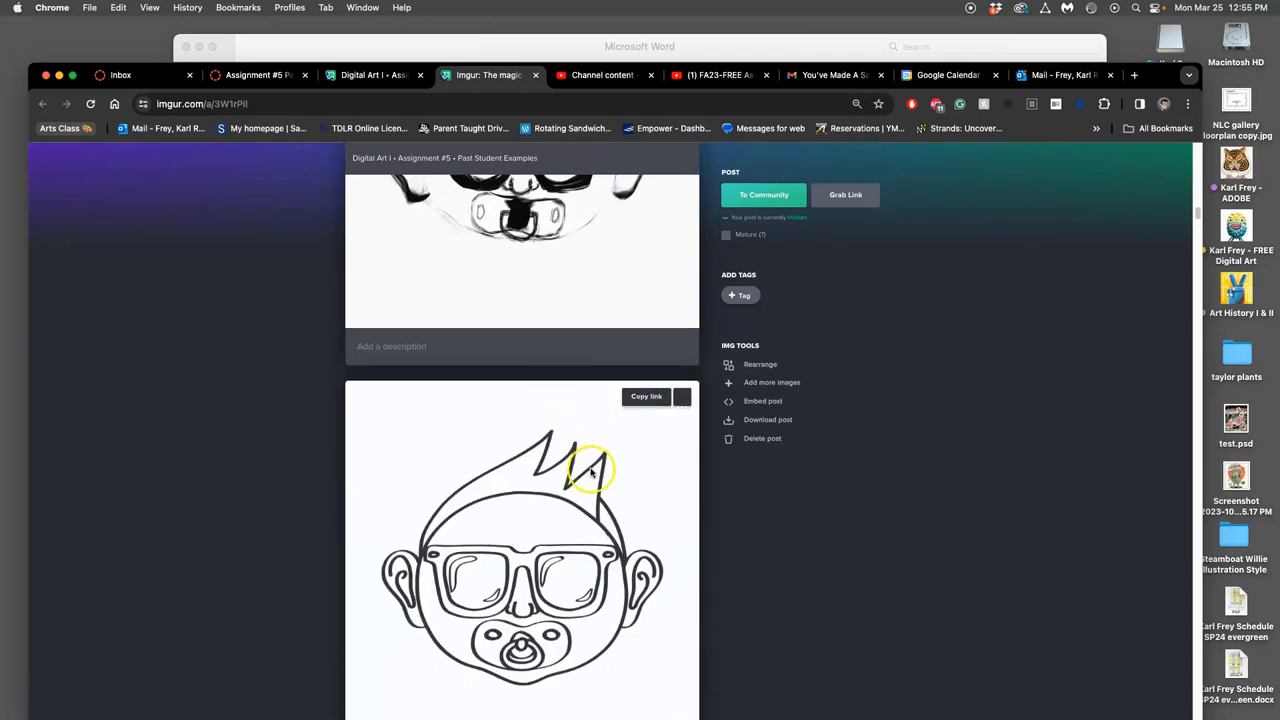
scroll(down, 3)
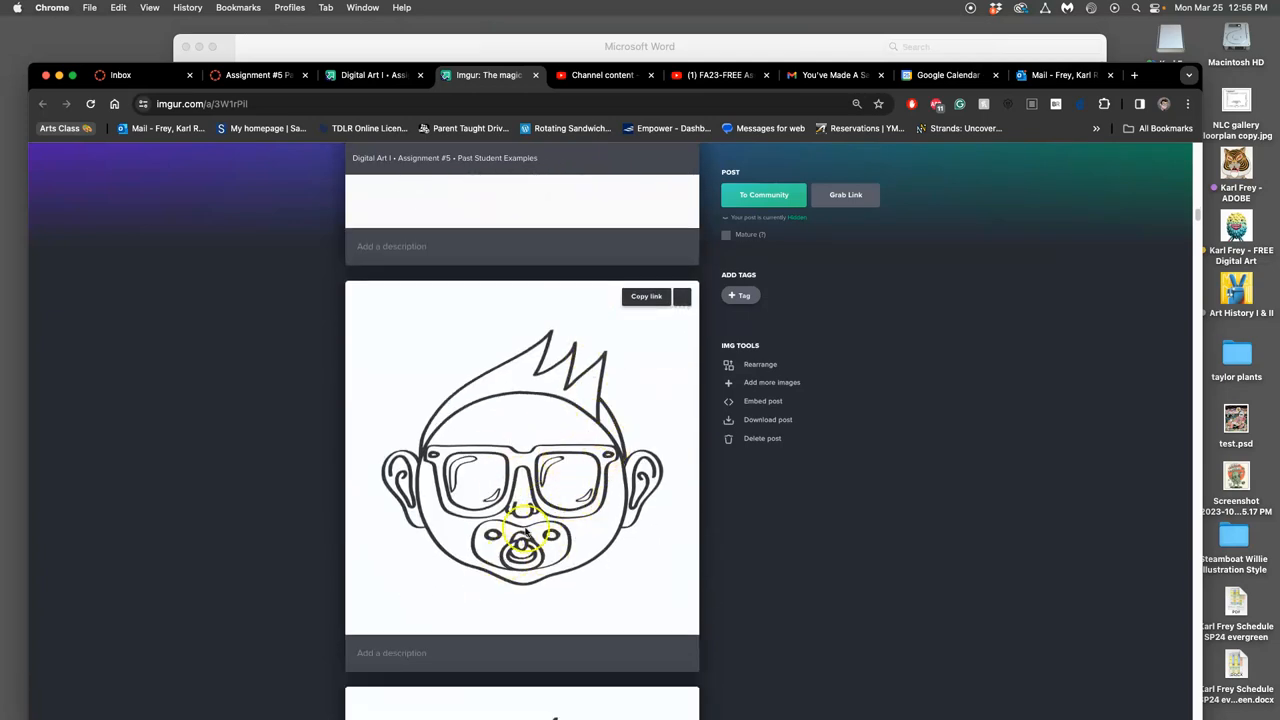
scroll(down, 3)
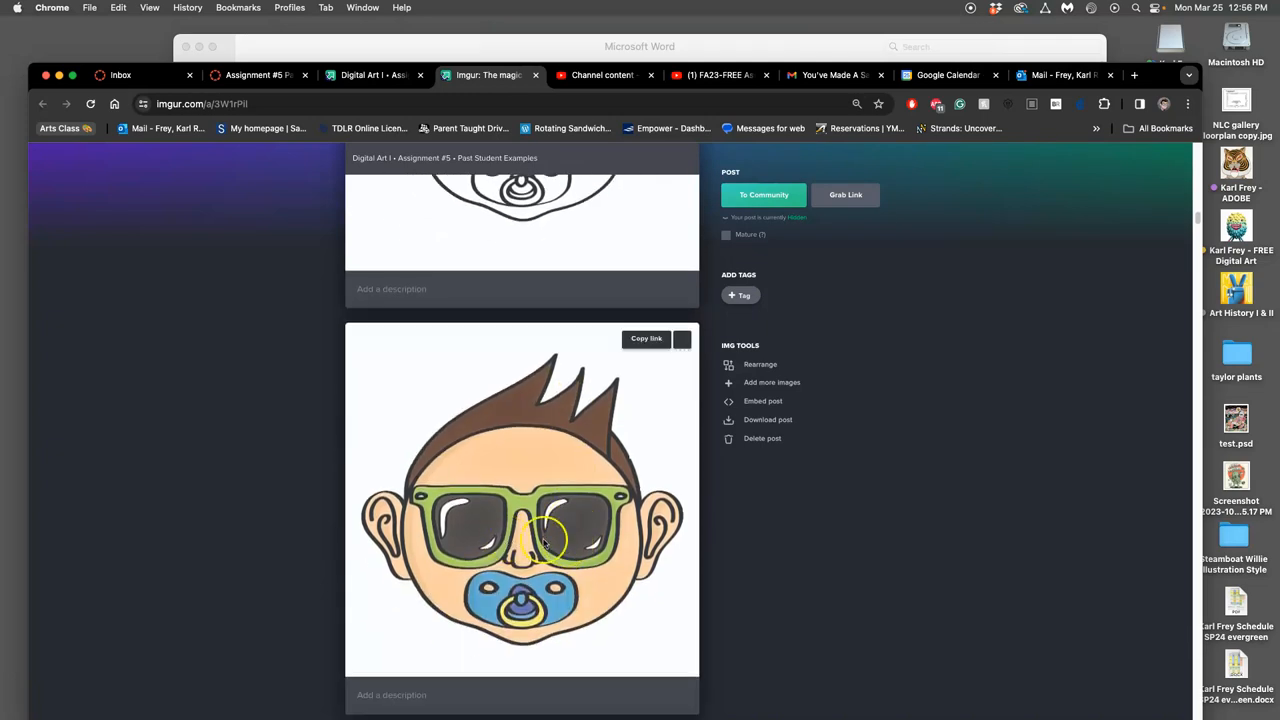
scroll(down, 3)
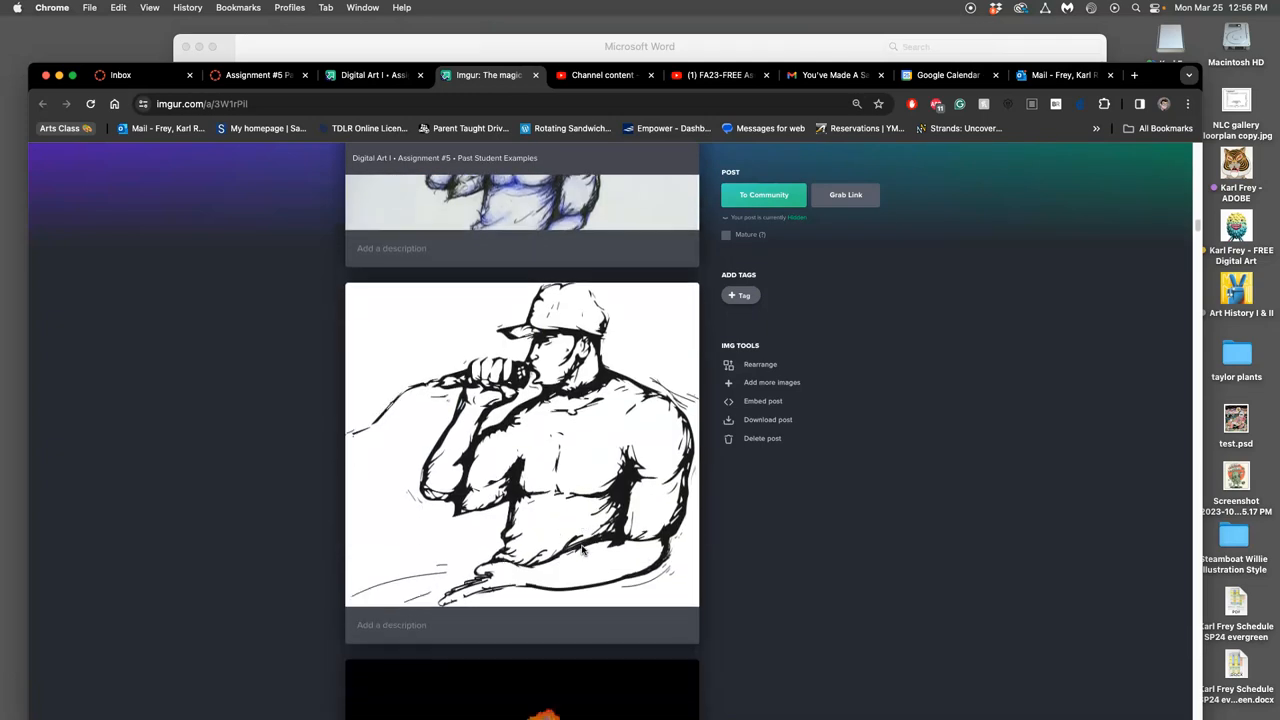
scroll(down, 3)
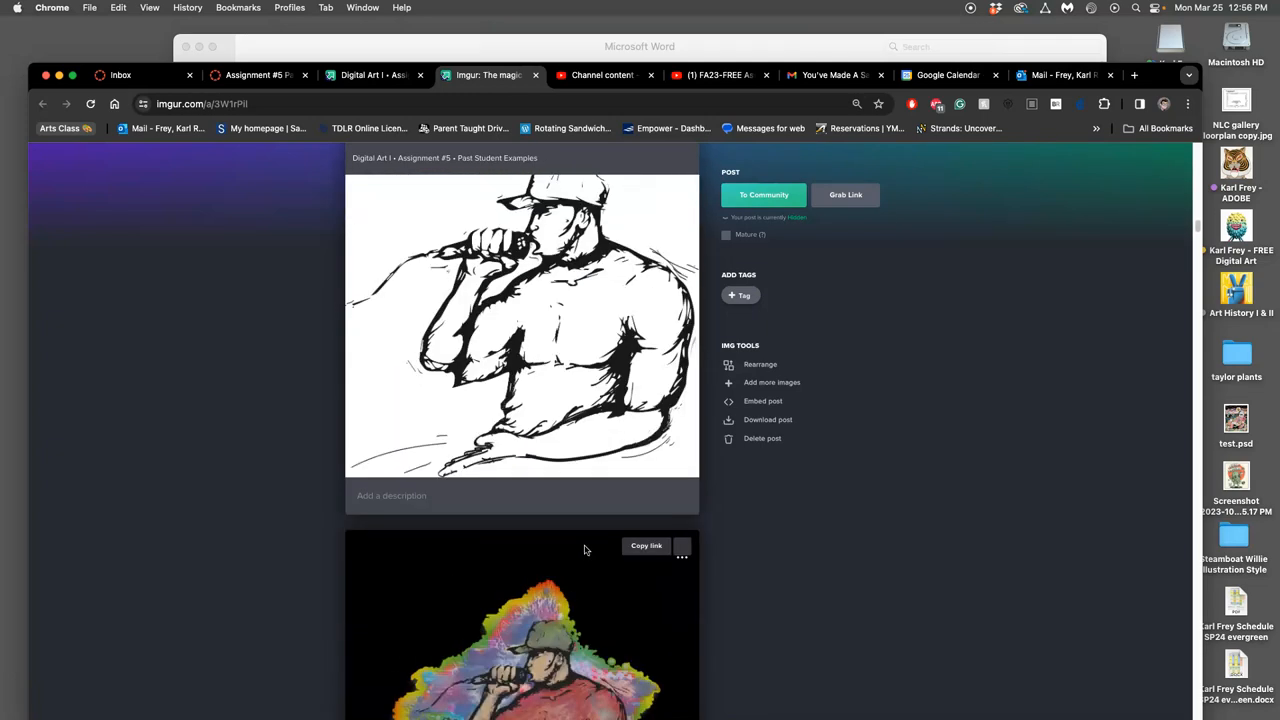
scroll(down, 3)
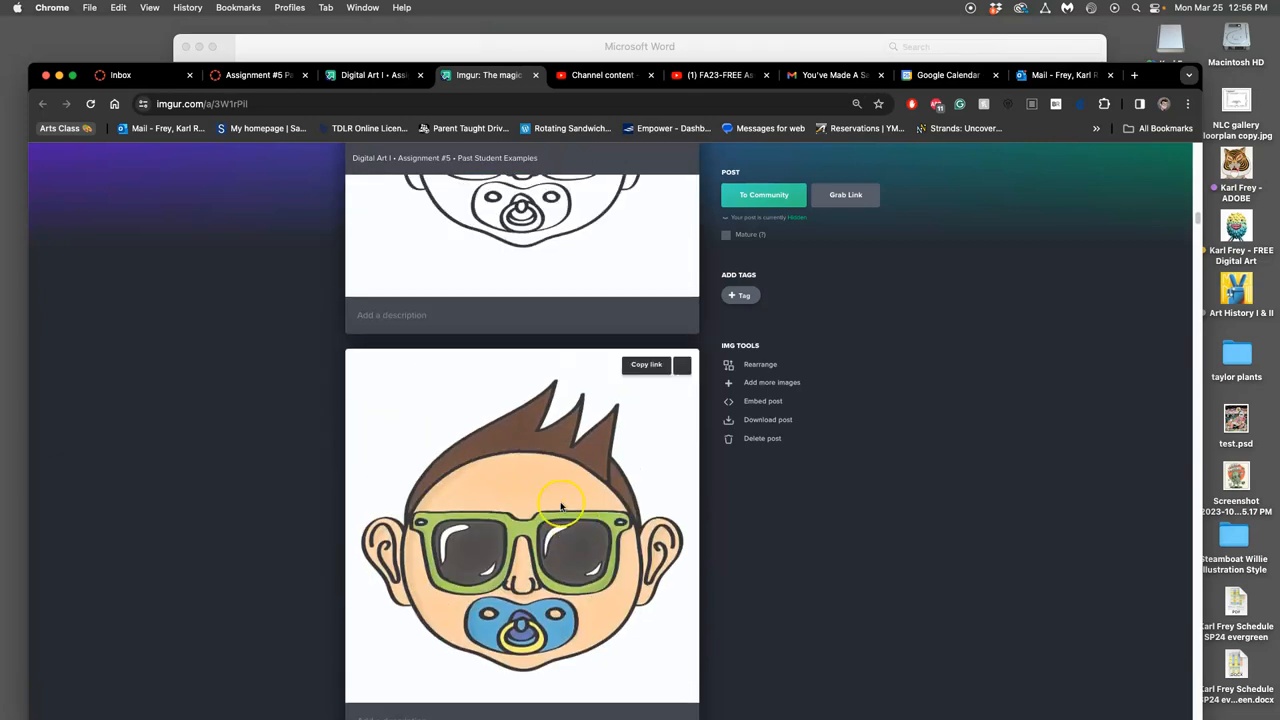
scroll(down, 3)
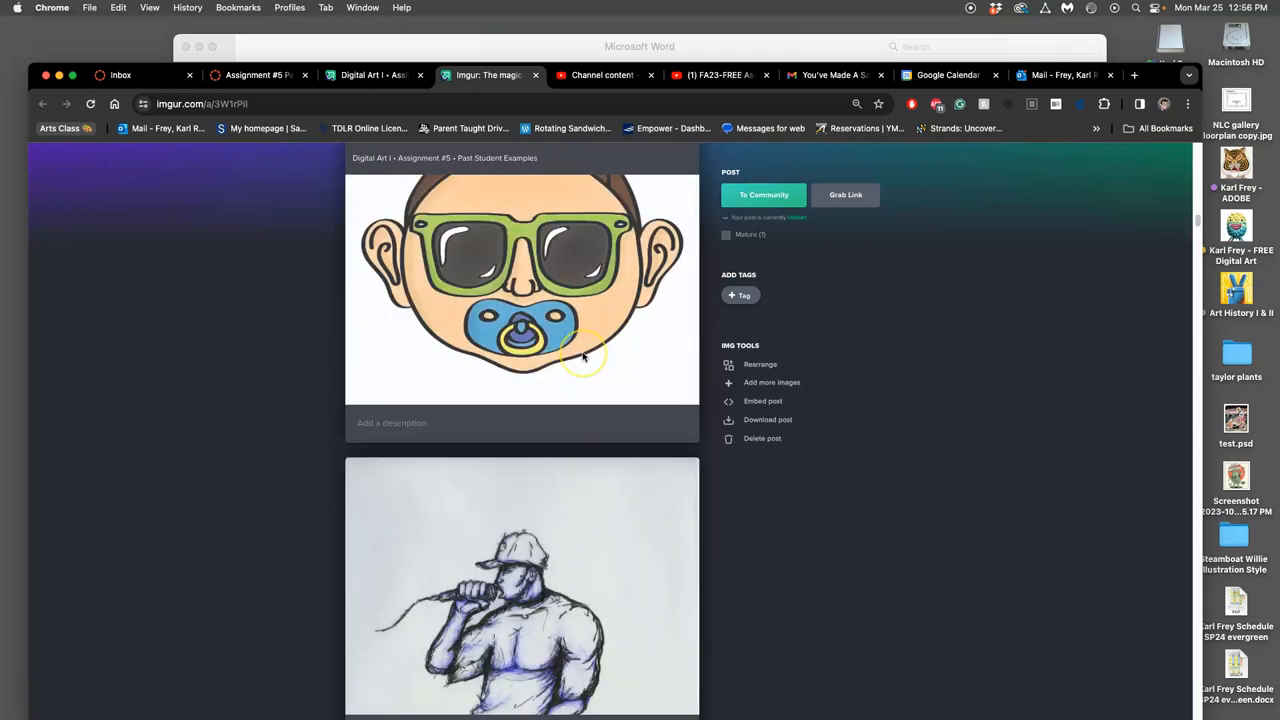
scroll(down, 3)
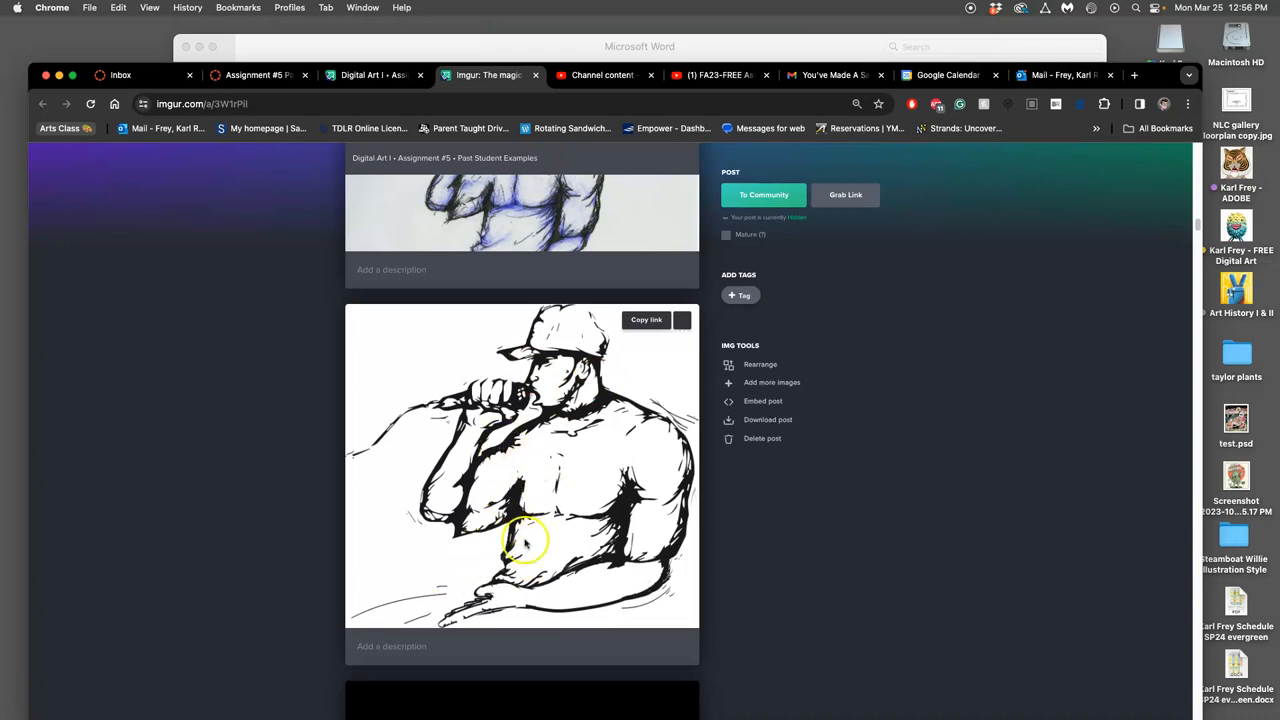
scroll(down, 3)
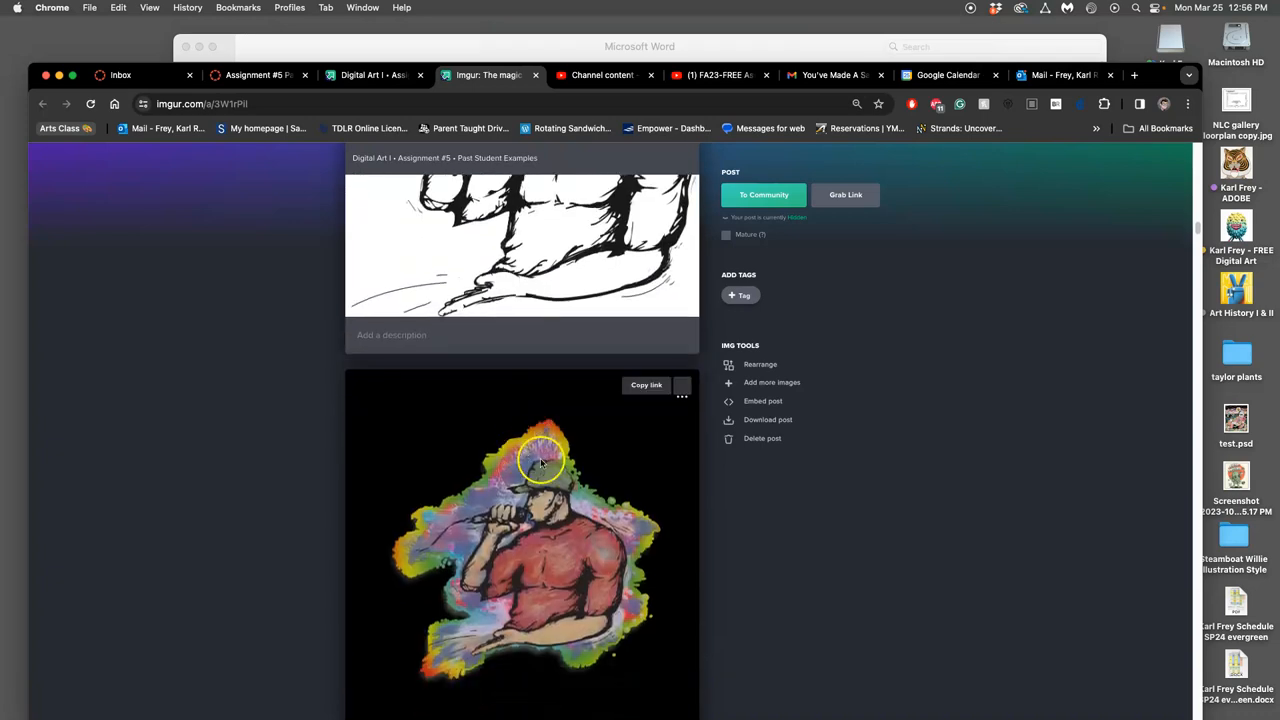
scroll(down, 3)
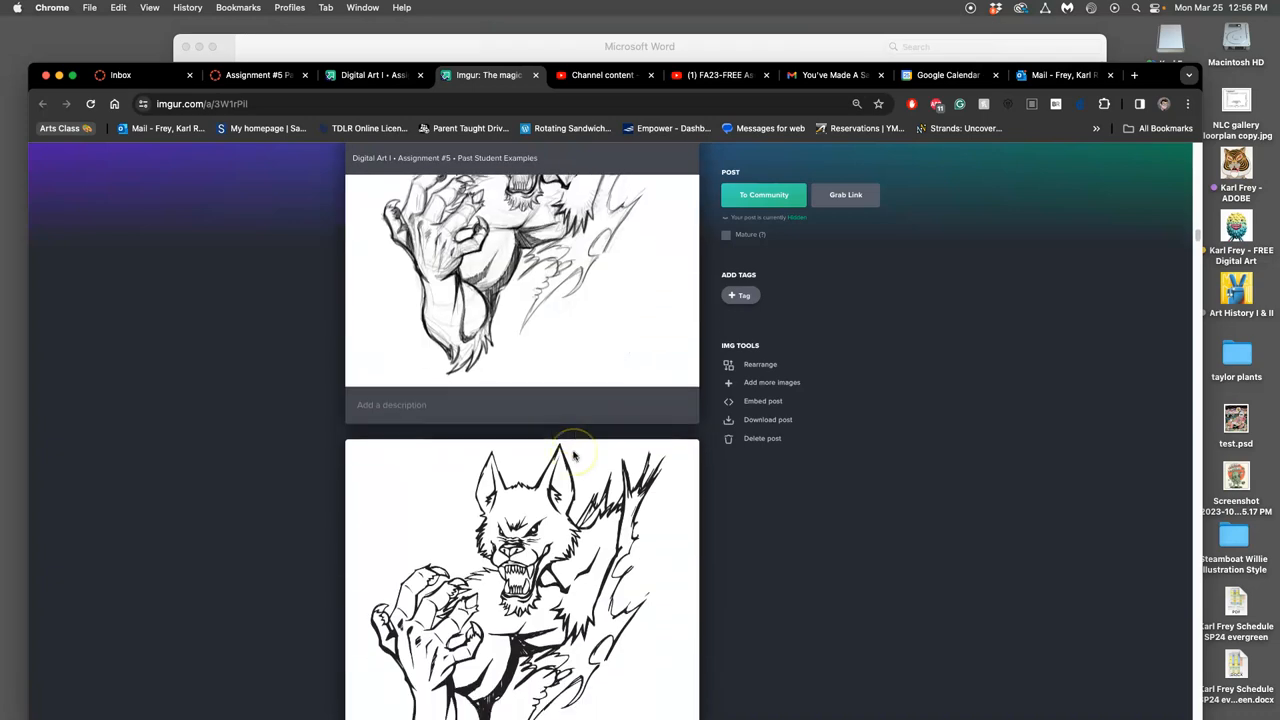
scroll(down, 3)
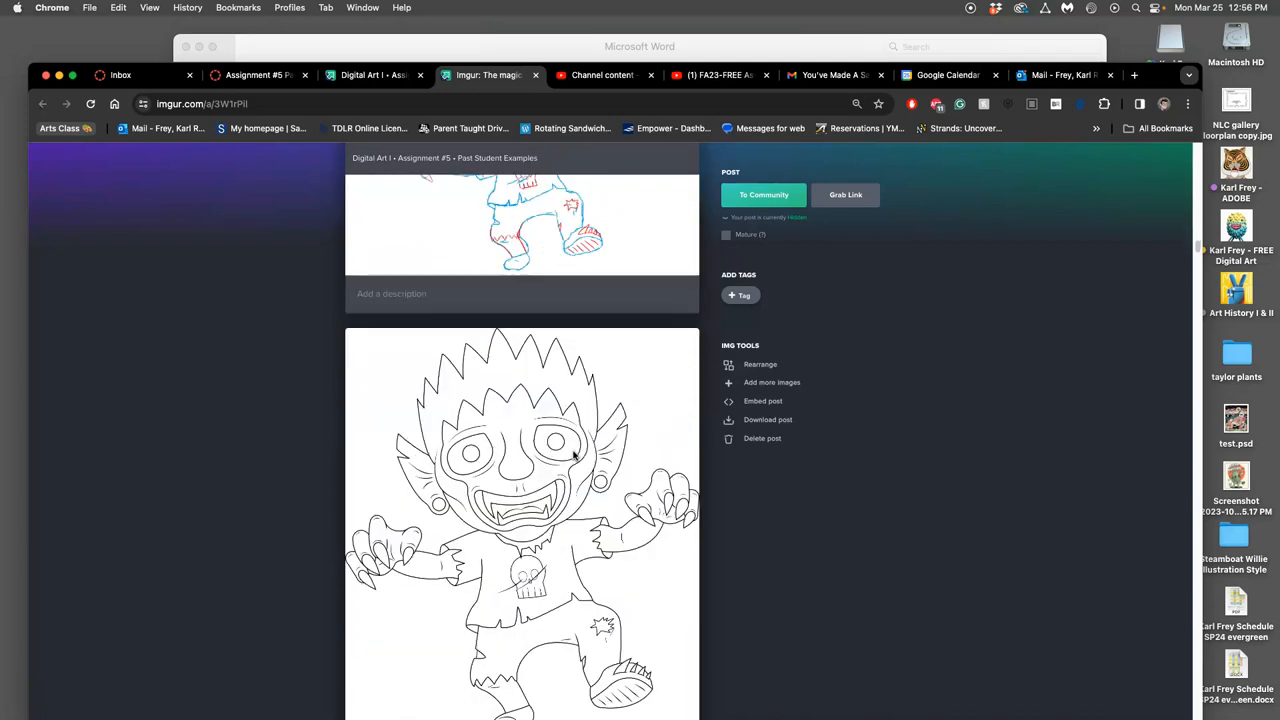
scroll(down, 3)
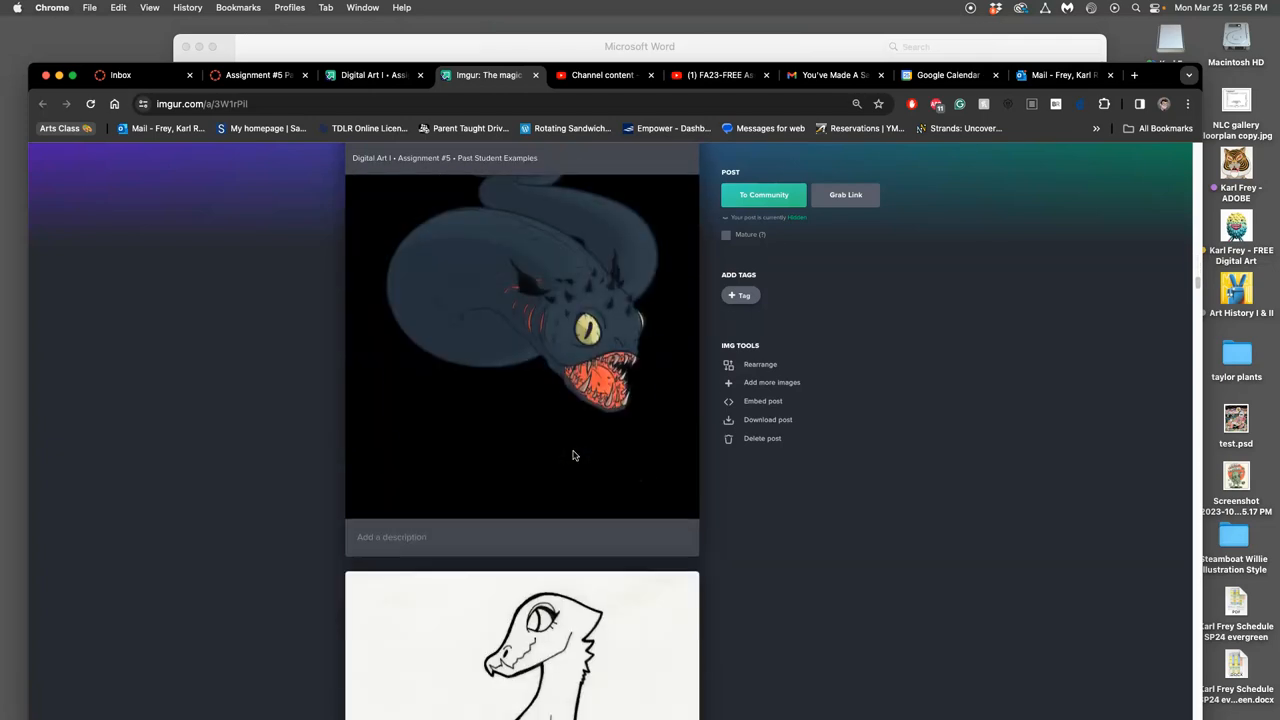
scroll(down, 3)
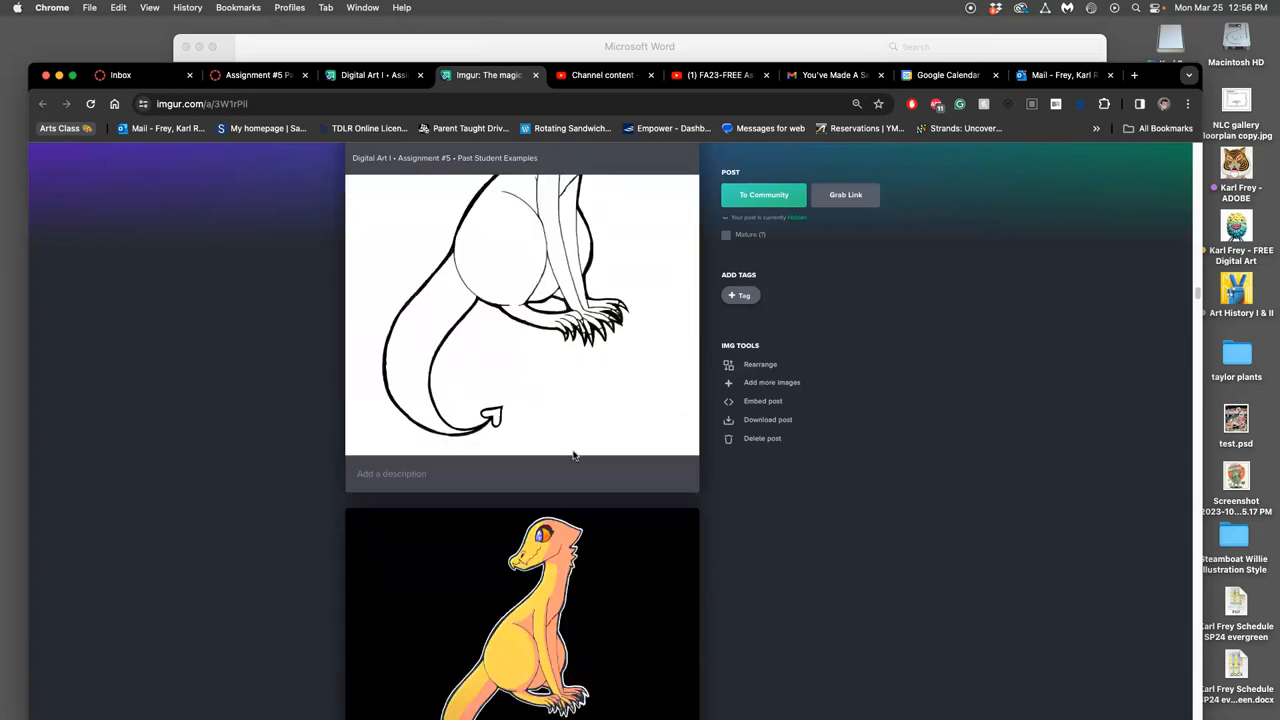
scroll(down, 3)
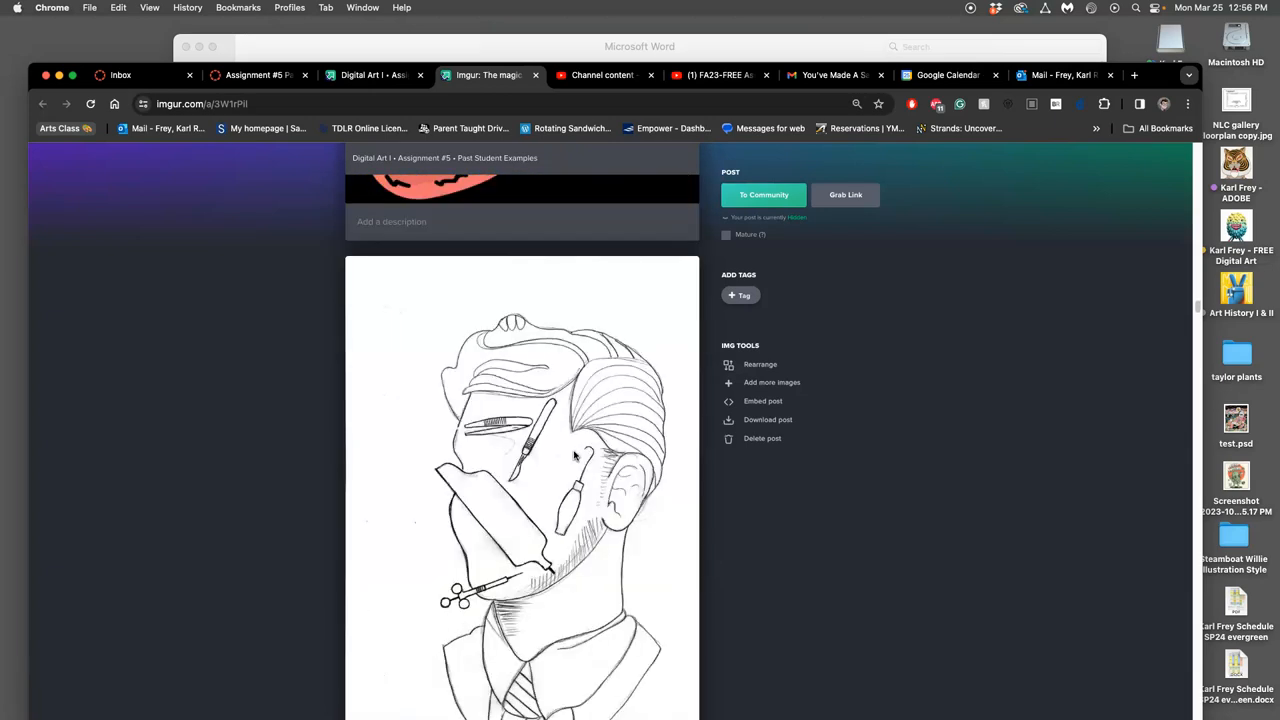
scroll(down, 3)
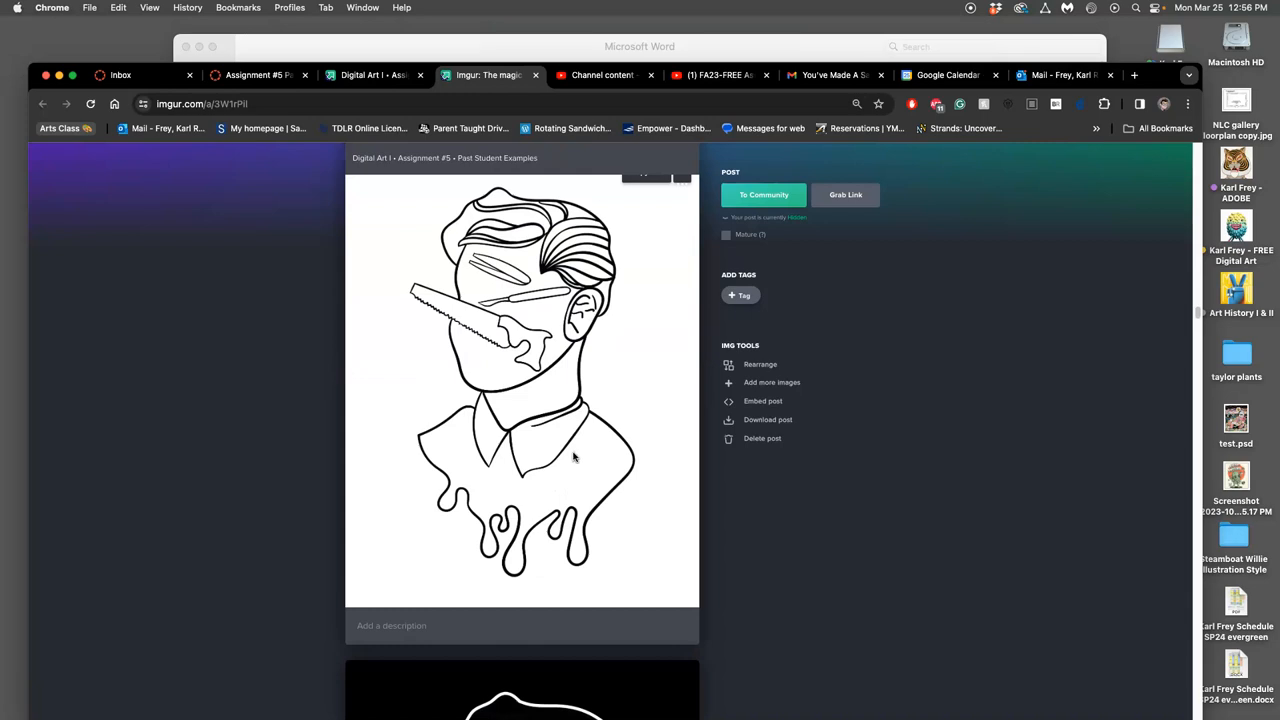
scroll(down, 3)
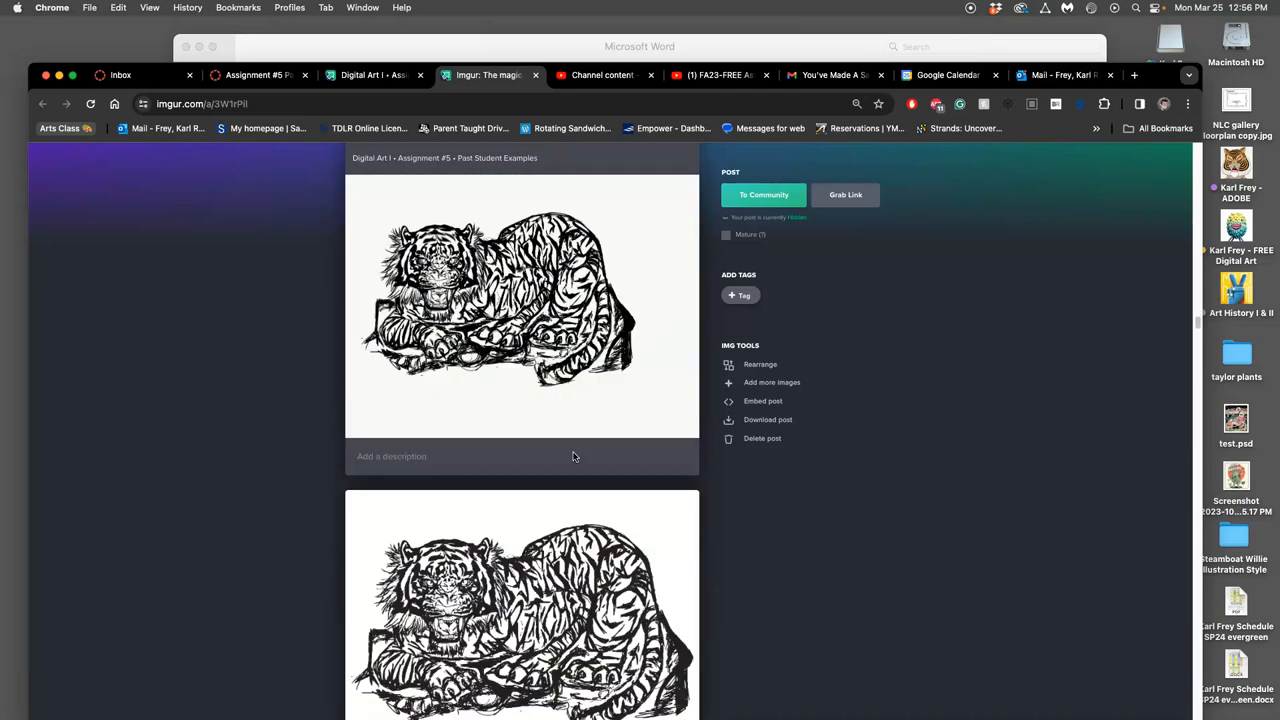
scroll(down, 3)
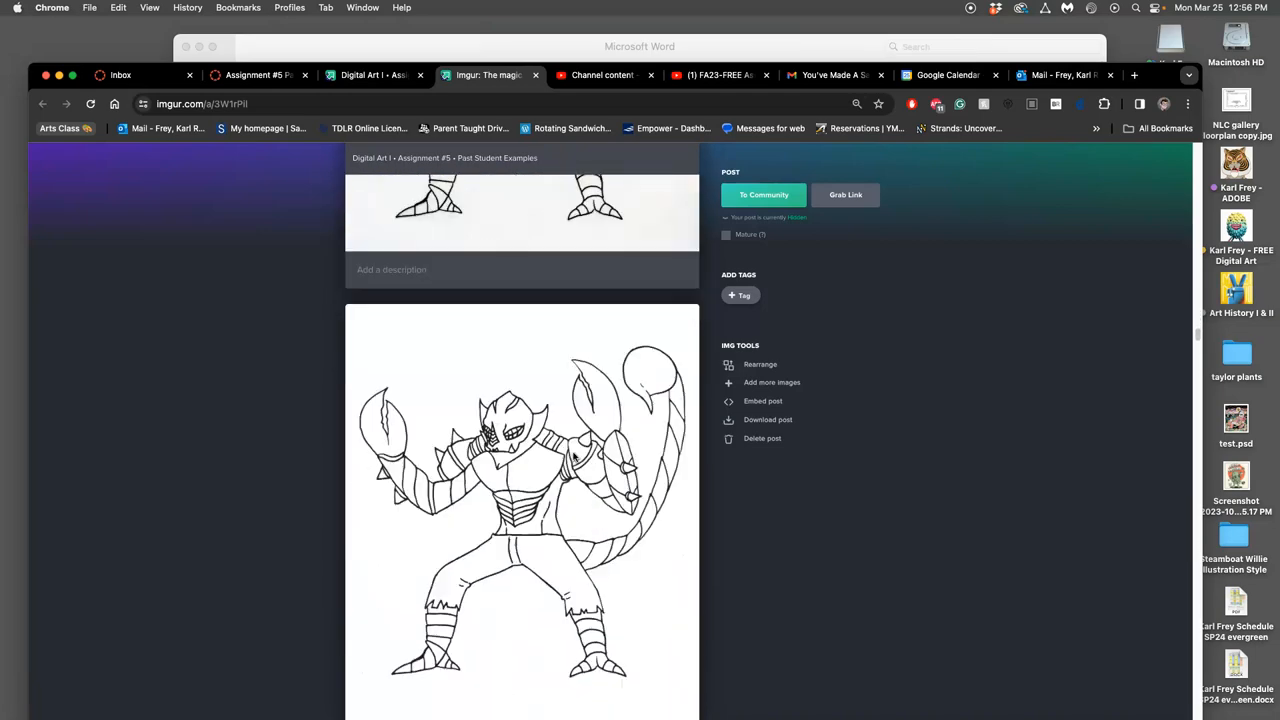
scroll(down, 3)
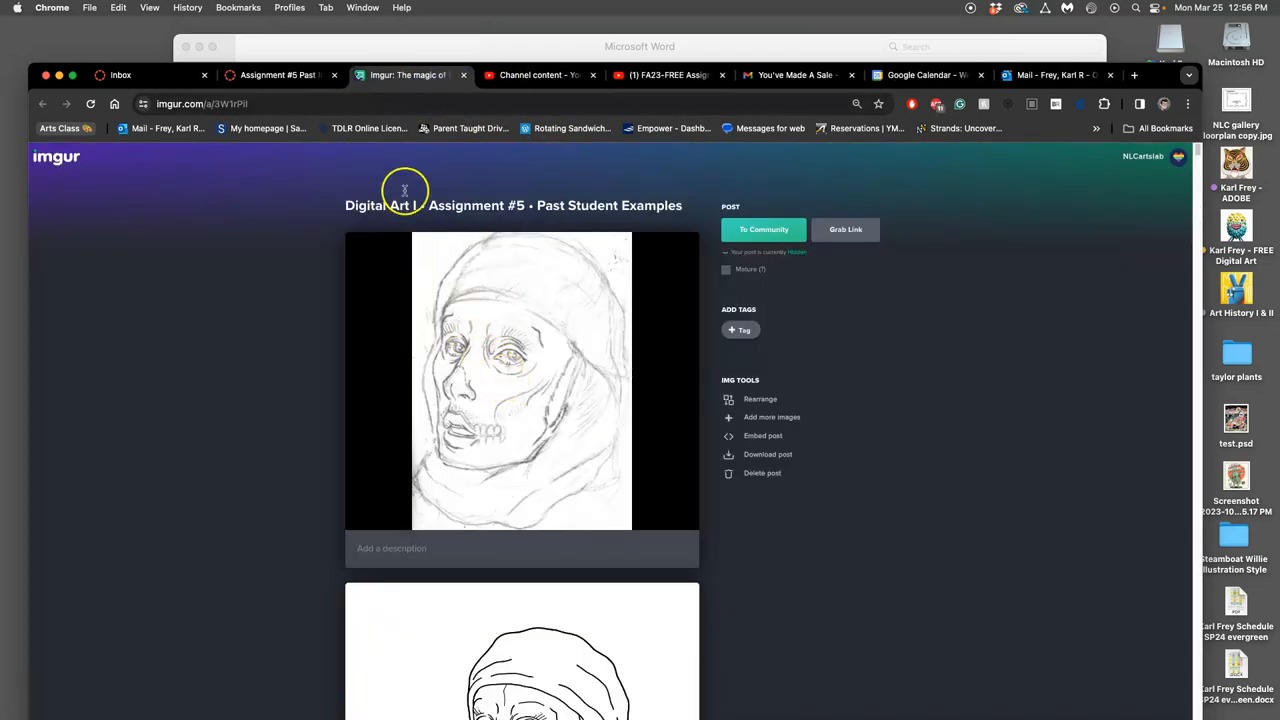
scroll(down, 3)
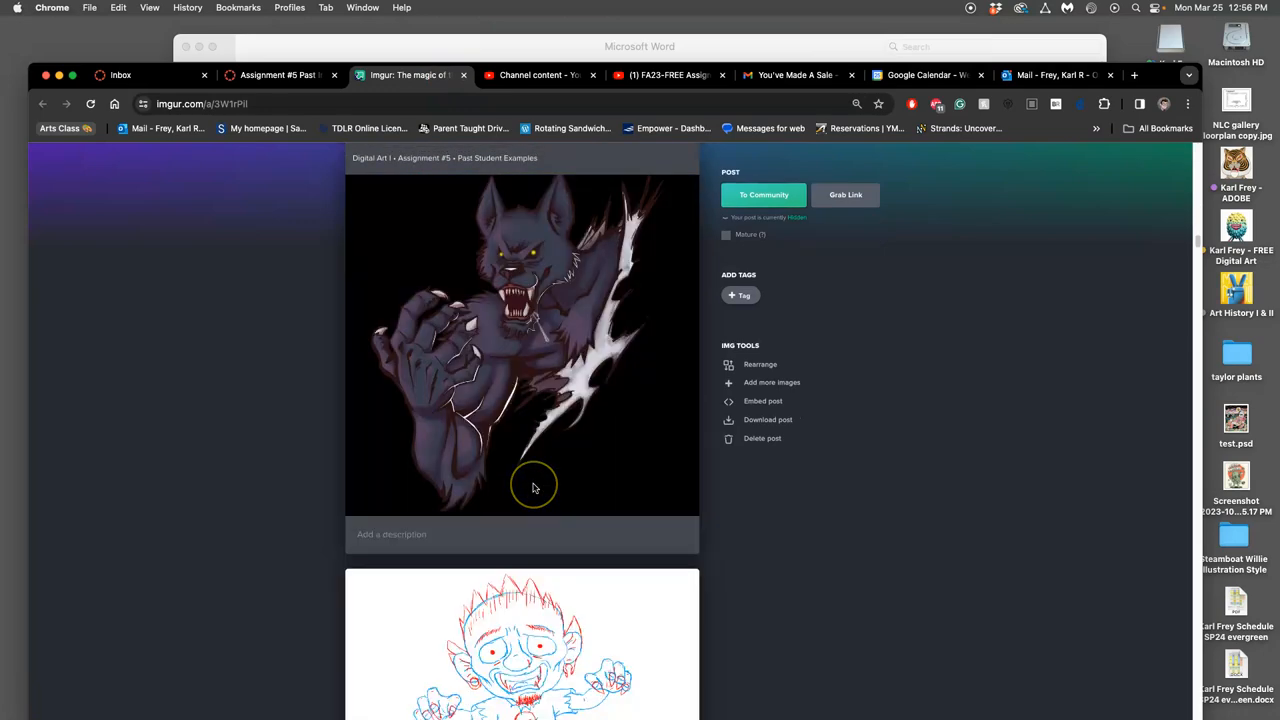
scroll(down, 3)
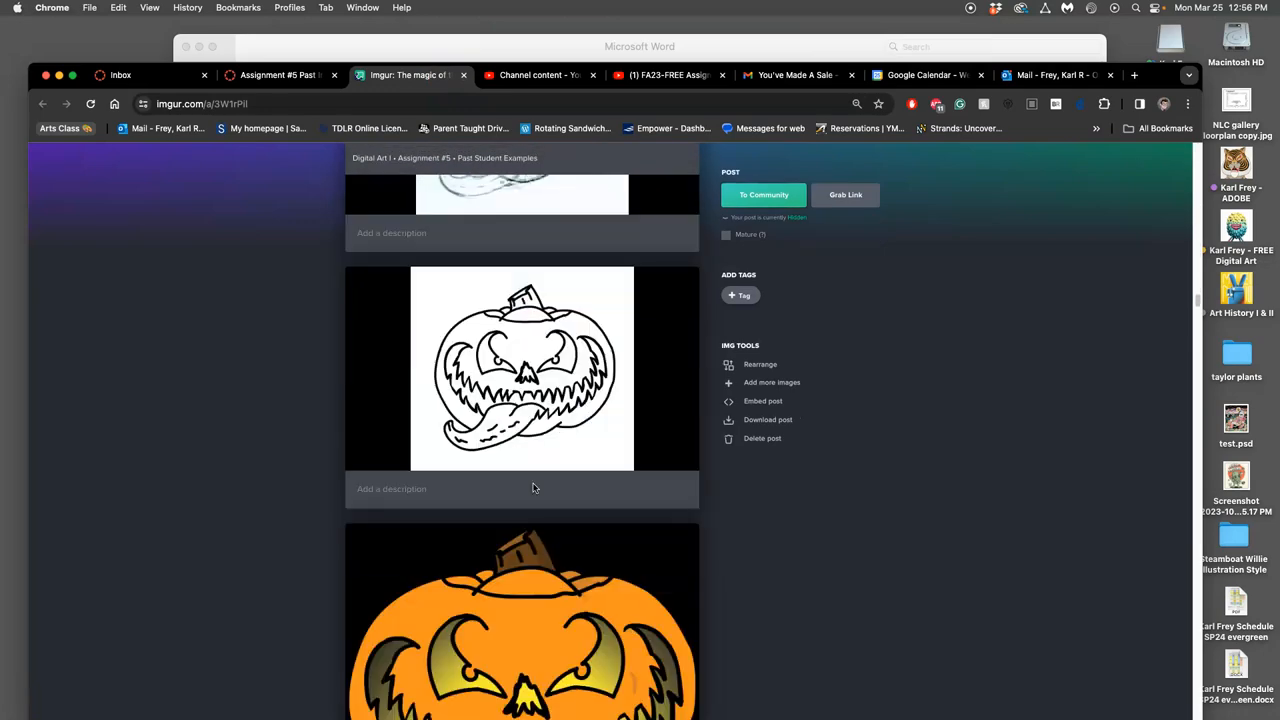
scroll(down, 3)
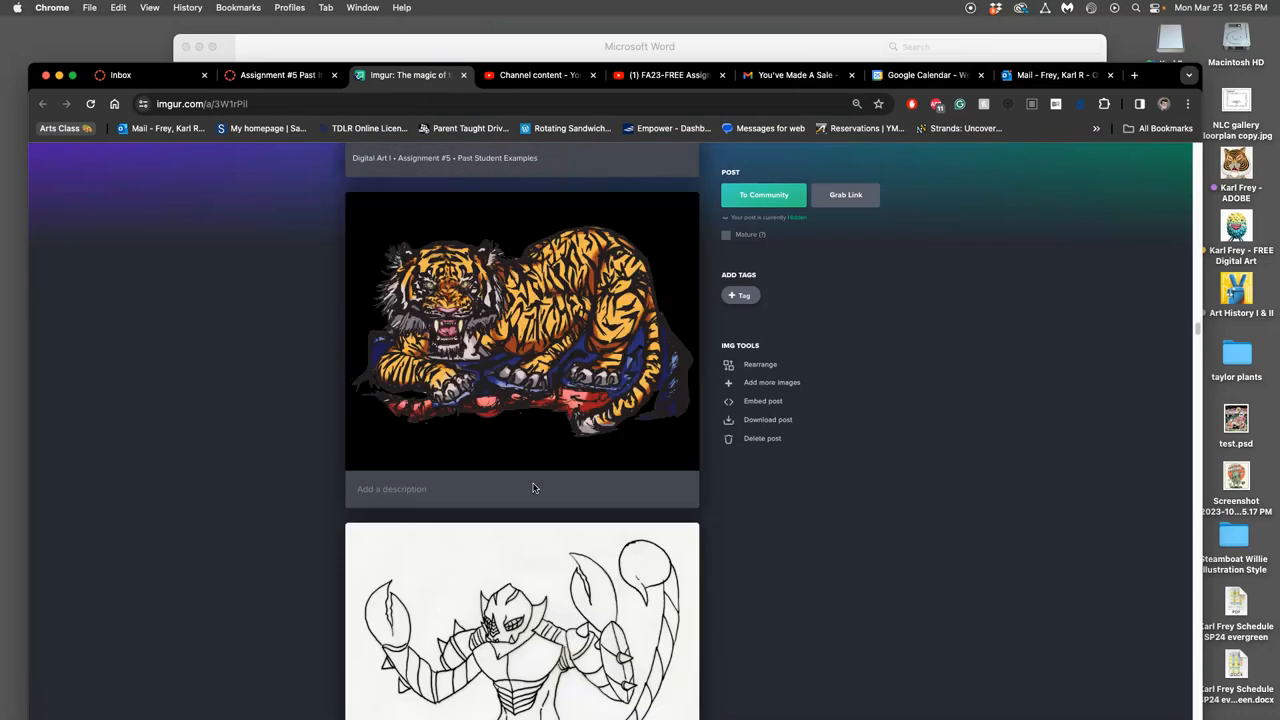
scroll(down, 3)
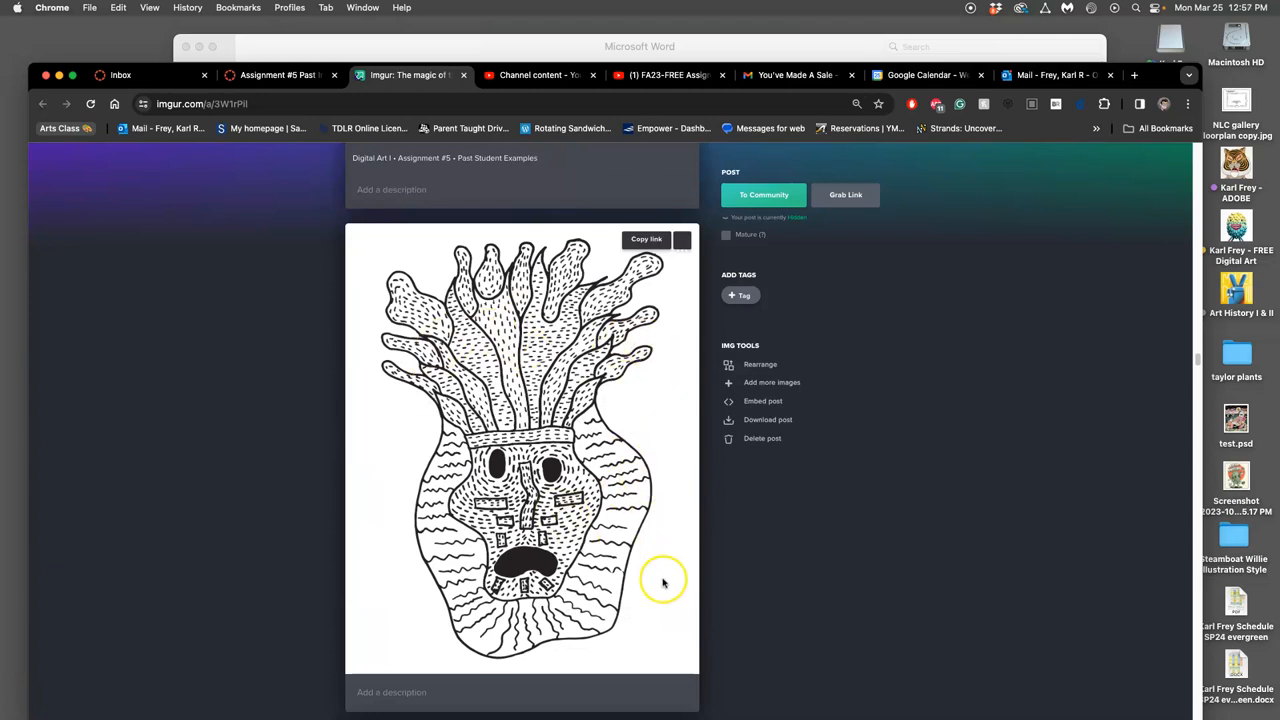
scroll(down, 3)
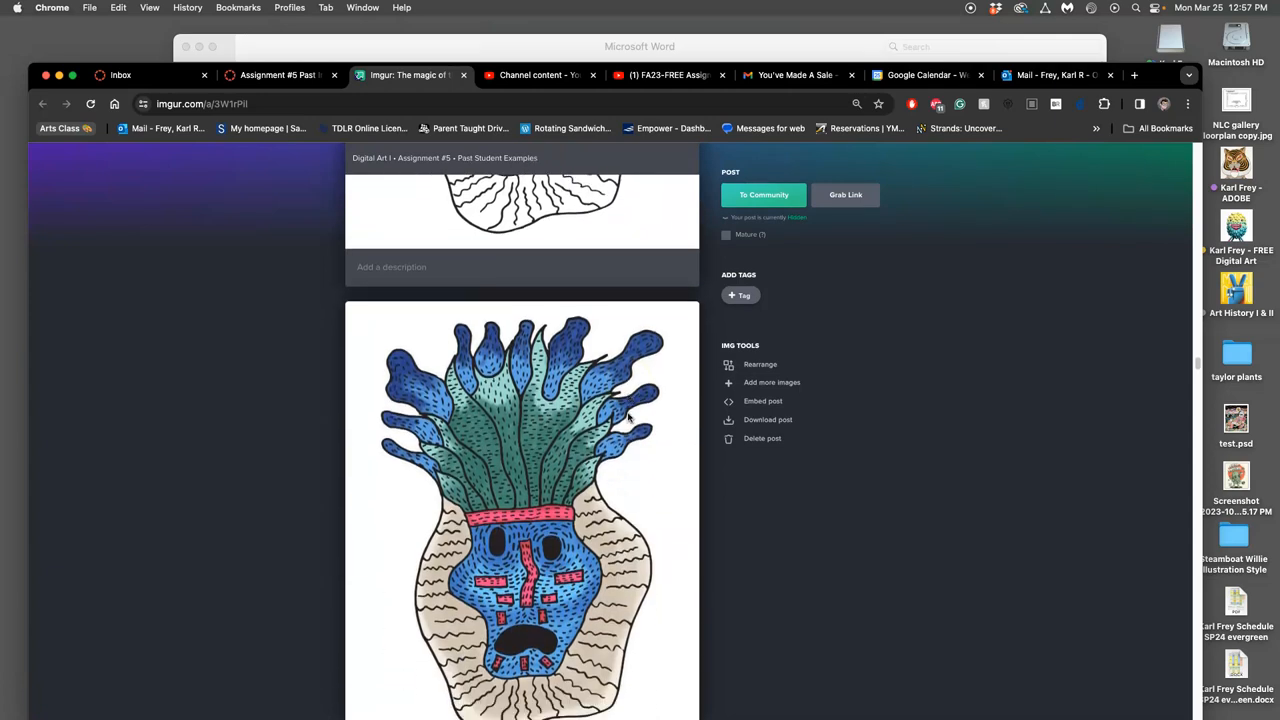
scroll(down, 3)
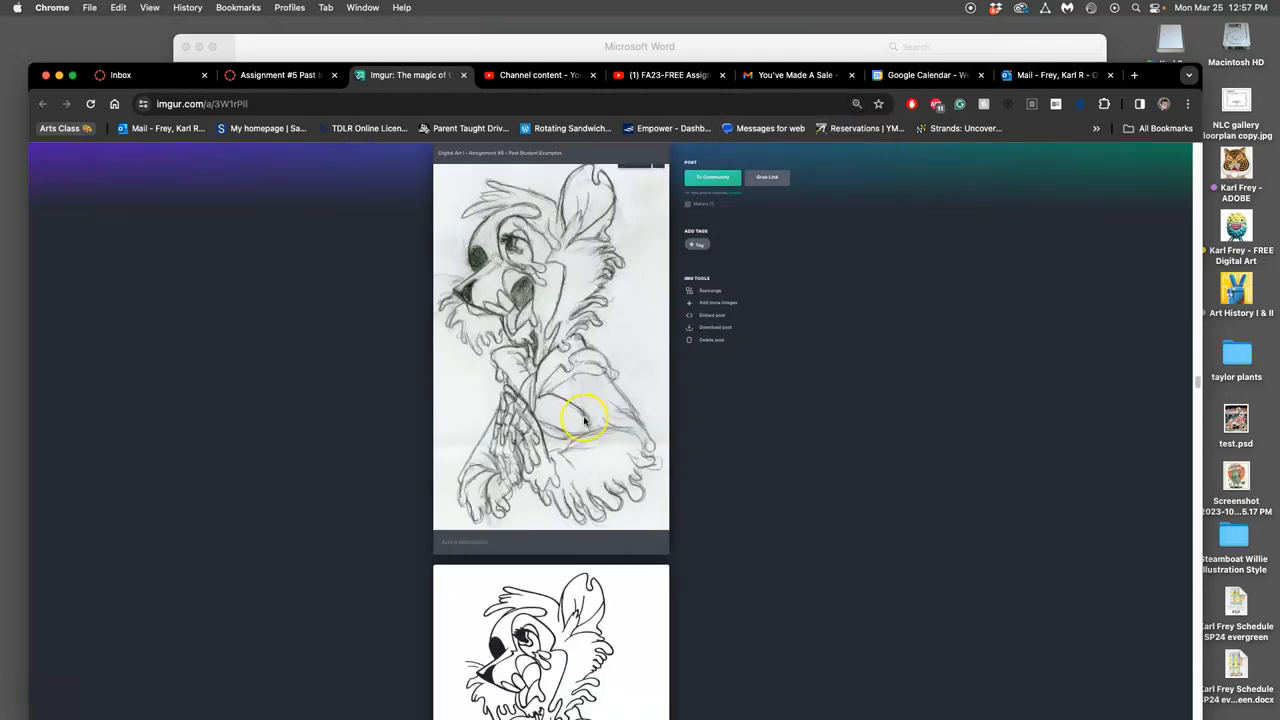
scroll(down, 3)
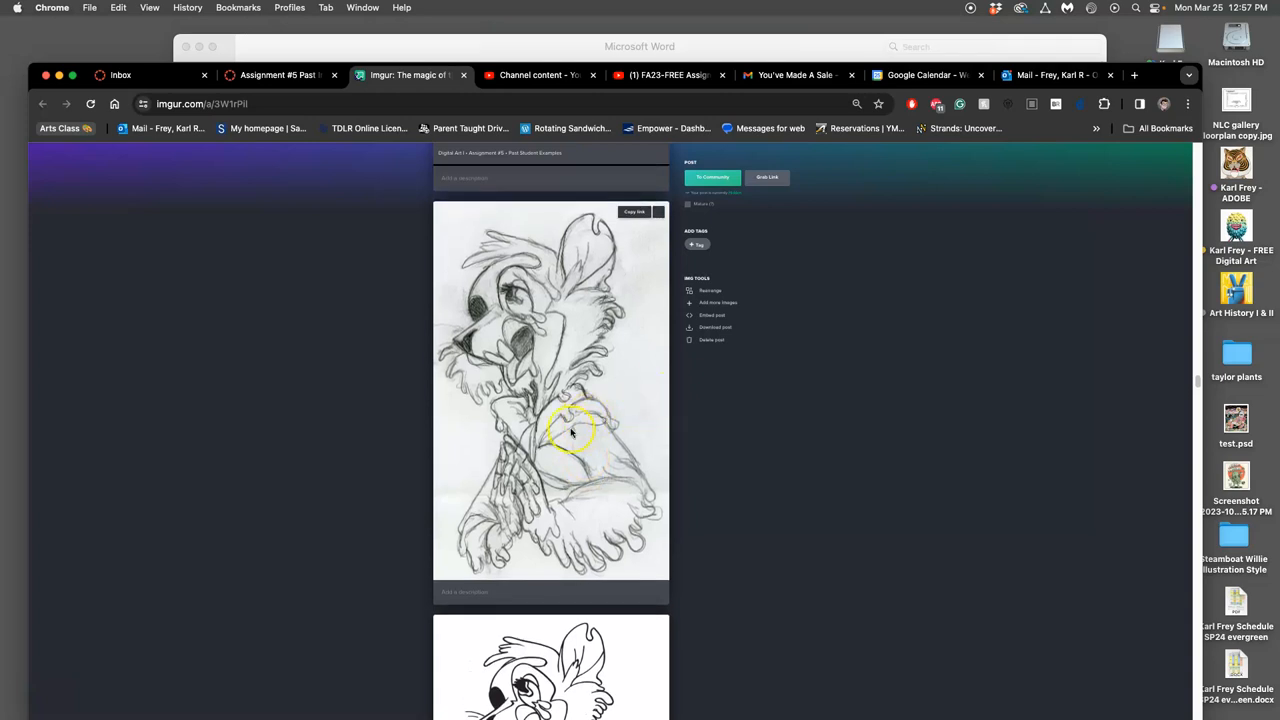
mouse_move(632, 432)
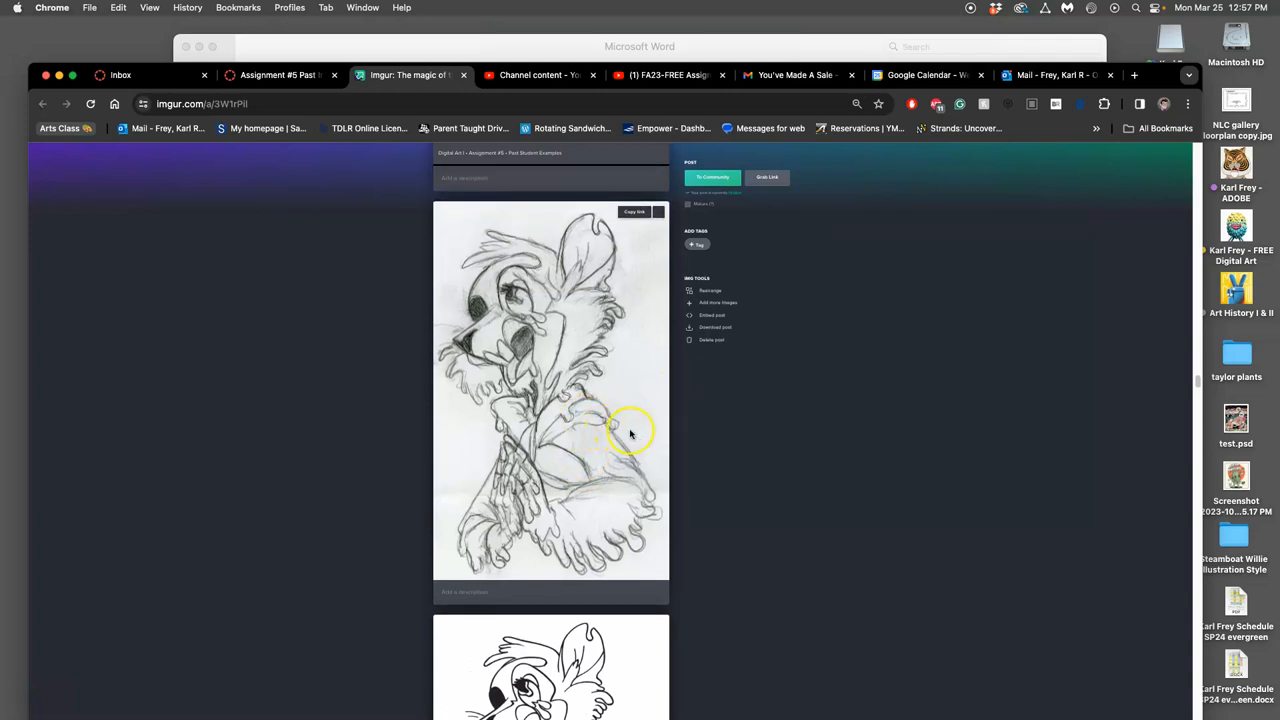
mouse_move(620, 436)
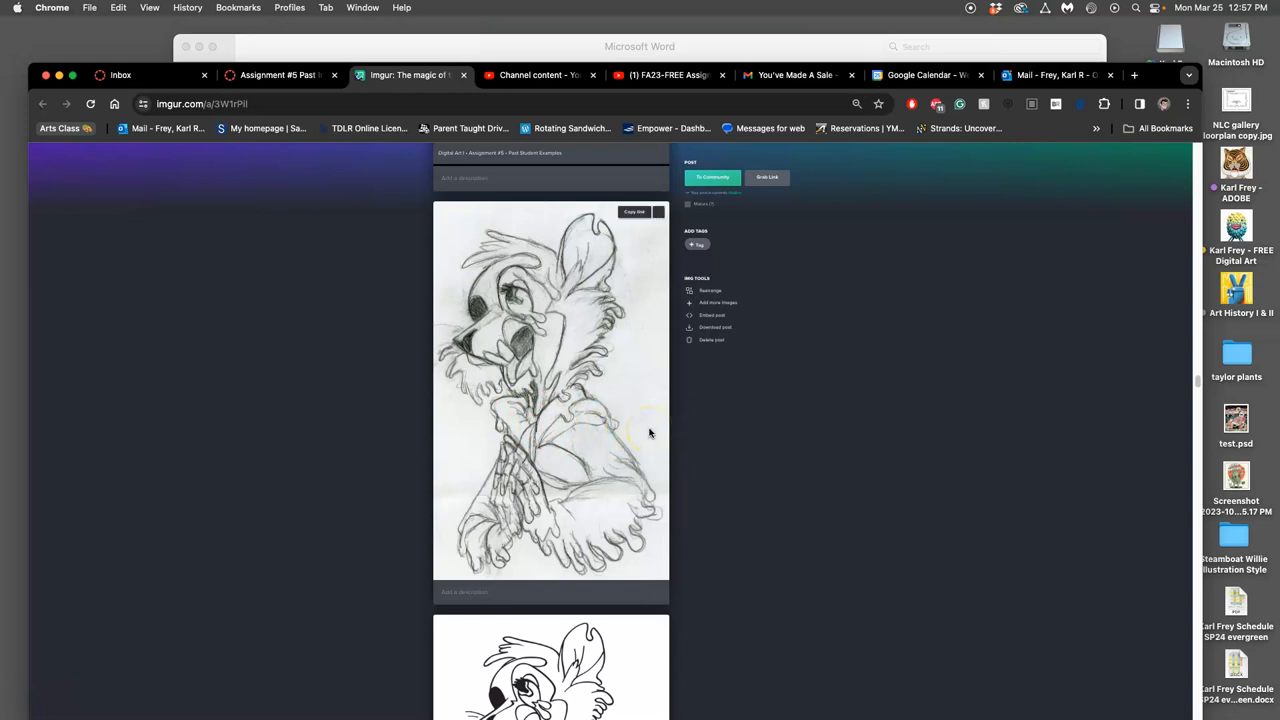
scroll(down, 3)
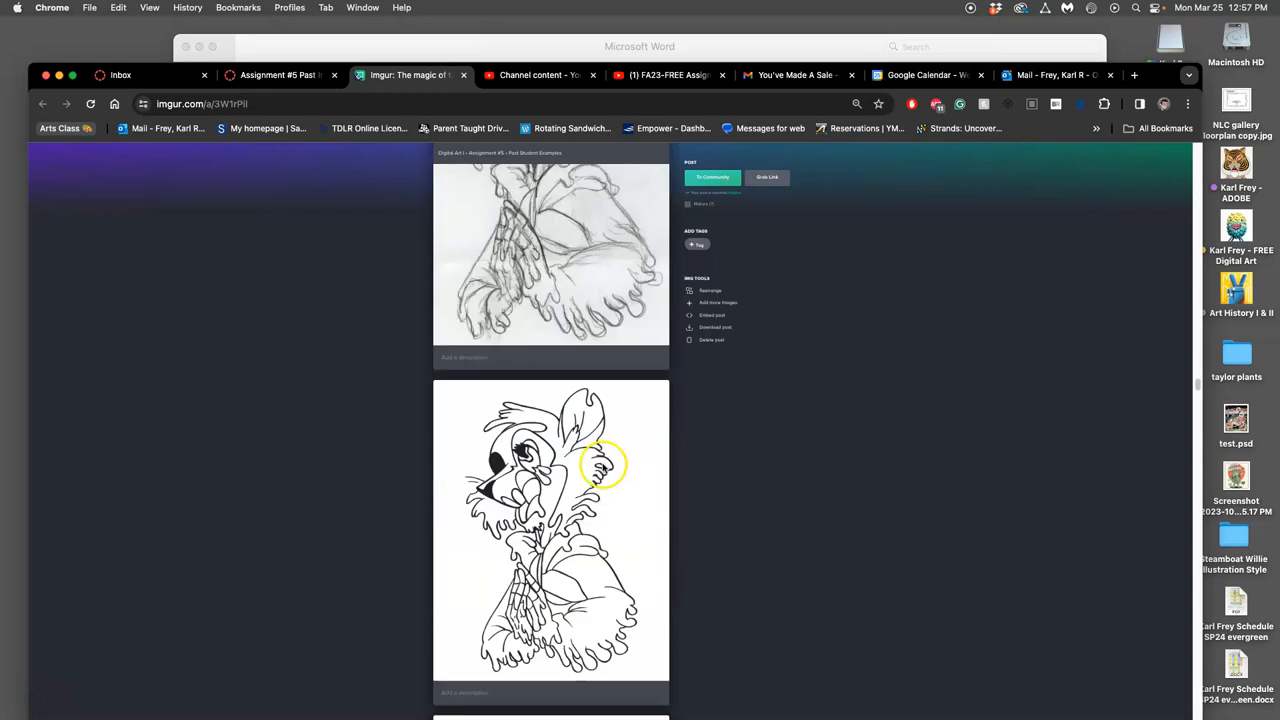
mouse_move(622, 528)
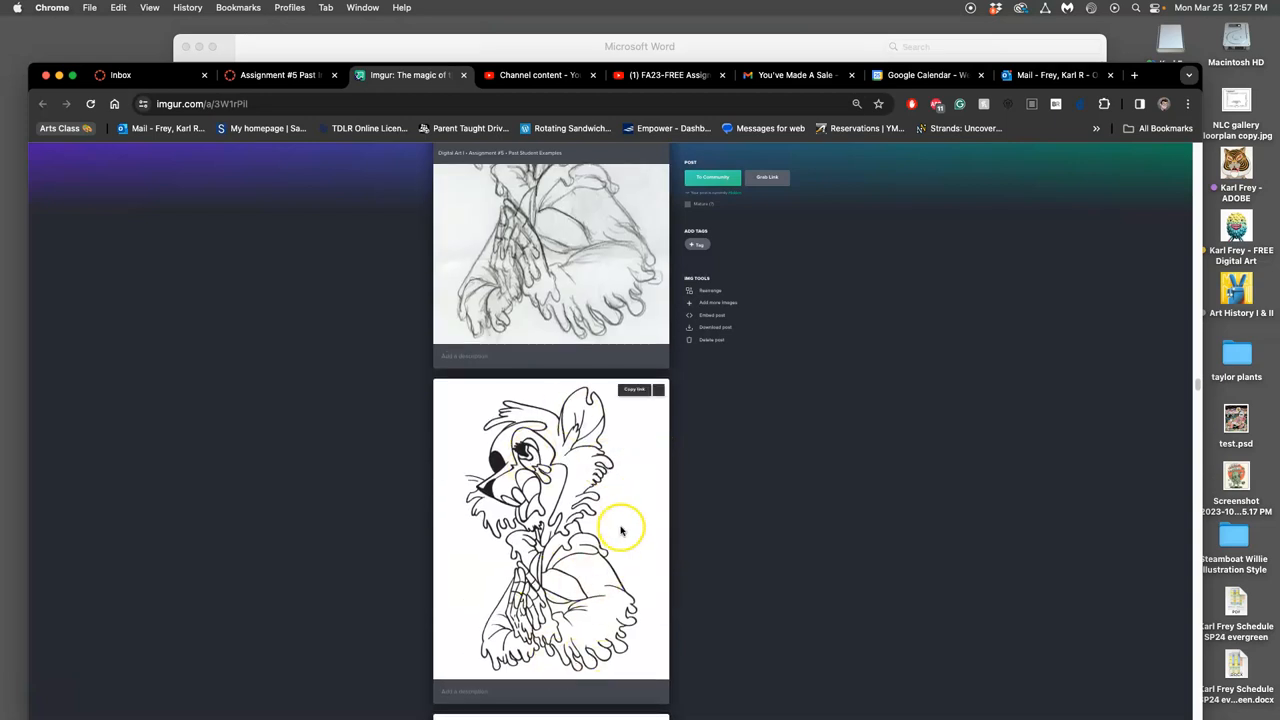
scroll(down, 3)
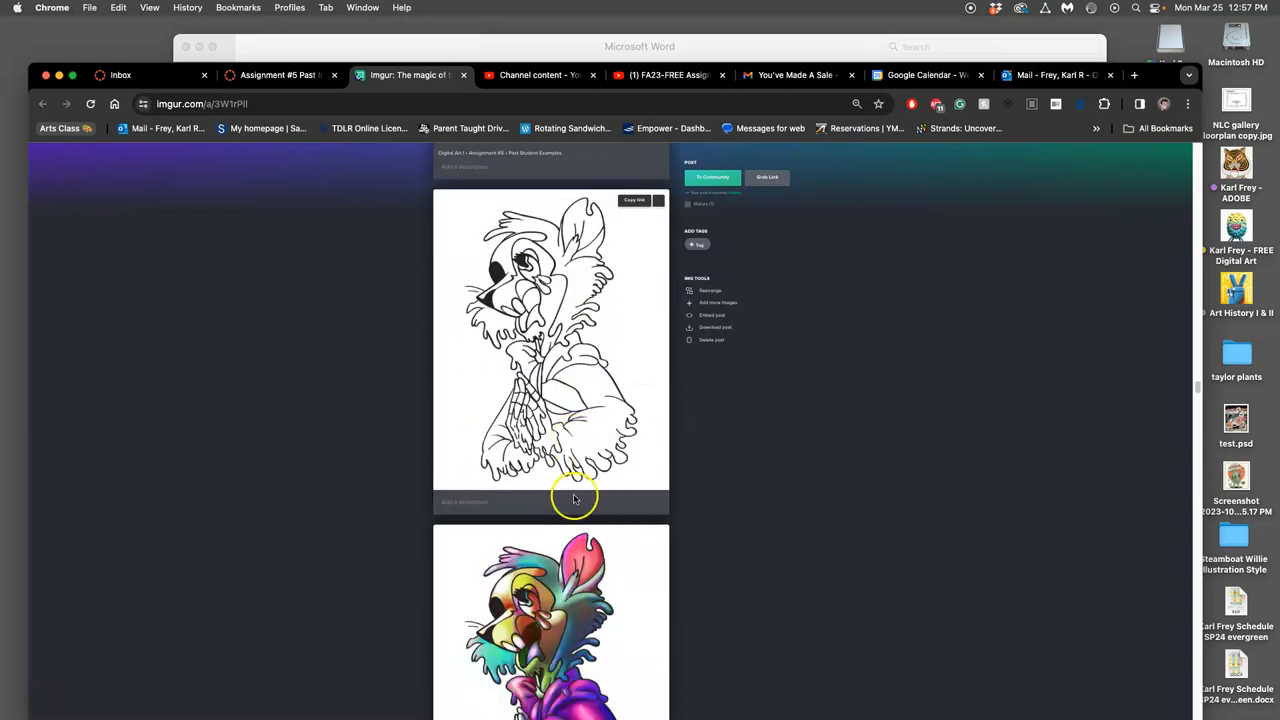
scroll(down, 3)
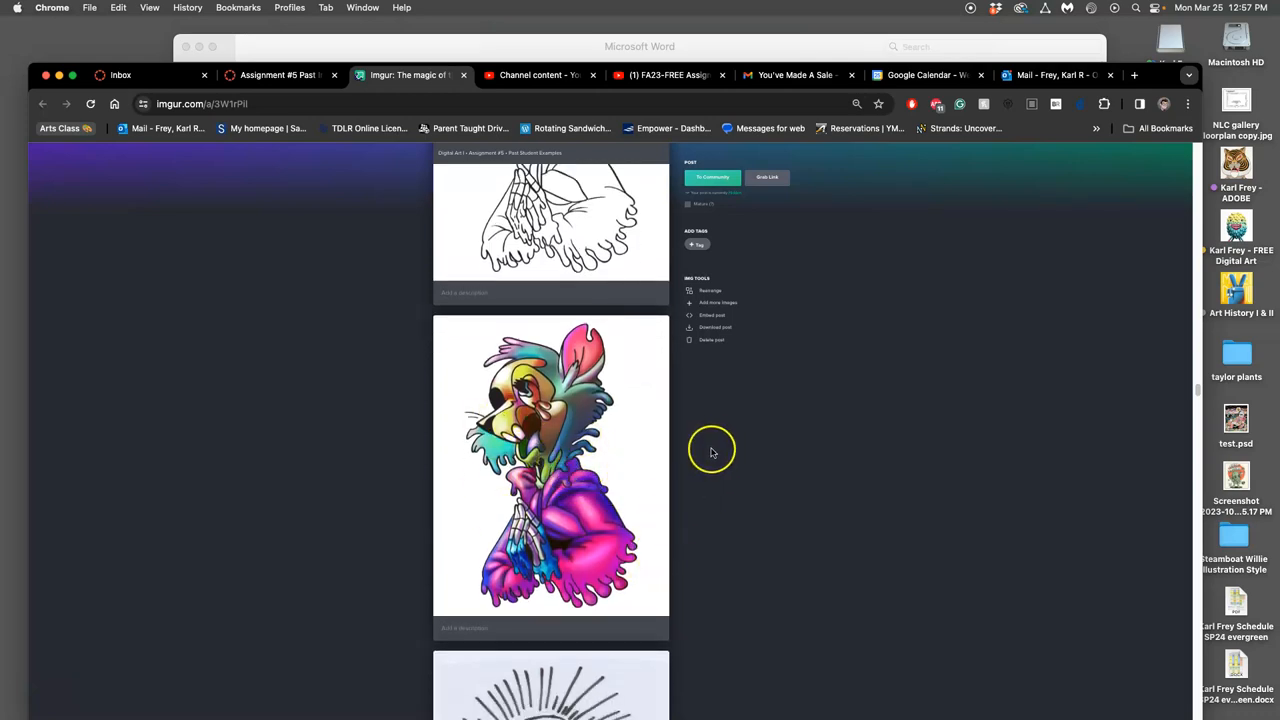
scroll(down, 3)
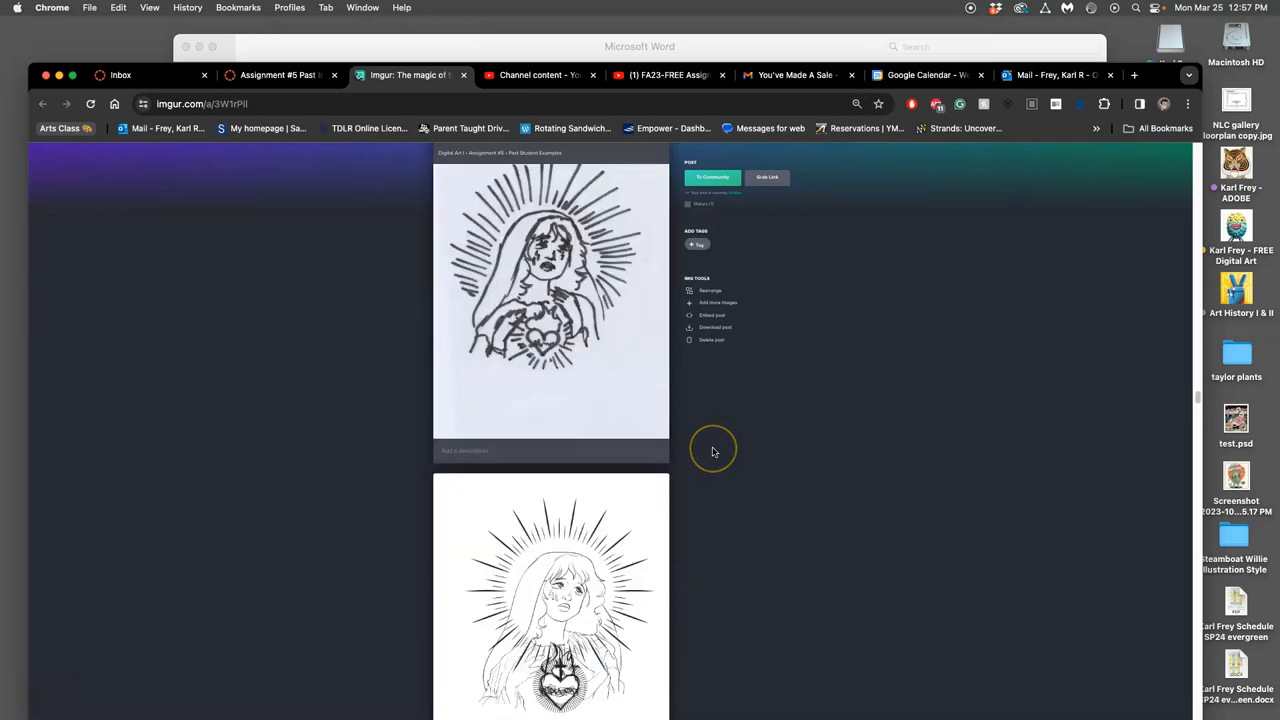
scroll(down, 3)
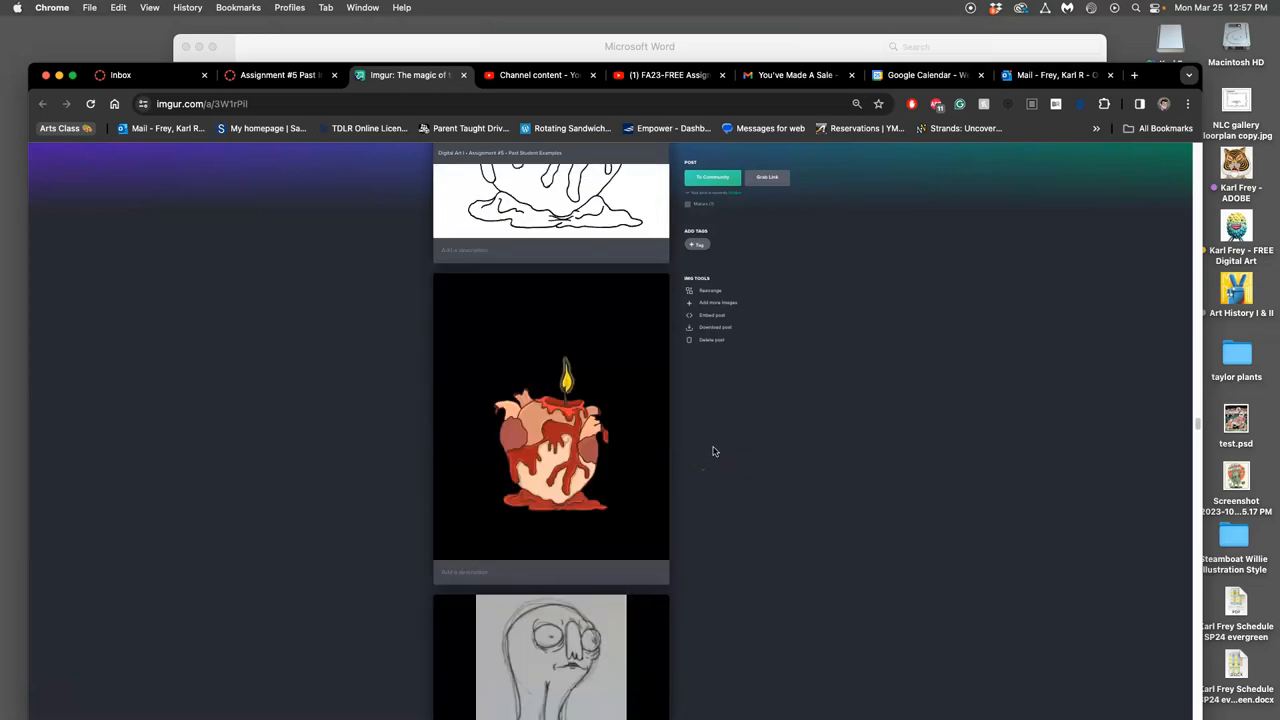
scroll(down, 3)
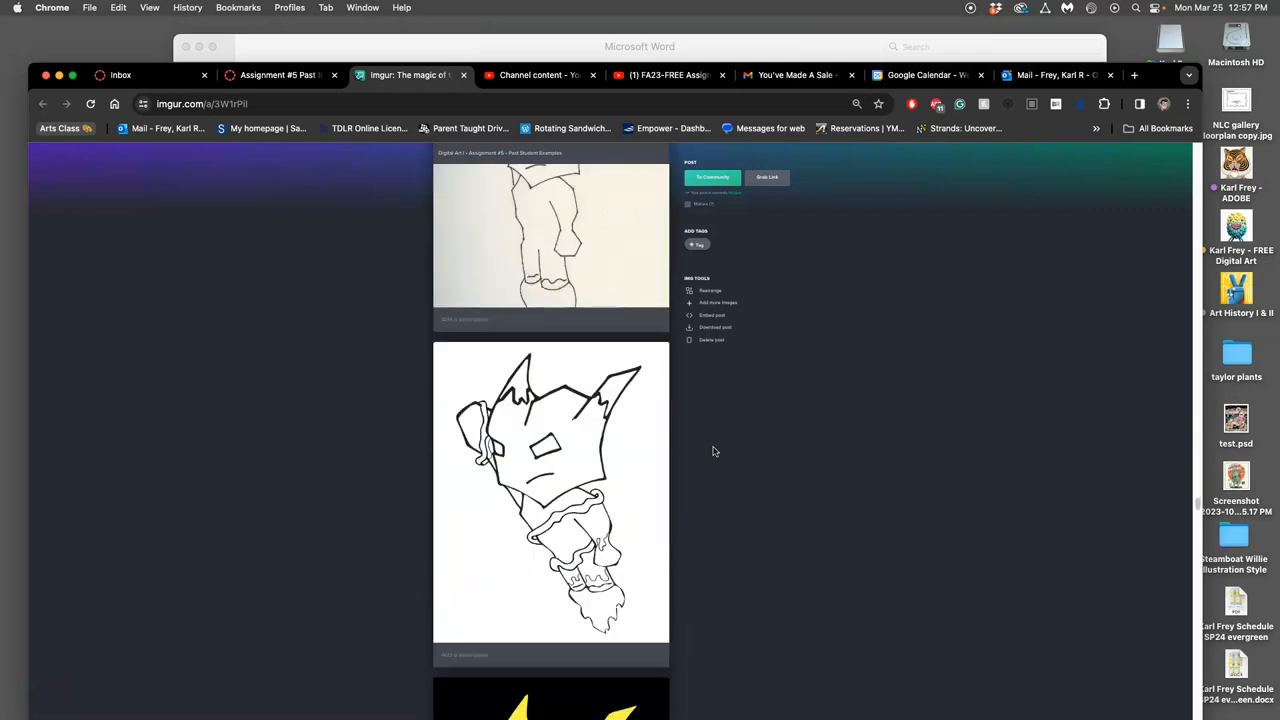
scroll(down, 3)
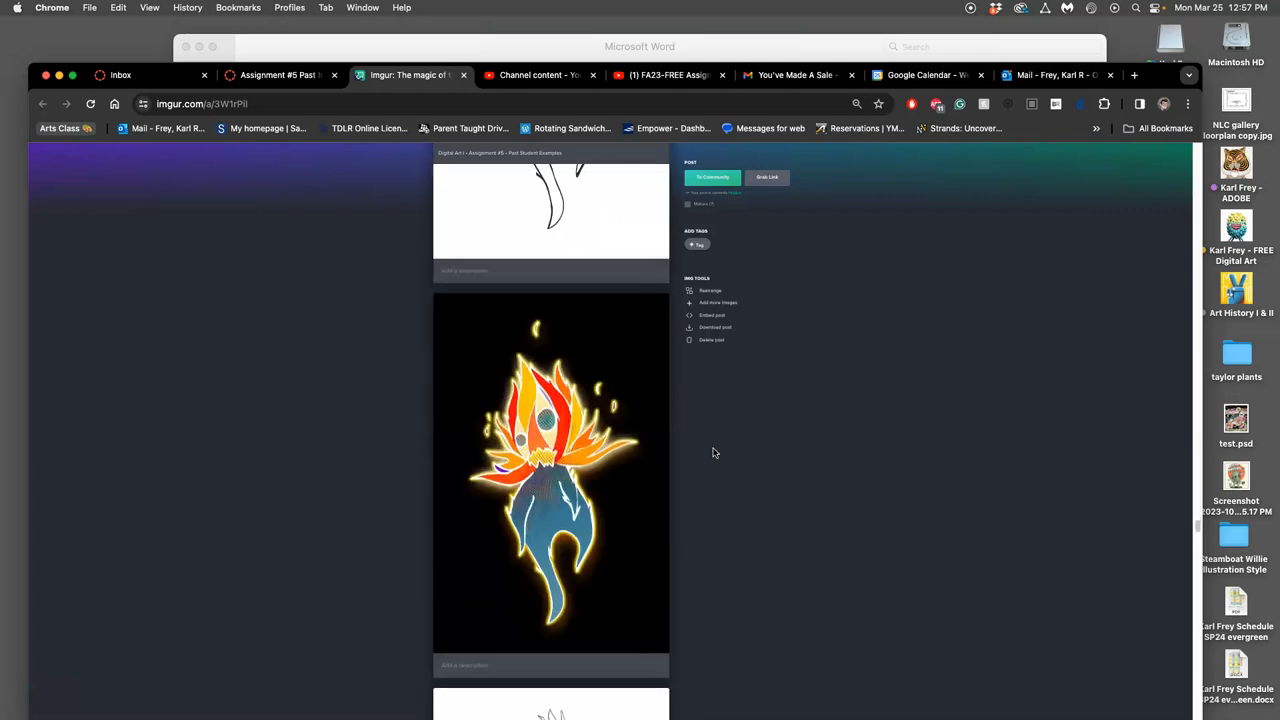
scroll(down, 3)
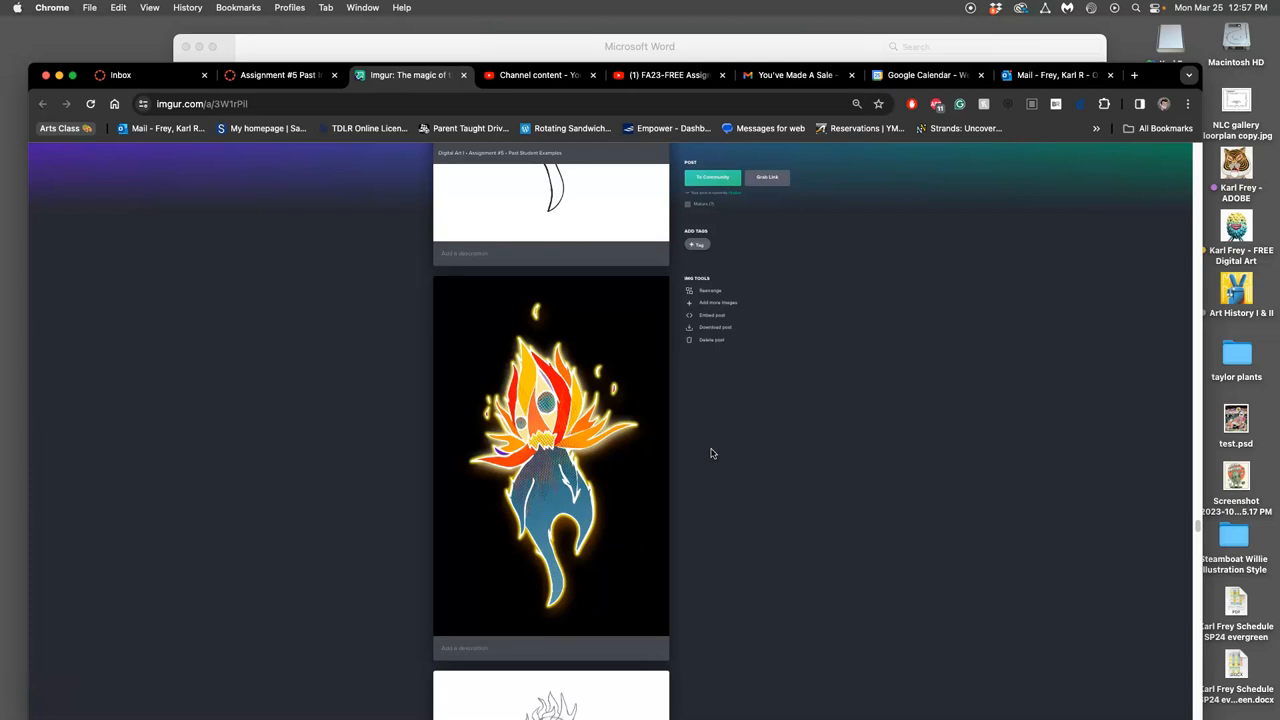
mouse_move(652, 456)
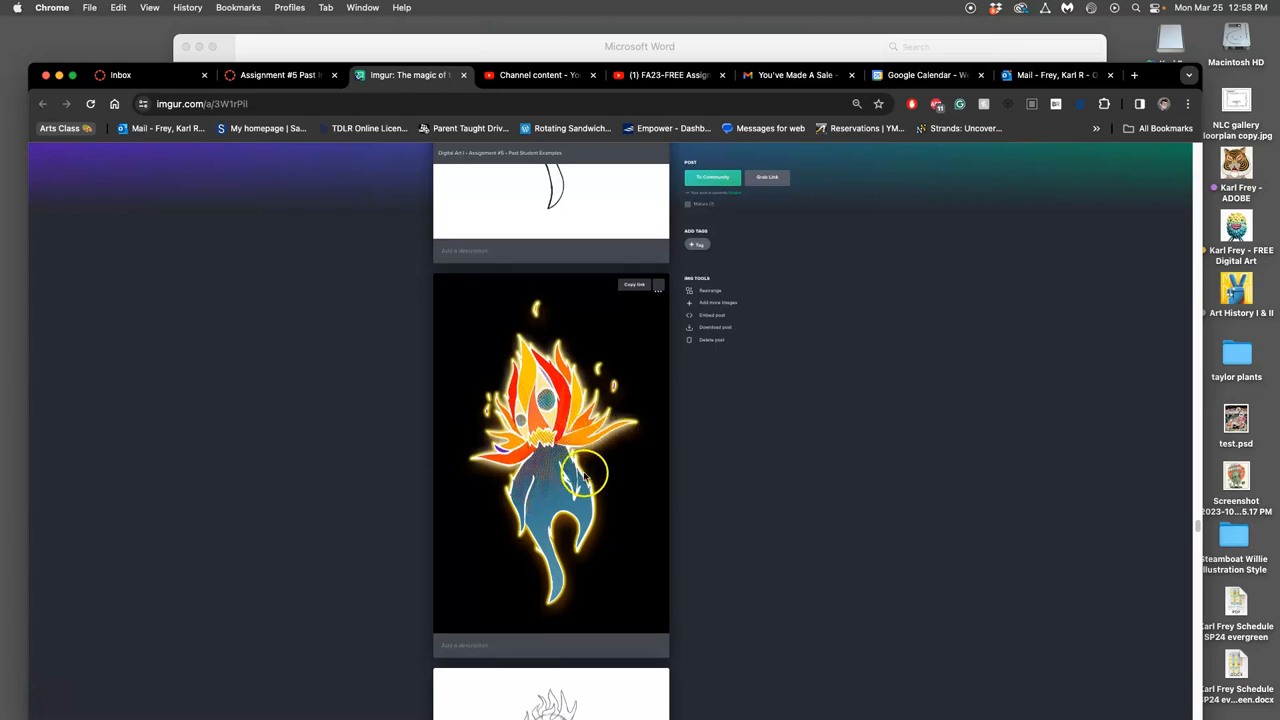
scroll(down, 3)
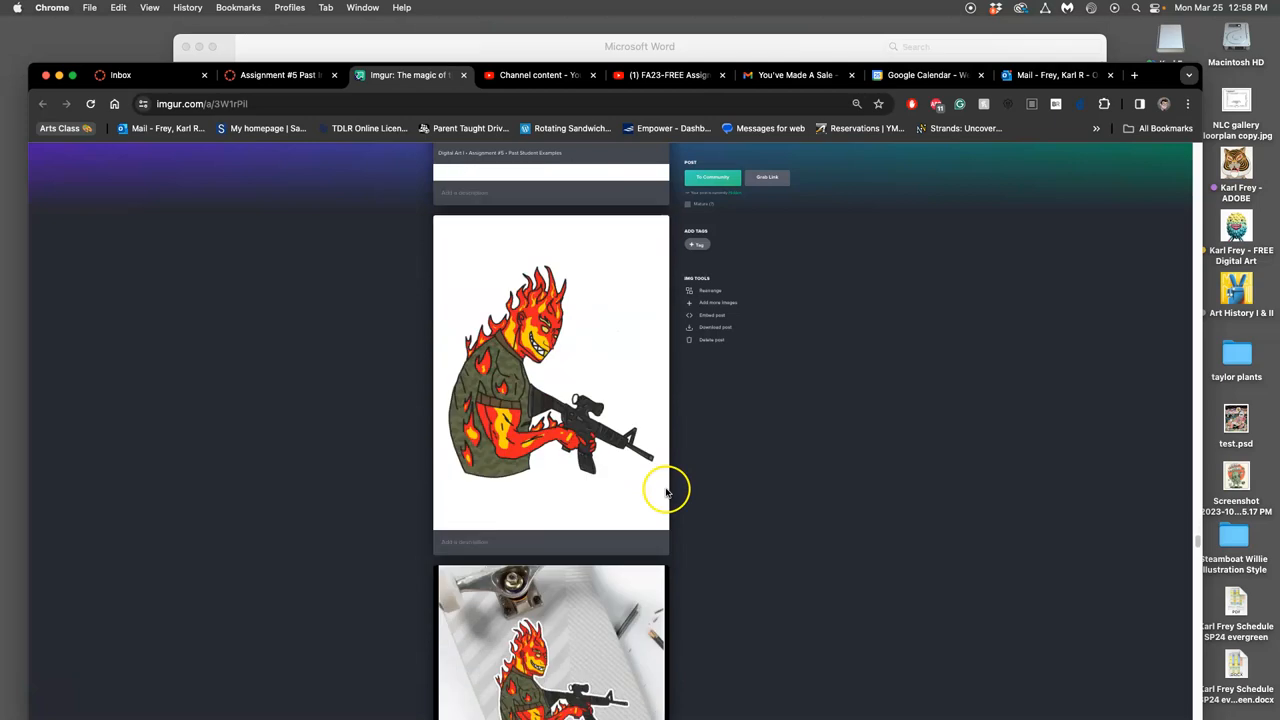
scroll(down, 3)
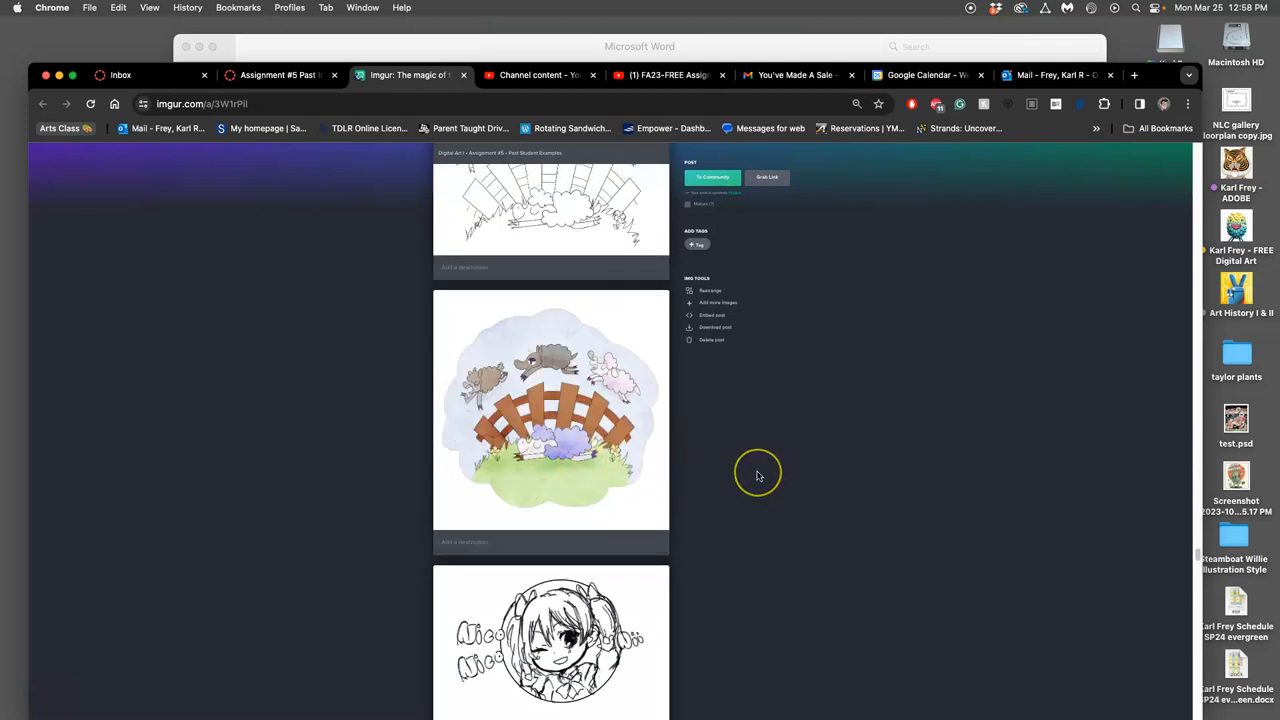
mouse_move(756, 476)
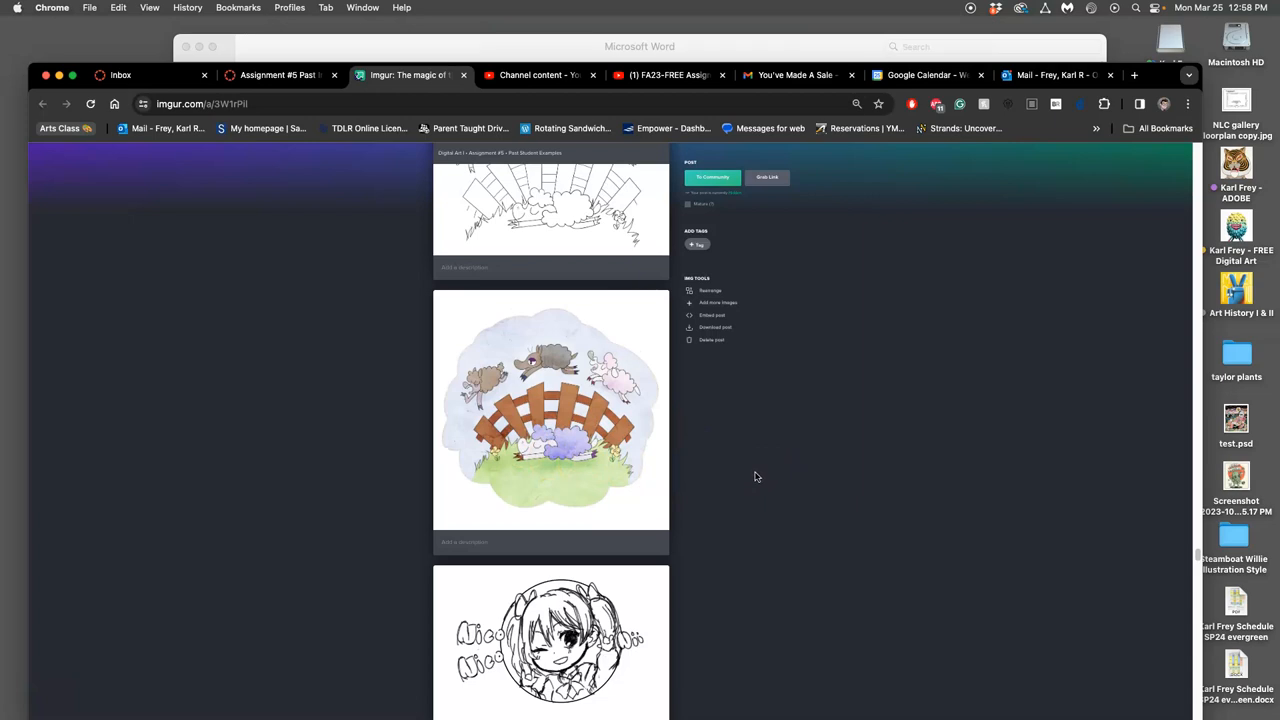
mouse_move(754, 478)
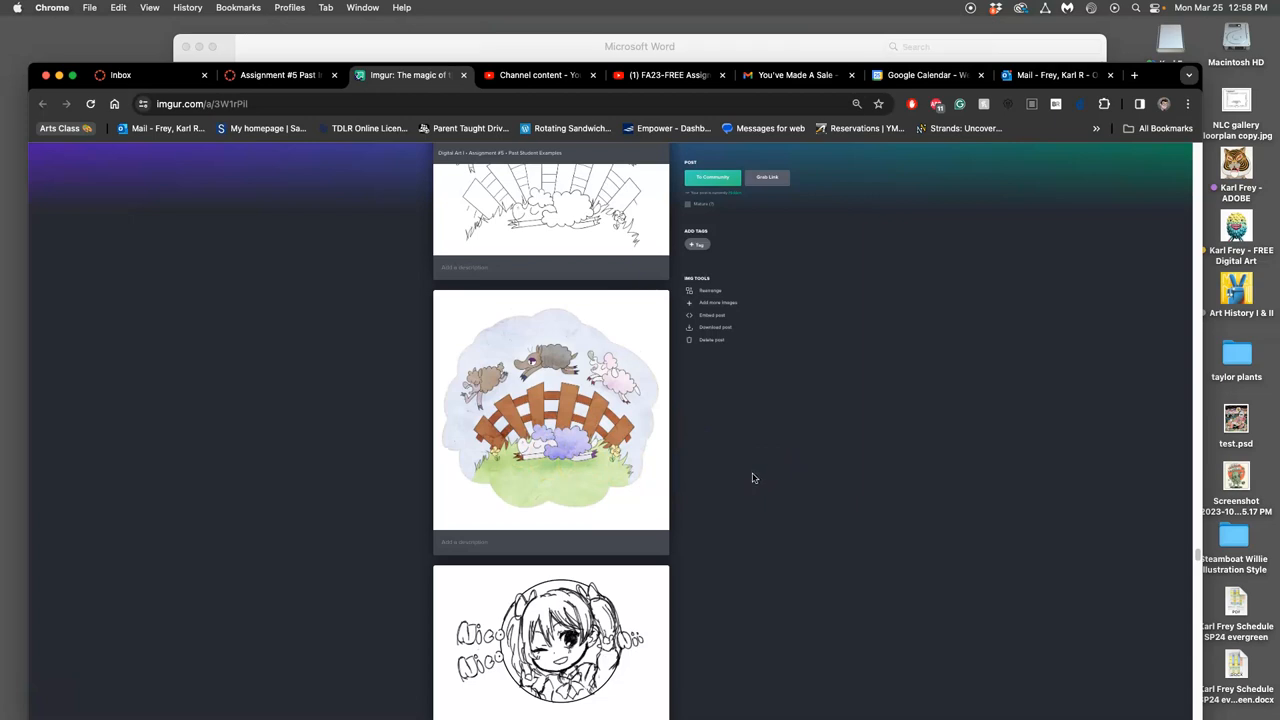
scroll(down, 3)
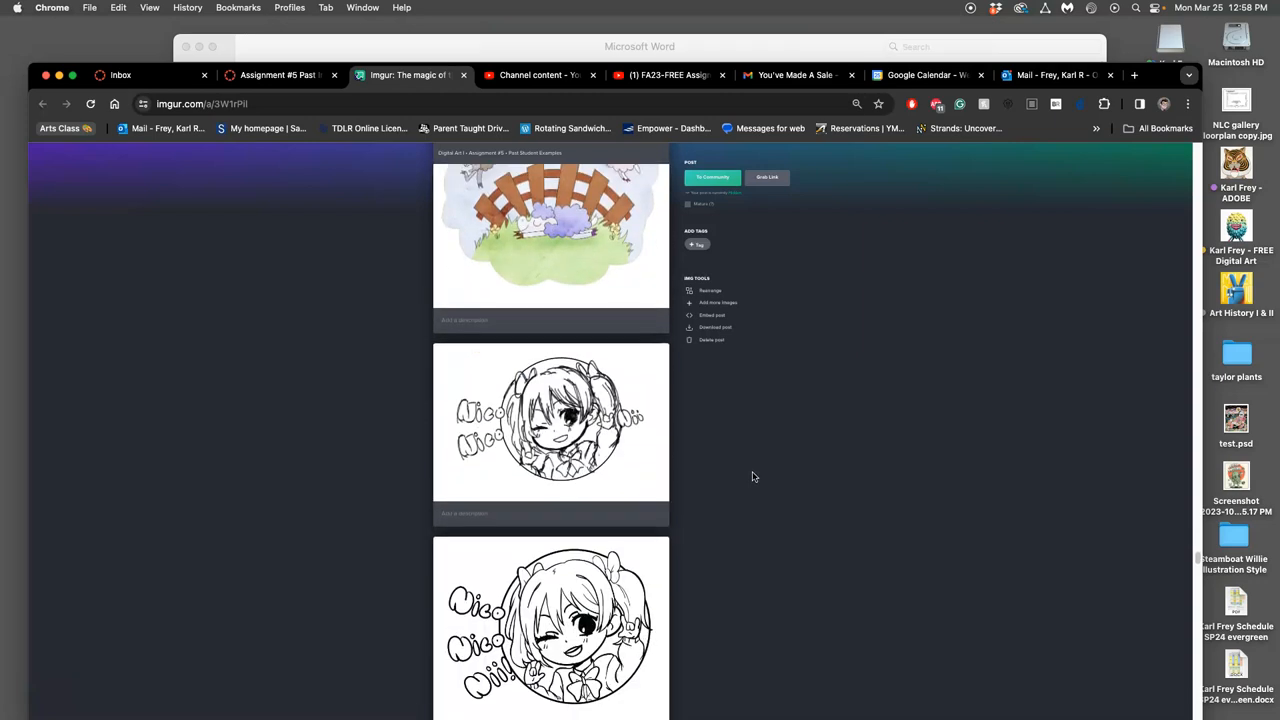
scroll(down, 3)
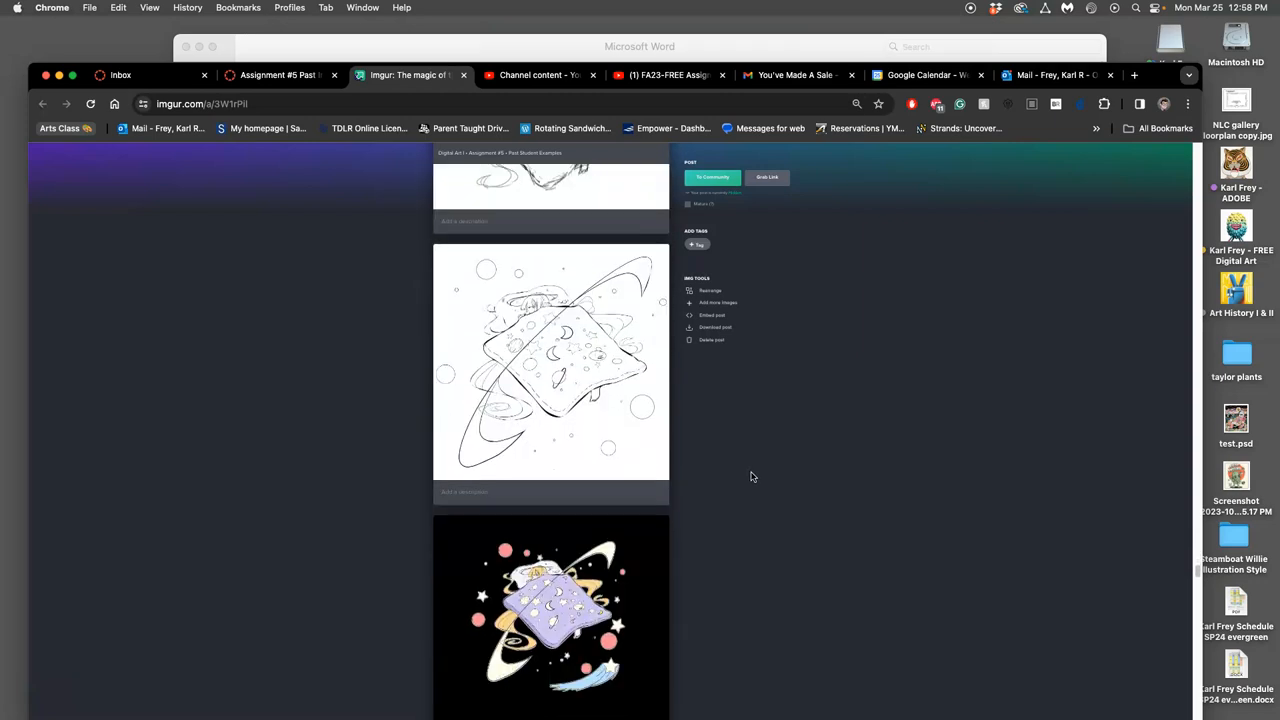
scroll(down, 3)
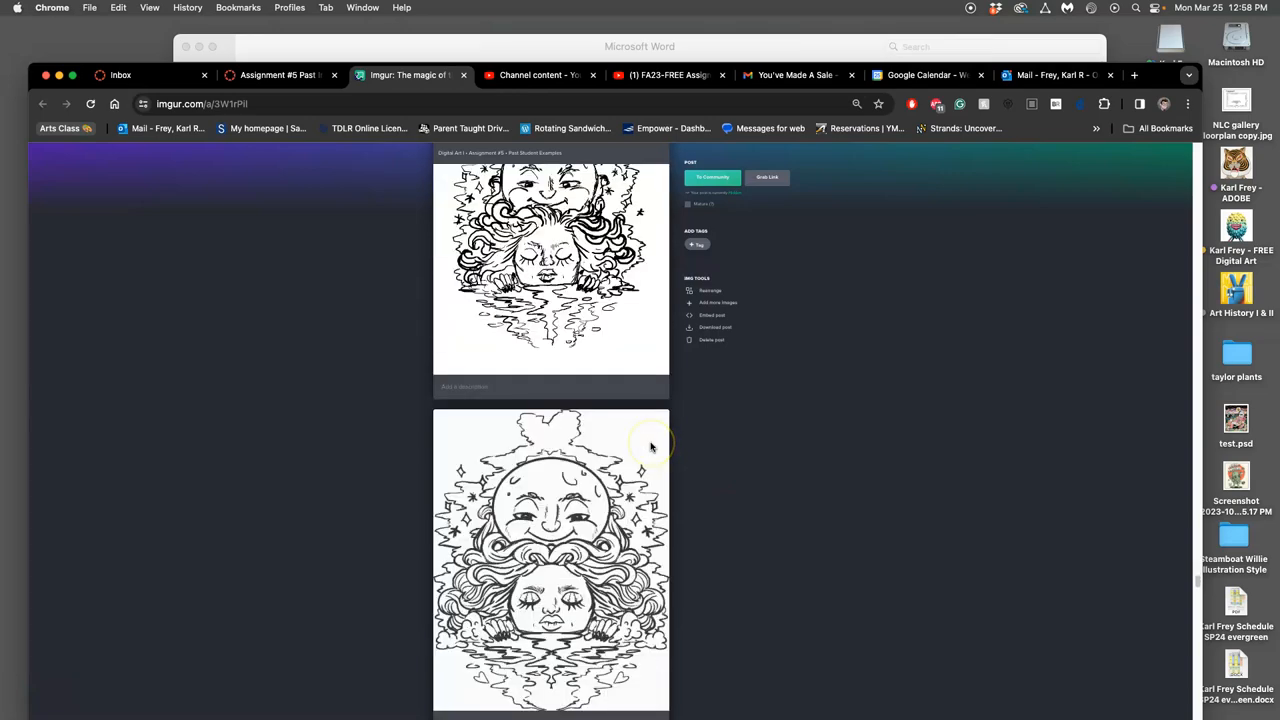
scroll(down, 3)
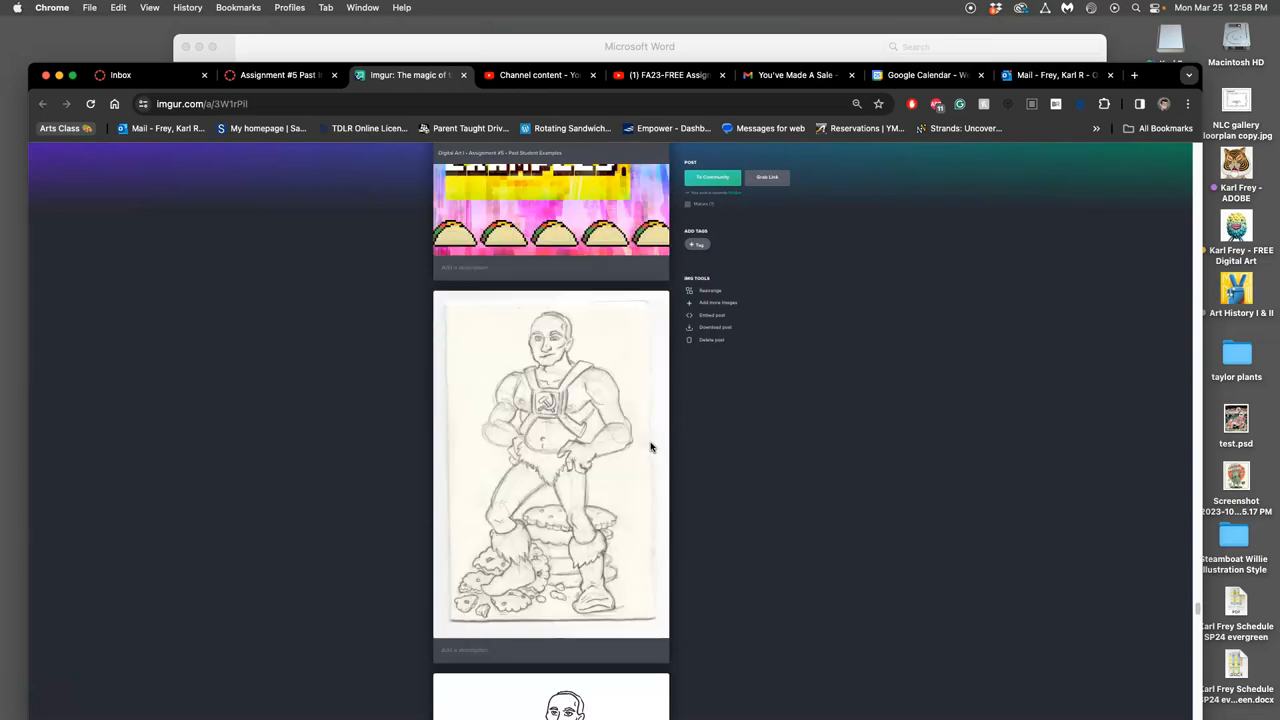
scroll(down, 3)
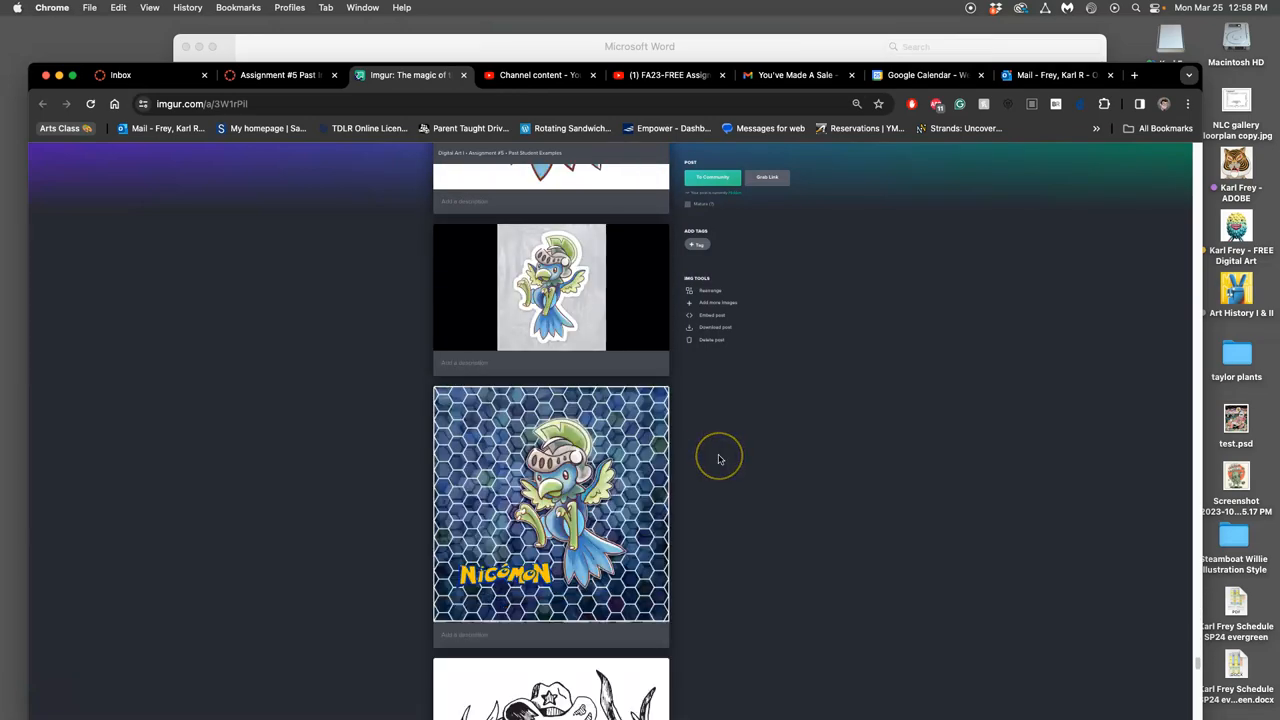
scroll(down, 3)
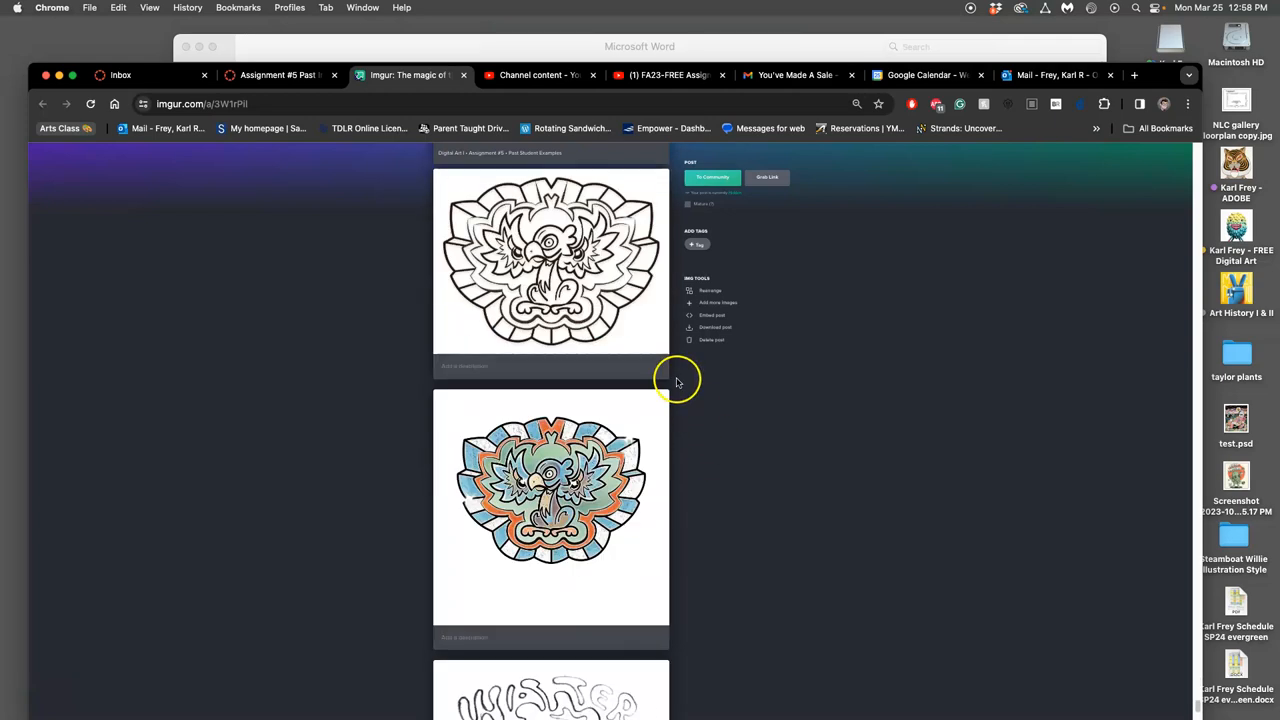
scroll(down, 3)
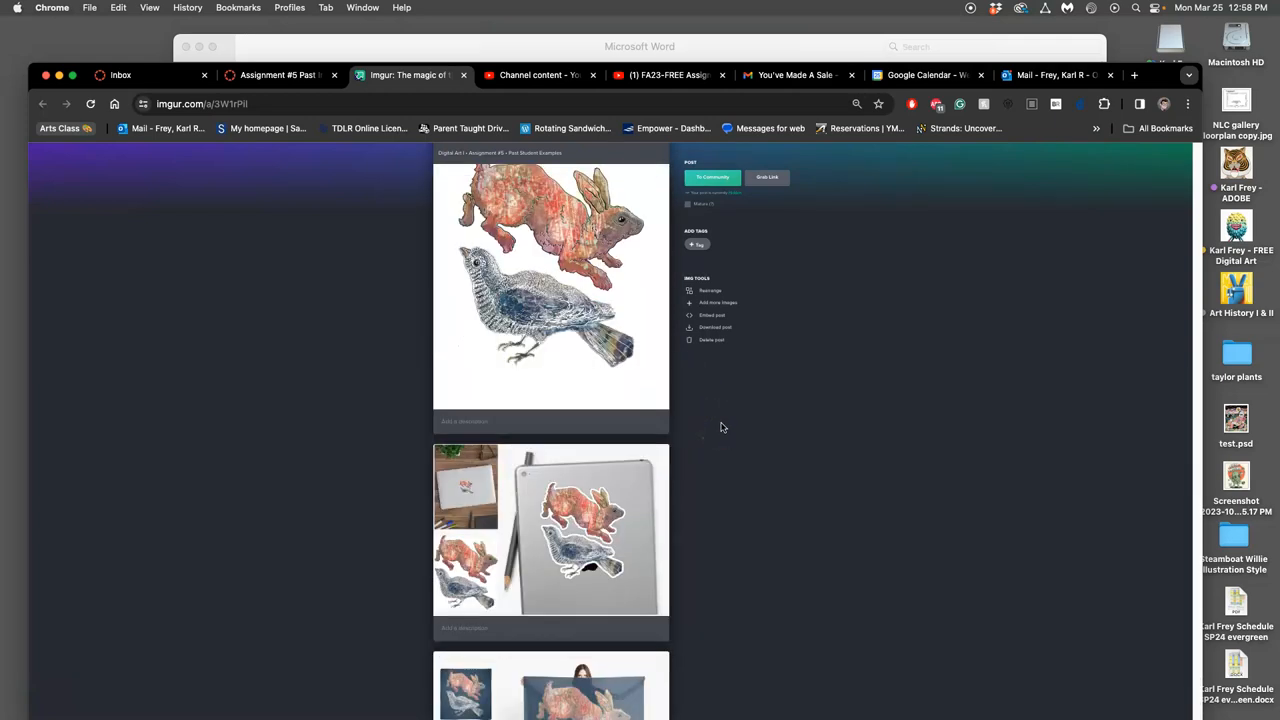
scroll(down, 3)
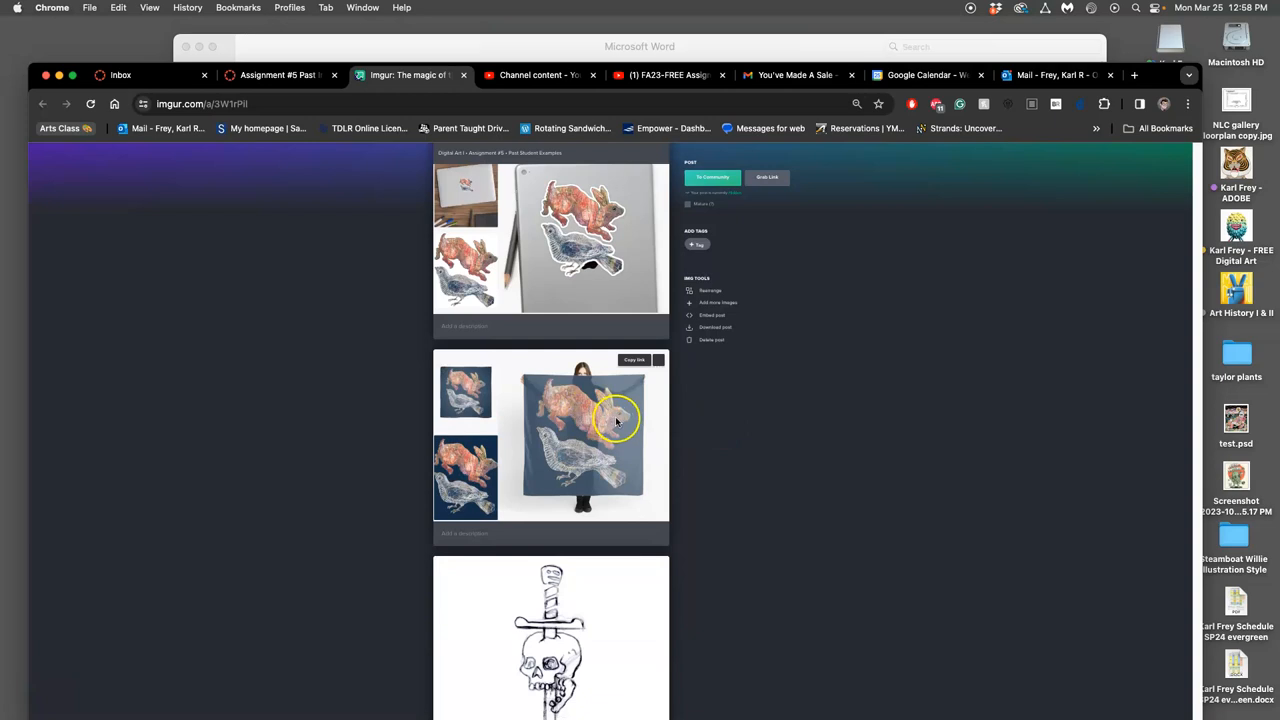
scroll(down, 3)
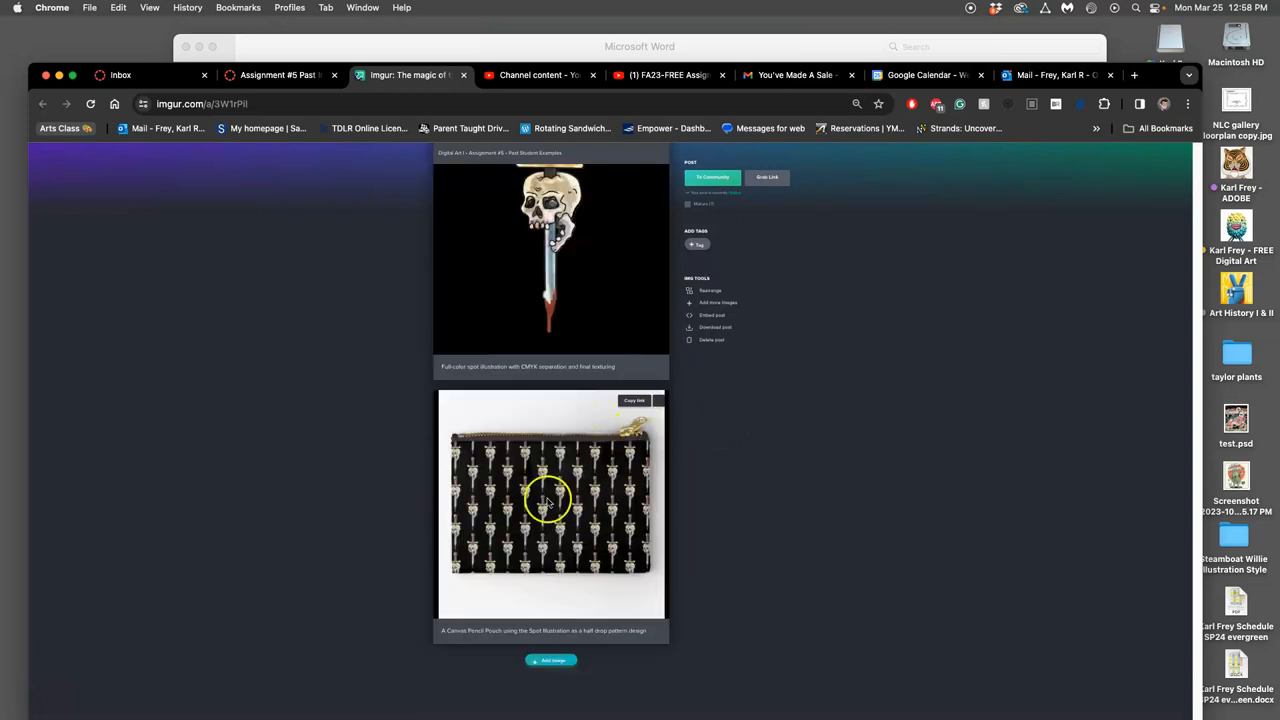
mouse_move(552, 538)
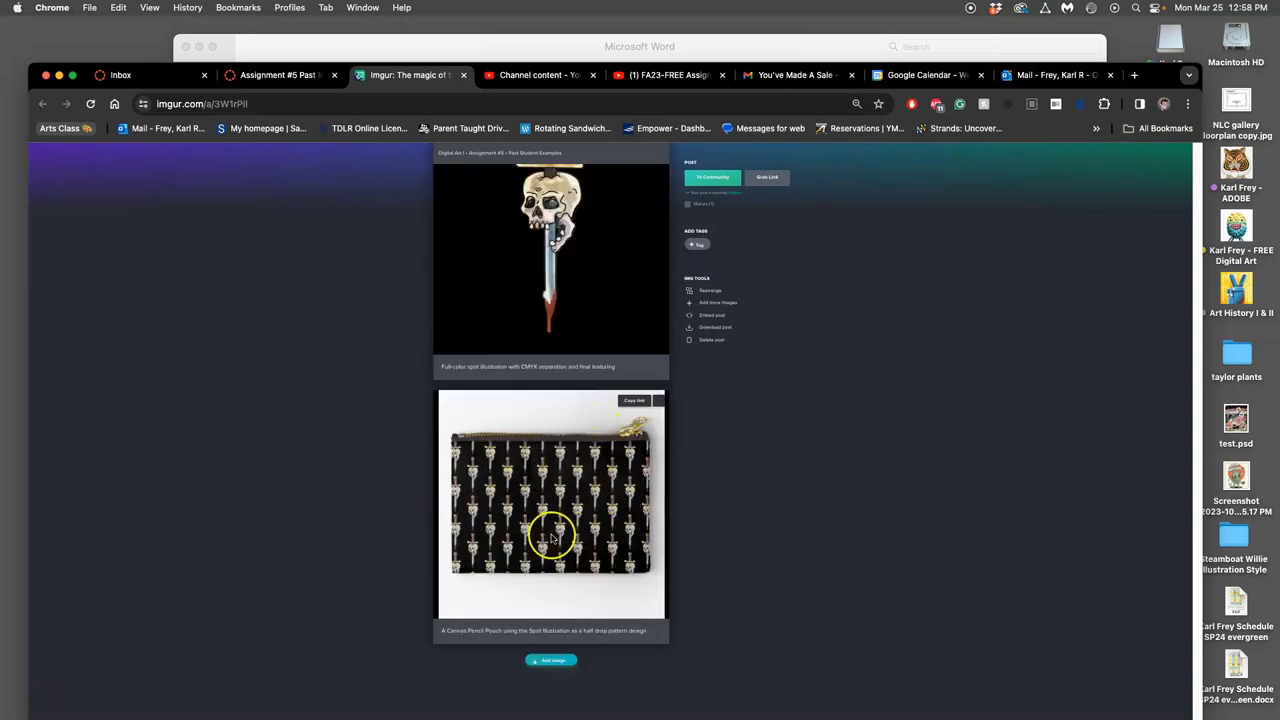
mouse_move(576, 500)
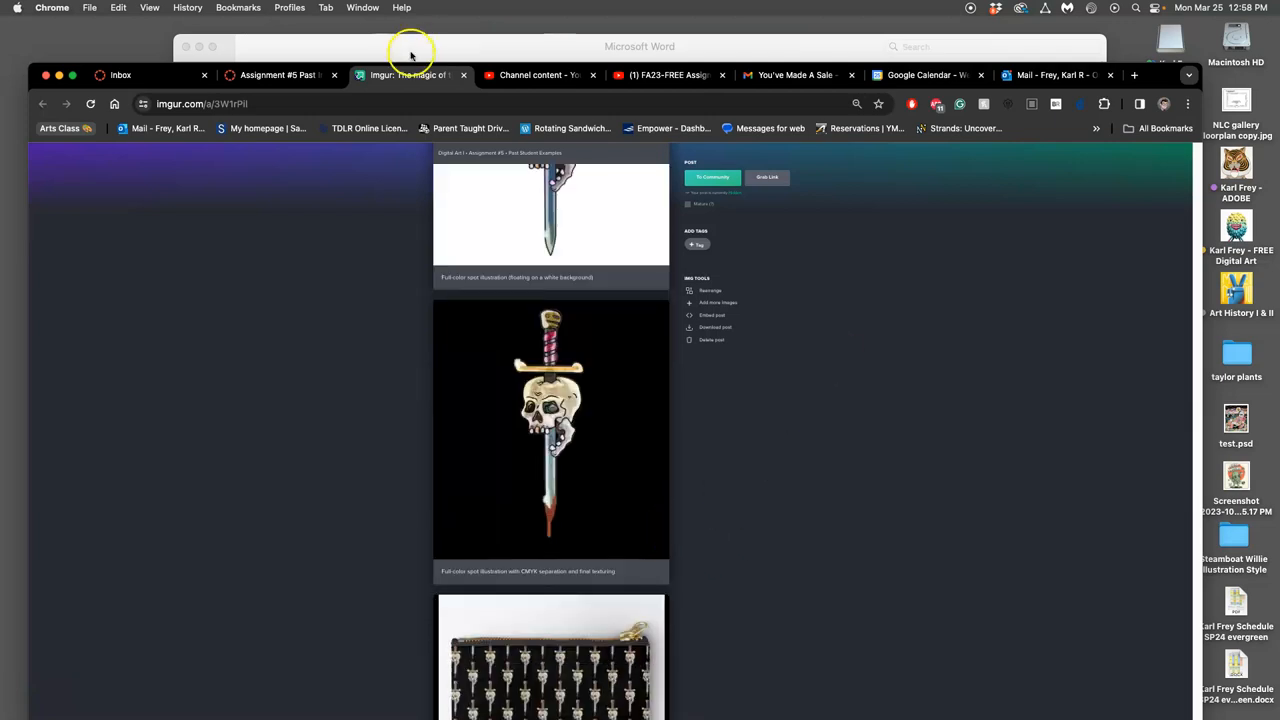
- Return to the Canvas tab and advance via Next to the Assignment #5 Color Spot Illustration discussion
click(280, 74)
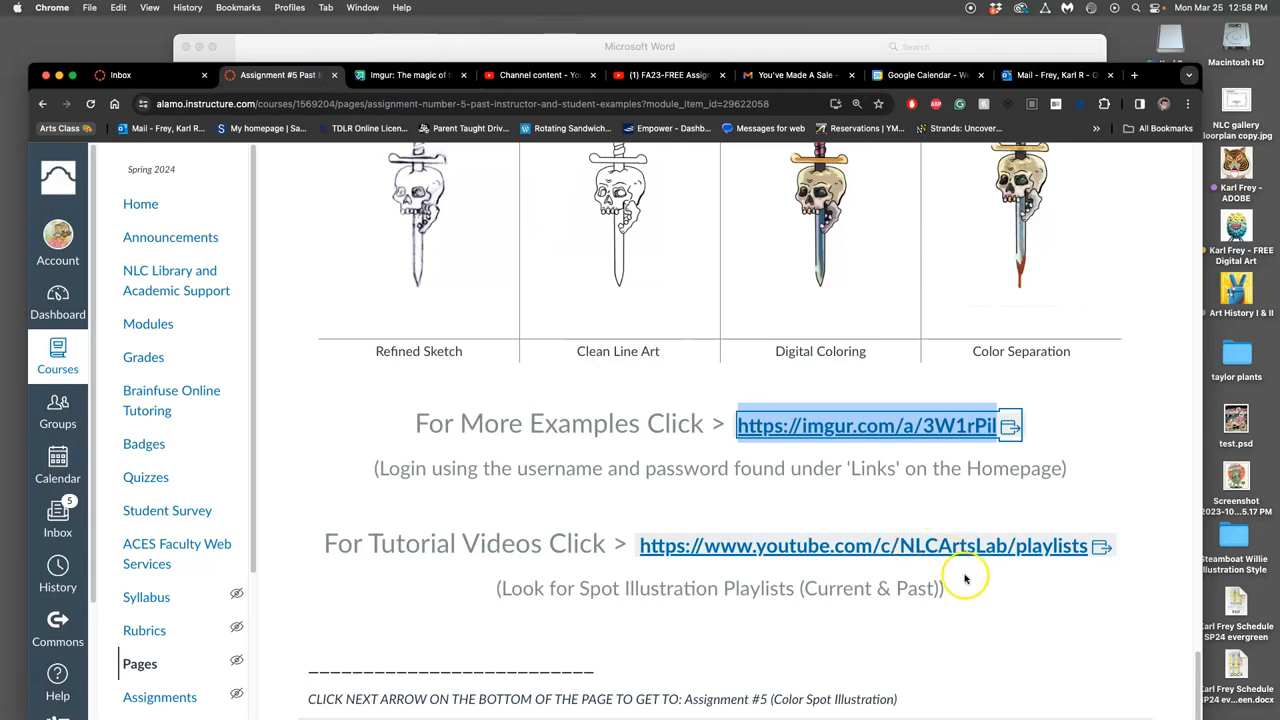
scroll(down, 3)
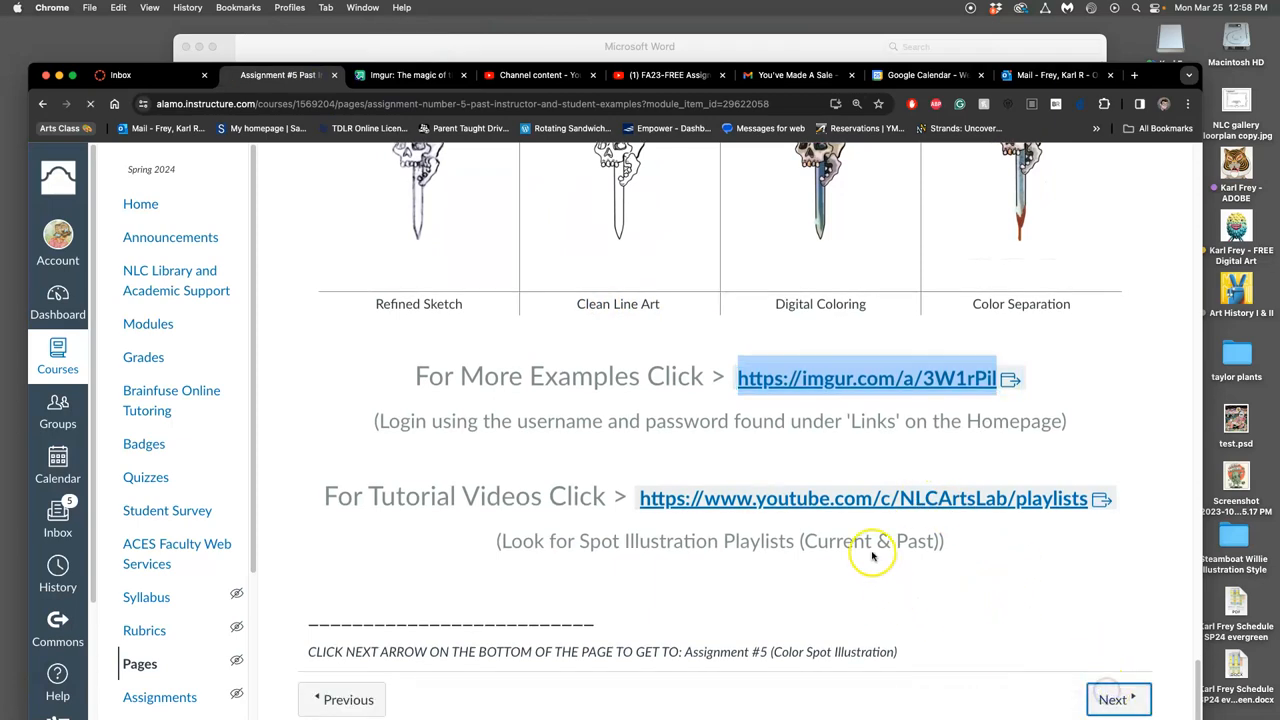
click(1108, 700)
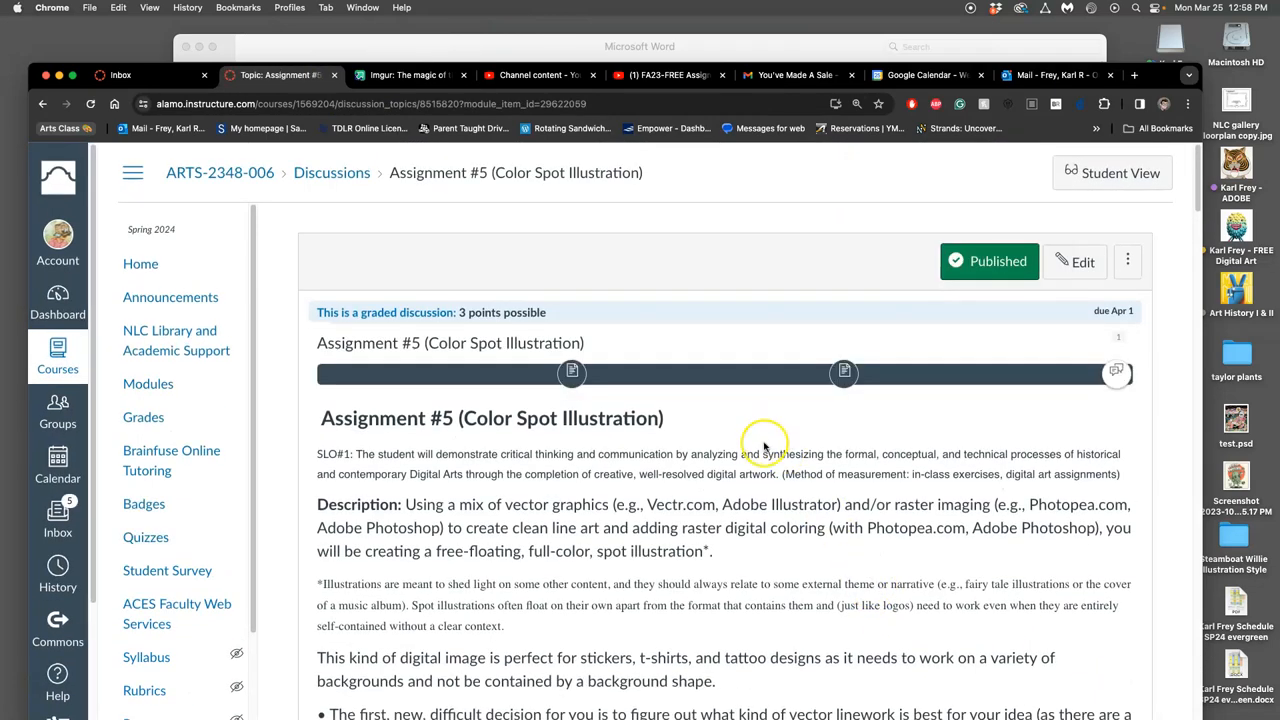
scroll(down, 3)
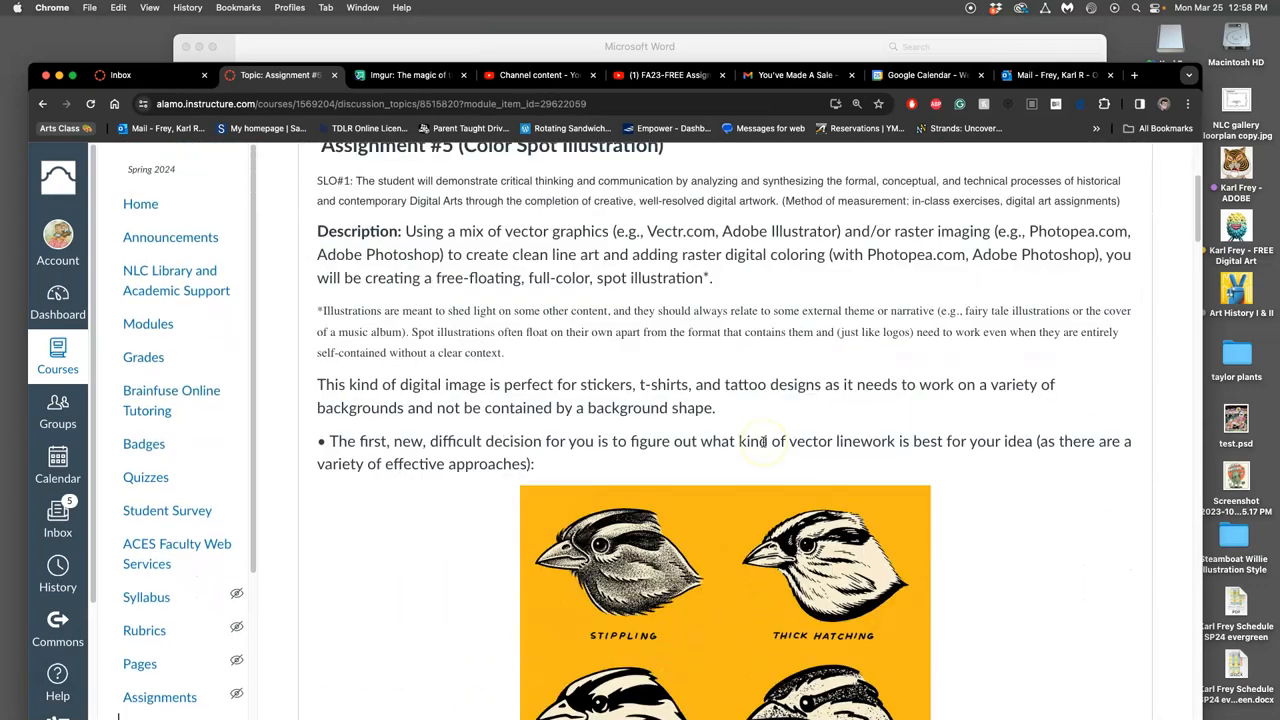
scroll(down, 3)
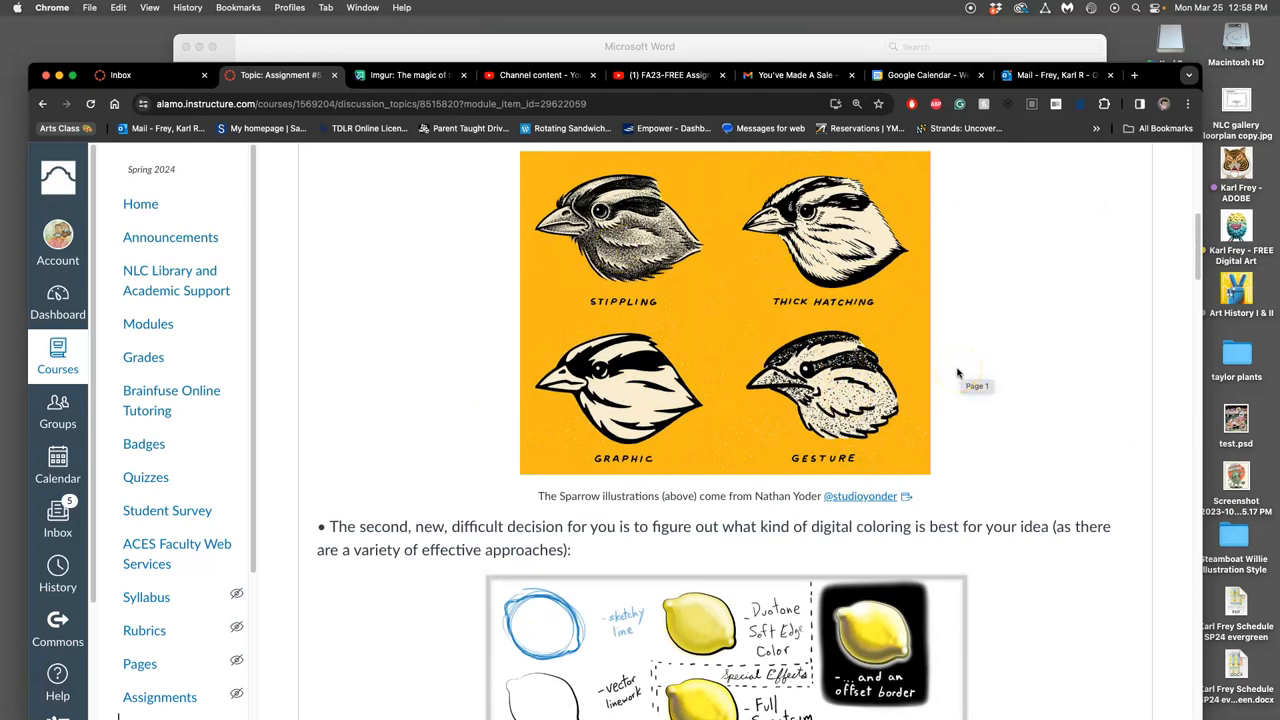
mouse_move(756, 392)
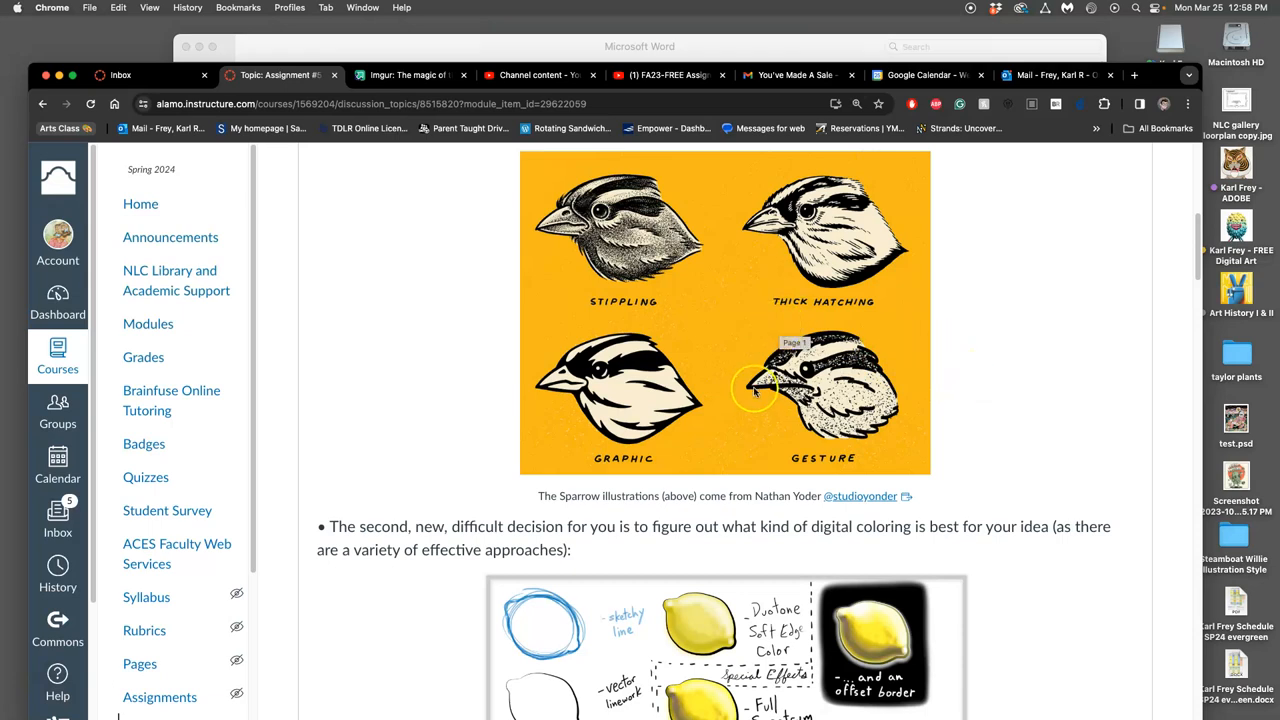
mouse_move(764, 284)
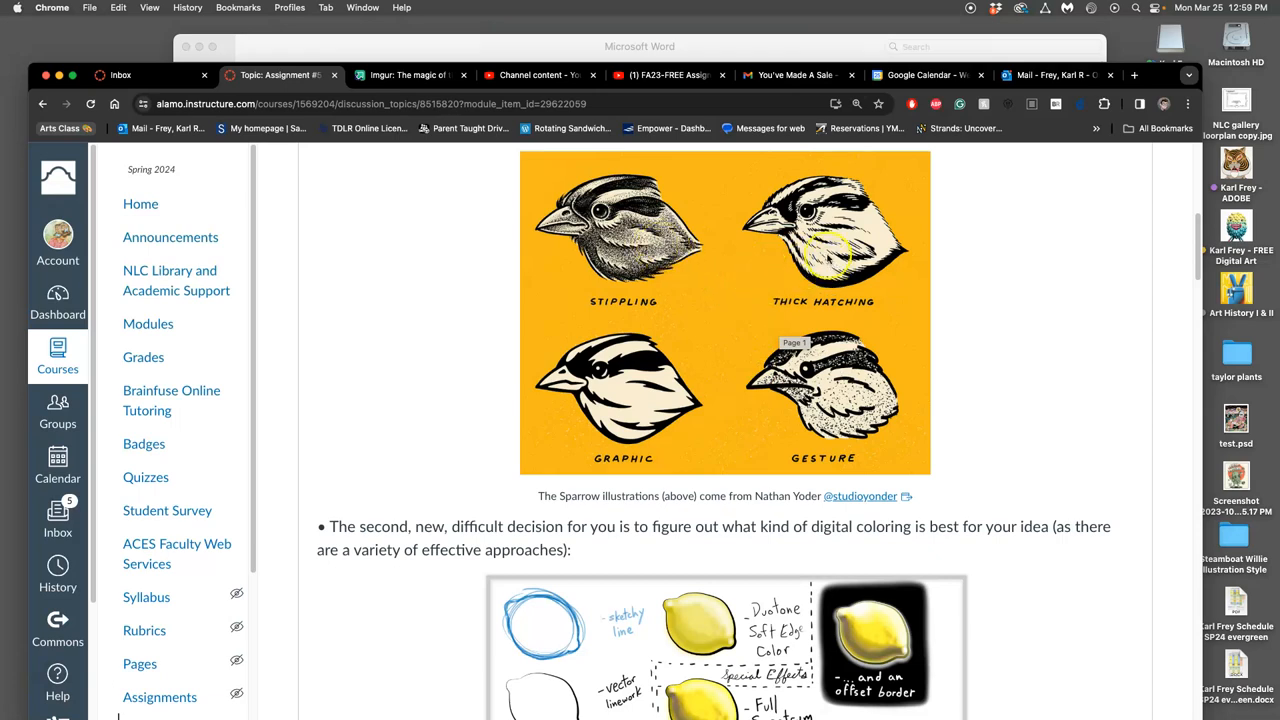
mouse_move(648, 390)
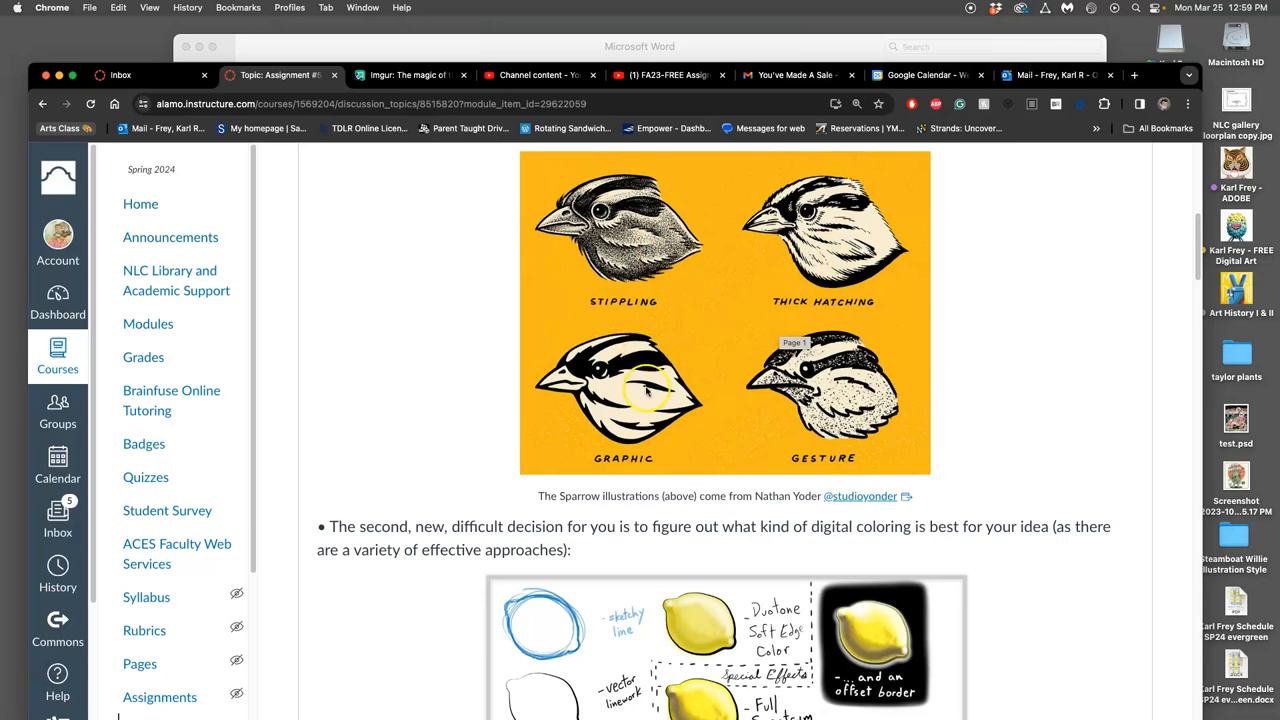
mouse_move(596, 374)
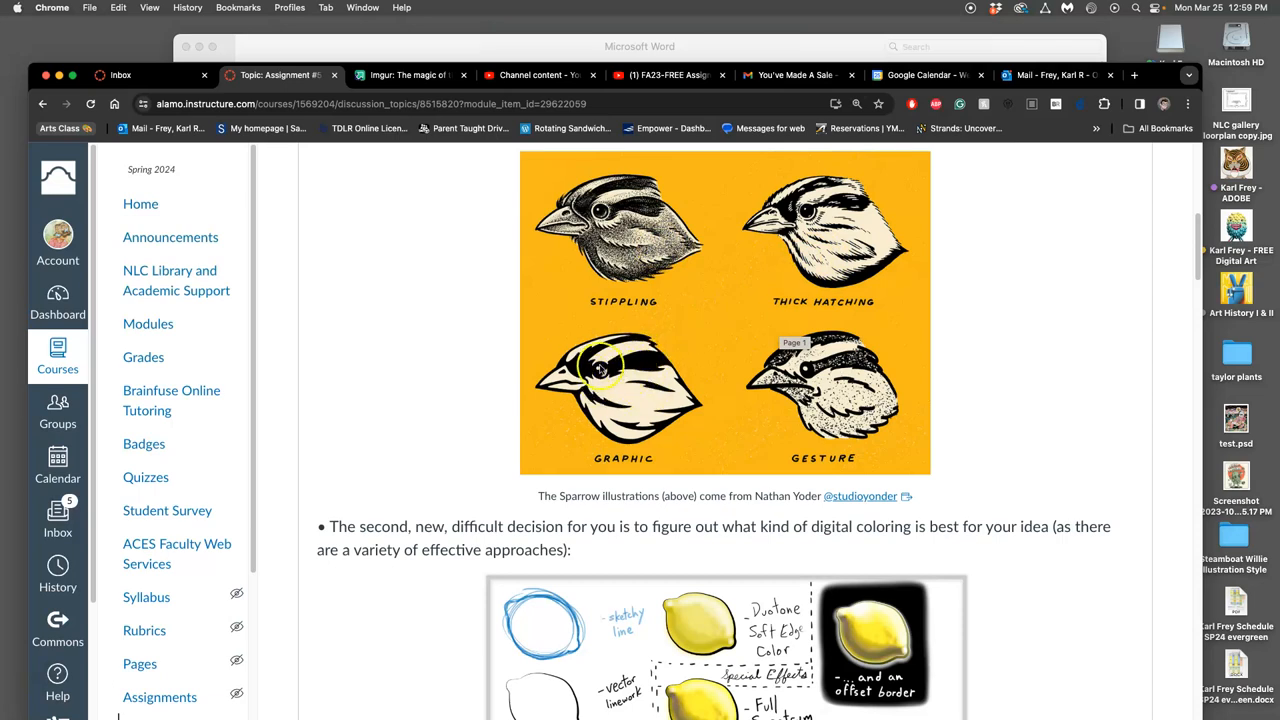
mouse_move(860, 410)
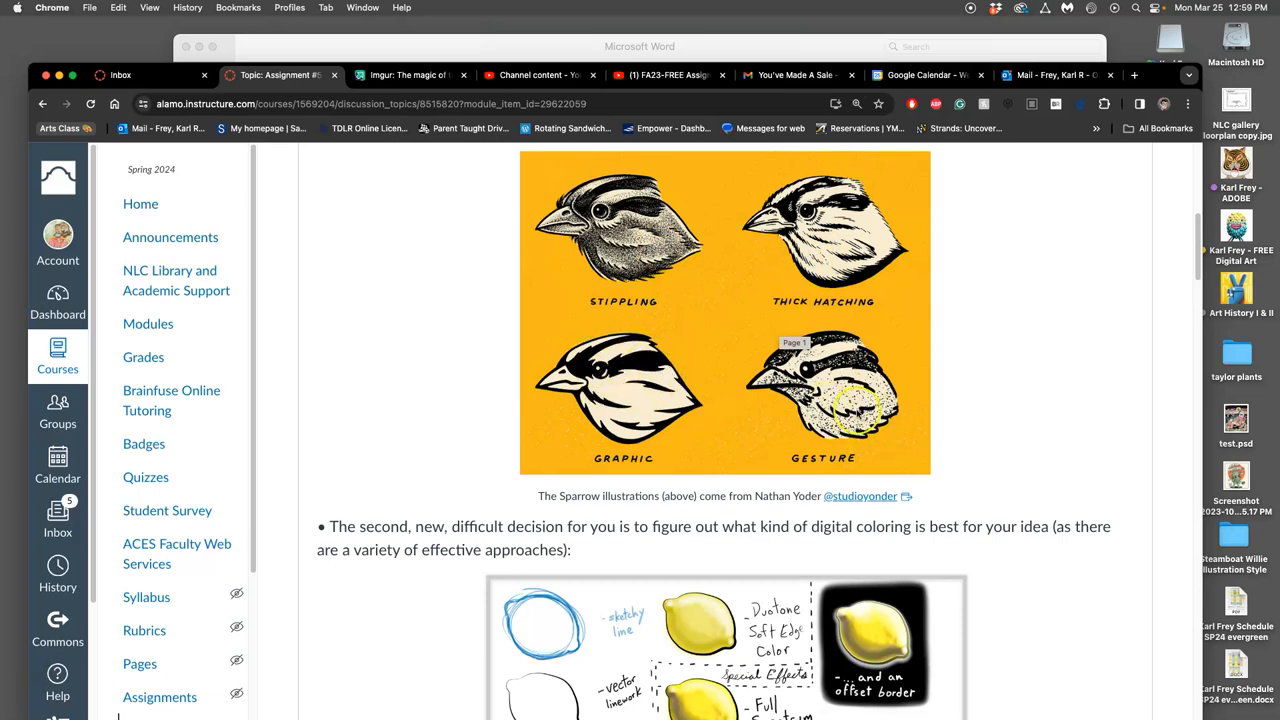
scroll(down, 3)
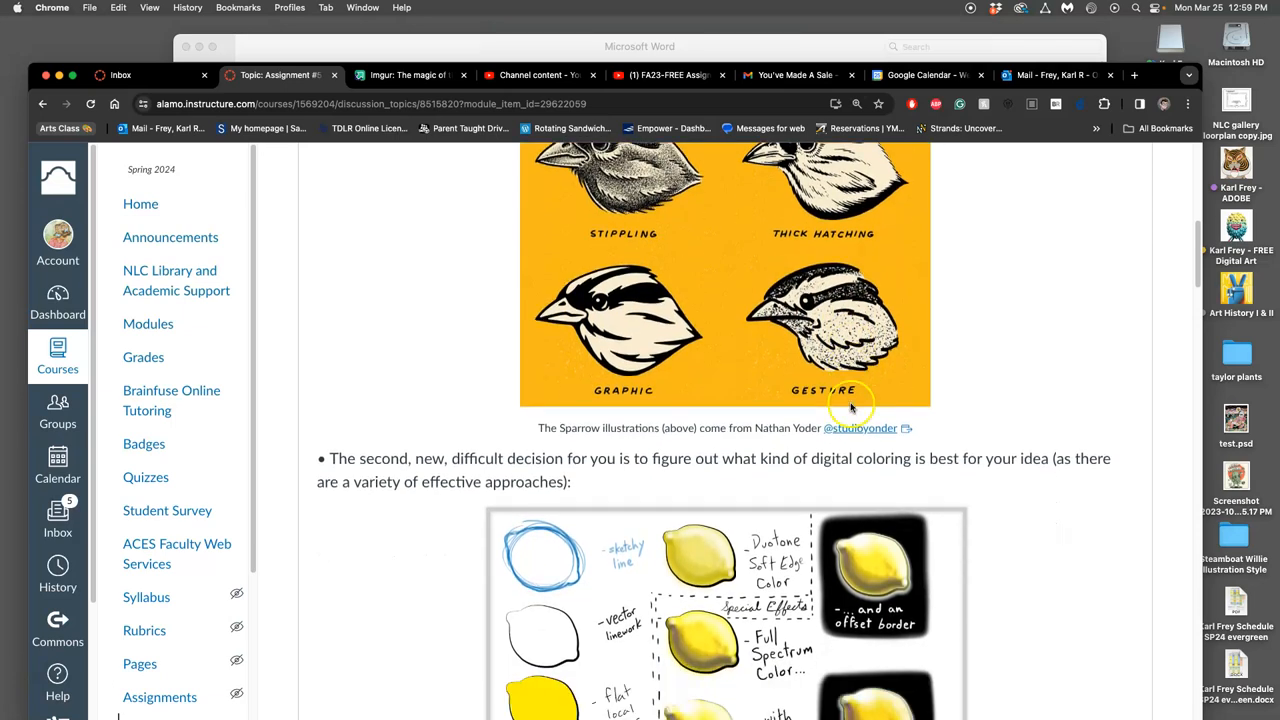
scroll(down, 3)
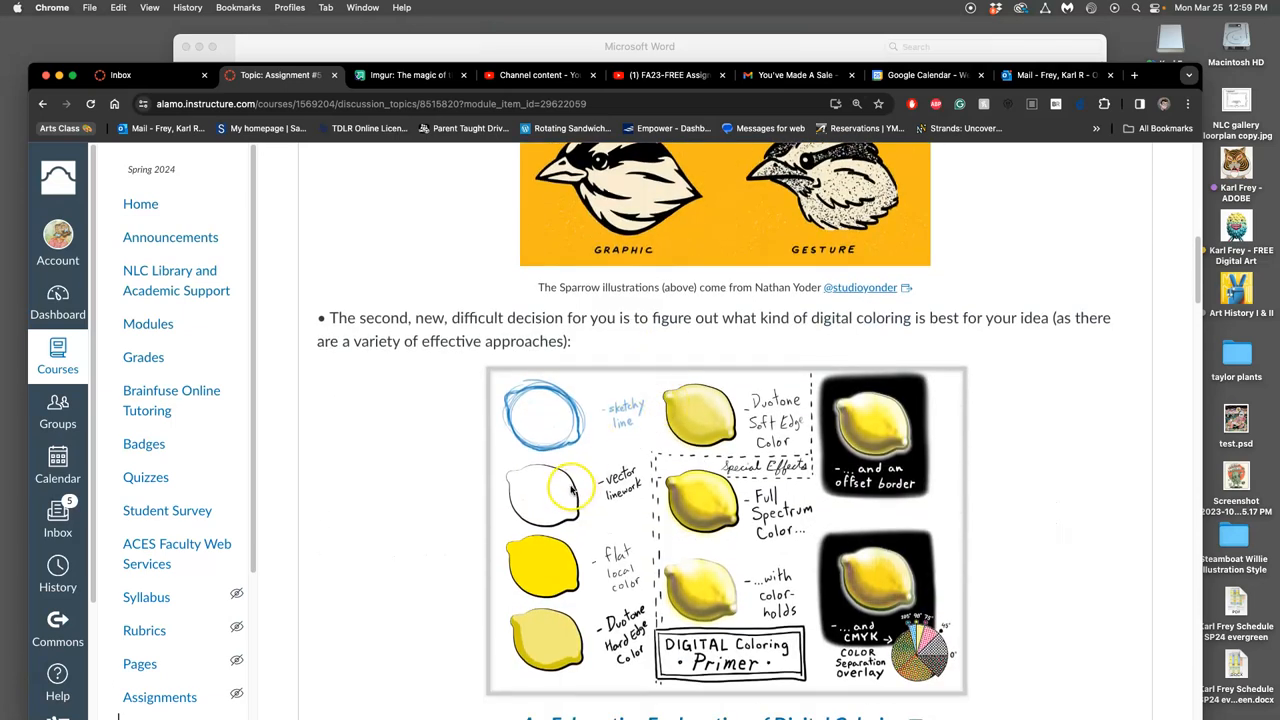
scroll(down, 3)
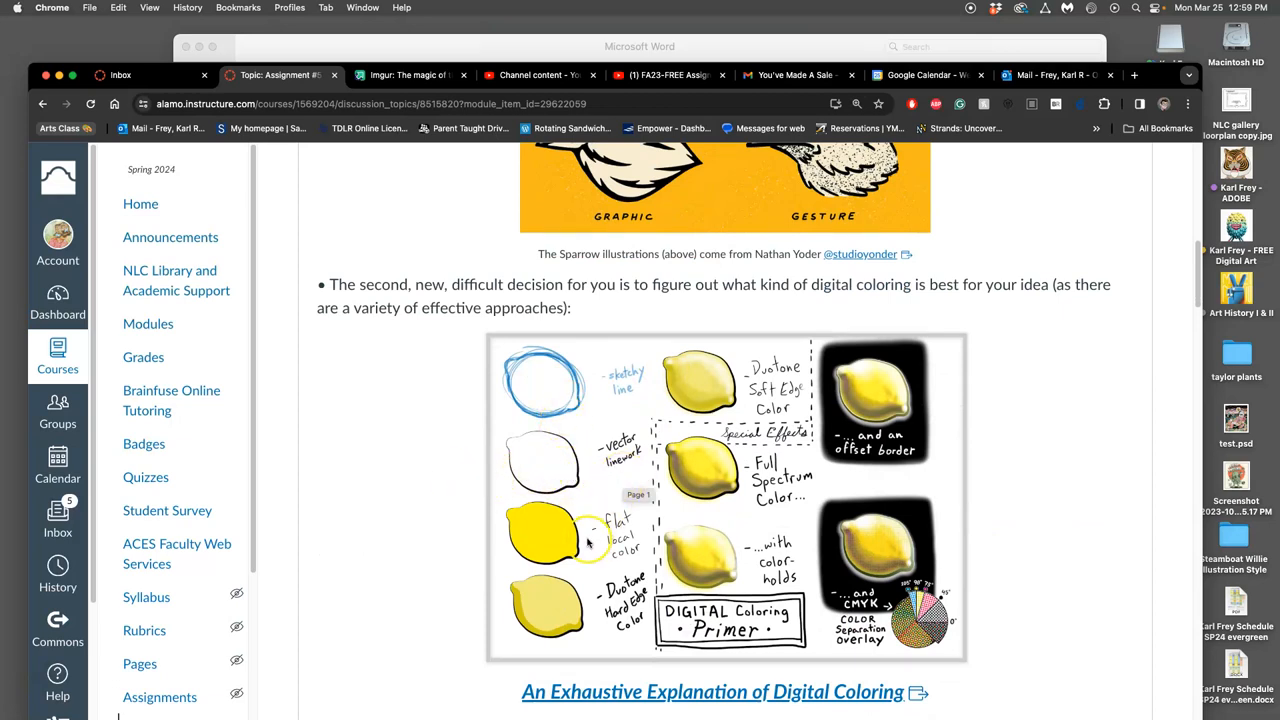
scroll(down, 3)
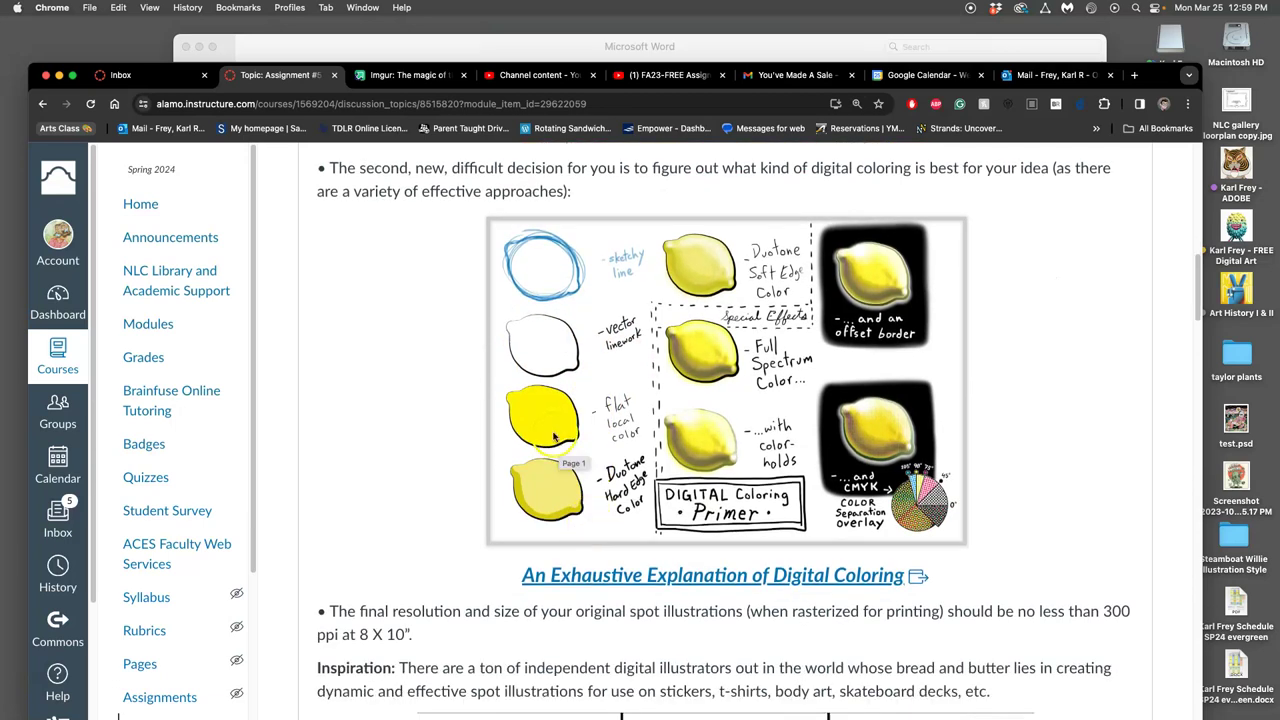
mouse_move(724, 350)
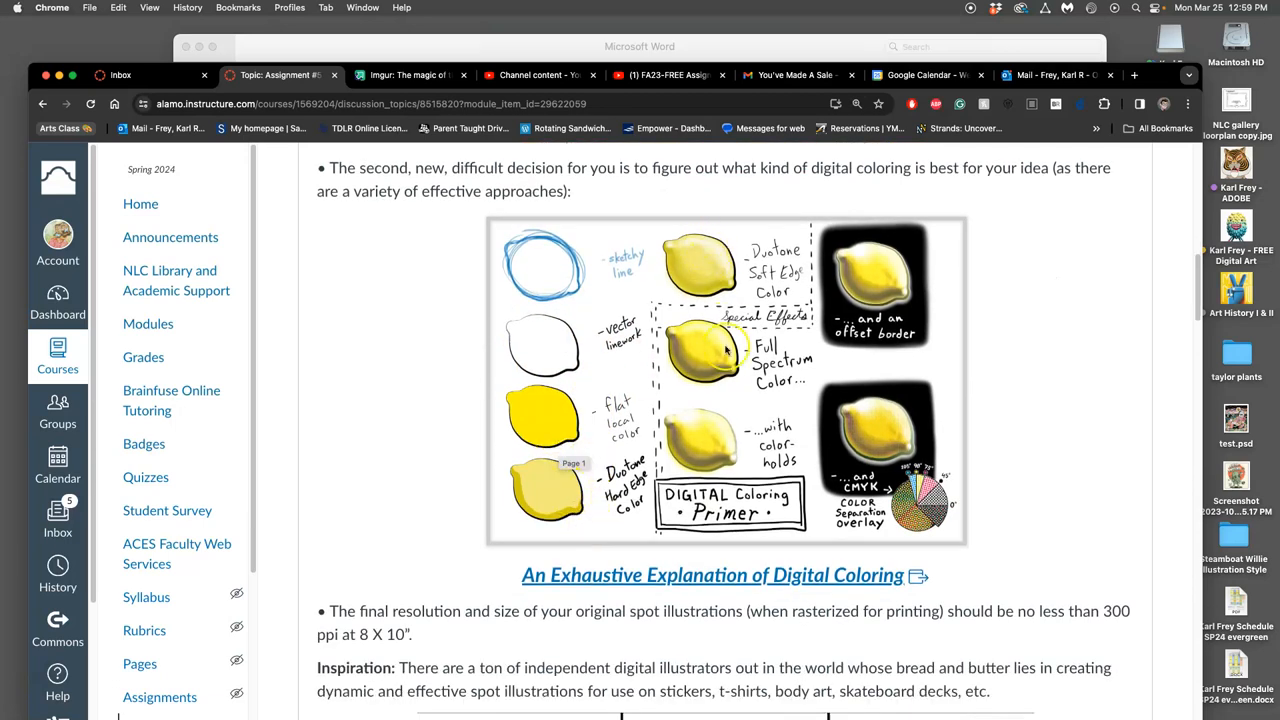
mouse_move(446, 468)
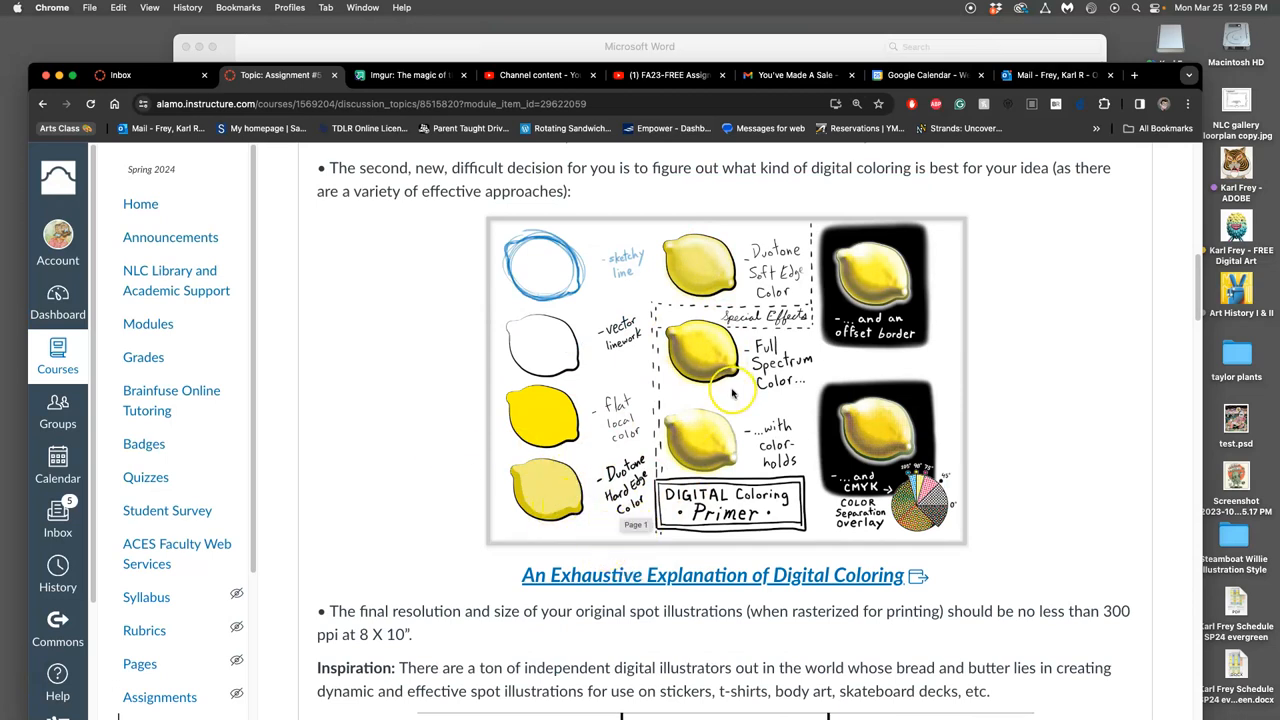
mouse_move(720, 356)
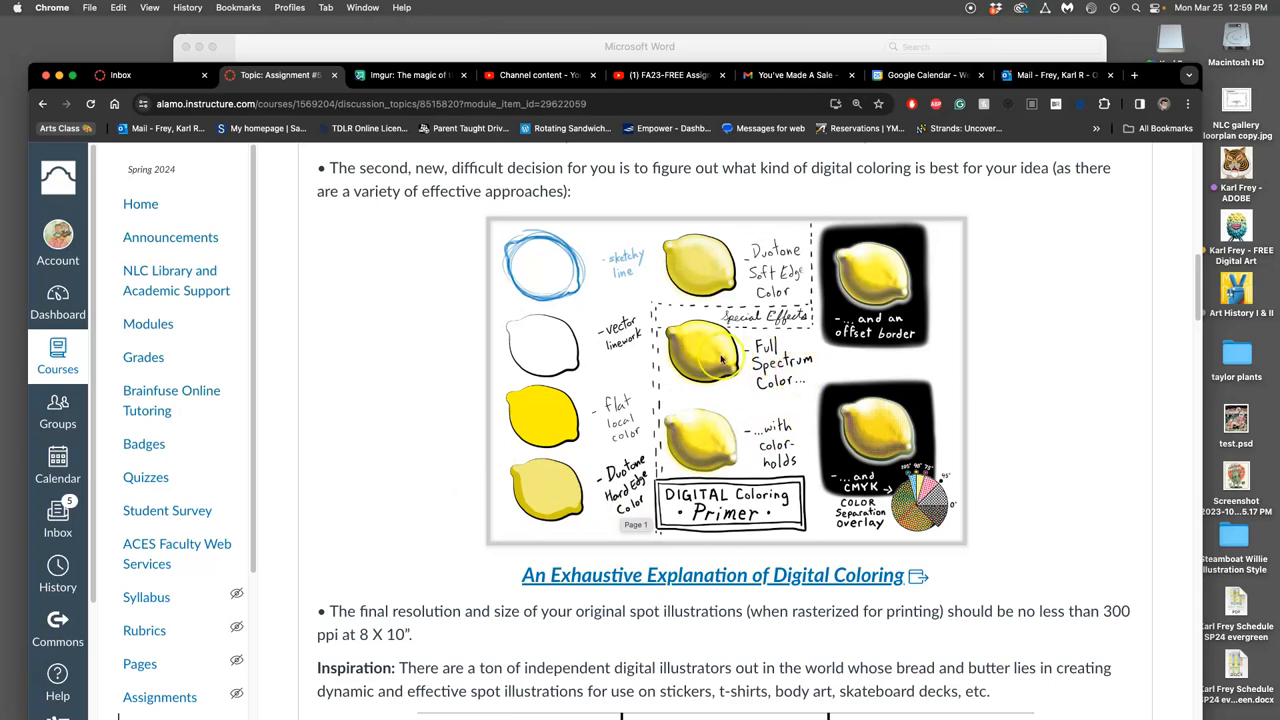
mouse_move(976, 456)
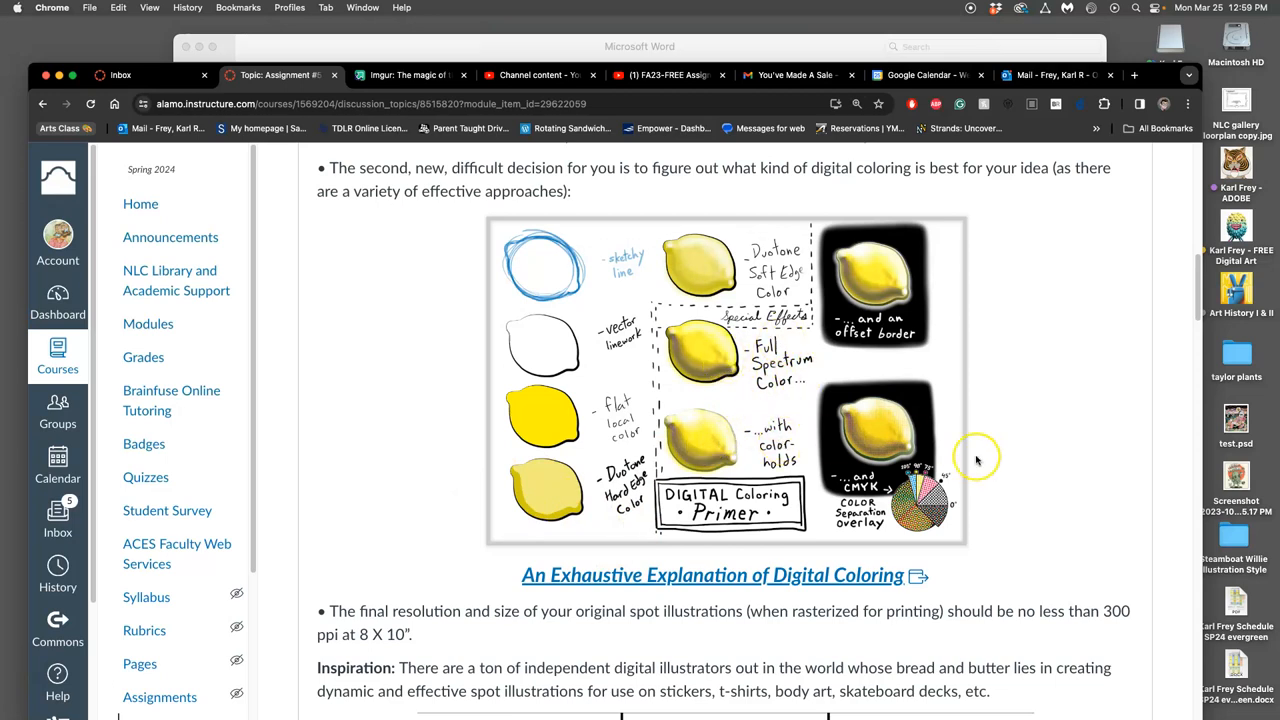
mouse_move(1060, 482)
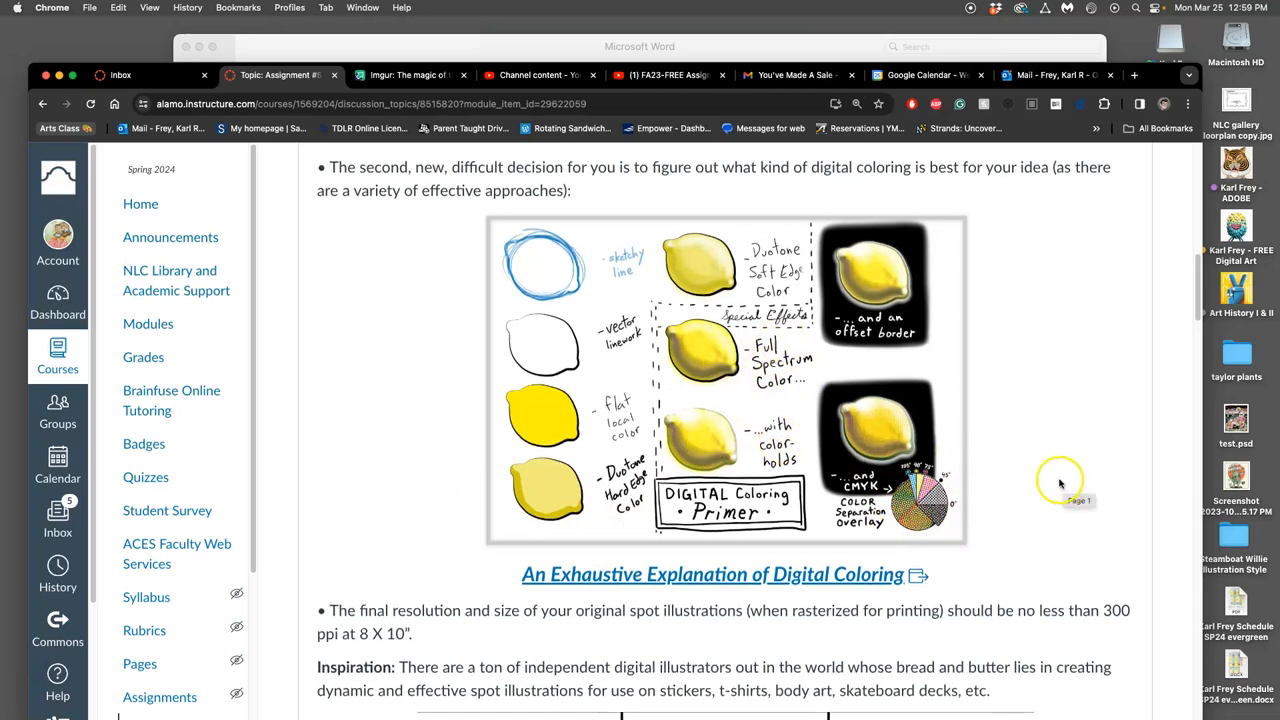
scroll(down, 3)
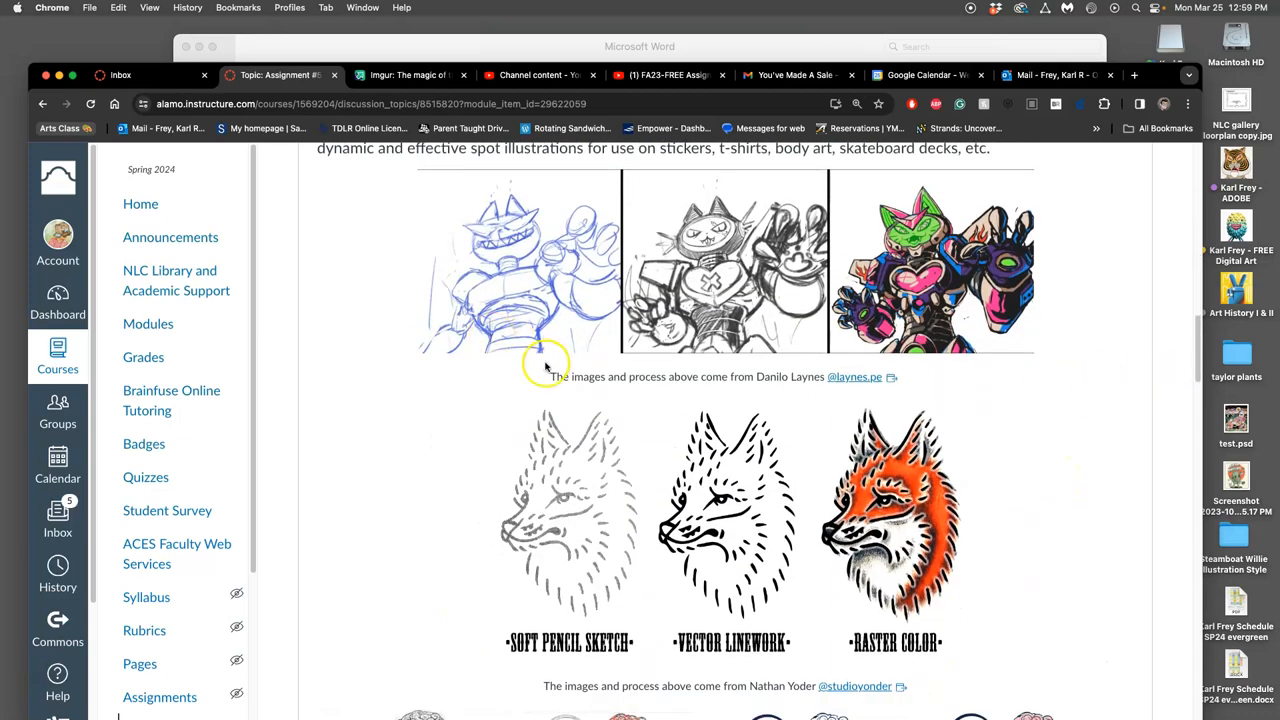
mouse_move(742, 558)
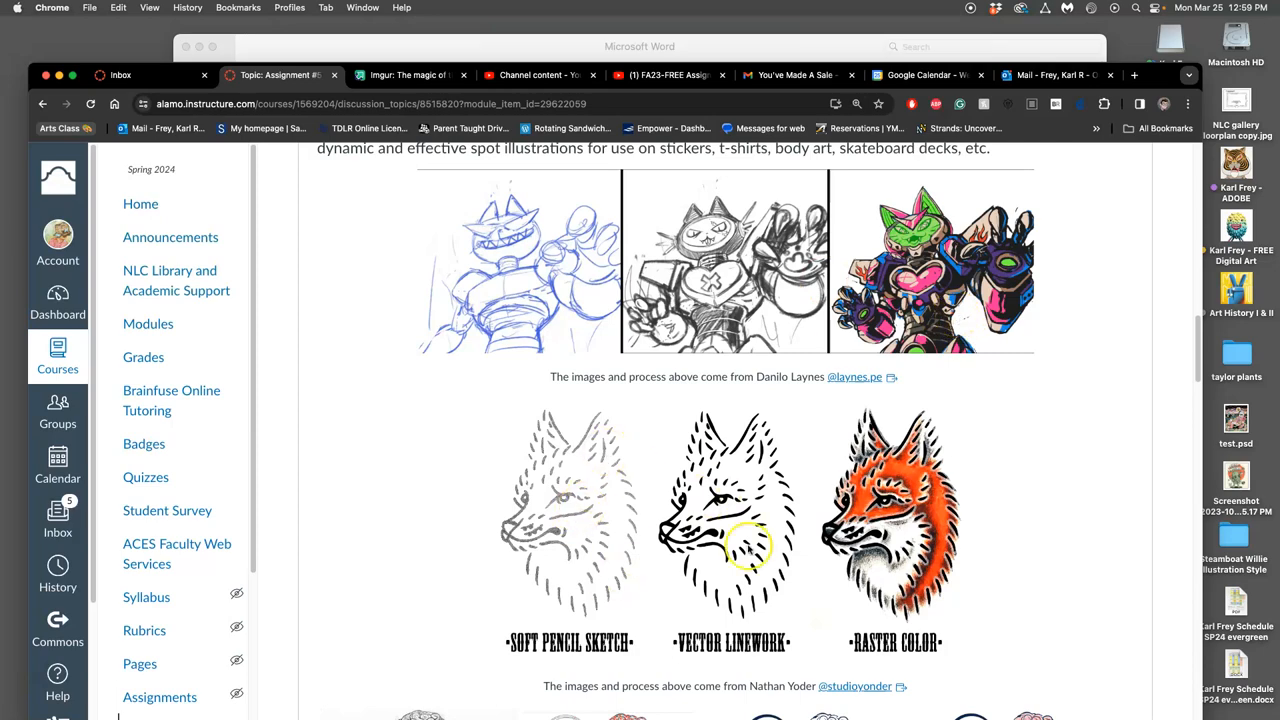
- Open the Behance credit link under the David Sossella skull images in a new tab
scroll(down, 3)
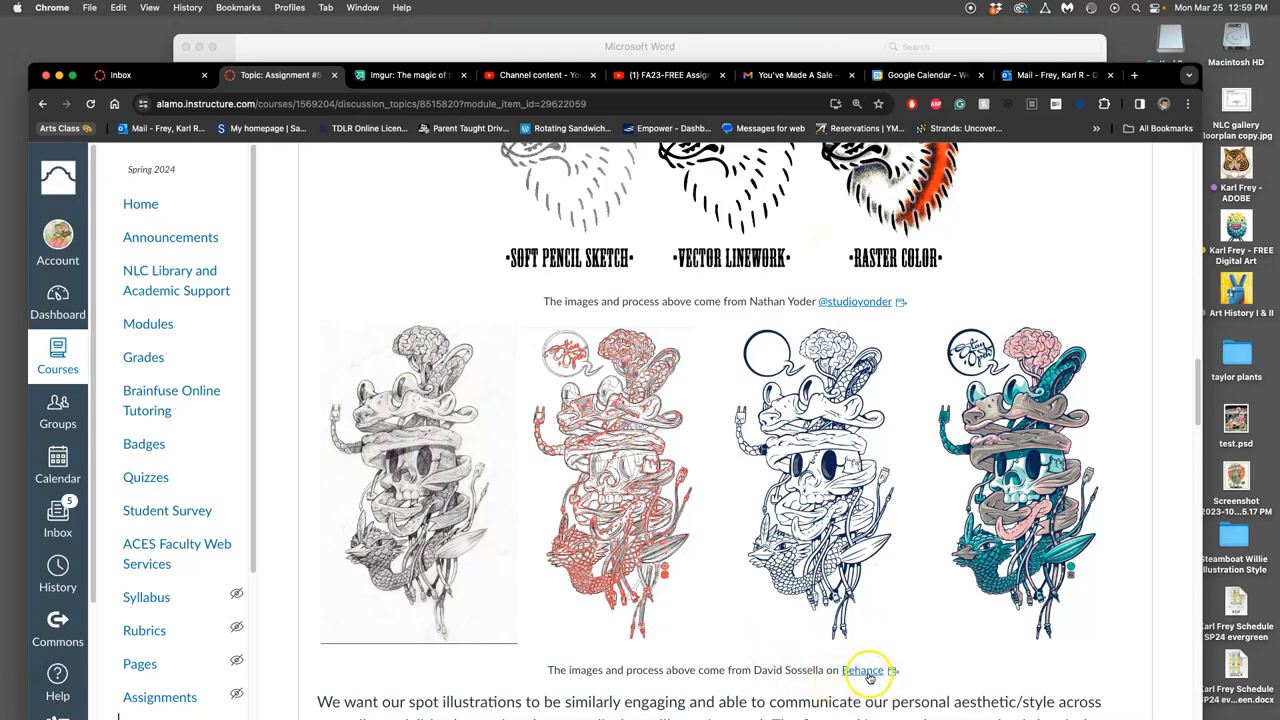
right_click(872, 670)
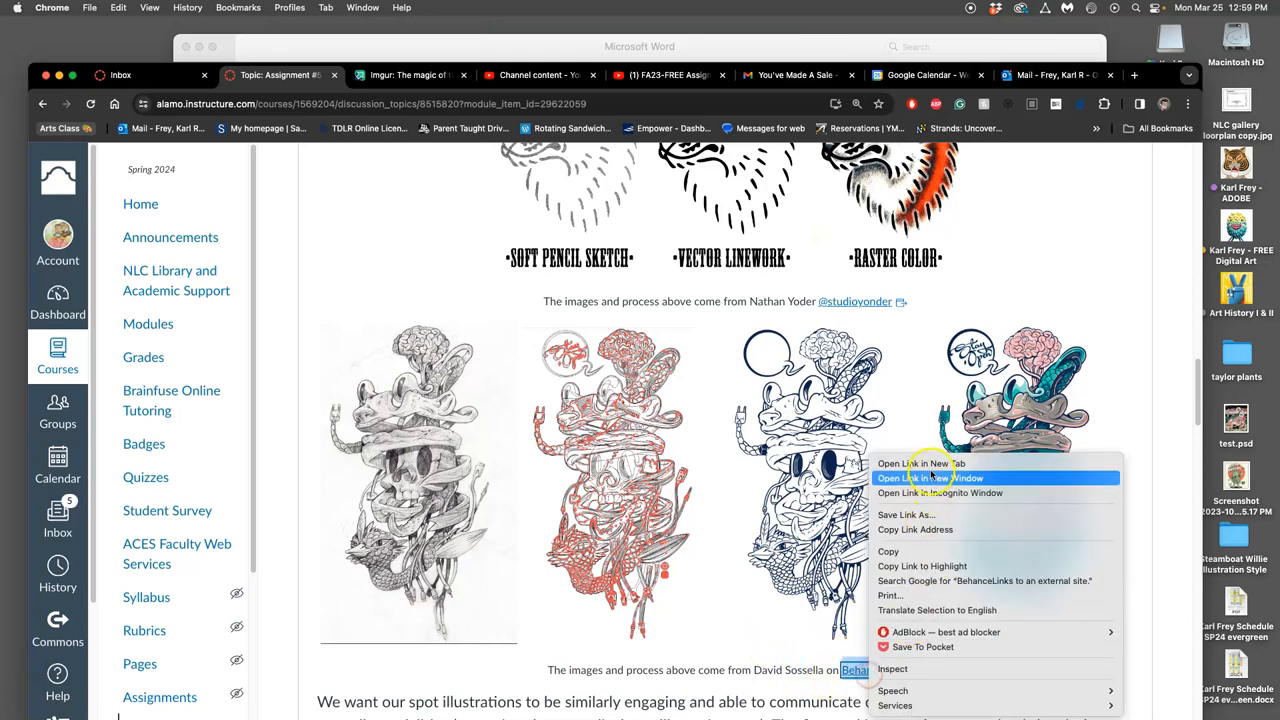
click(916, 464)
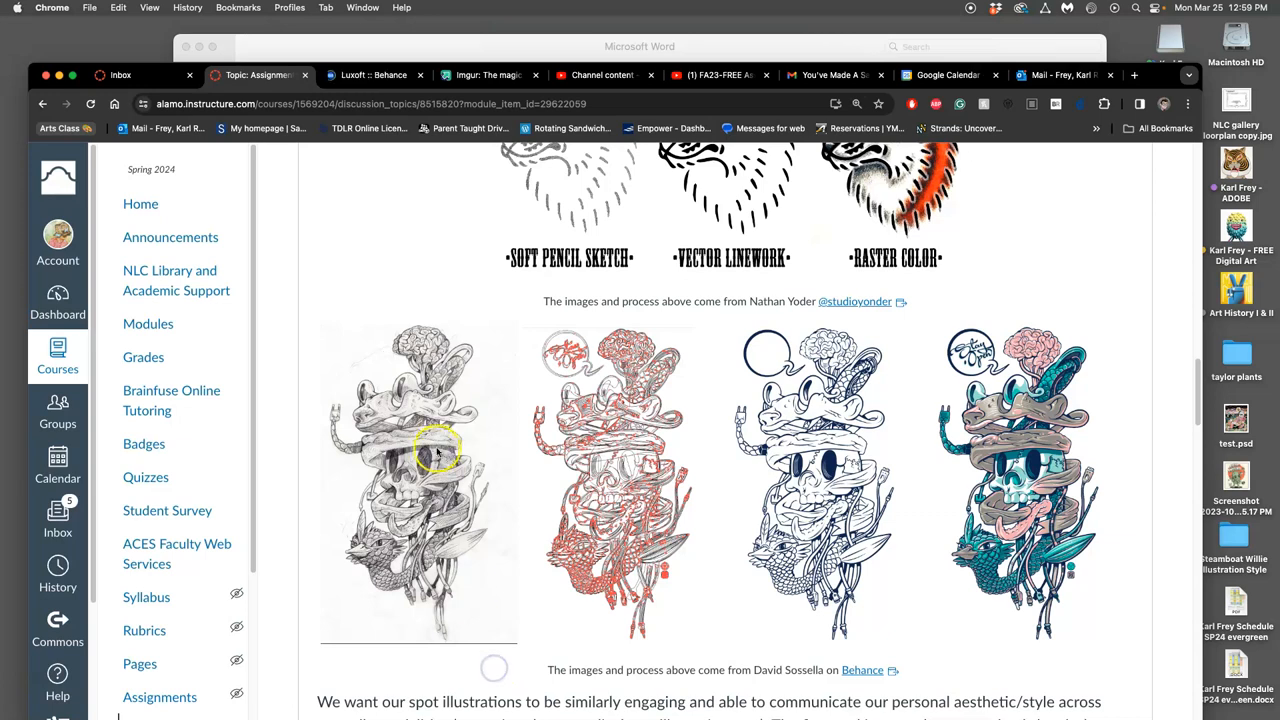
mouse_move(436, 562)
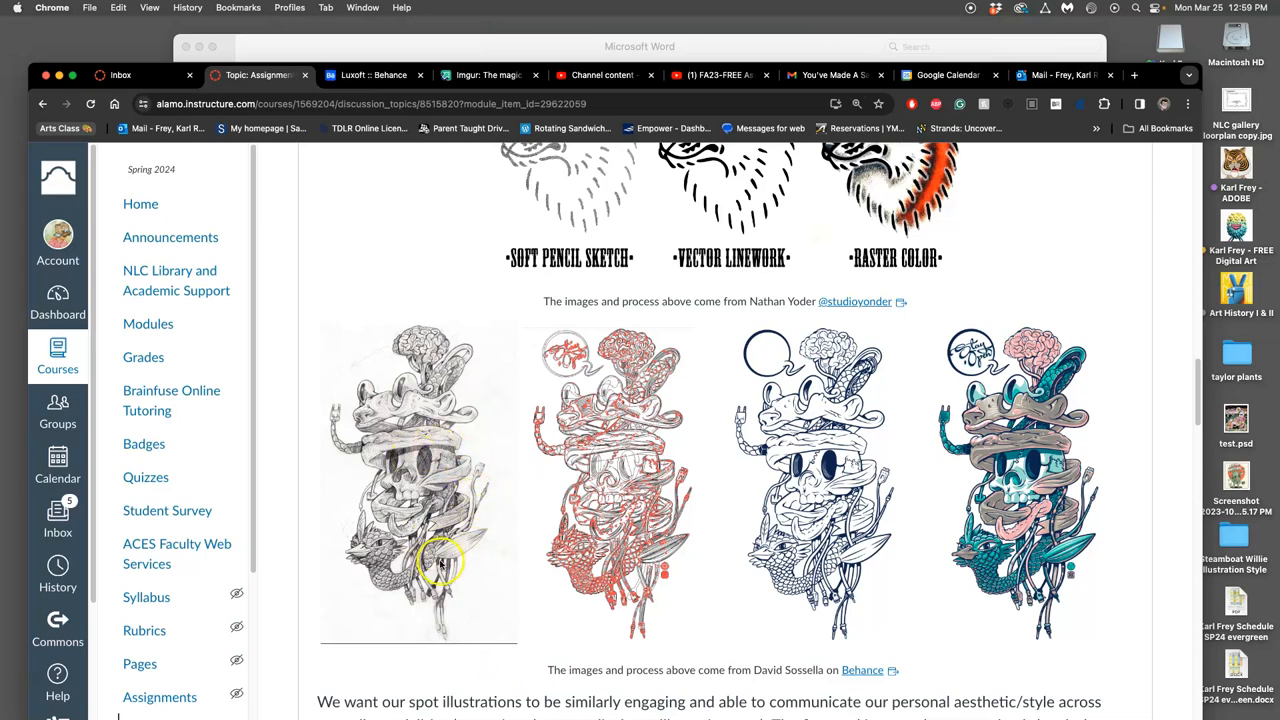
mouse_move(782, 408)
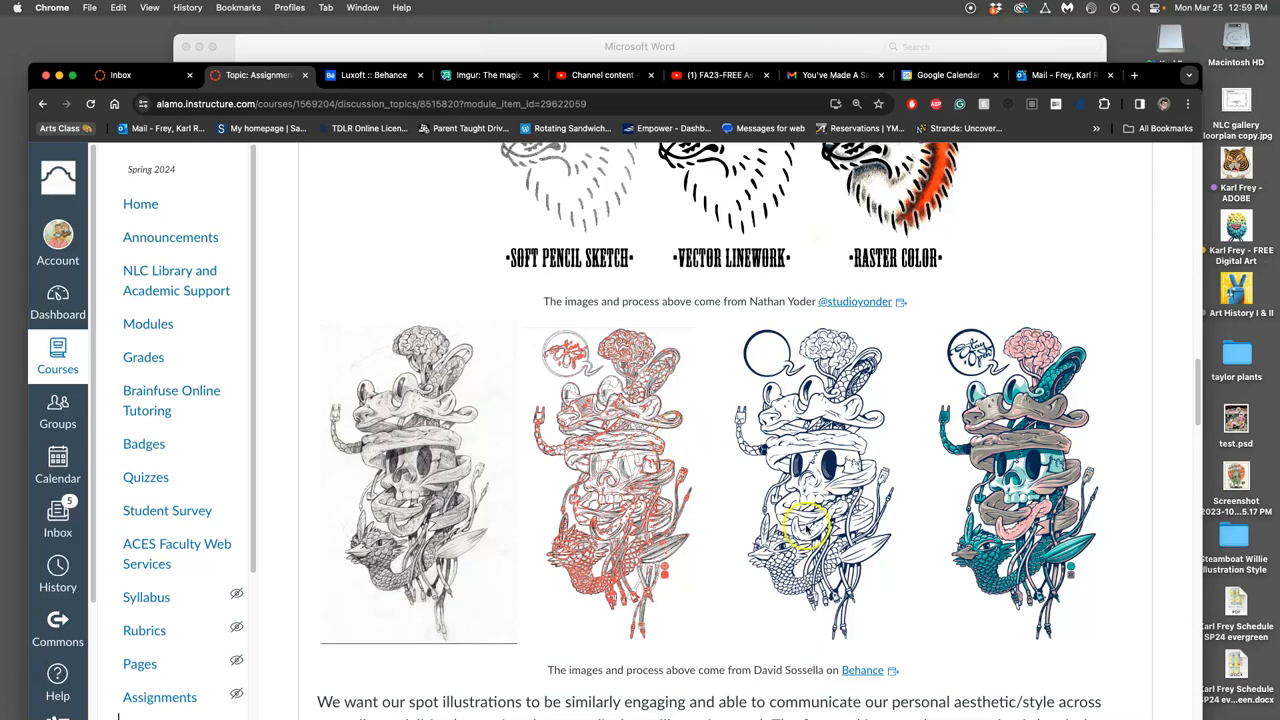
mouse_move(428, 490)
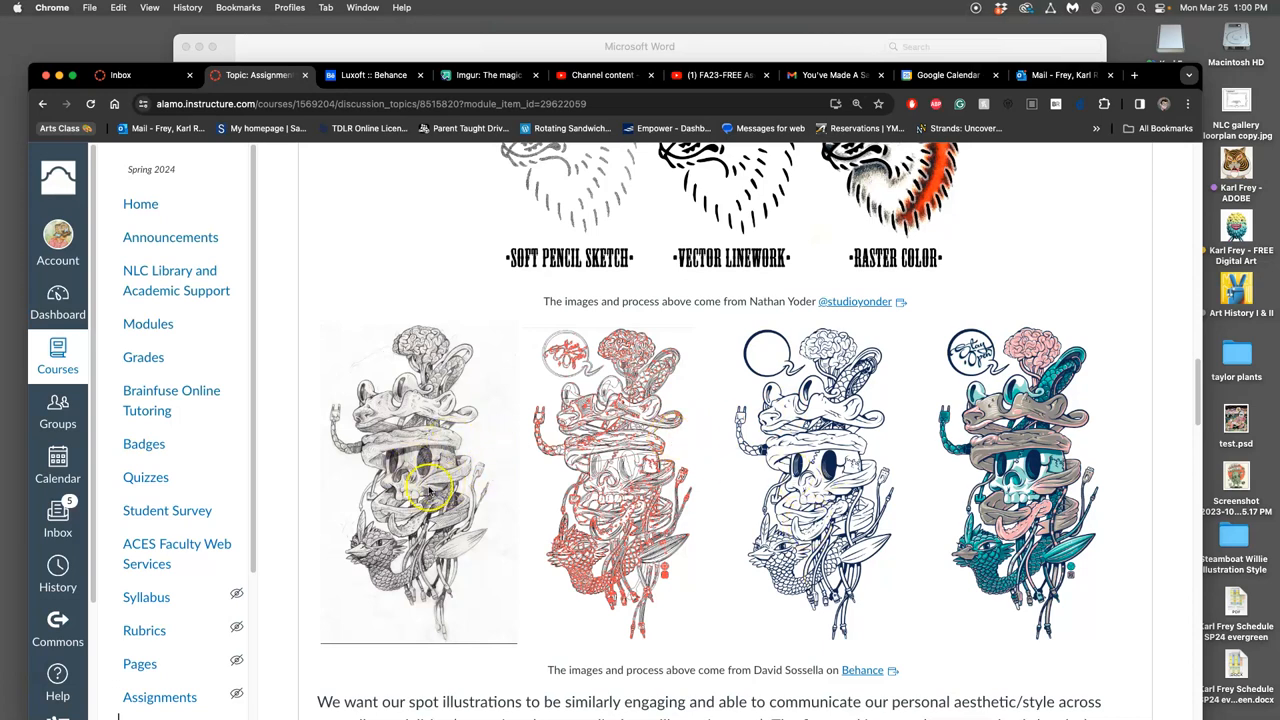
mouse_move(1050, 550)
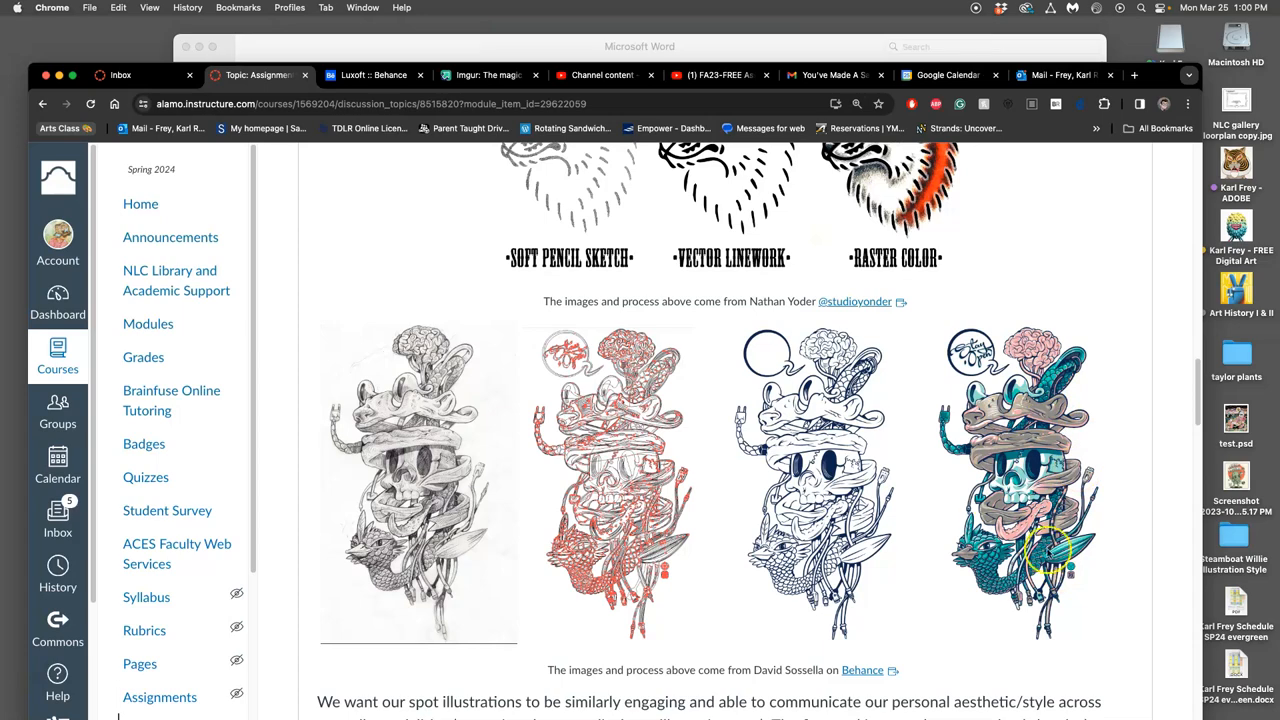
mouse_move(972, 548)
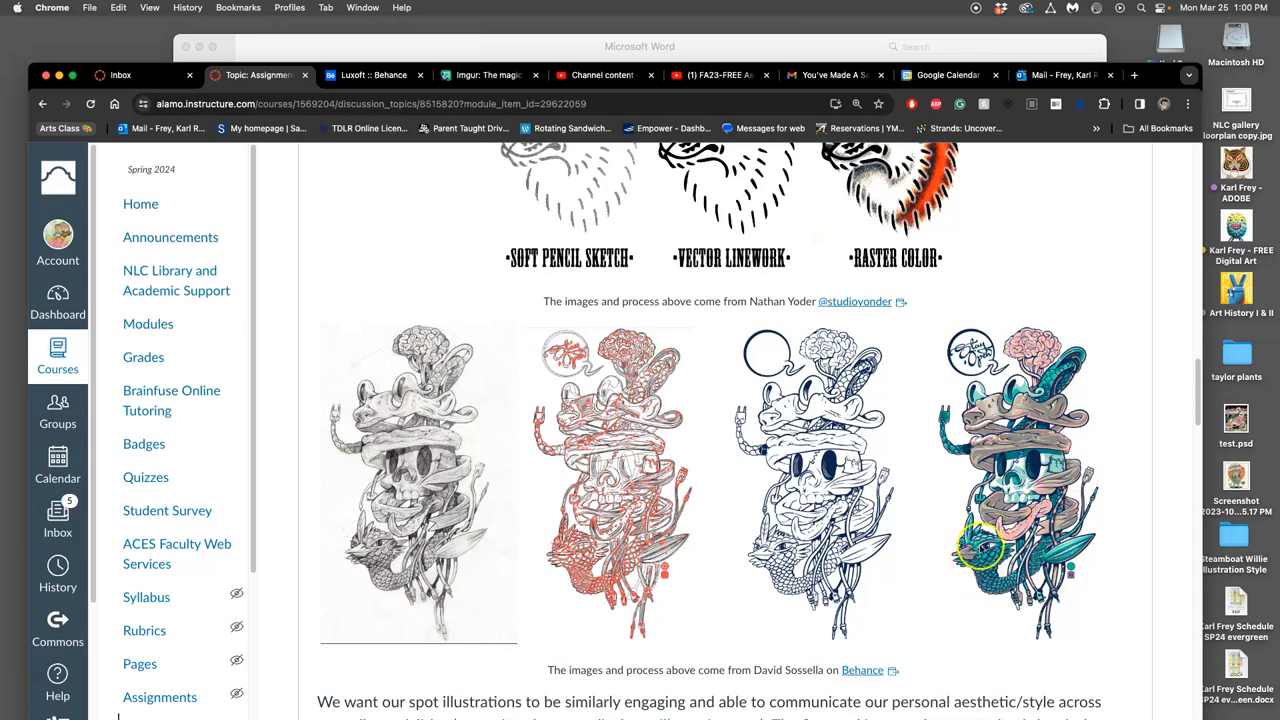
scroll(down, 3)
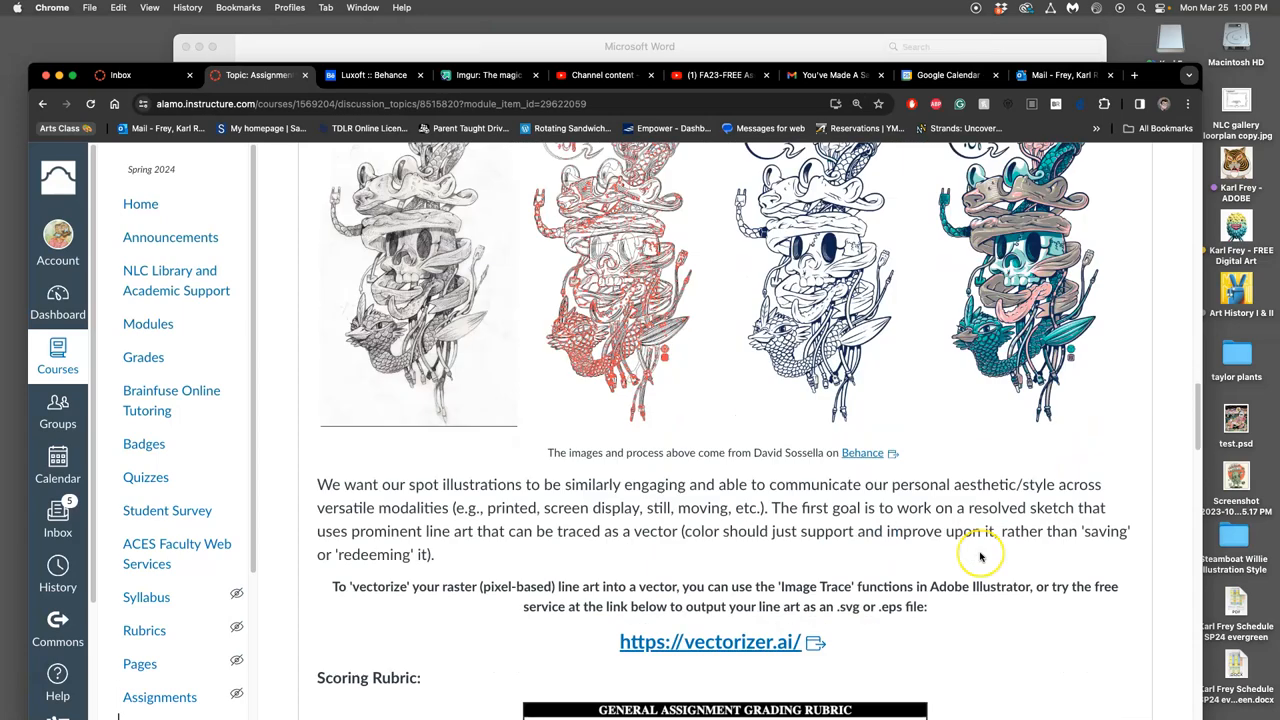
scroll(down, 3)
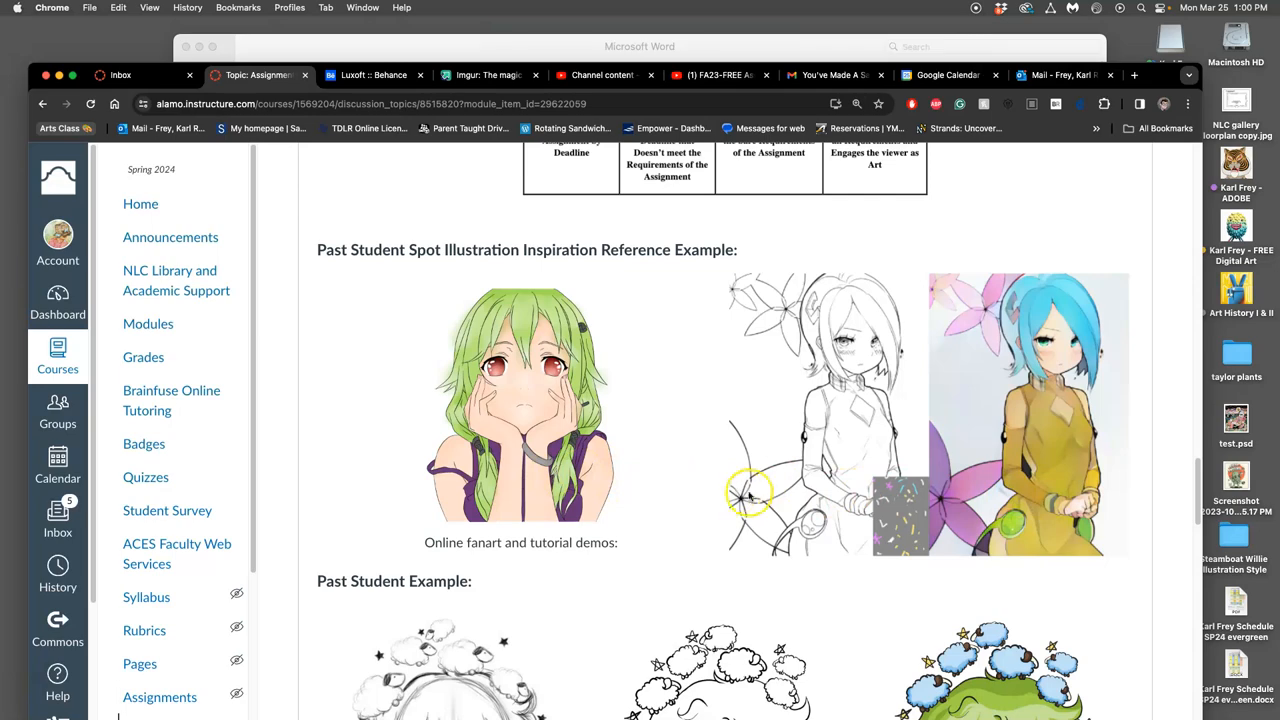
scroll(down, 3)
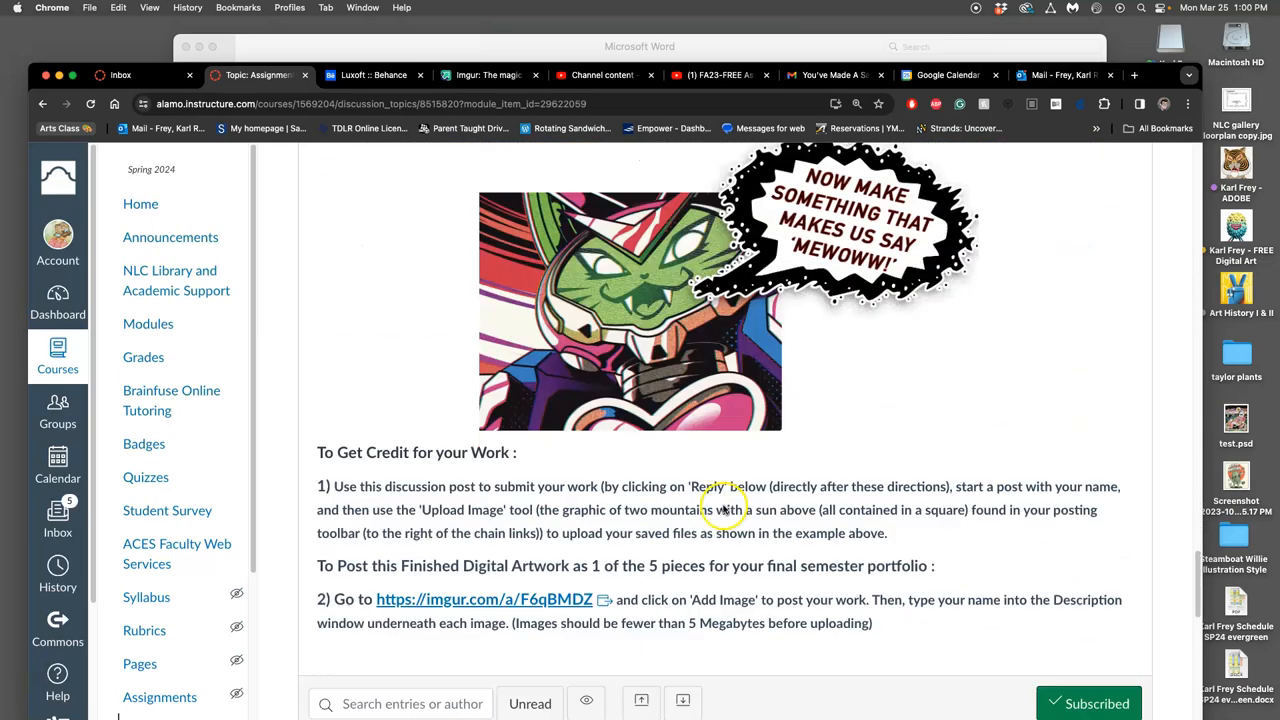
scroll(down, 3)
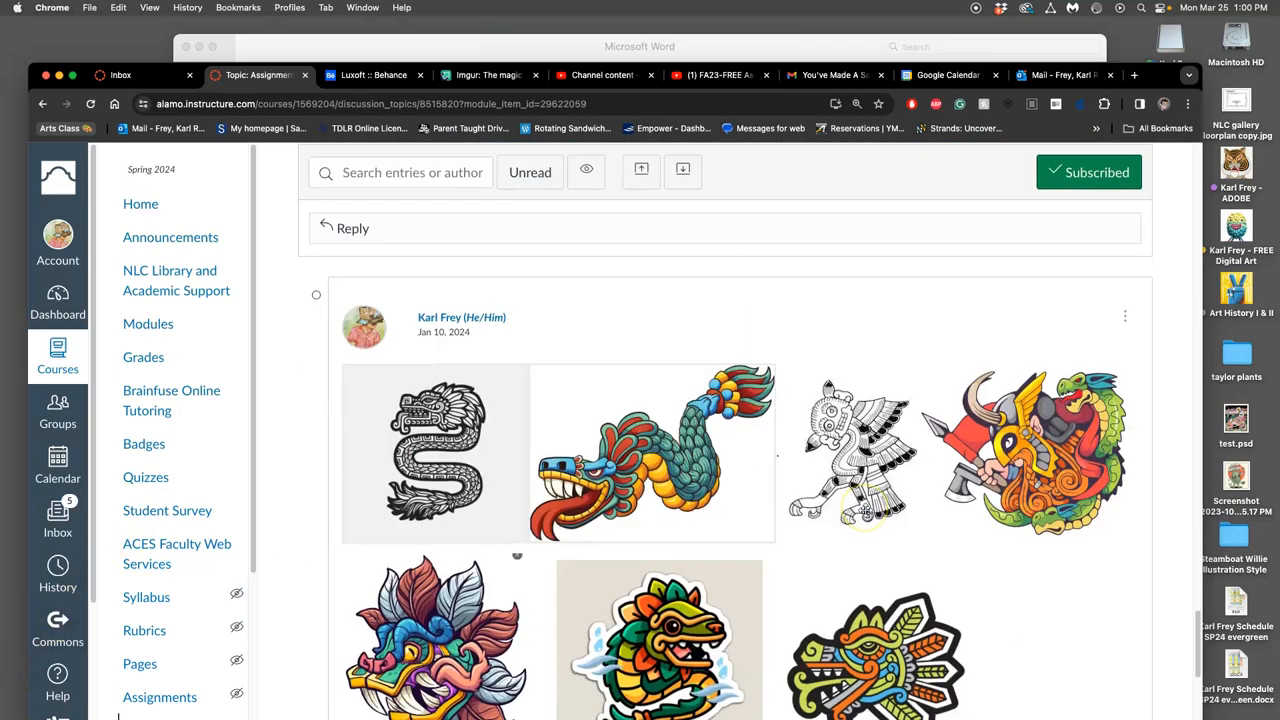
scroll(down, 3)
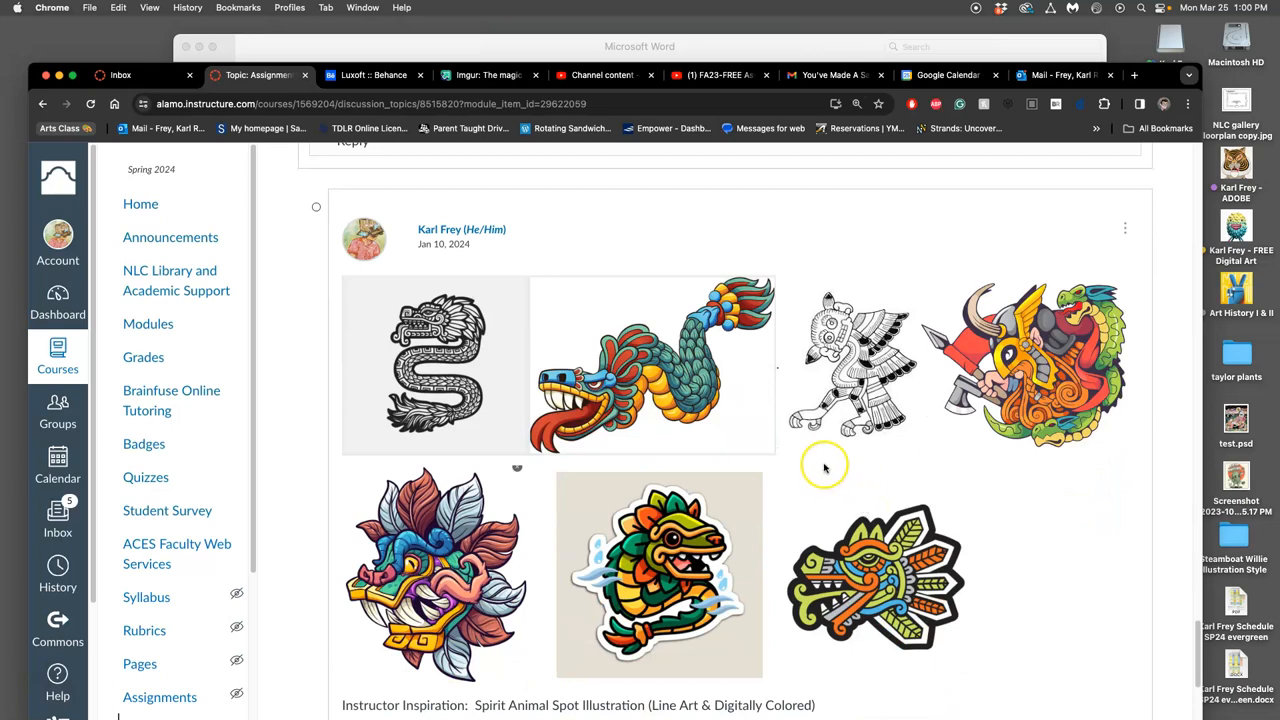
scroll(down, 3)
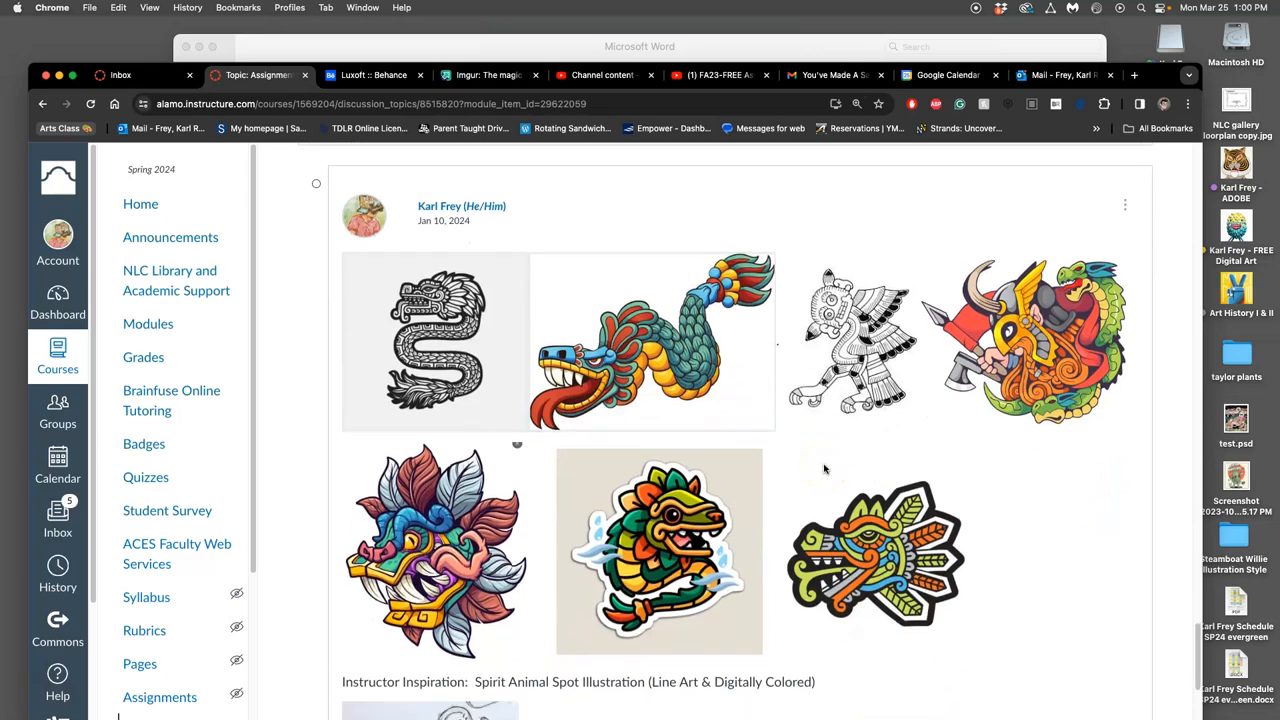
mouse_move(832, 464)
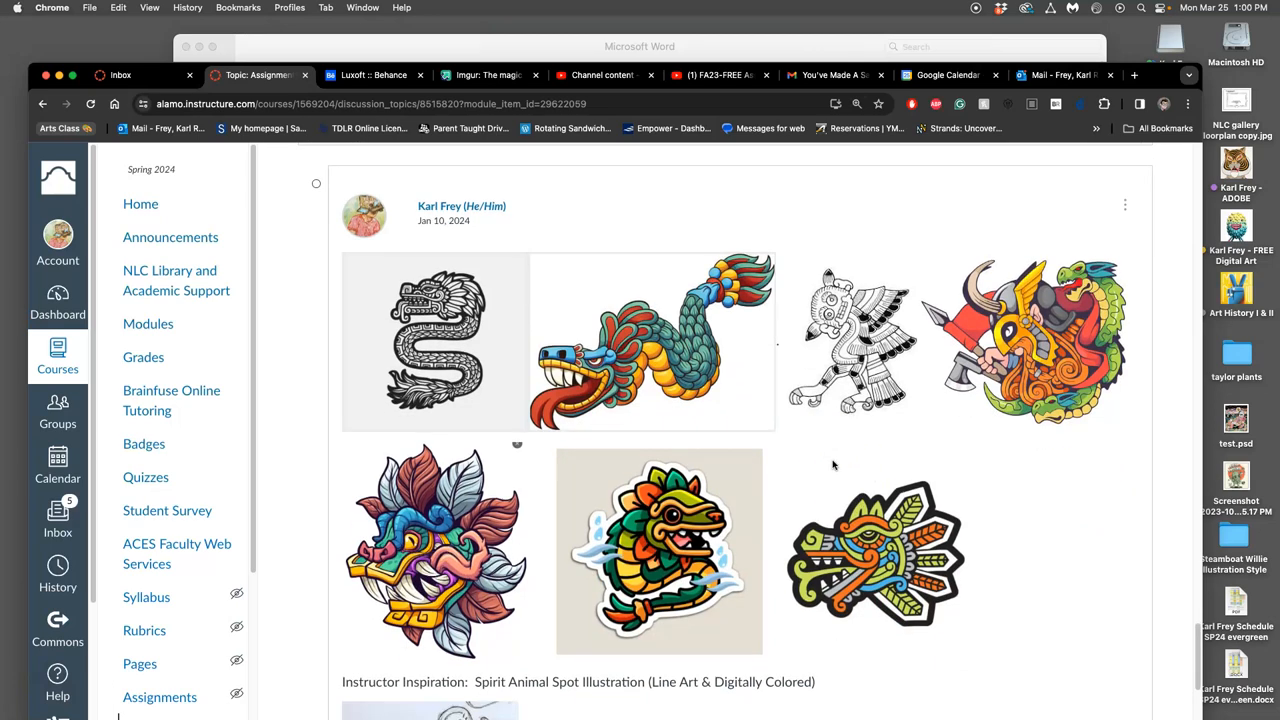
scroll(down, 3)
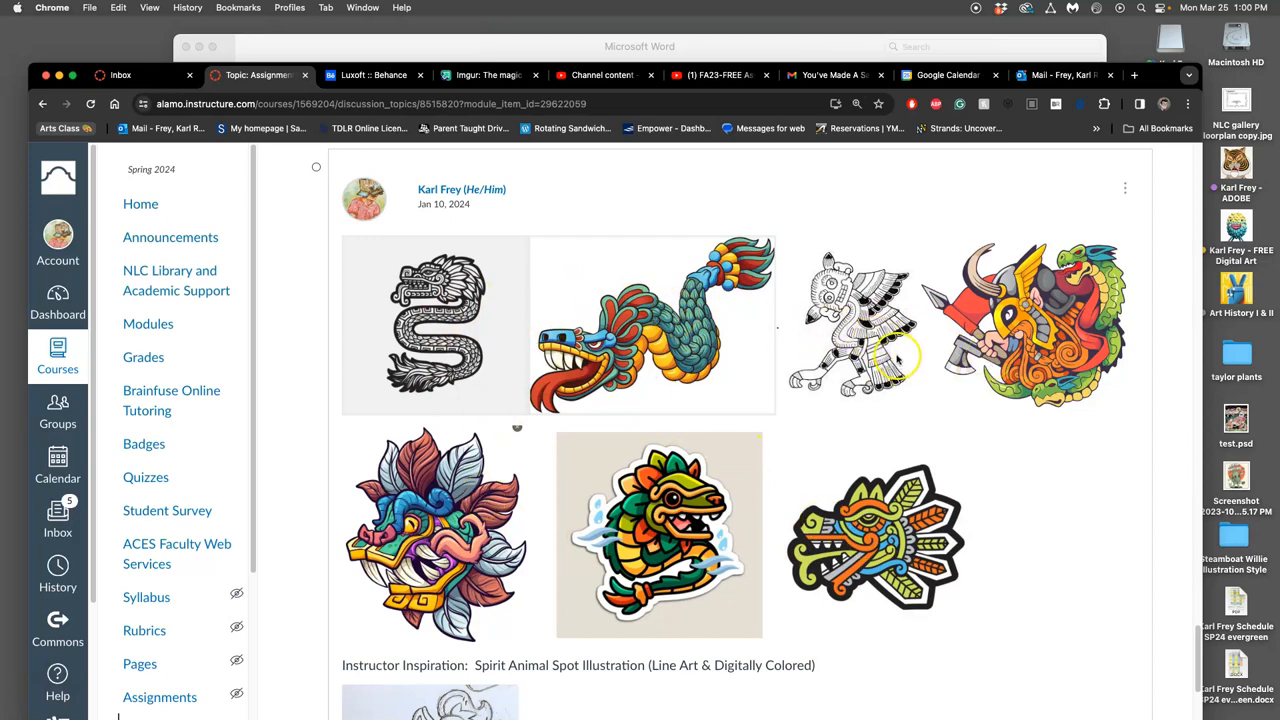
mouse_move(956, 324)
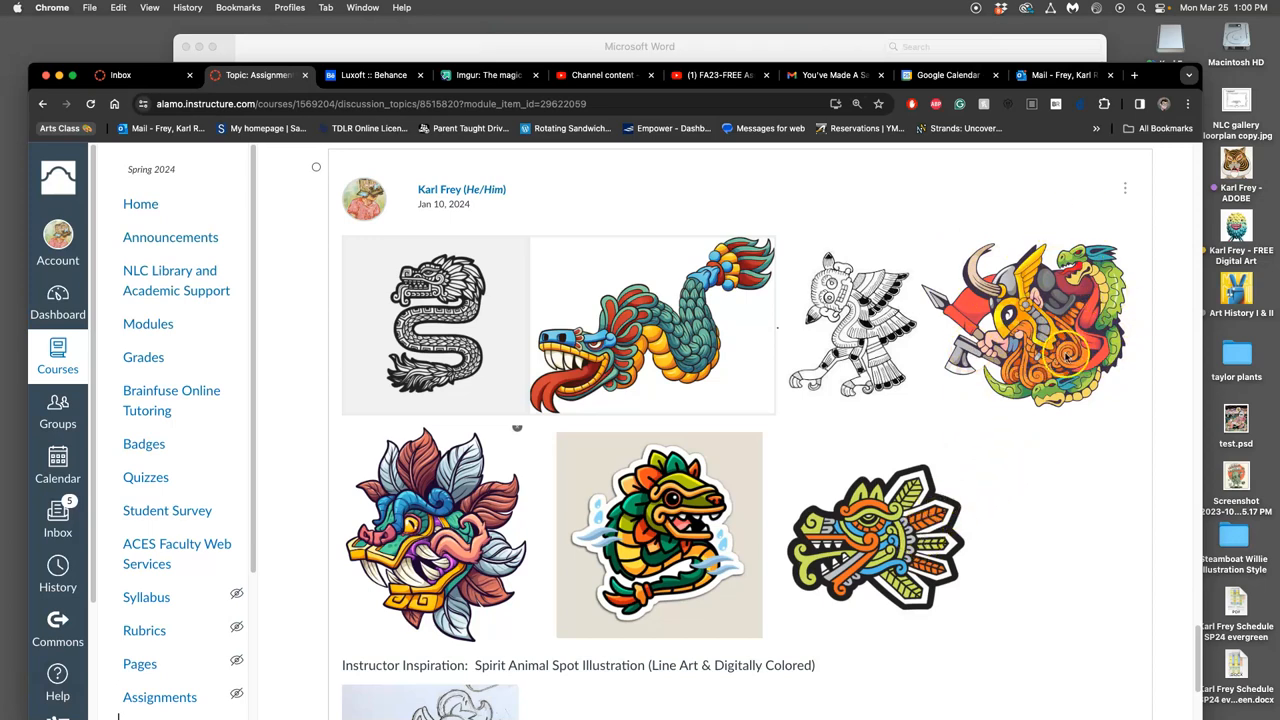
mouse_move(942, 464)
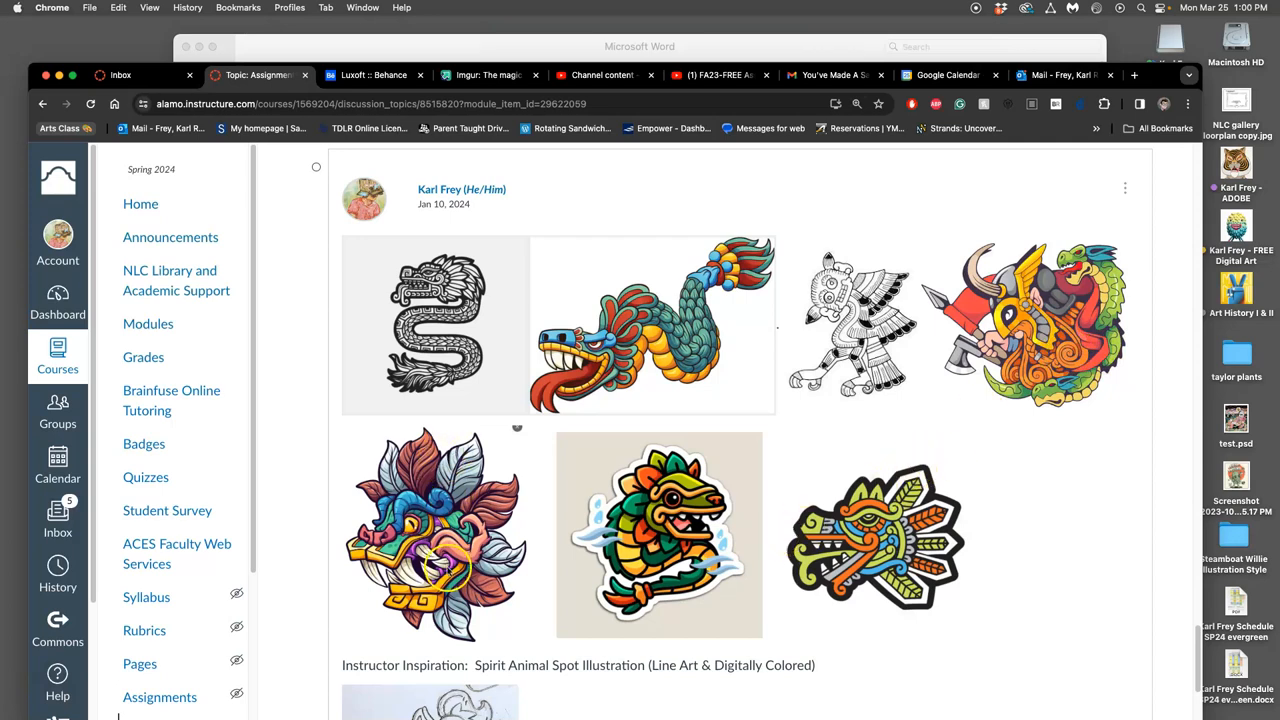
mouse_move(812, 436)
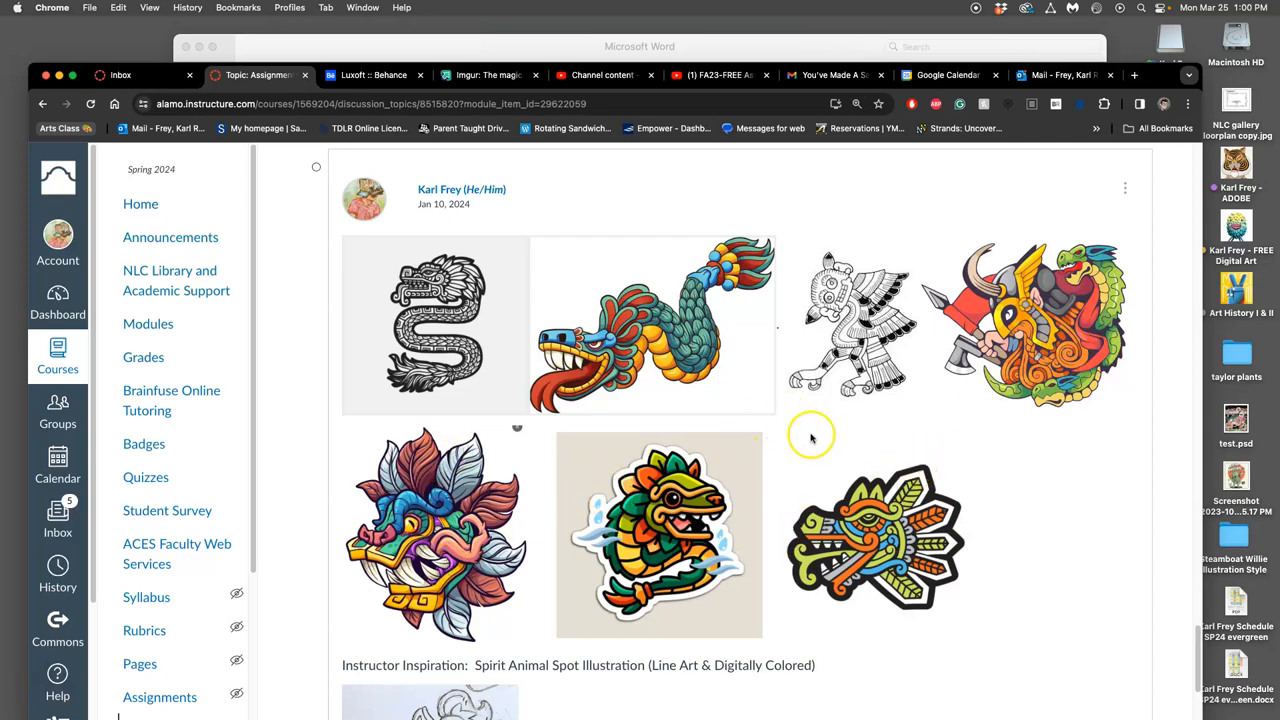
scroll(down, 3)
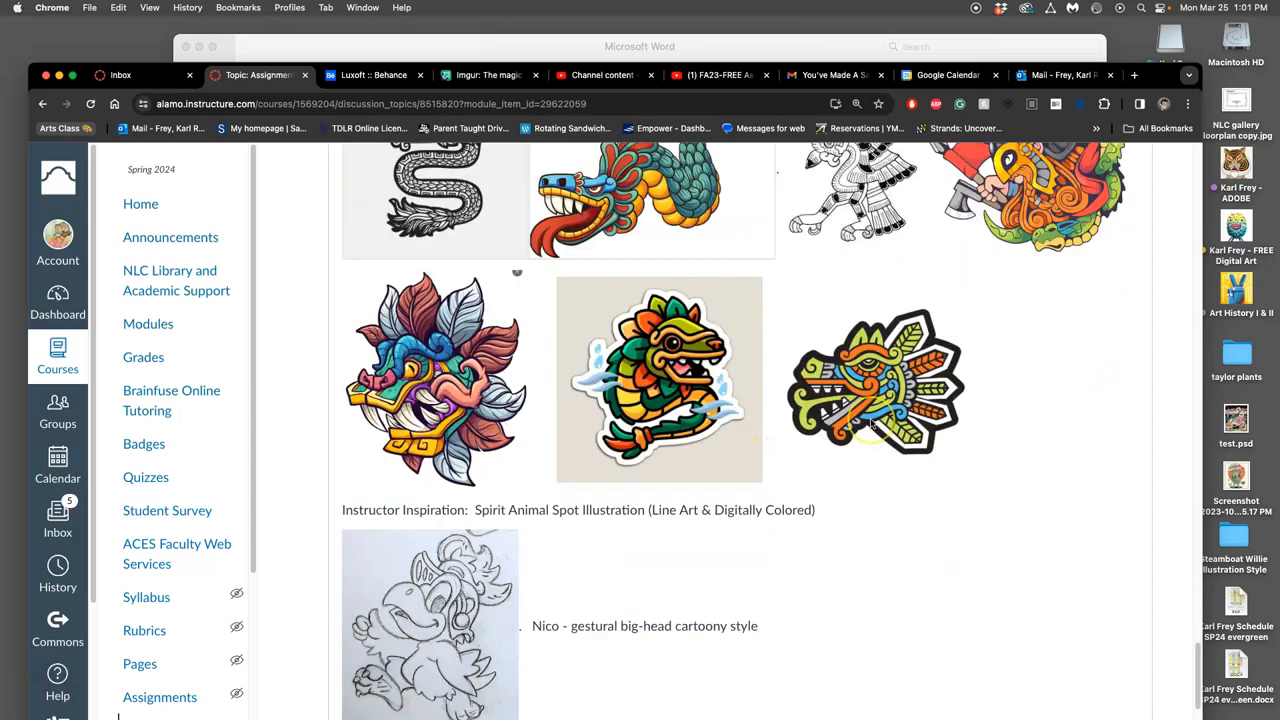
scroll(down, 3)
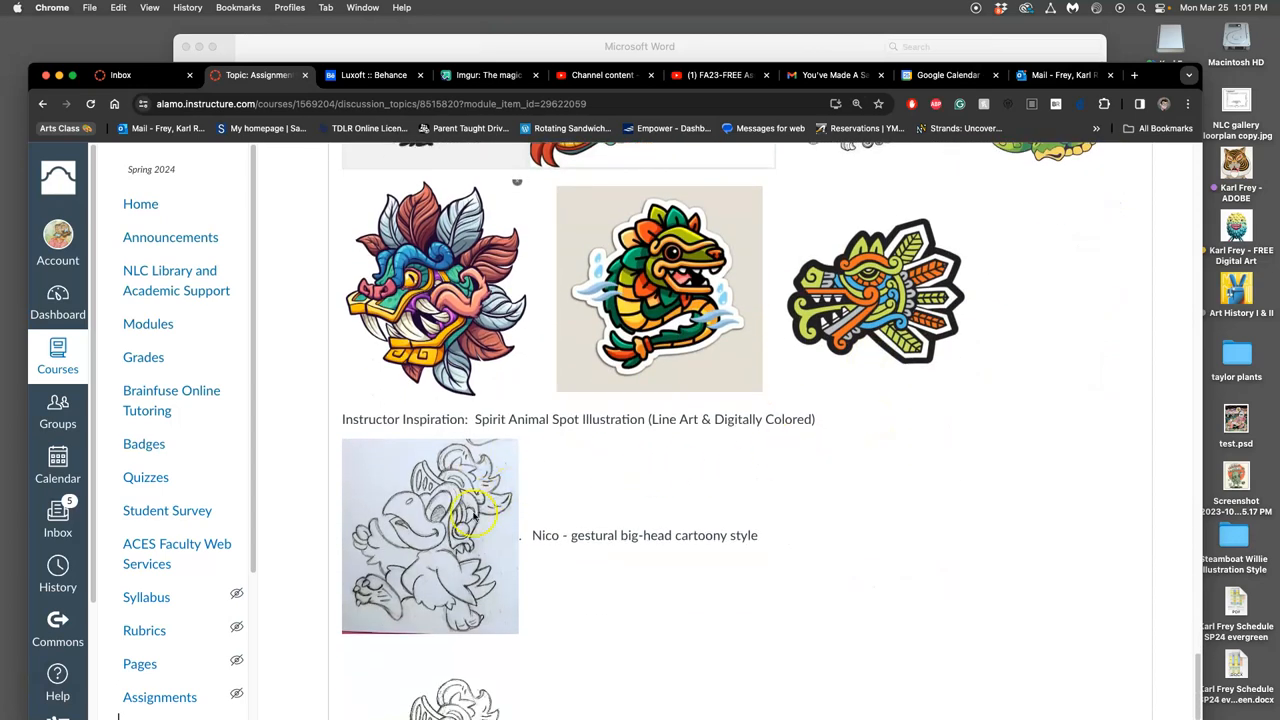
mouse_move(464, 542)
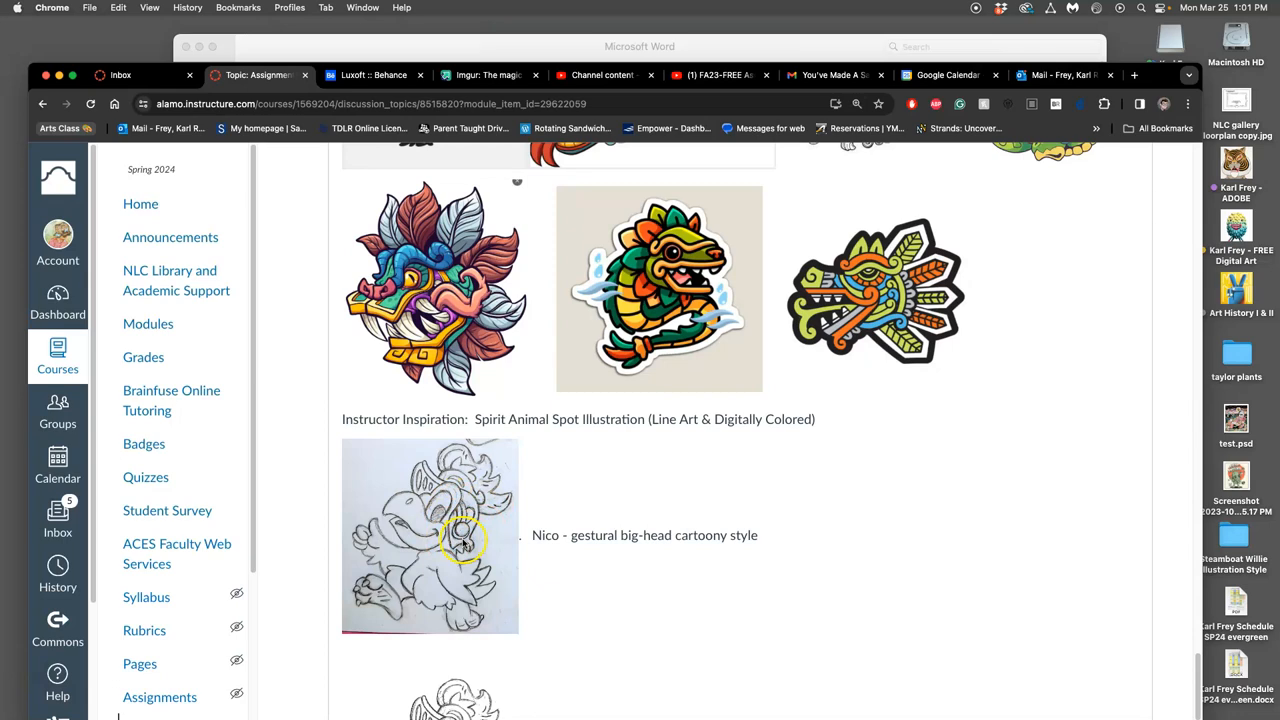
mouse_move(450, 556)
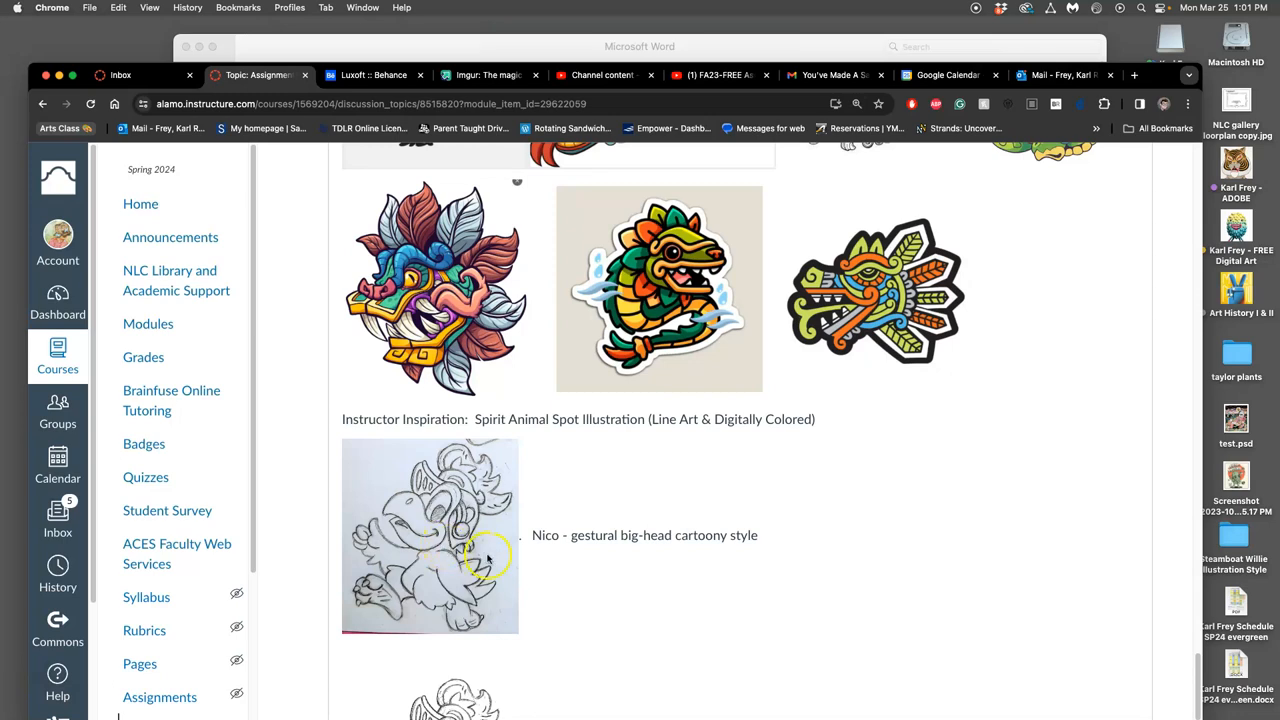
scroll(down, 3)
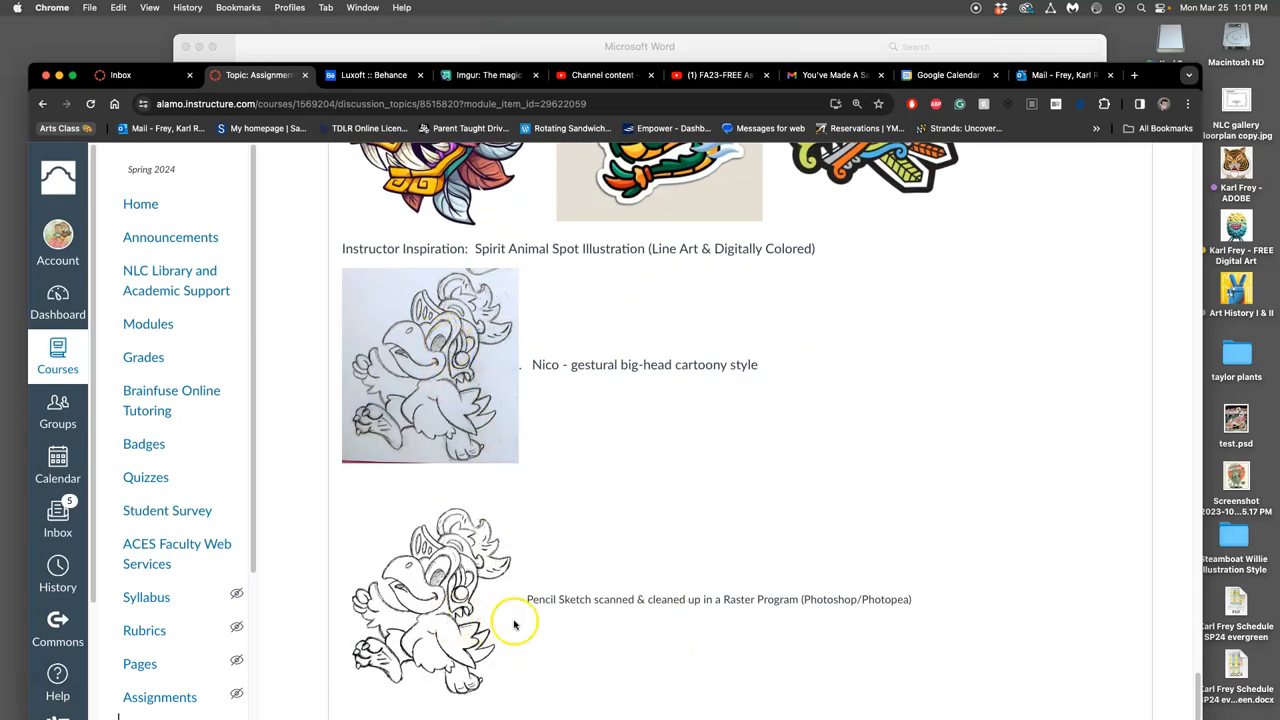
mouse_move(476, 600)
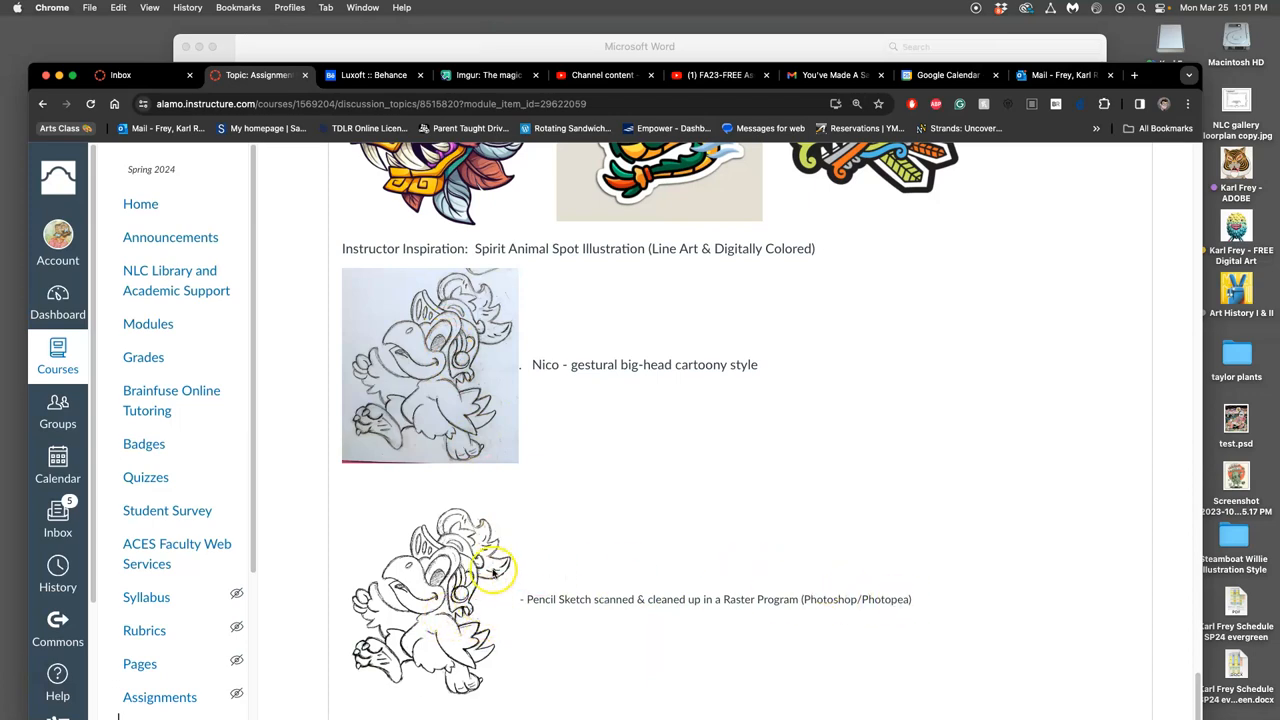
scroll(down, 3)
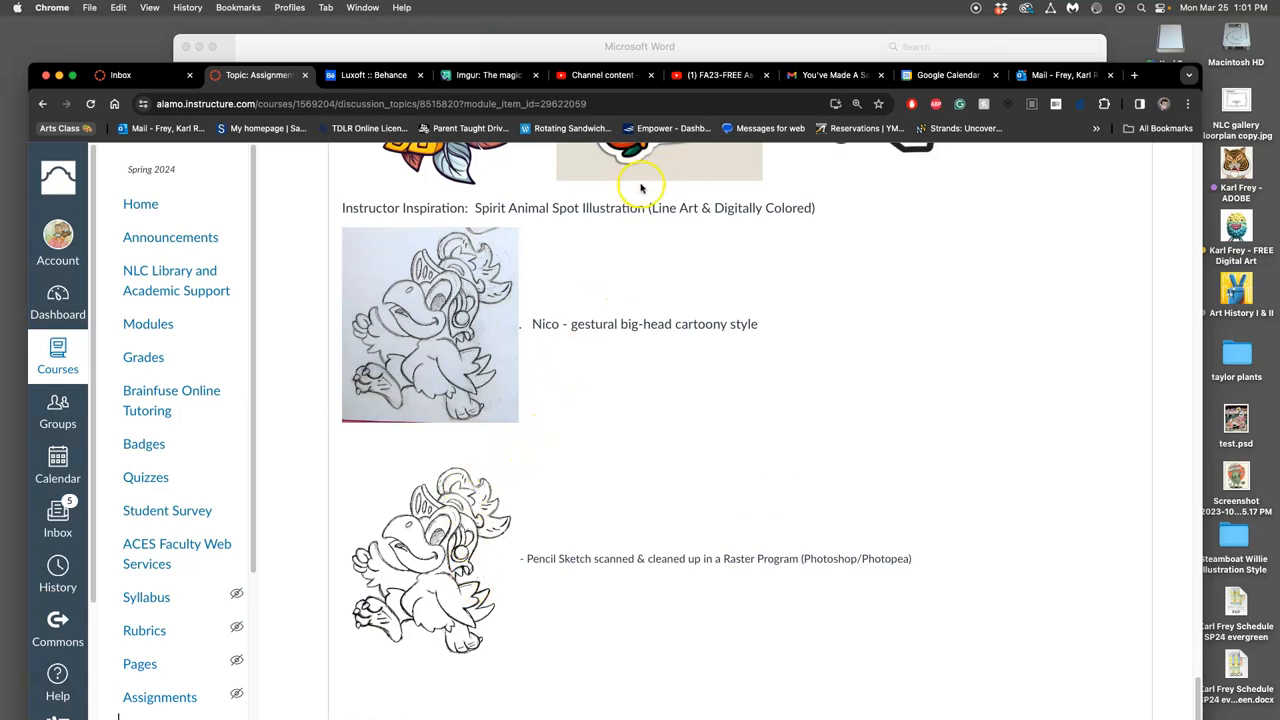
mouse_move(450, 304)
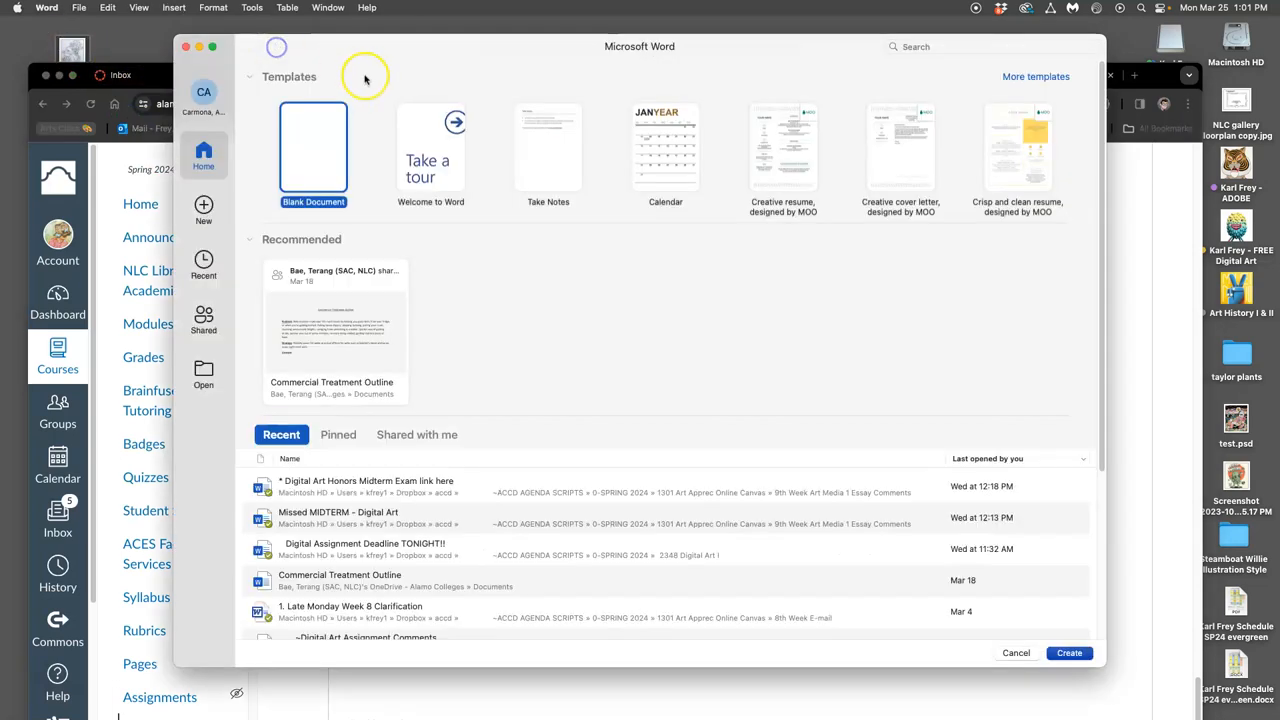
- Create a folder named 'Assignment #5' in DIG-FREE-SP24 and open it
click(1016, 652)
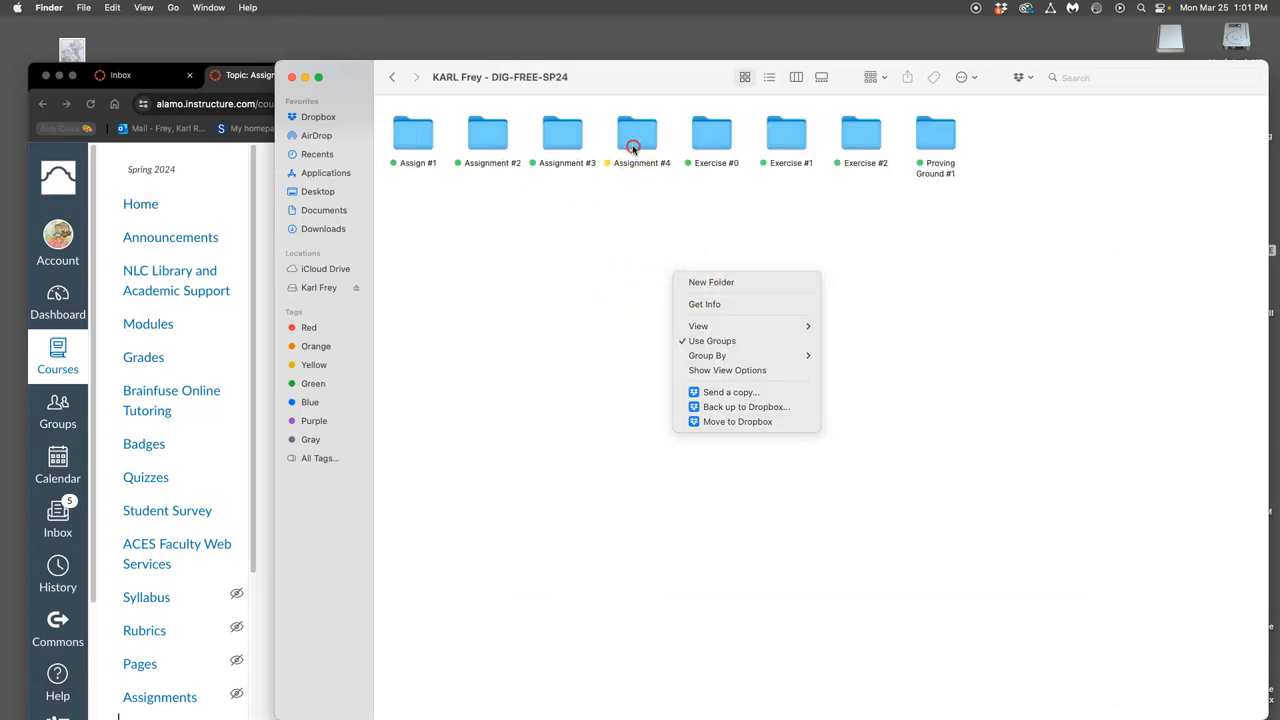
click(636, 136)
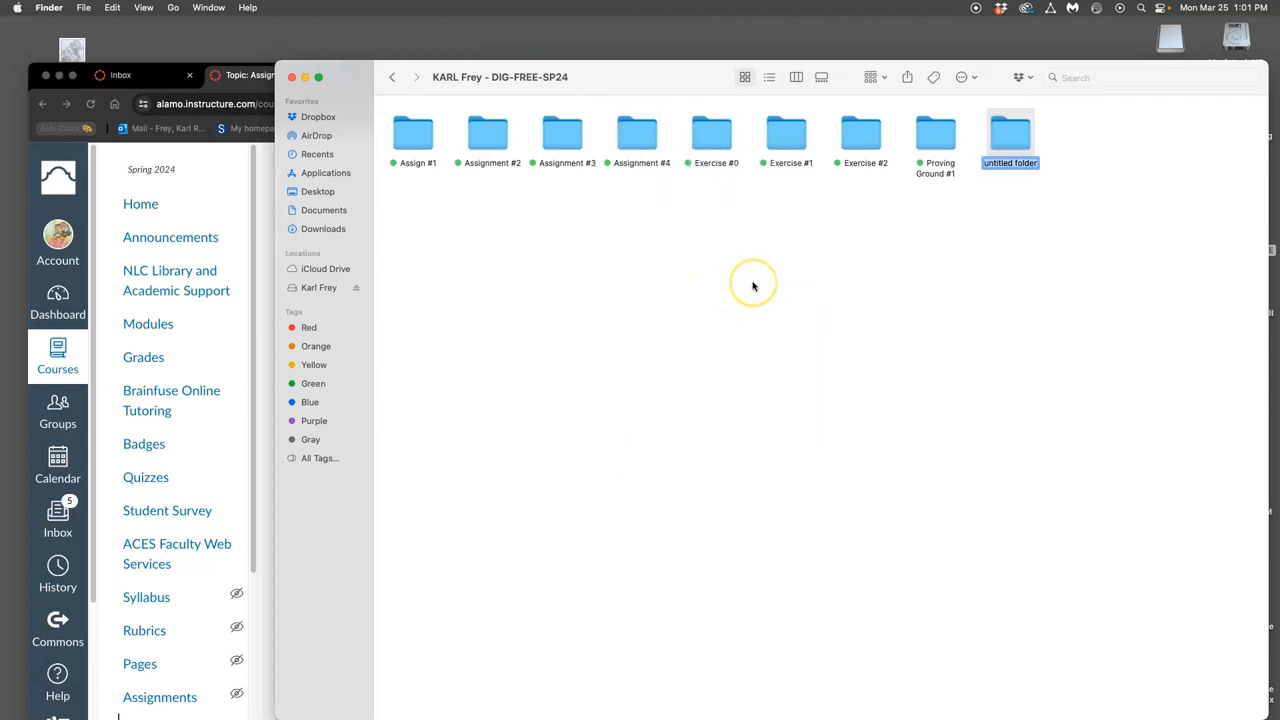
text(Assignmen)
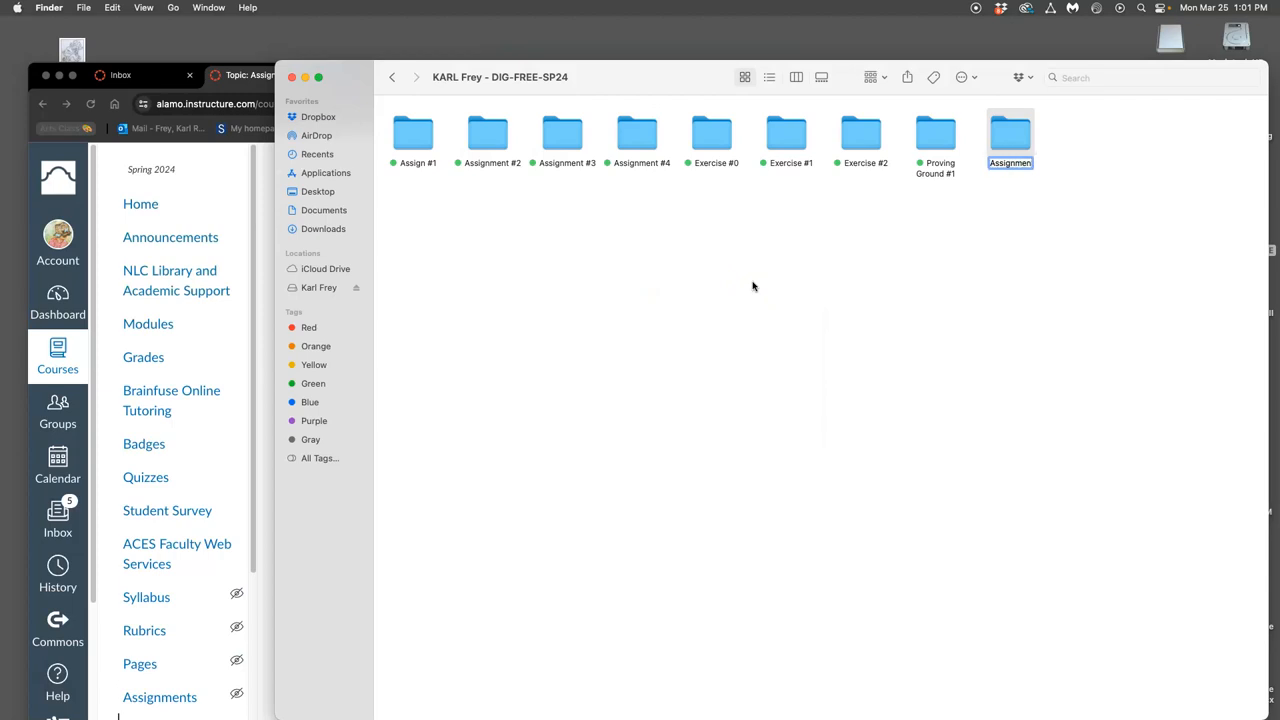
text(Assignment #5)
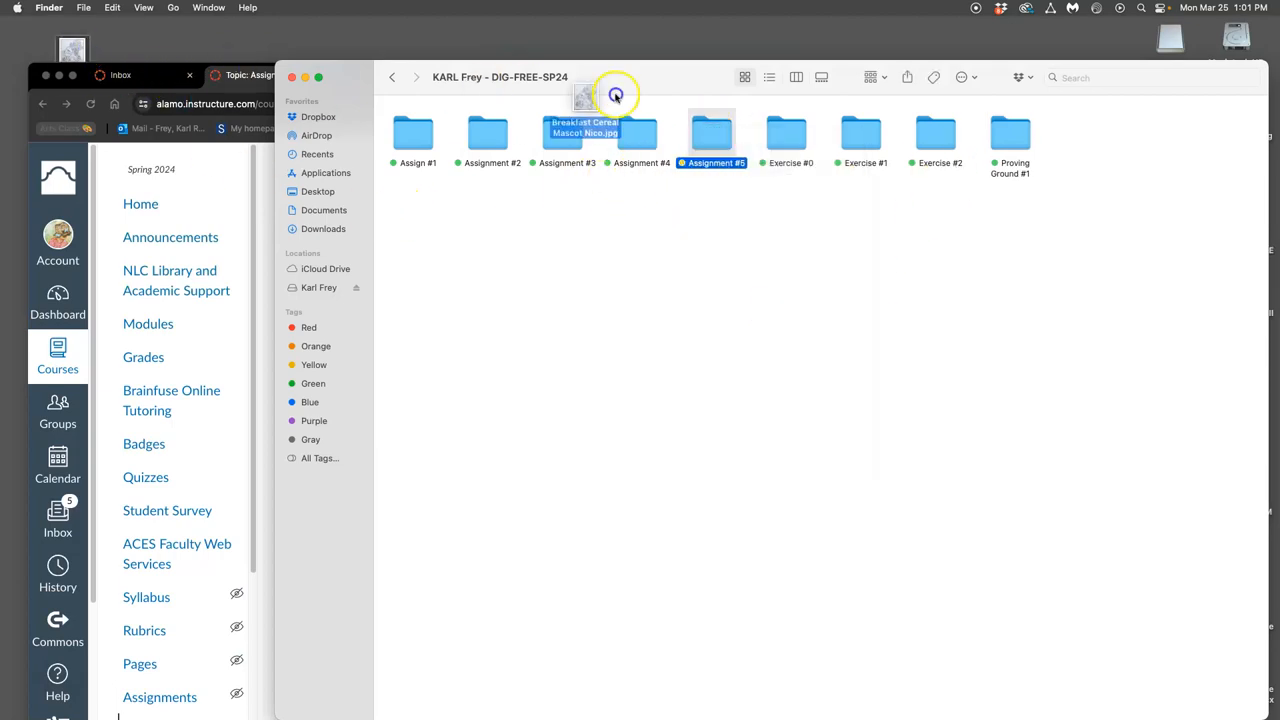
double_click(712, 132)
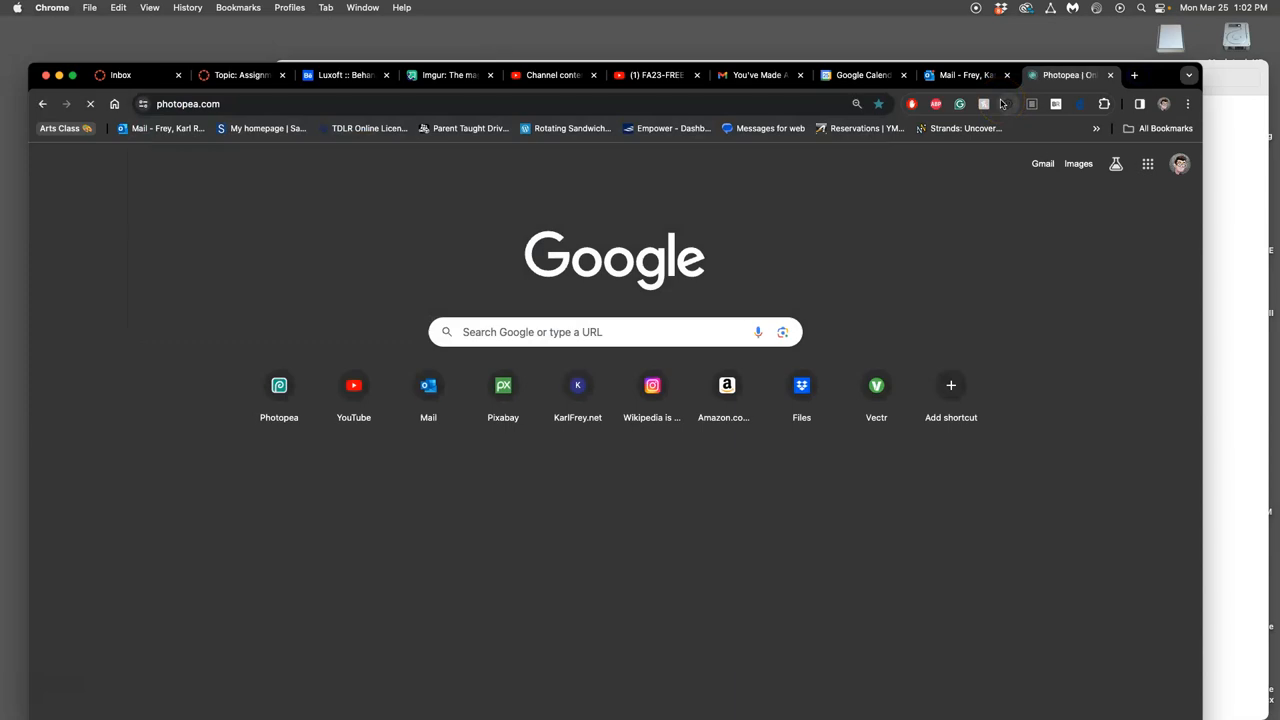
- Search Google for 'breakfast cereal mascots', switch to Images and narrow to brand mascots
click(1070, 76)
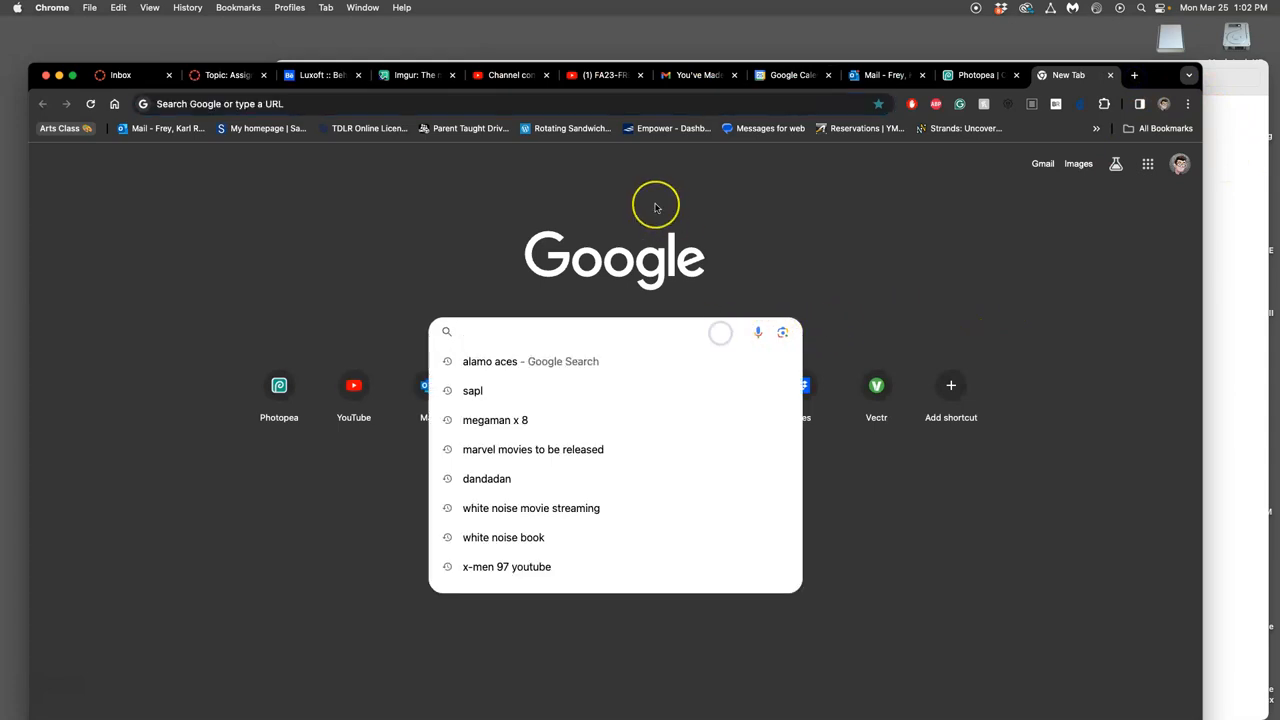
text(breakfast ceral ma)
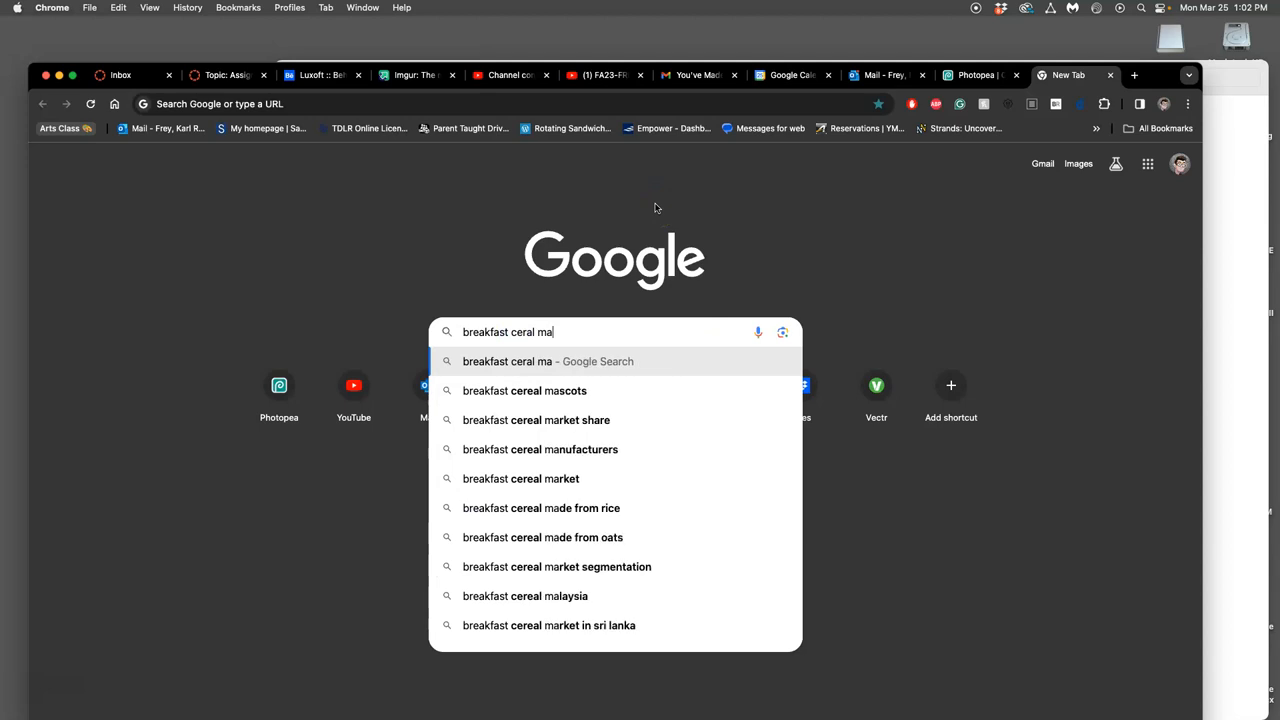
click(524, 390)
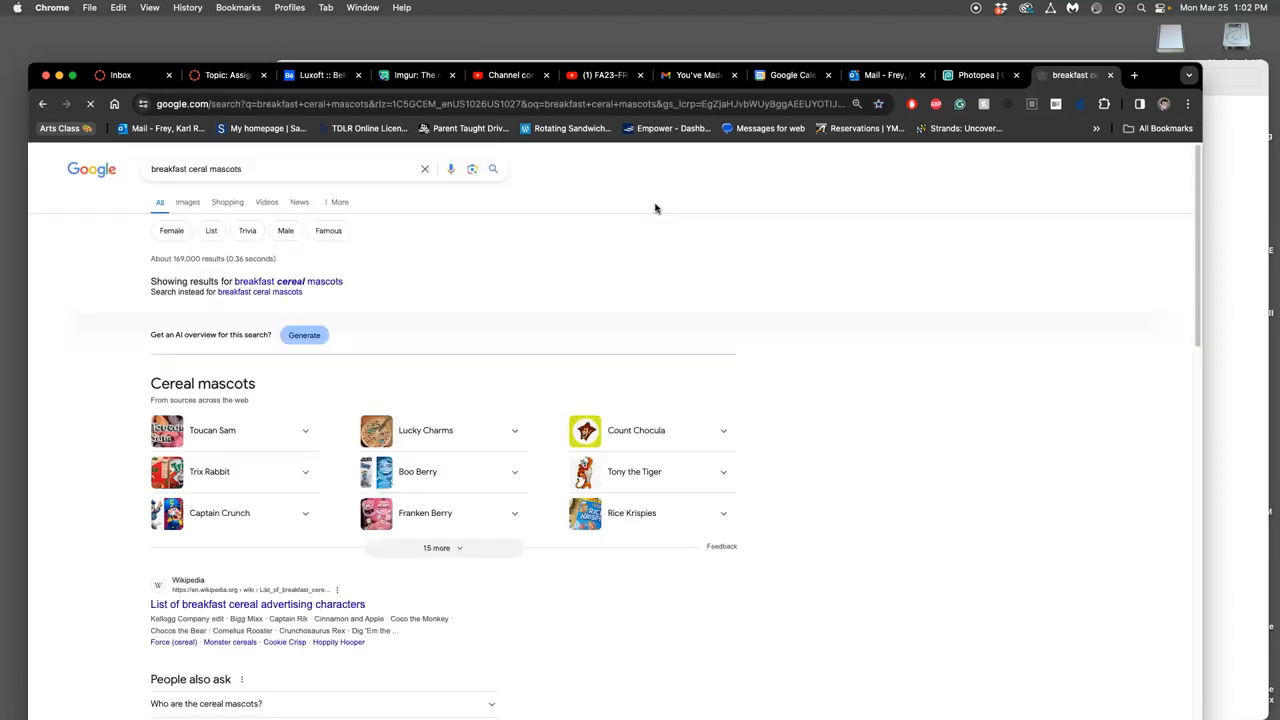
click(152, 202)
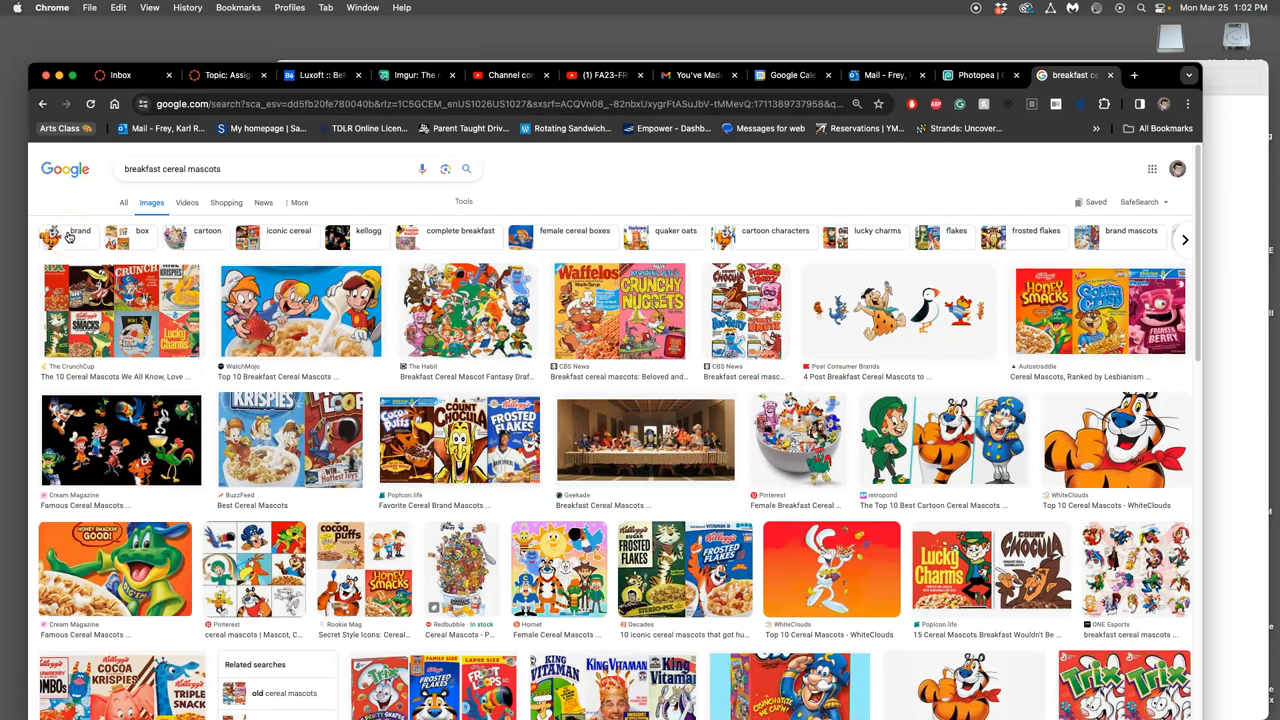
click(76, 236)
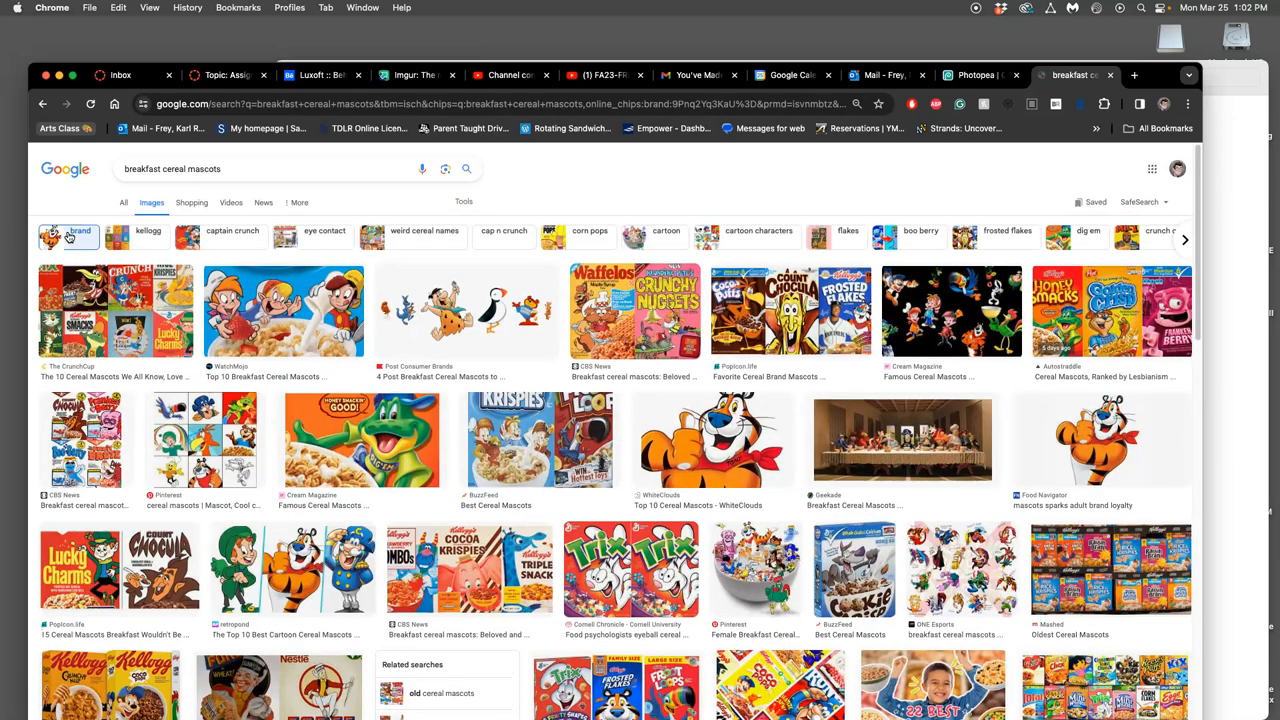
- Open several cereal mascot image results, including the Etsy group illustration, in their own tabs
click(180, 232)
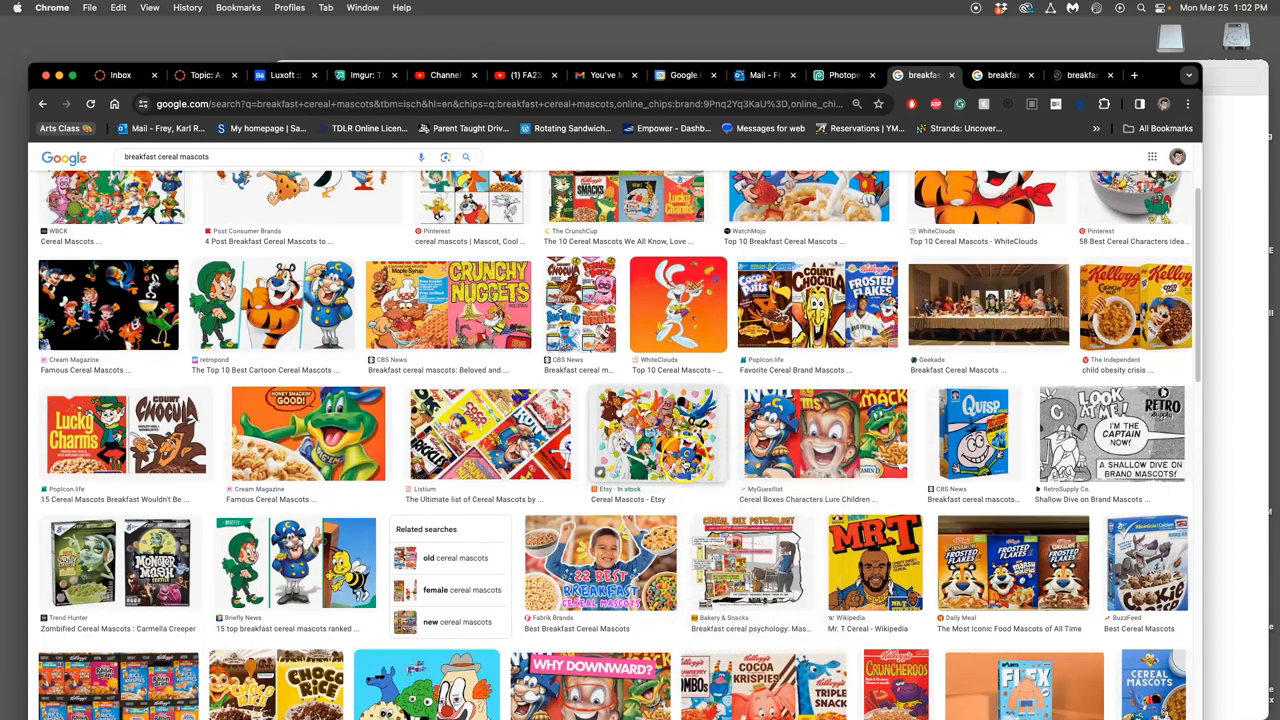
scroll(down, 3)
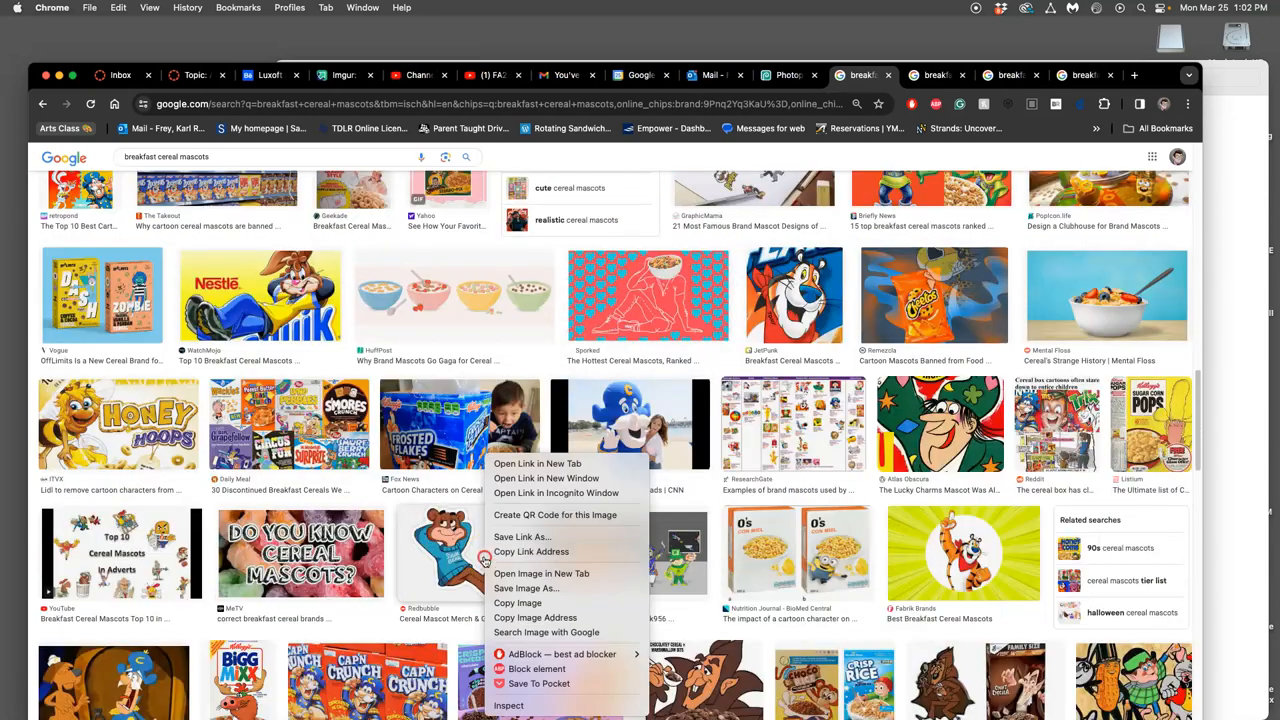
click(630, 428)
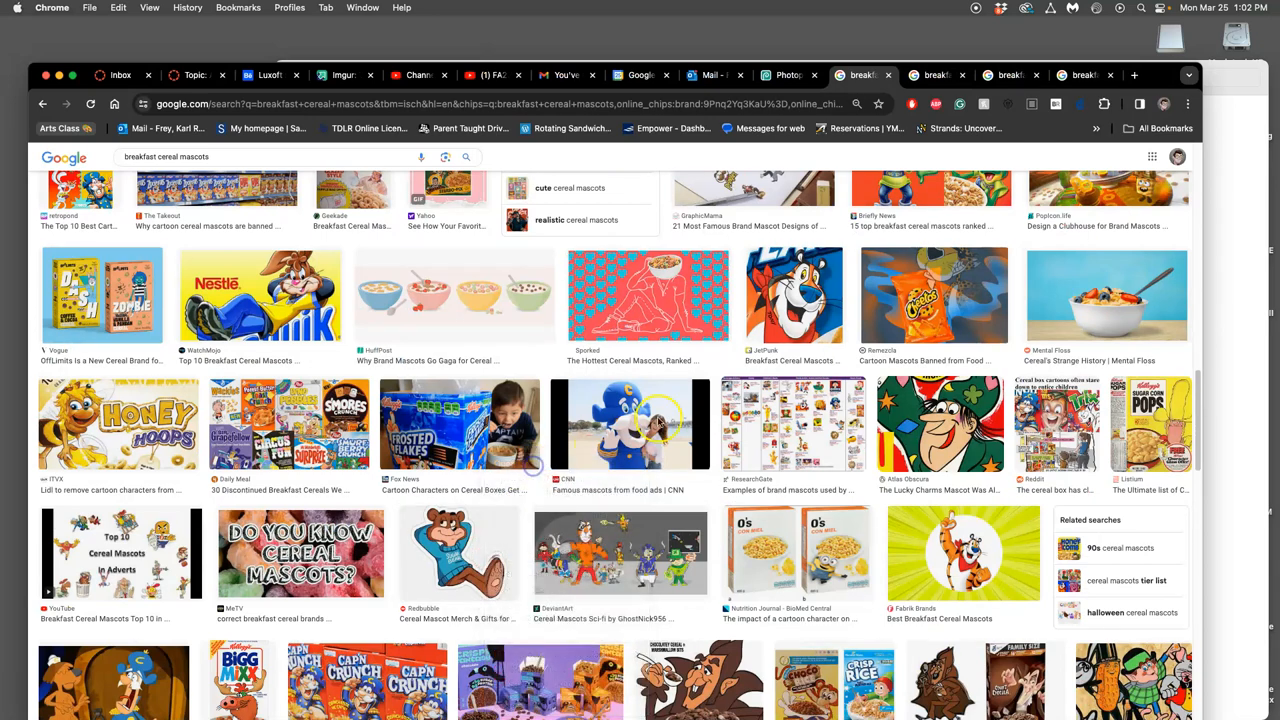
click(452, 552)
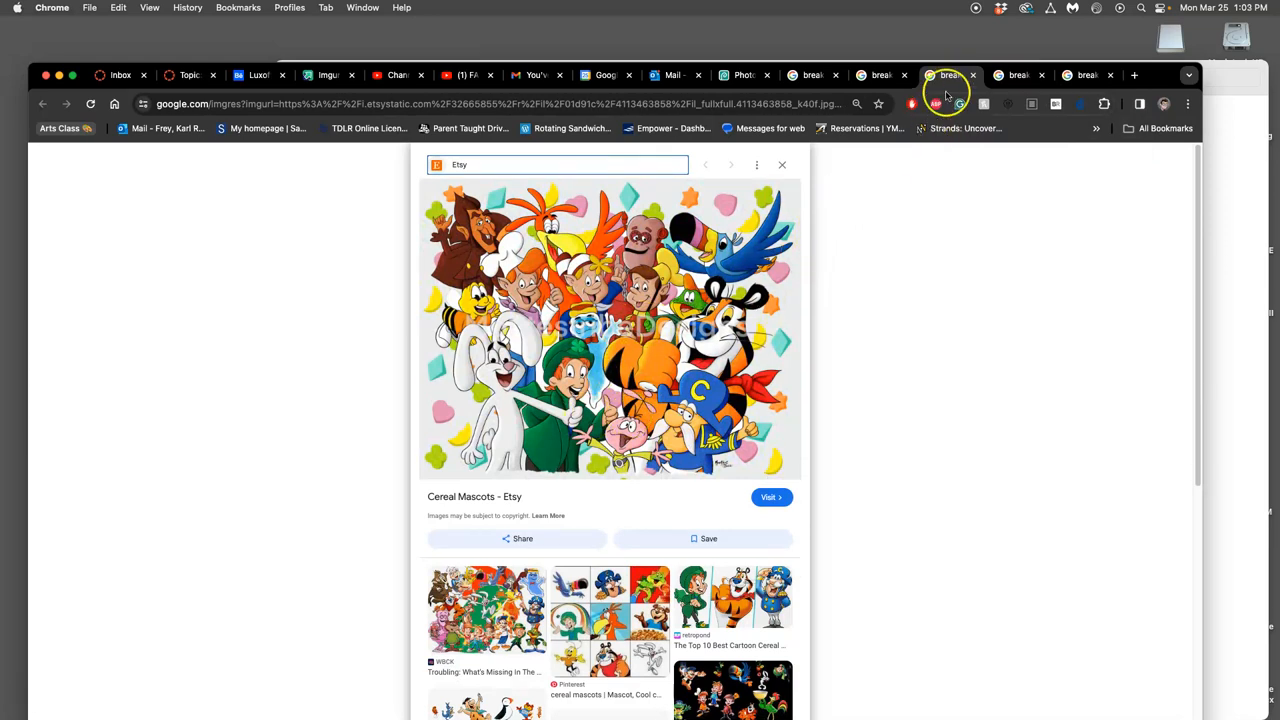
- Browse the opened mascot images and view the Post Consumer Brands breakfast mascots picture
scroll(down, 3)
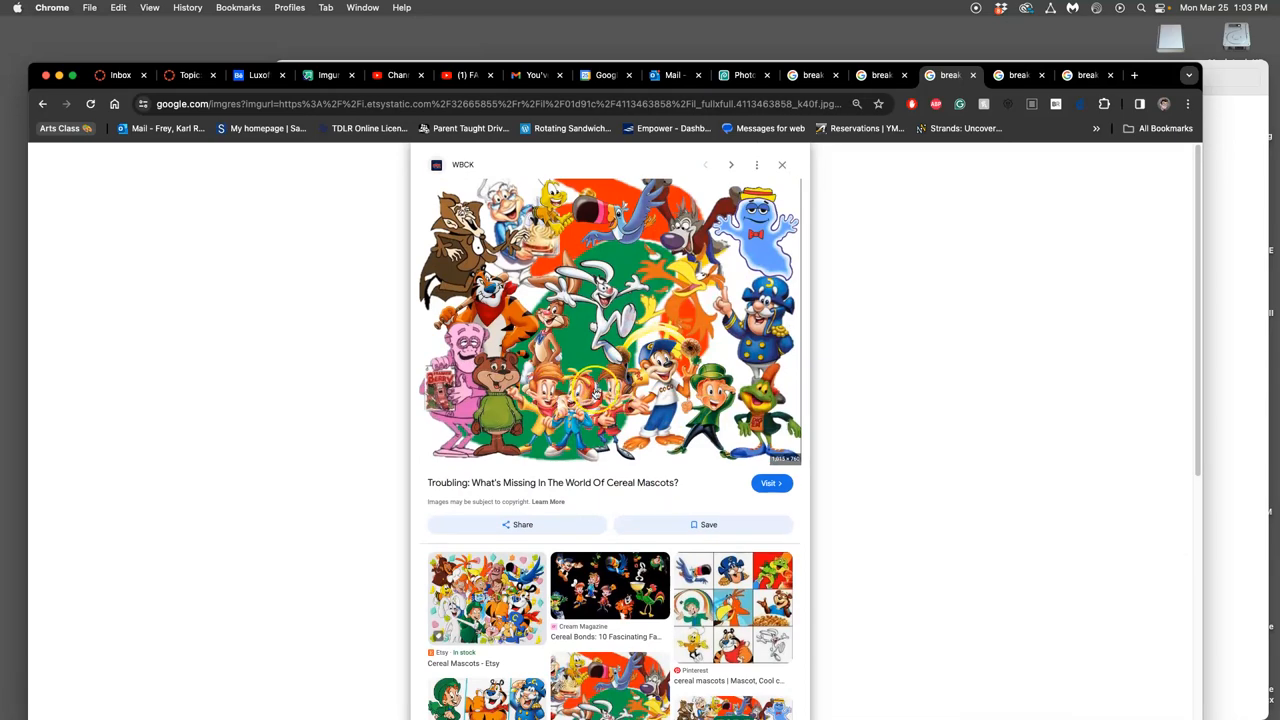
scroll(down, 3)
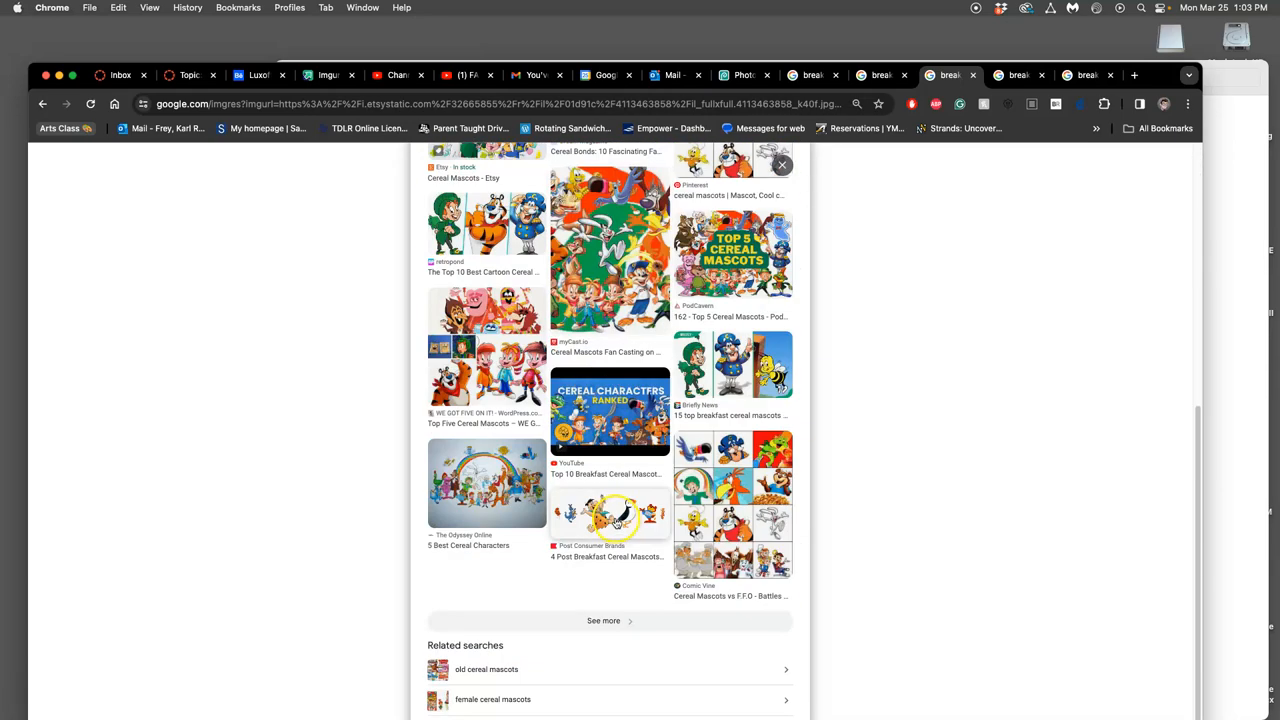
click(608, 512)
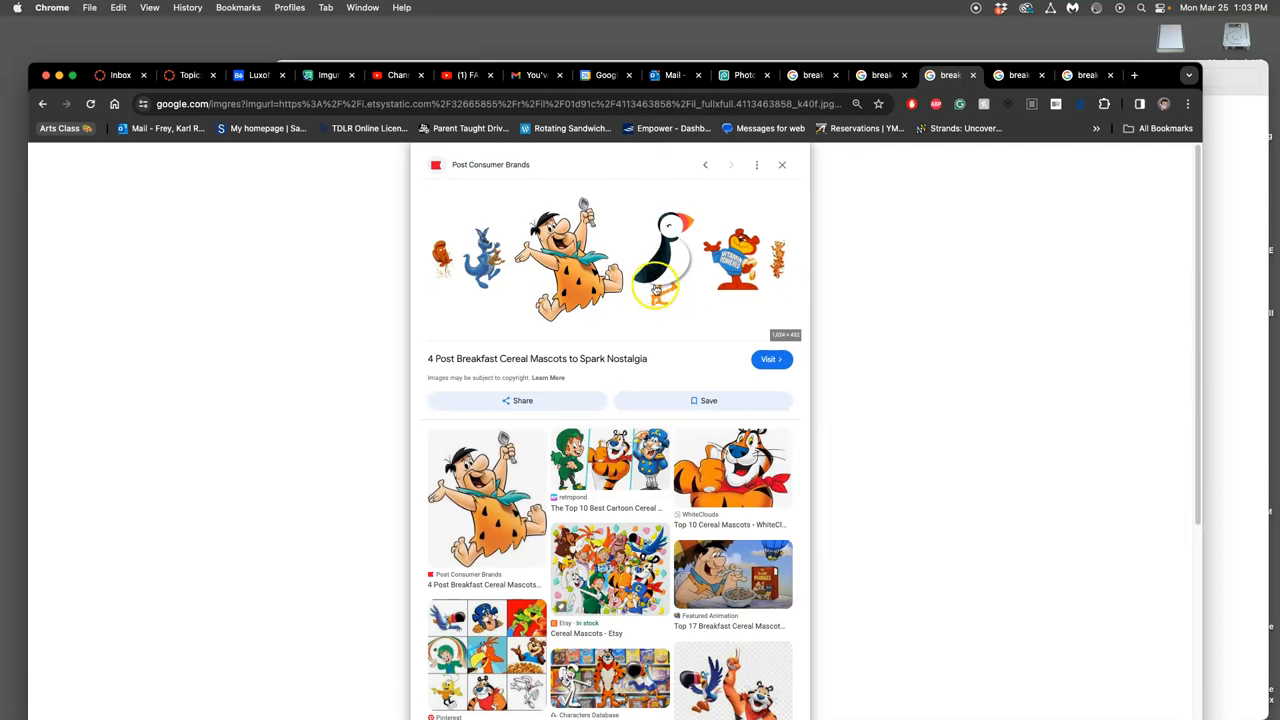
mouse_move(716, 388)
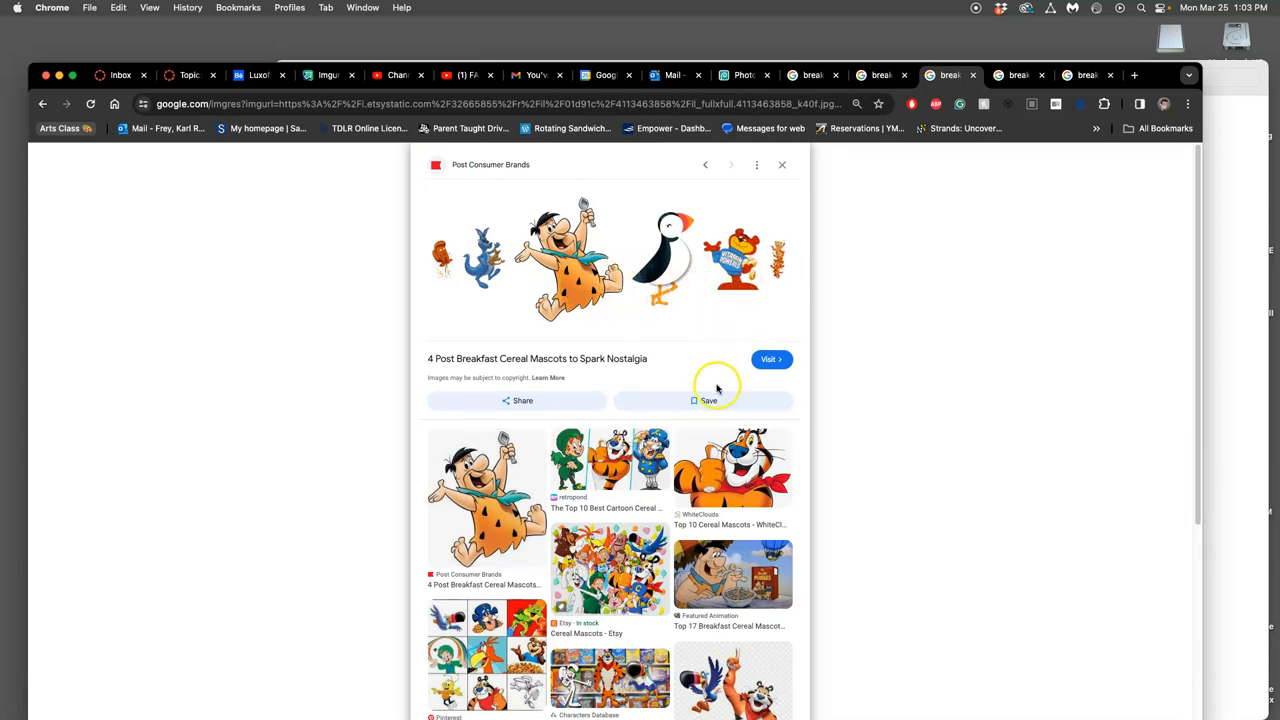
scroll(down, 3)
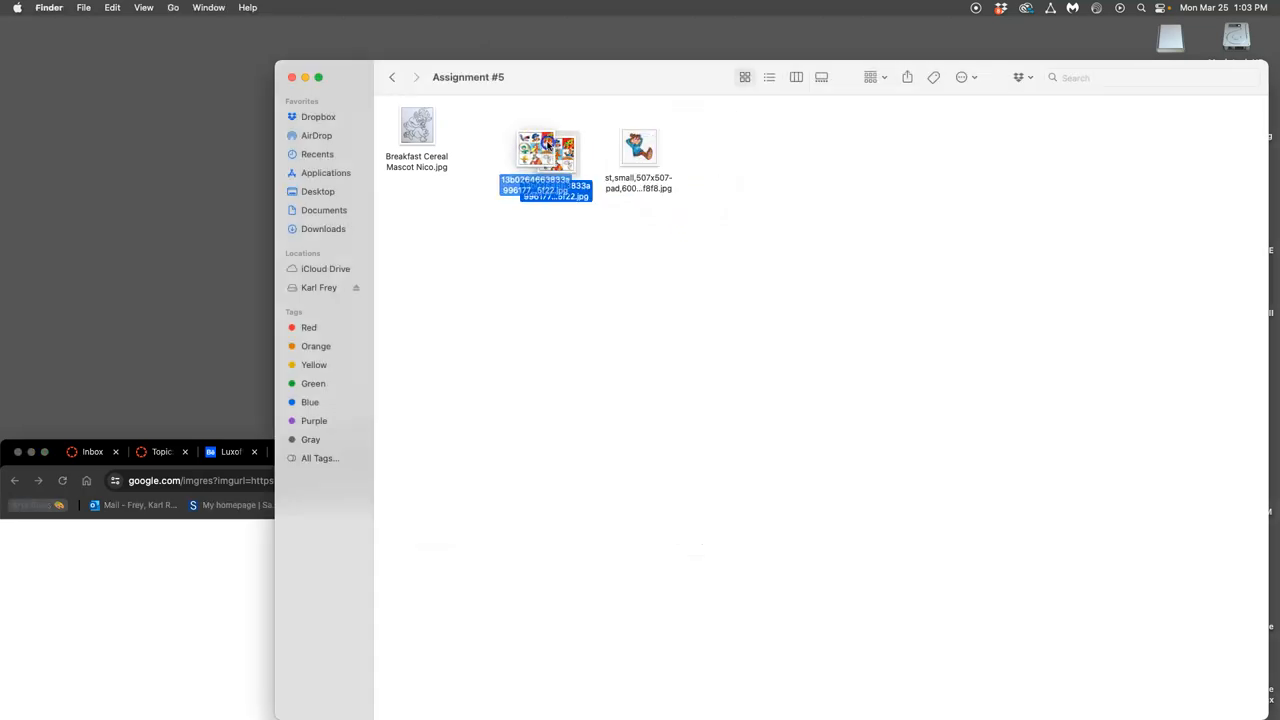
- Preview the Nico mascot sketch and the cereal mascot collage, then close the collage window
double_click(416, 136)
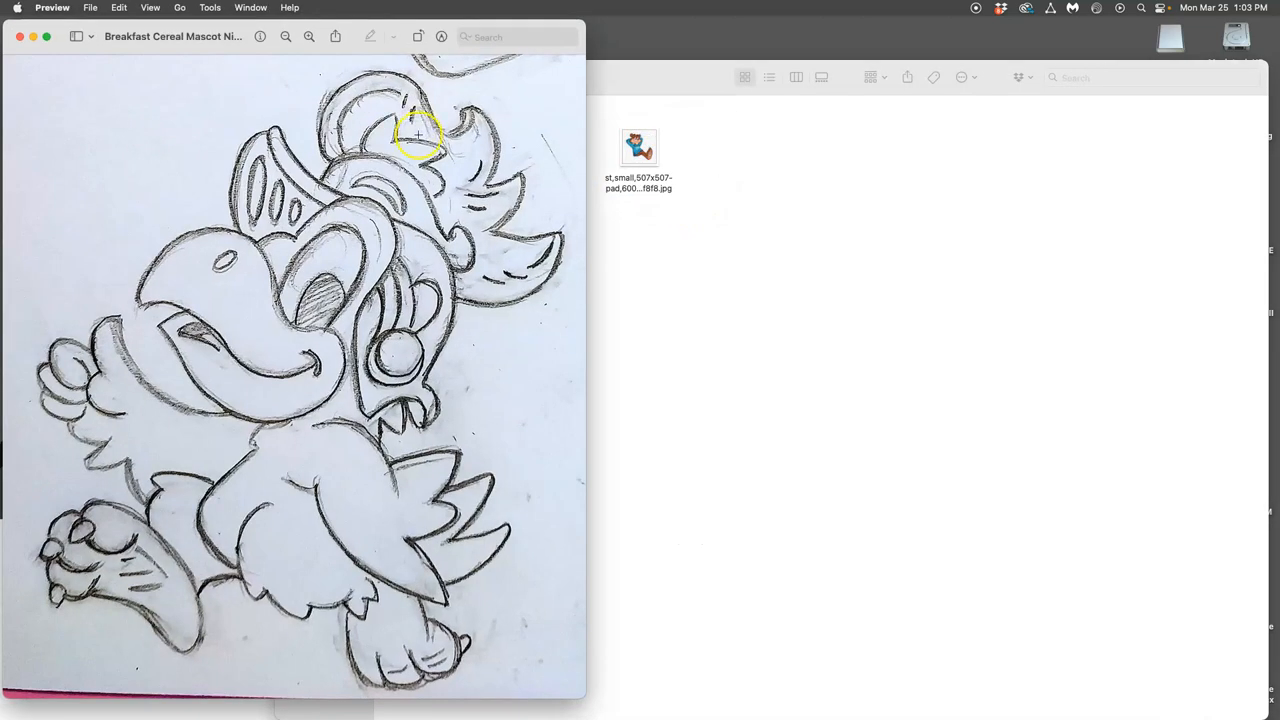
double_click(638, 148)
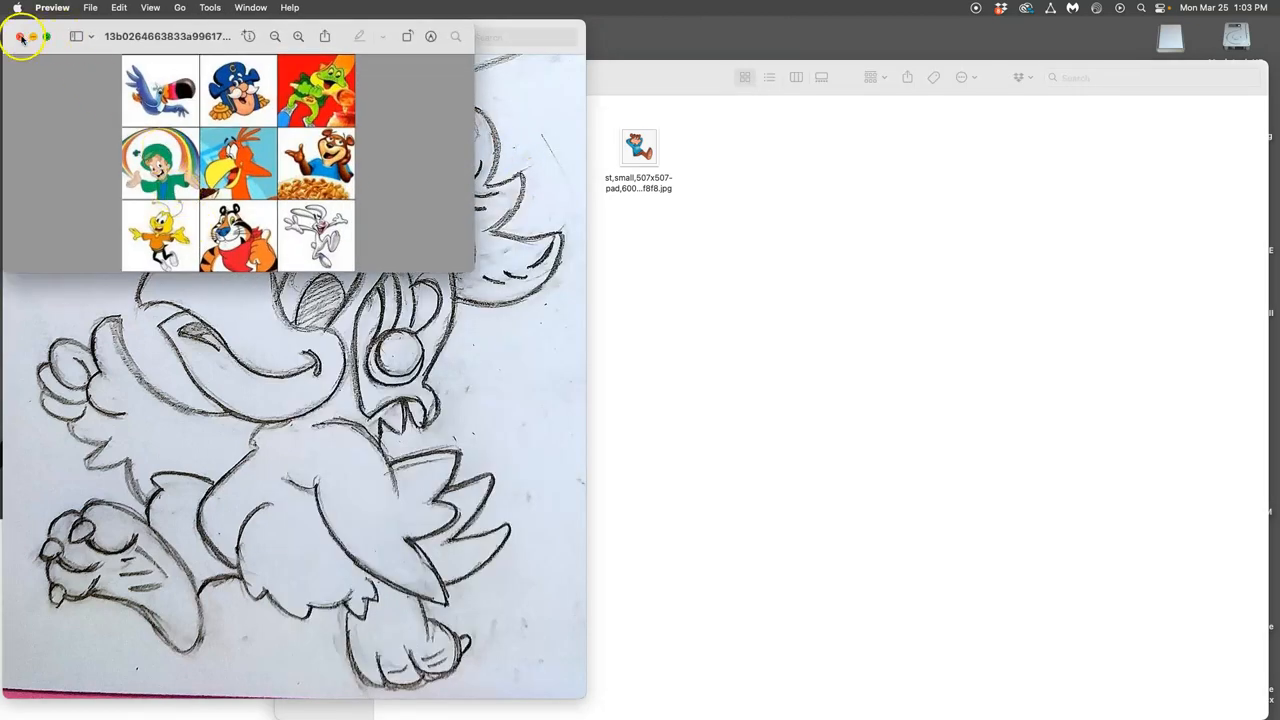
click(24, 40)
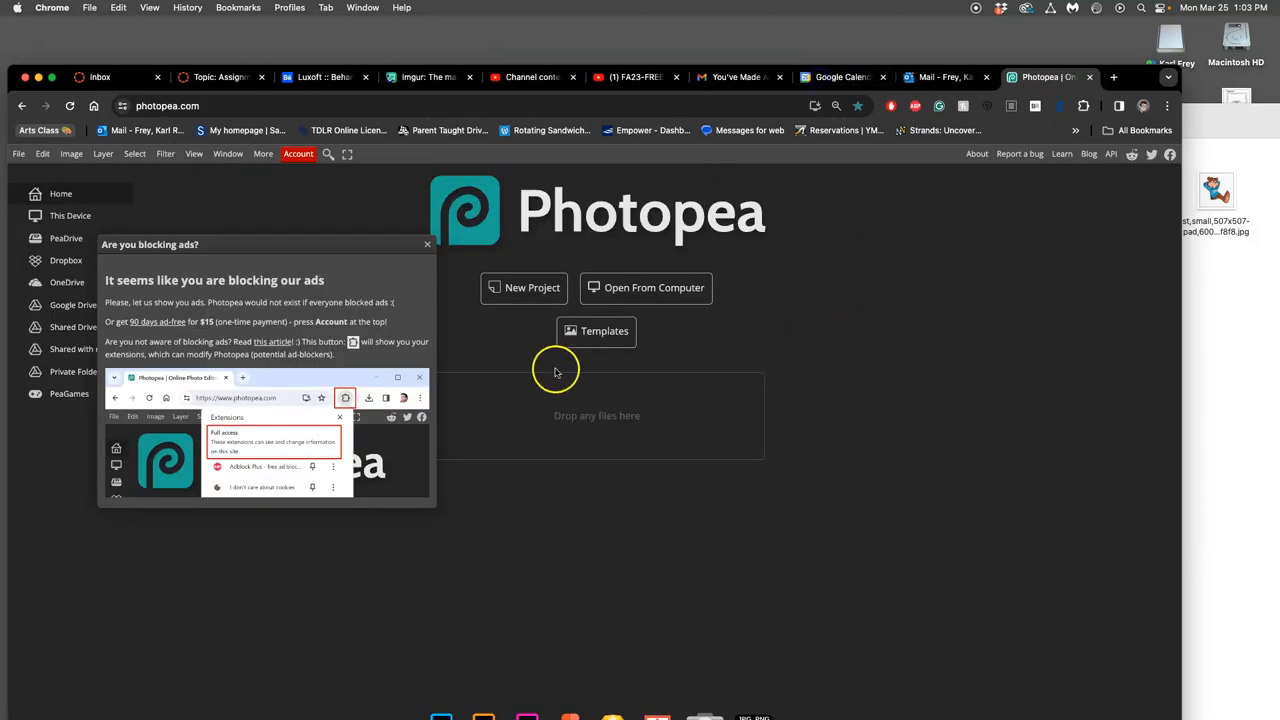
- Dismiss Photopea's 'Are you blocking our ads' notice to clear the home page
click(426, 244)
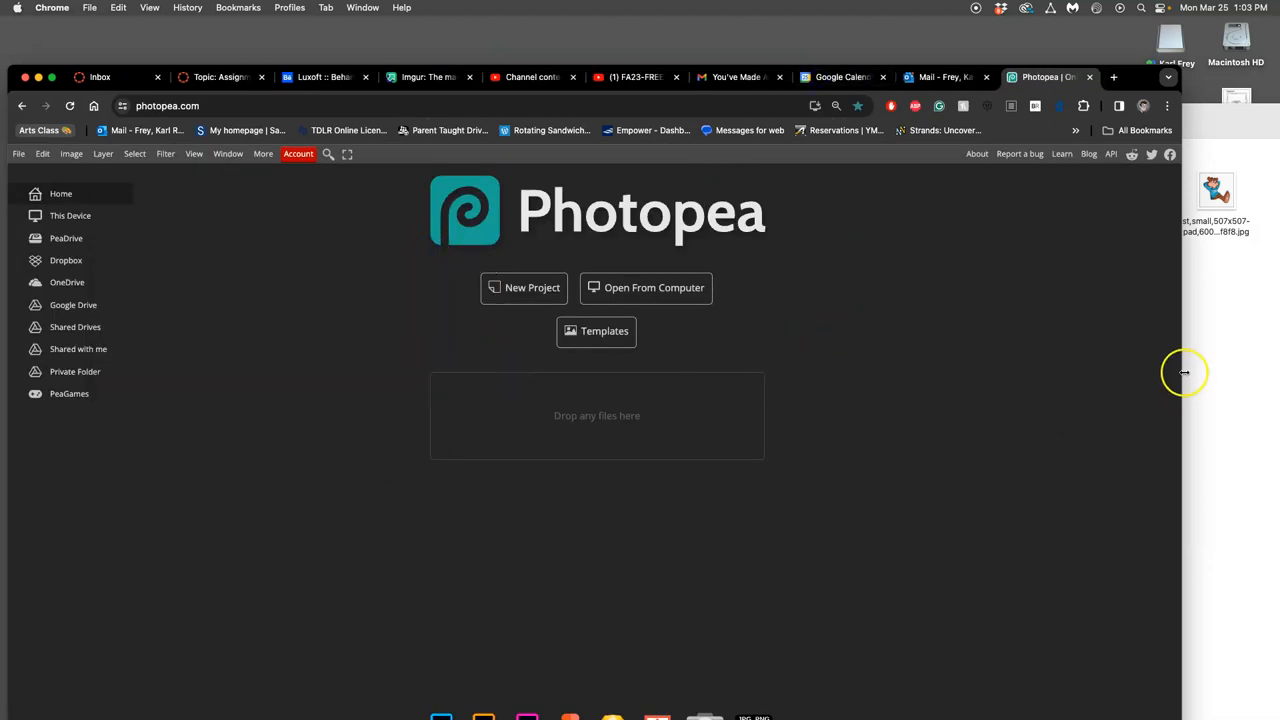